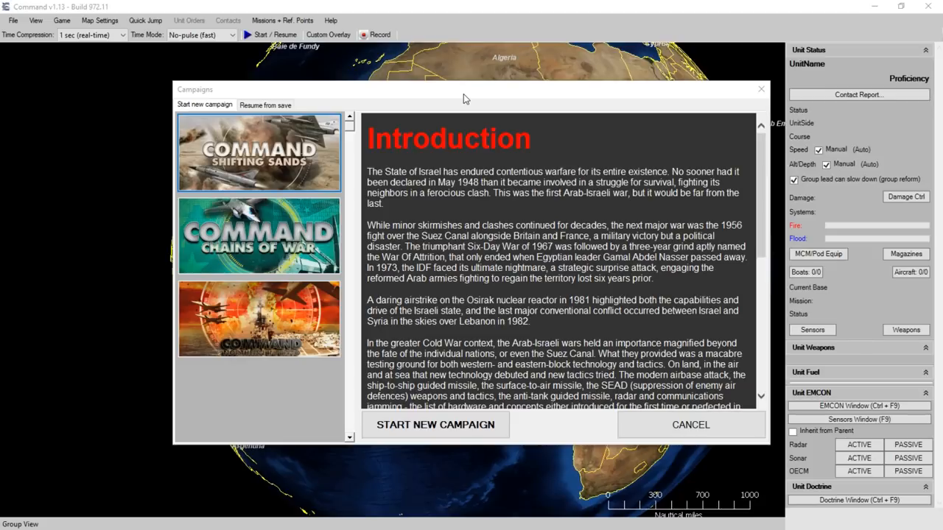
{"action": "mouse_move", "coordinate": [656, 449]}
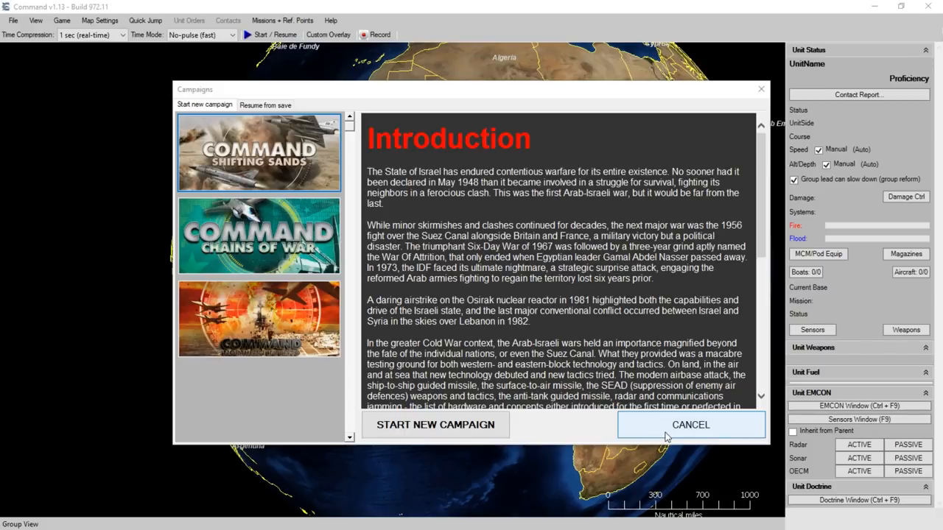
Reopen the campaign list and view the Shifting Sands campaign introduction
{"action": "left_click", "coordinate": [689, 424]}
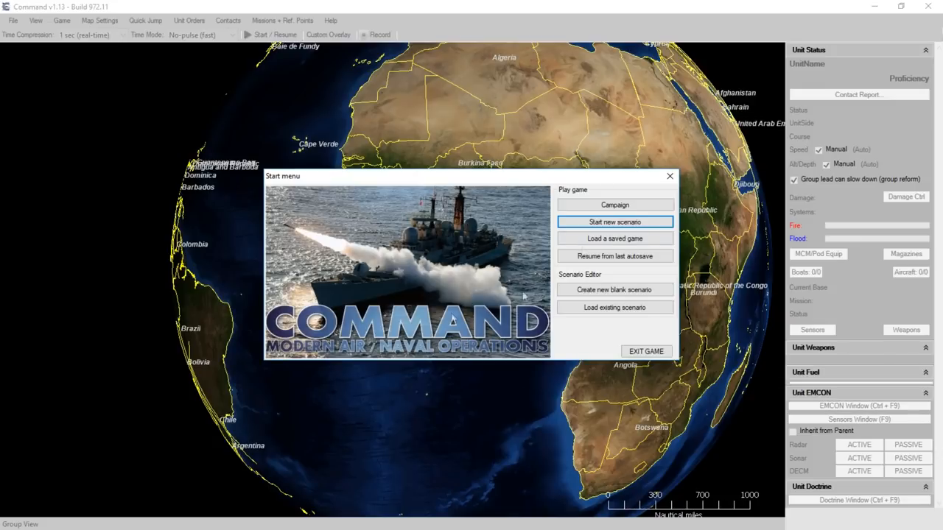
{"action": "mouse_move", "coordinate": [614, 205]}
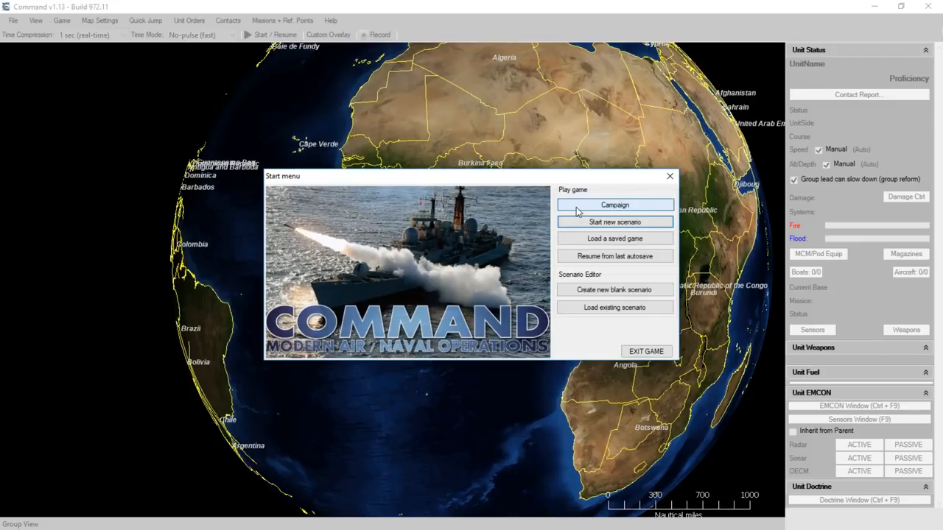
{"action": "left_click", "coordinate": [614, 205]}
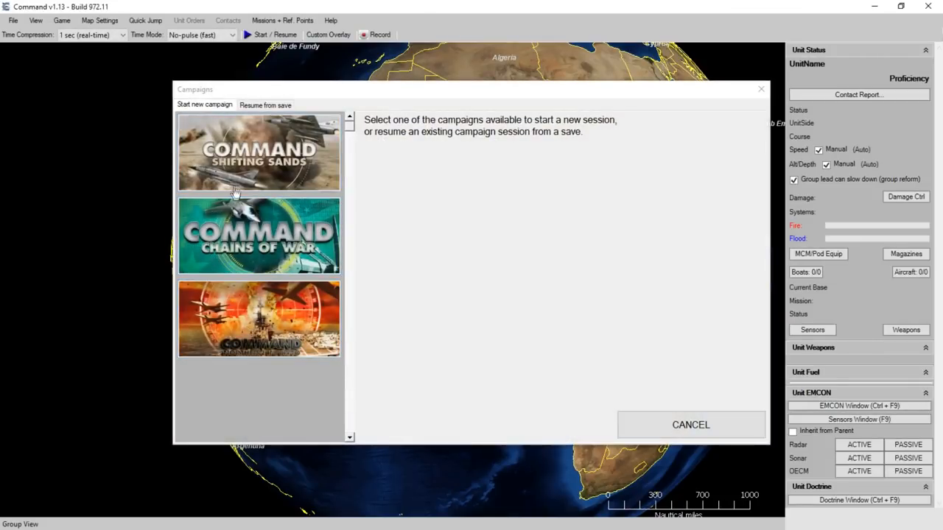
{"action": "left_click", "coordinate": [259, 236]}
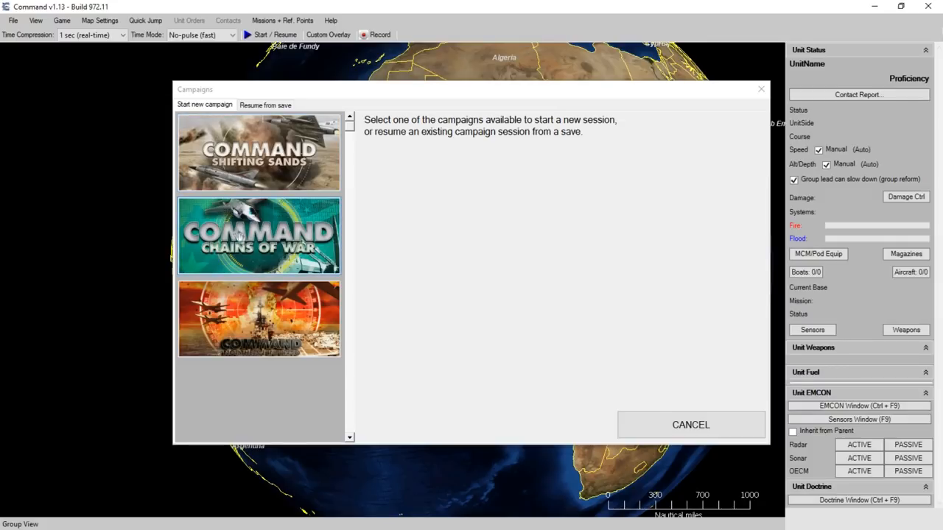
{"action": "mouse_move", "coordinate": [265, 302]}
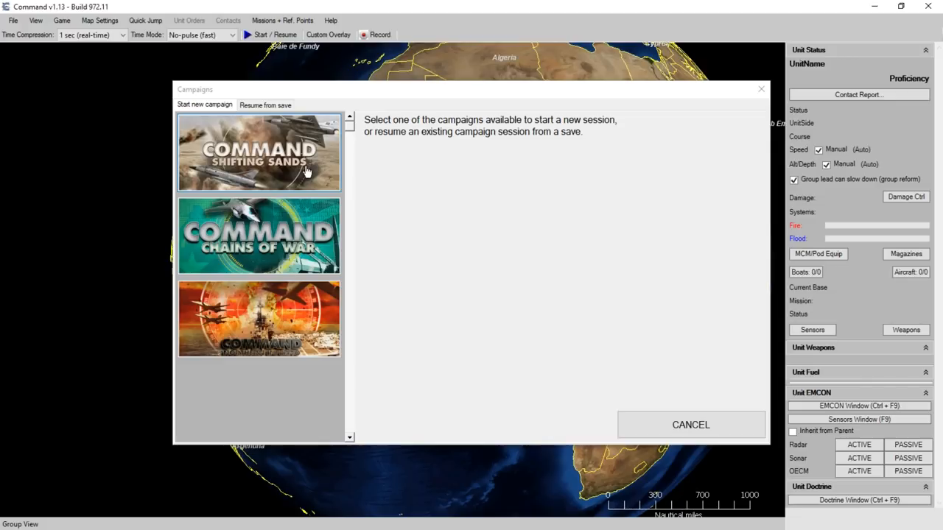
{"action": "left_click", "coordinate": [259, 151]}
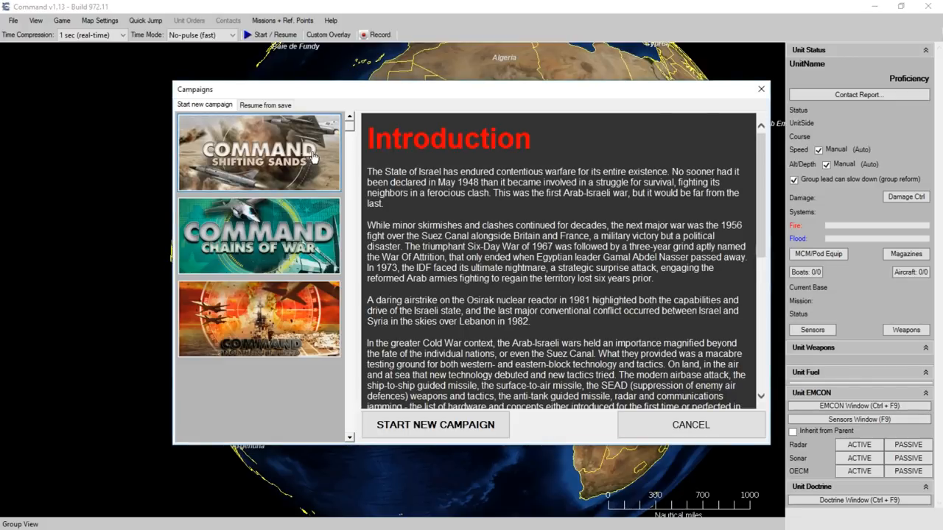
{"action": "left_click", "coordinate": [258, 152]}
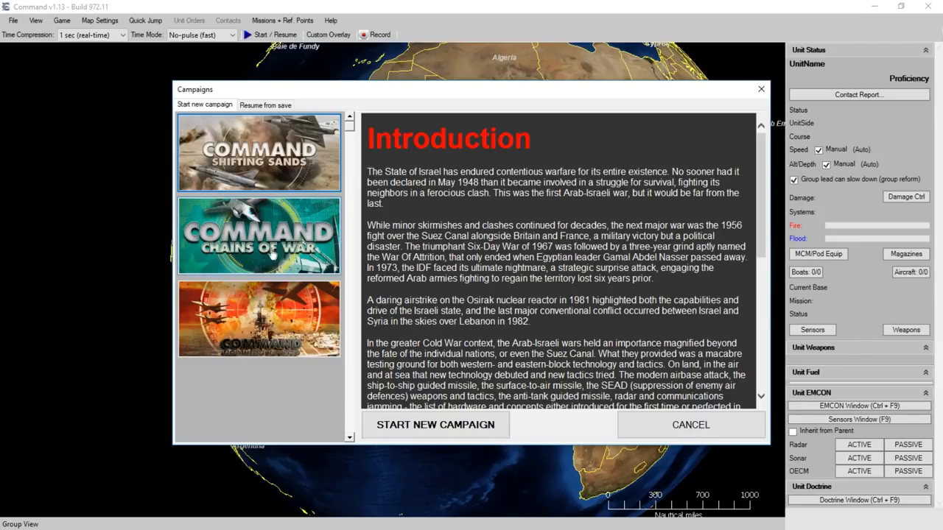
Browse the Chains of War and Shifting Sands intros, then show the Northern Inferno 1975 briefing
{"action": "left_click", "coordinate": [258, 235]}
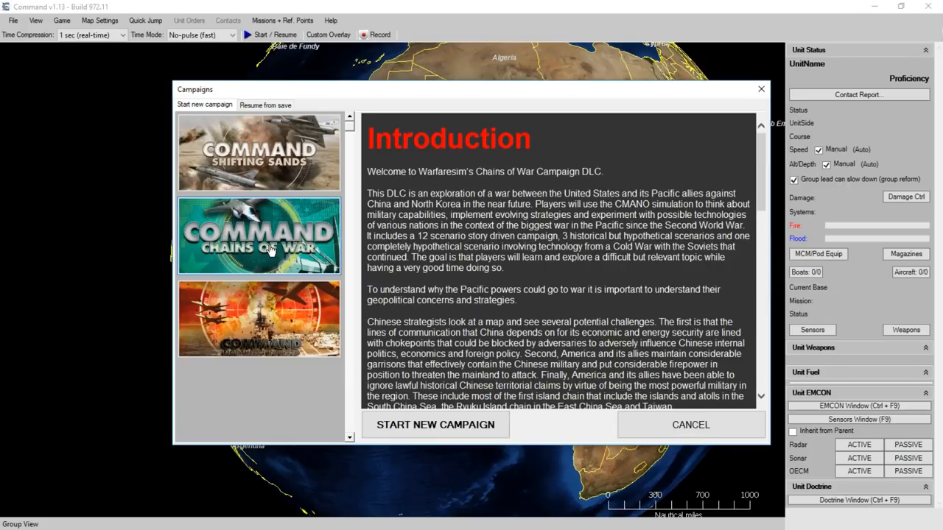
{"action": "left_click", "coordinate": [260, 236]}
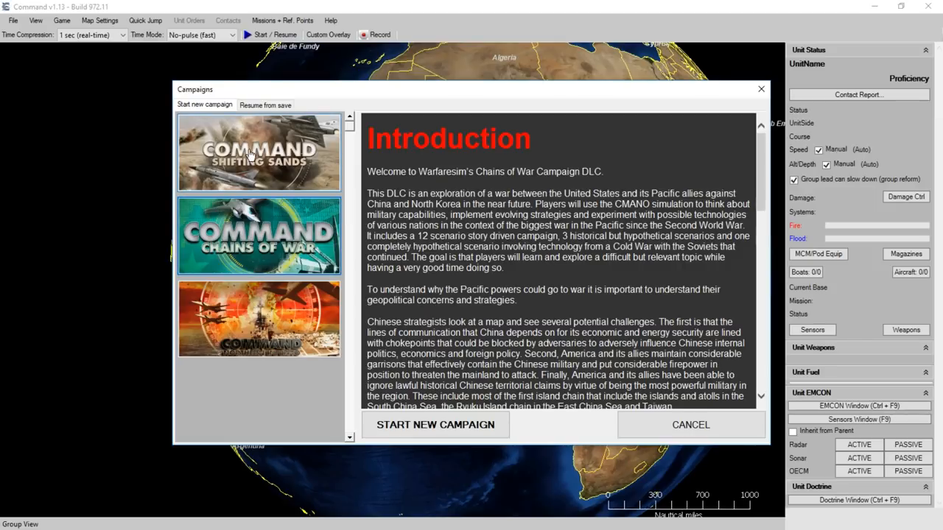
{"action": "left_click", "coordinate": [259, 151]}
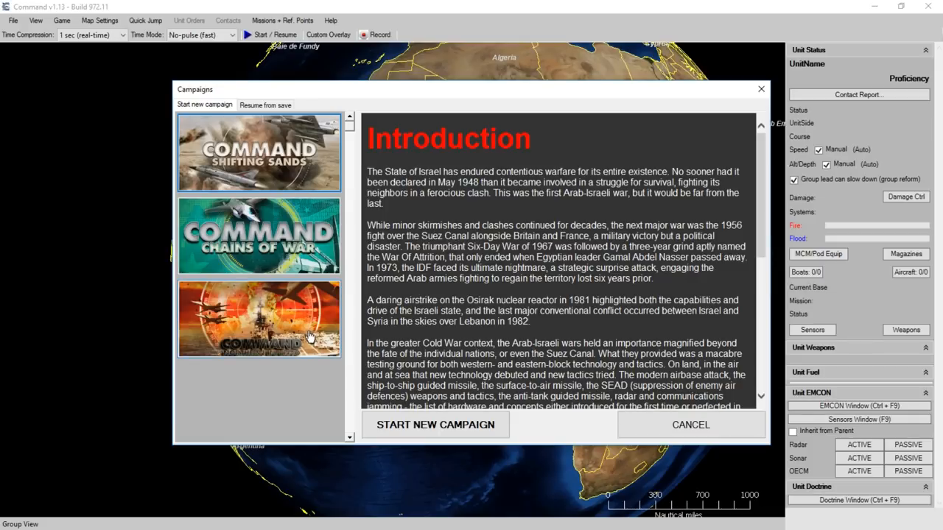
{"action": "mouse_move", "coordinate": [318, 330]}
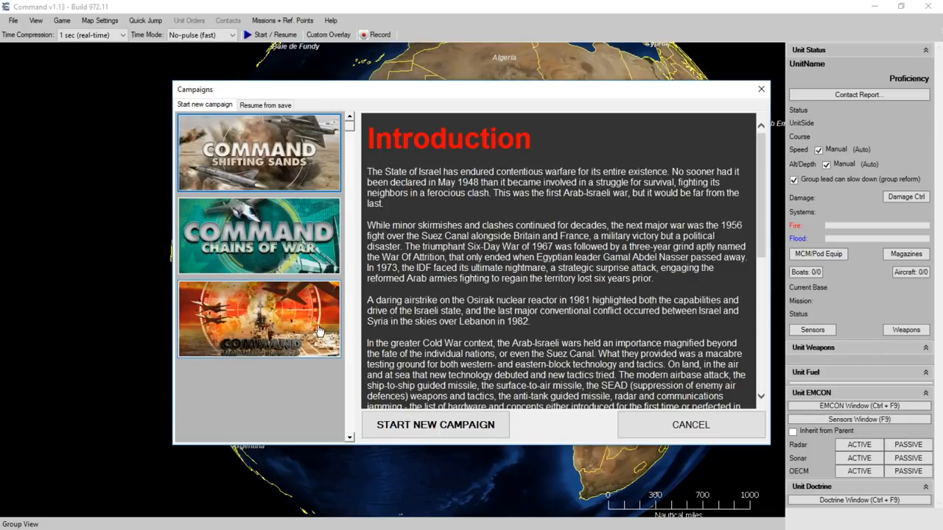
{"action": "left_click", "coordinate": [259, 318]}
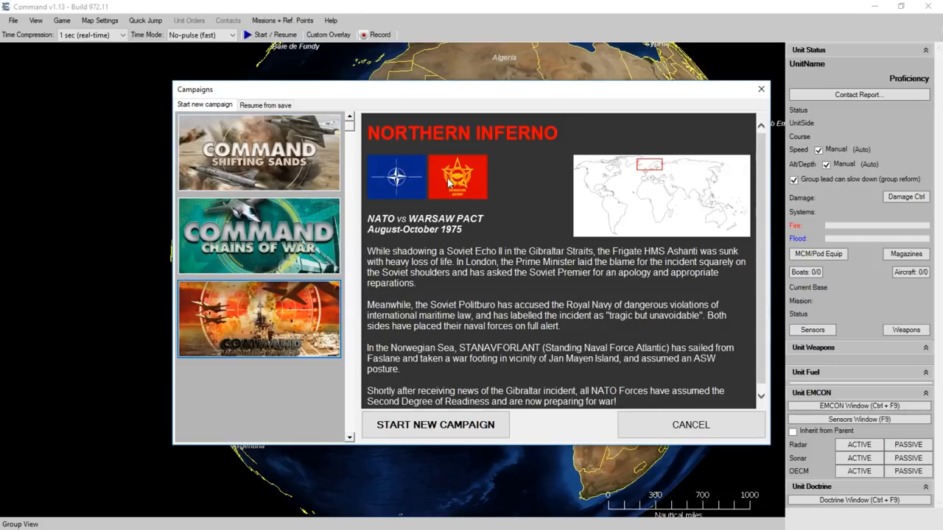
{"action": "mouse_move", "coordinate": [456, 177]}
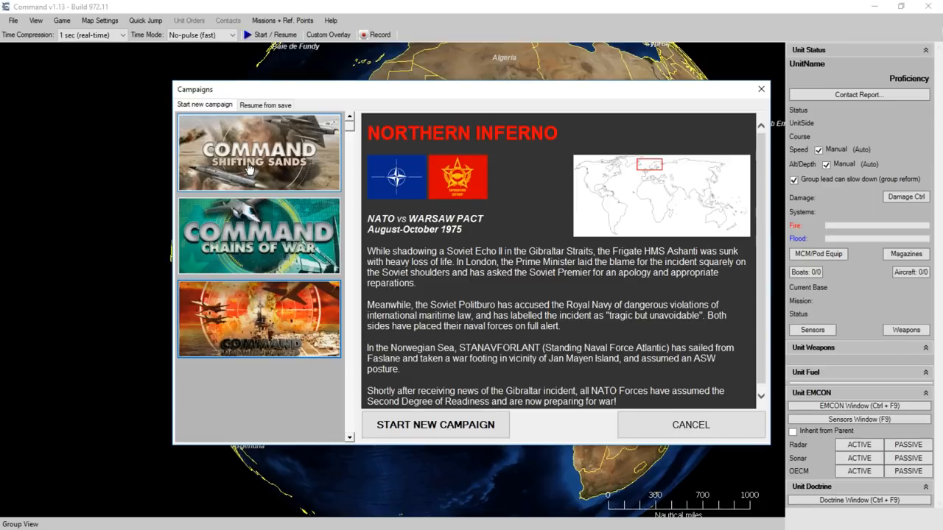
Return the campaign chooser to the Shifting Sands introduction
{"action": "left_click", "coordinate": [257, 151]}
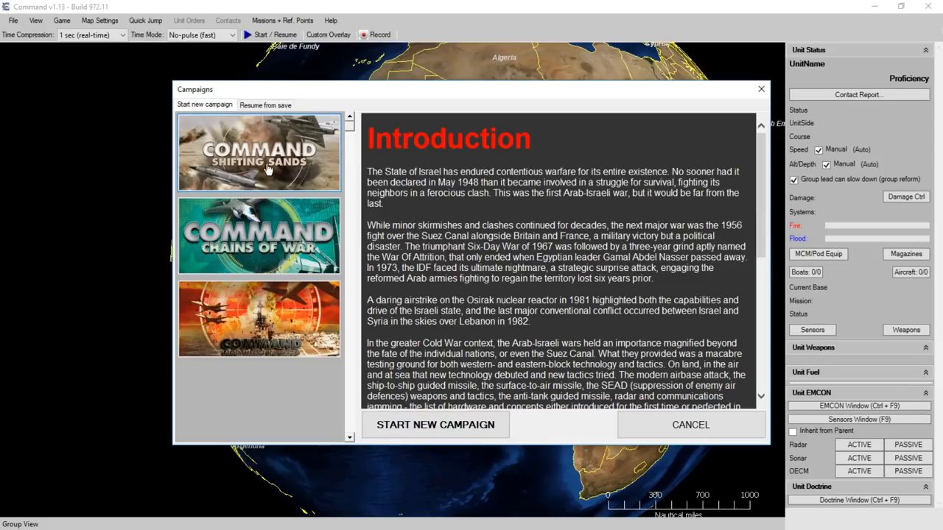
{"action": "mouse_move", "coordinate": [435, 425]}
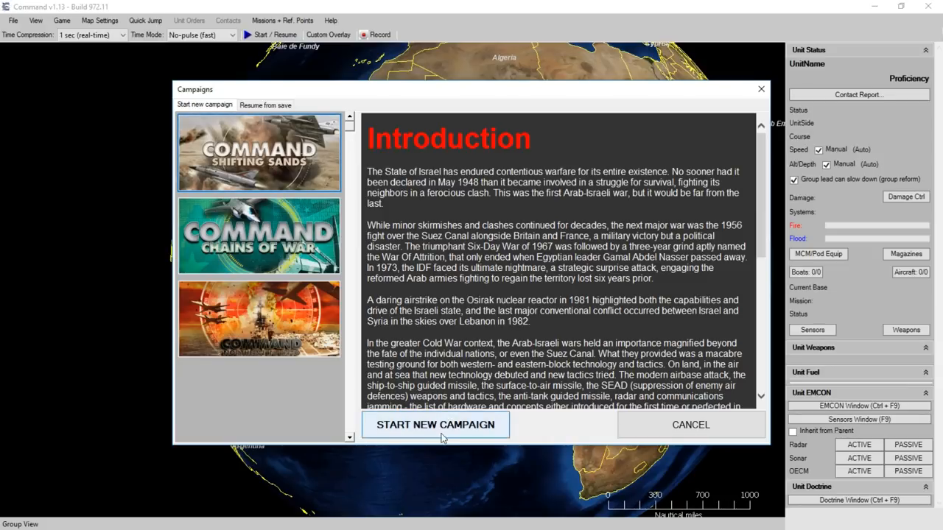
Start the Shifting Sands campaign, bringing up the Red Sea Rumble scenario briefing
{"action": "left_click", "coordinate": [434, 424]}
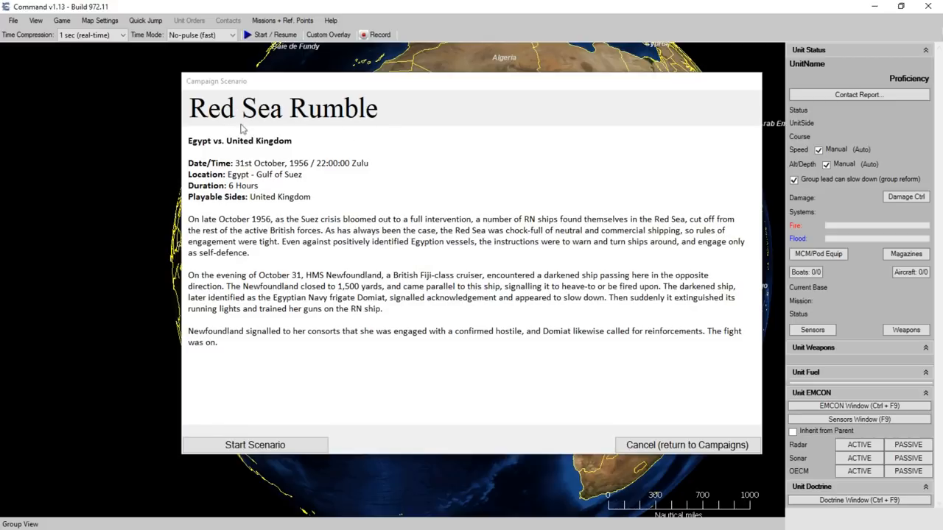
{"action": "mouse_move", "coordinate": [306, 156]}
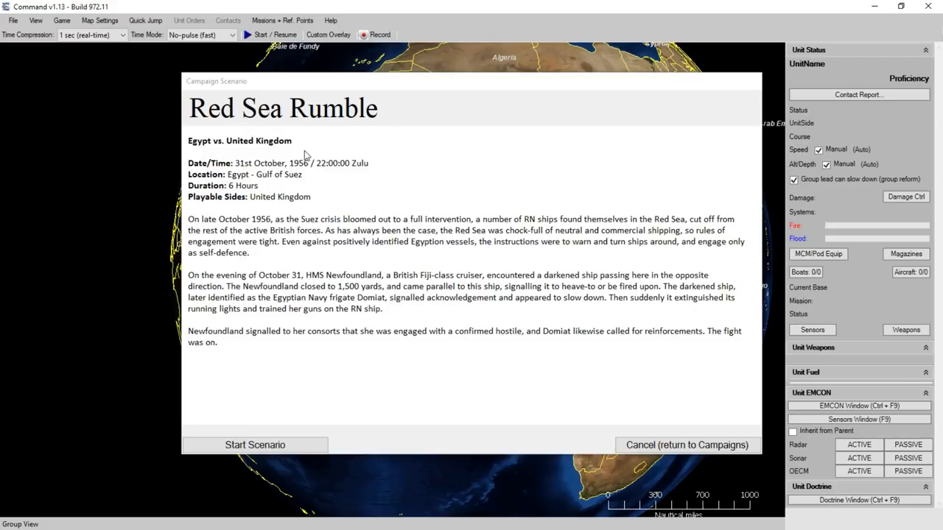
{"action": "mouse_move", "coordinate": [247, 156]}
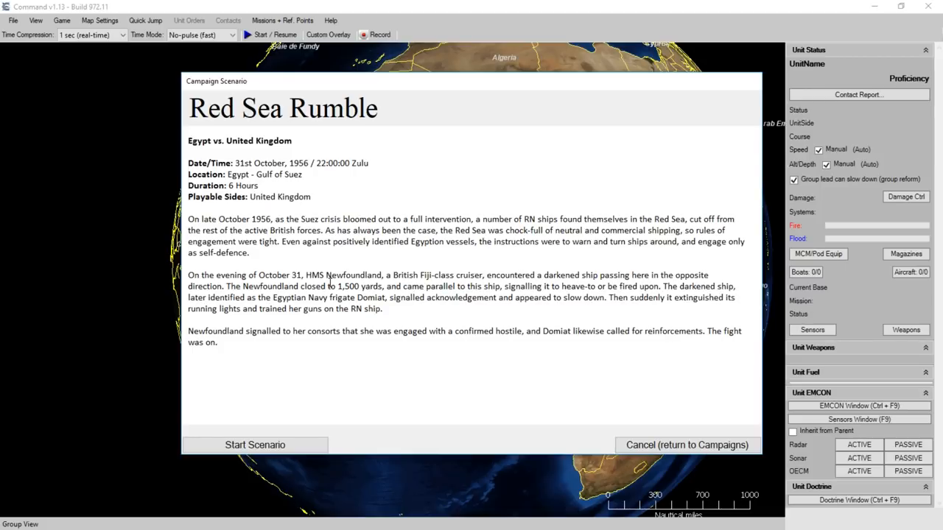
{"action": "mouse_move", "coordinate": [348, 283]}
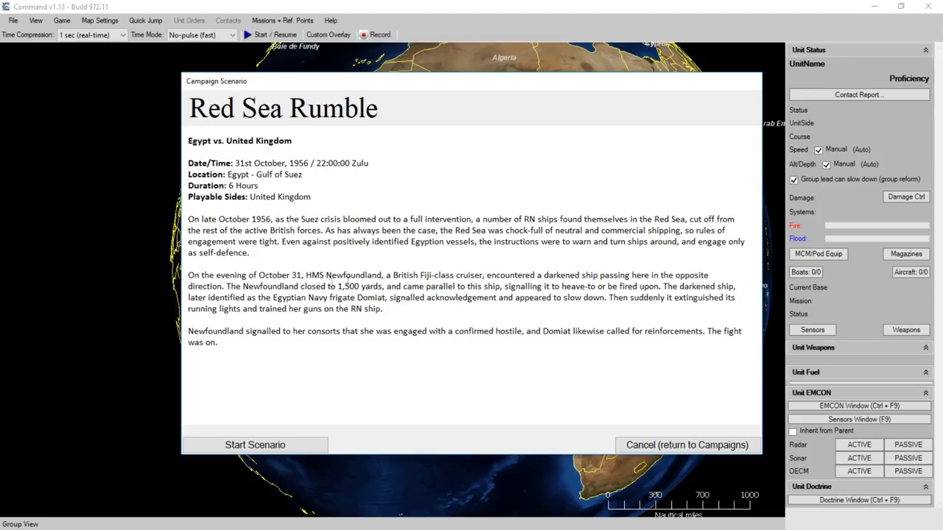
{"action": "mouse_move", "coordinate": [459, 326]}
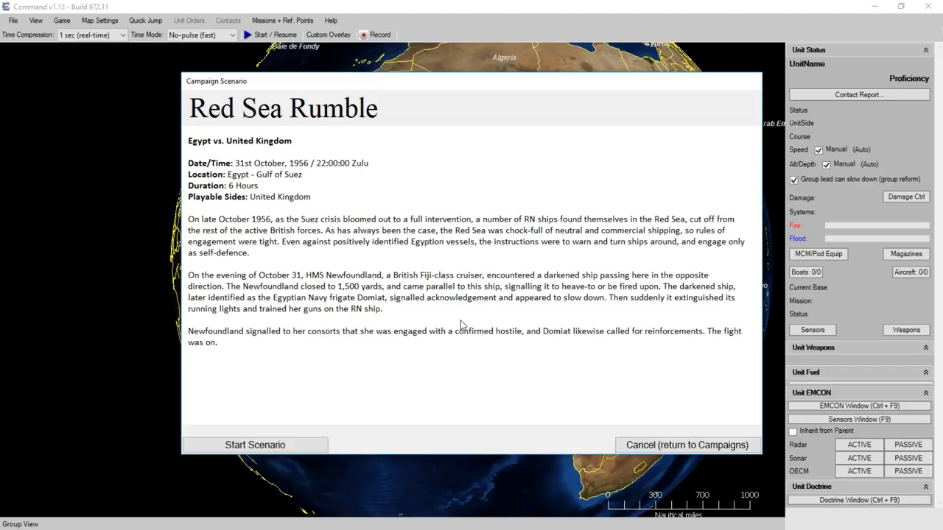
{"action": "mouse_move", "coordinate": [268, 371]}
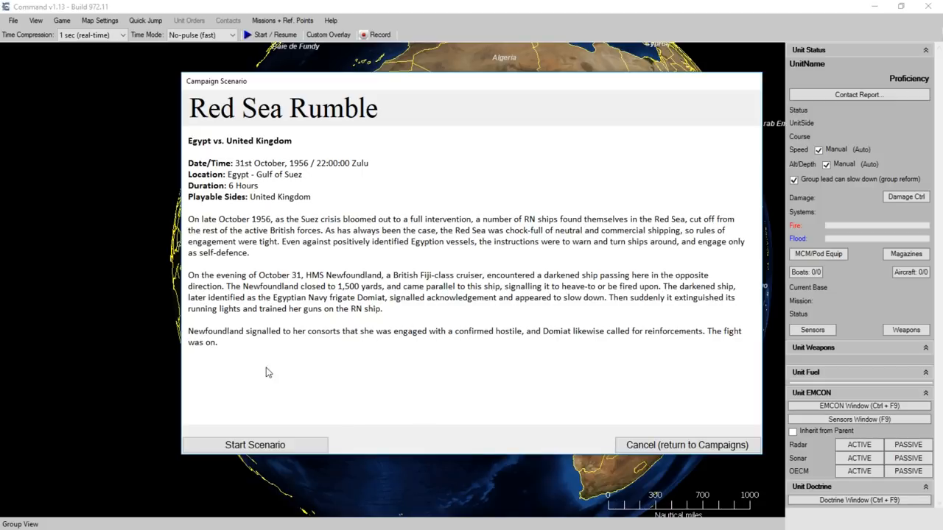
{"action": "mouse_move", "coordinate": [336, 361]}
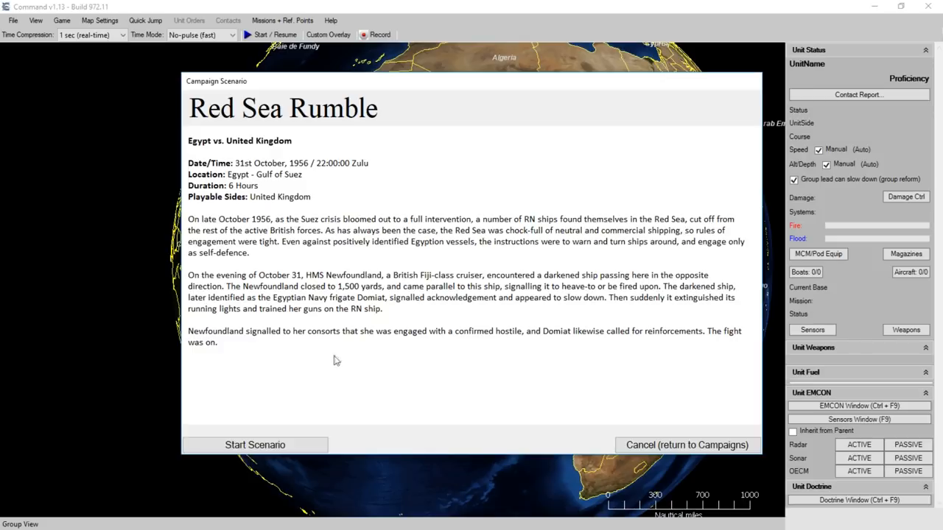
{"action": "mouse_move", "coordinate": [492, 341]}
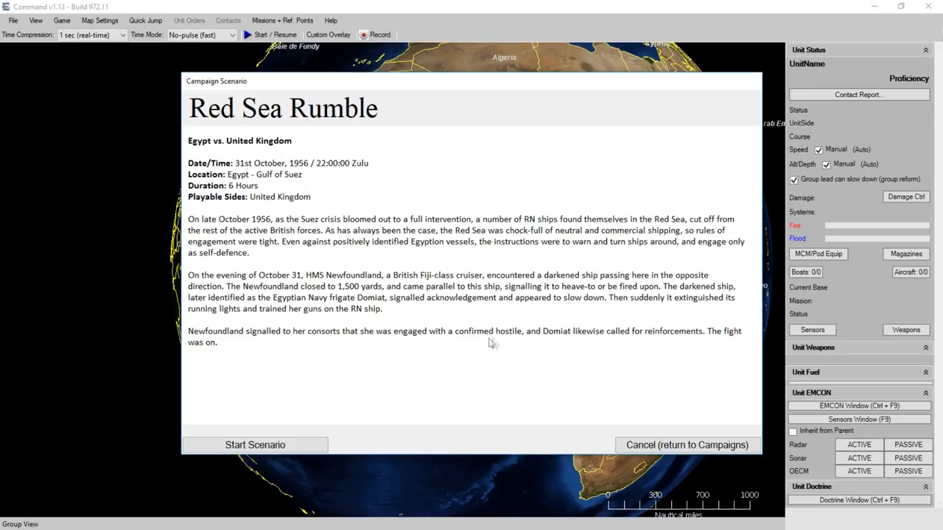
{"action": "mouse_move", "coordinate": [666, 347]}
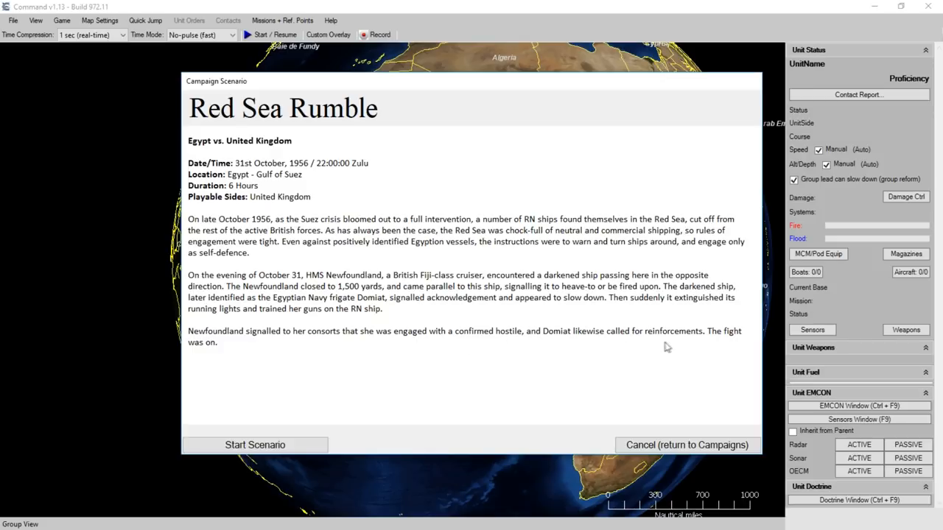
{"action": "mouse_move", "coordinate": [383, 380]}
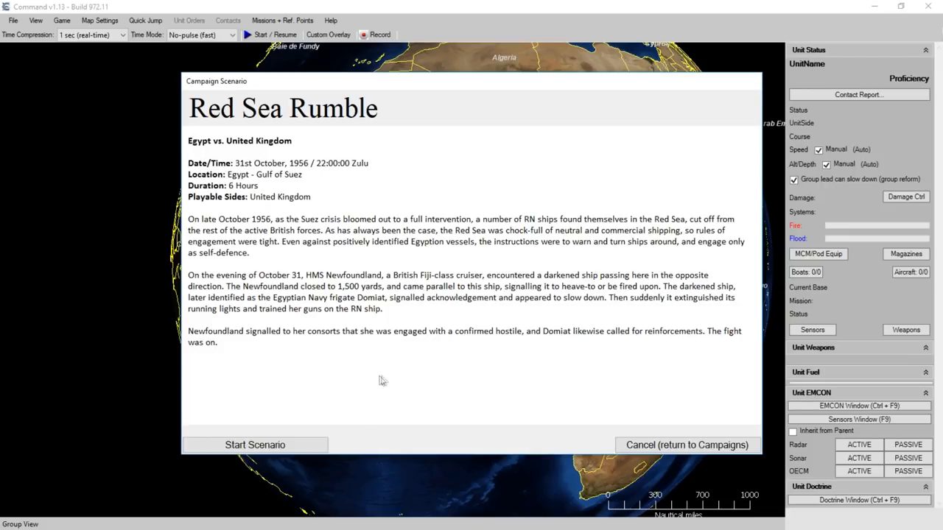
{"action": "mouse_move", "coordinate": [513, 355]}
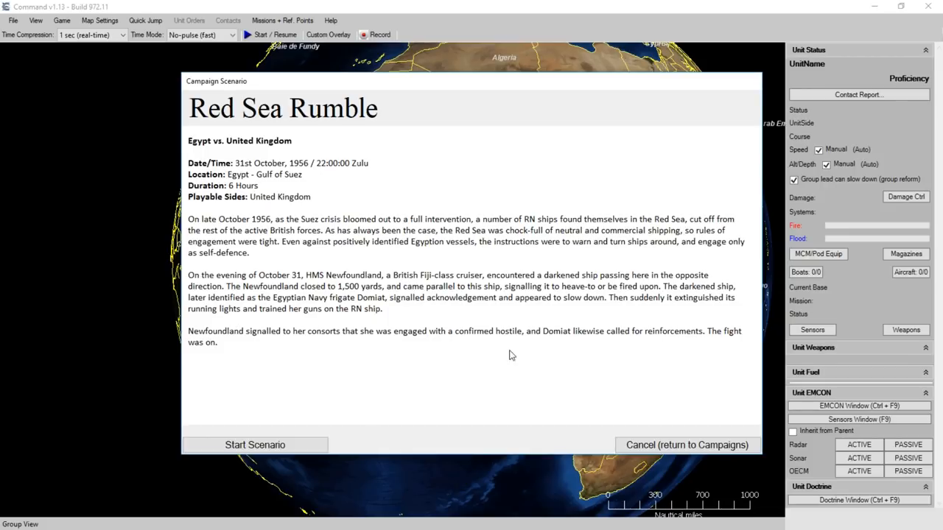
{"action": "mouse_move", "coordinate": [524, 351]}
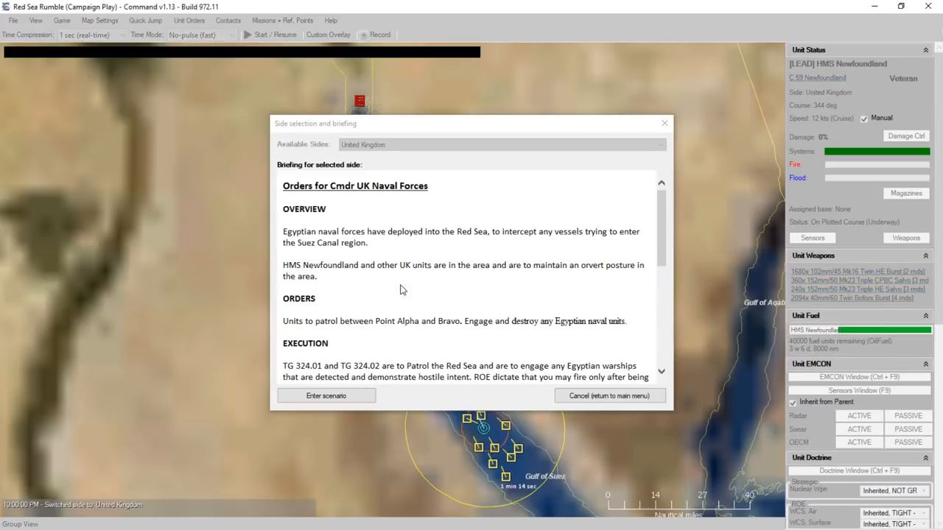
{"action": "mouse_move", "coordinate": [412, 285]}
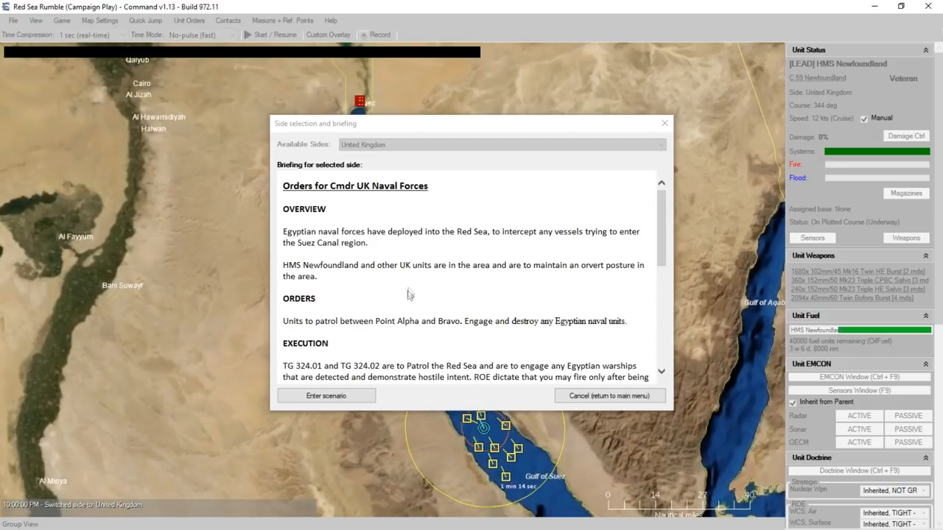
{"action": "mouse_move", "coordinate": [413, 294]}
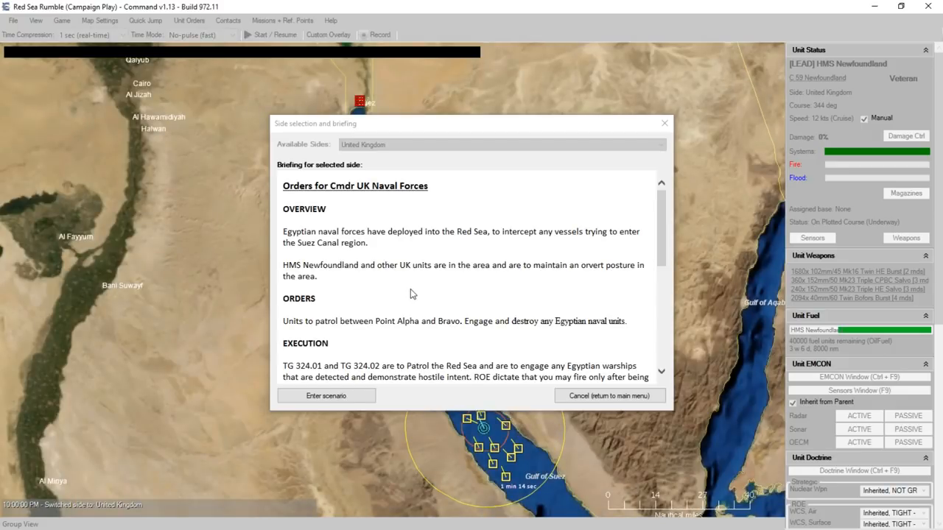
{"action": "mouse_move", "coordinate": [424, 300]}
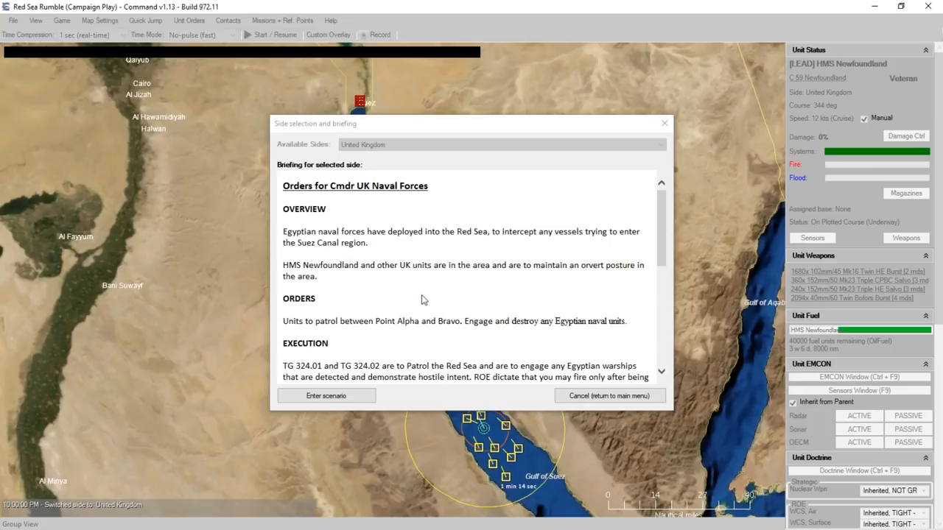
{"action": "mouse_move", "coordinate": [457, 290]}
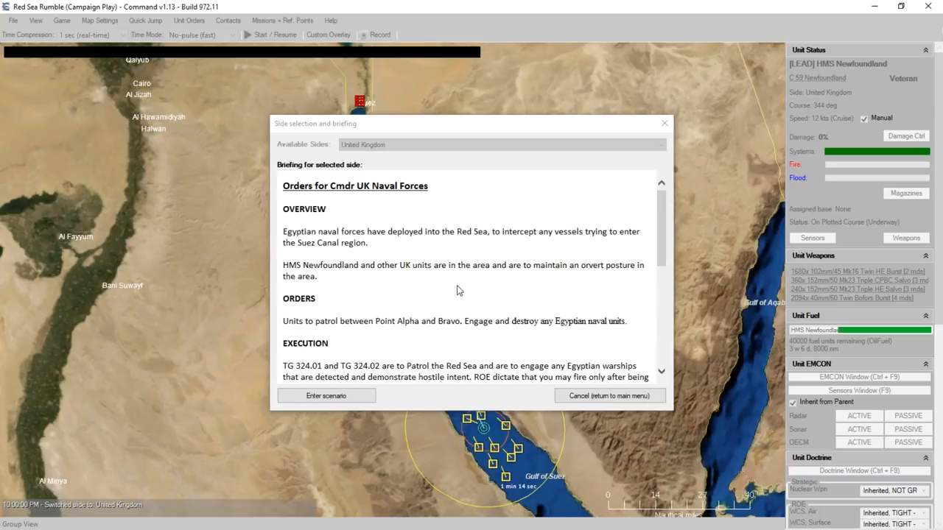
{"action": "mouse_move", "coordinate": [460, 288]}
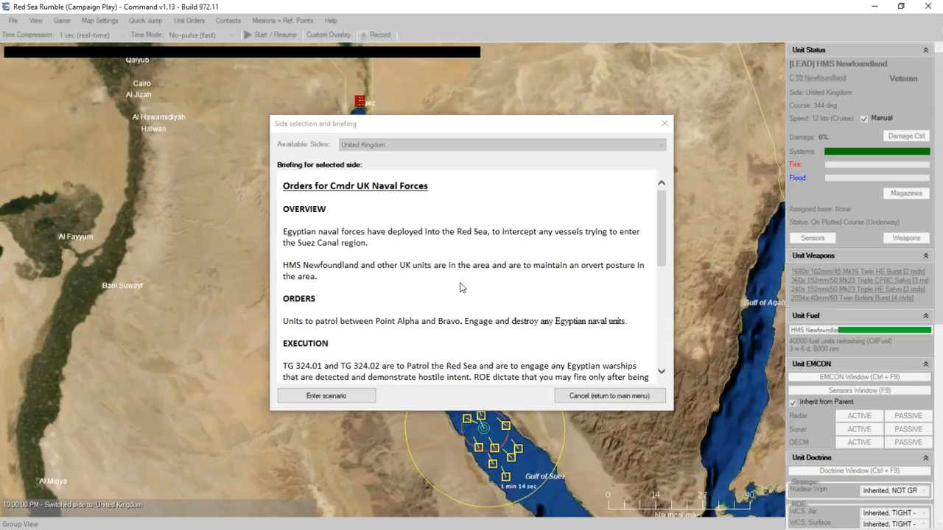
{"action": "mouse_move", "coordinate": [464, 286]}
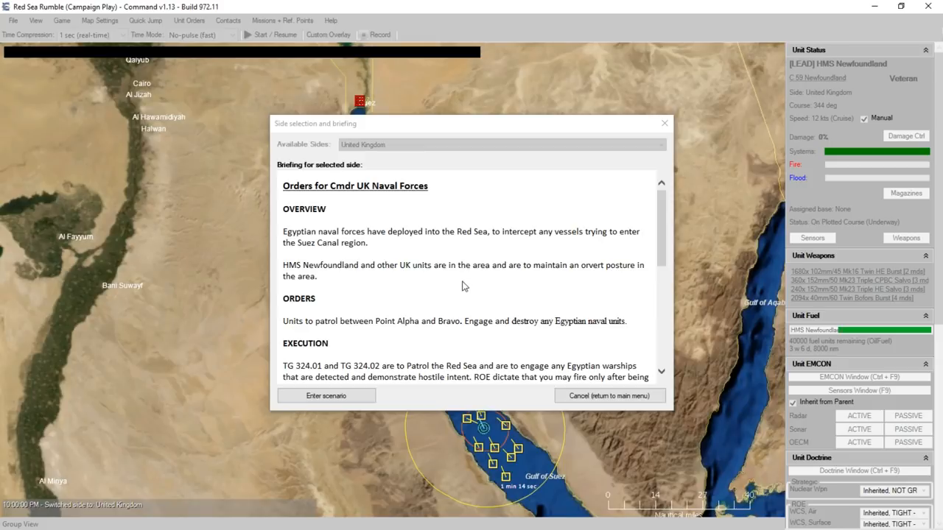
{"action": "mouse_move", "coordinate": [466, 286]}
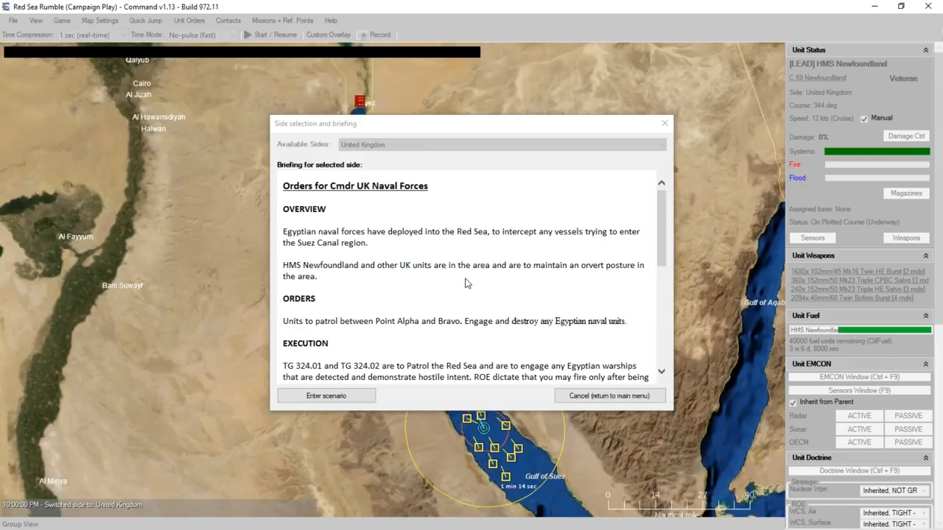
{"action": "mouse_move", "coordinate": [430, 351]}
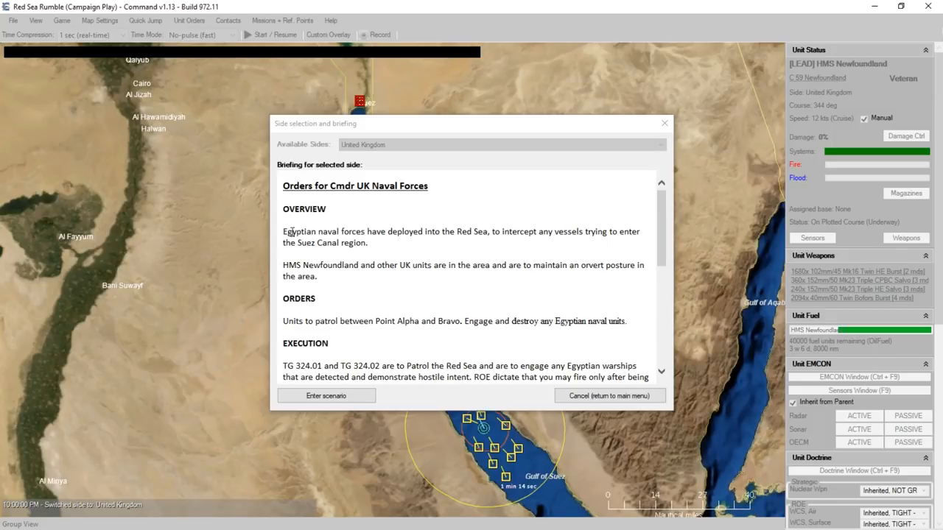
{"action": "mouse_move", "coordinate": [451, 253]}
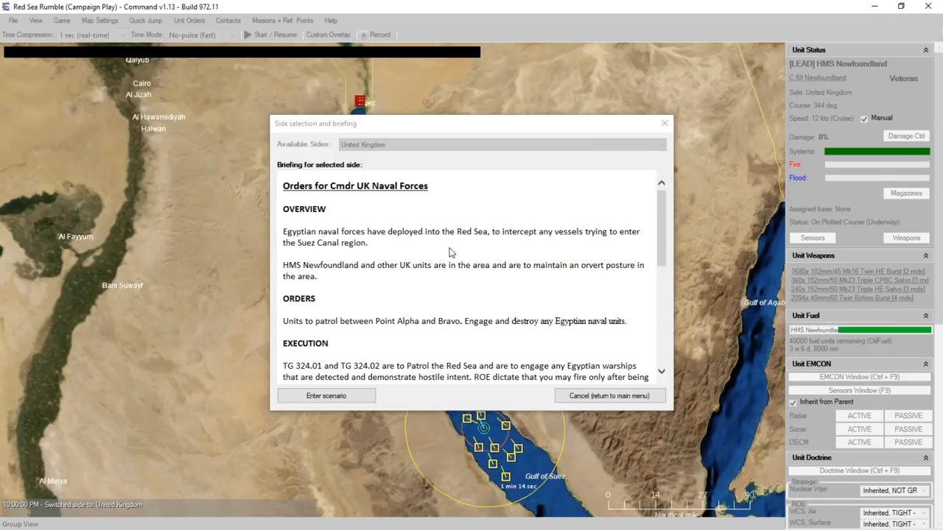
{"action": "mouse_move", "coordinate": [401, 283]}
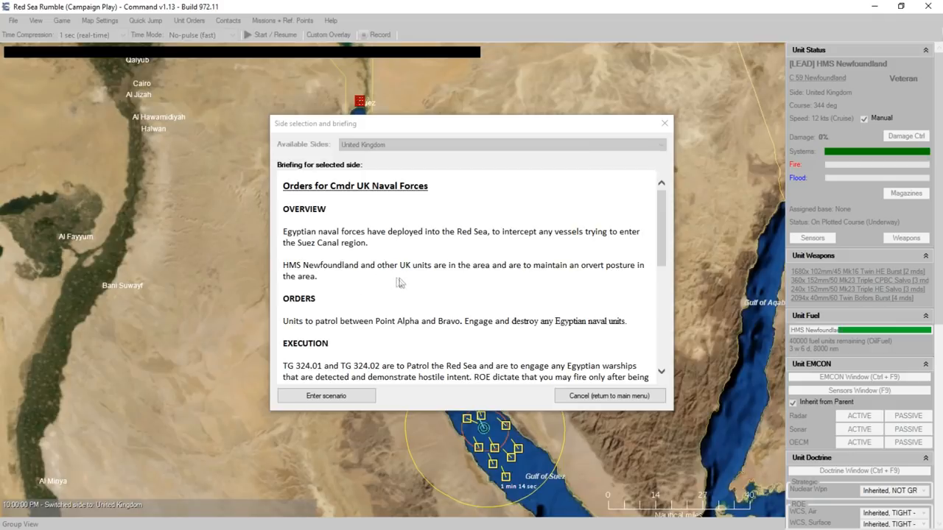
{"action": "mouse_move", "coordinate": [569, 276]}
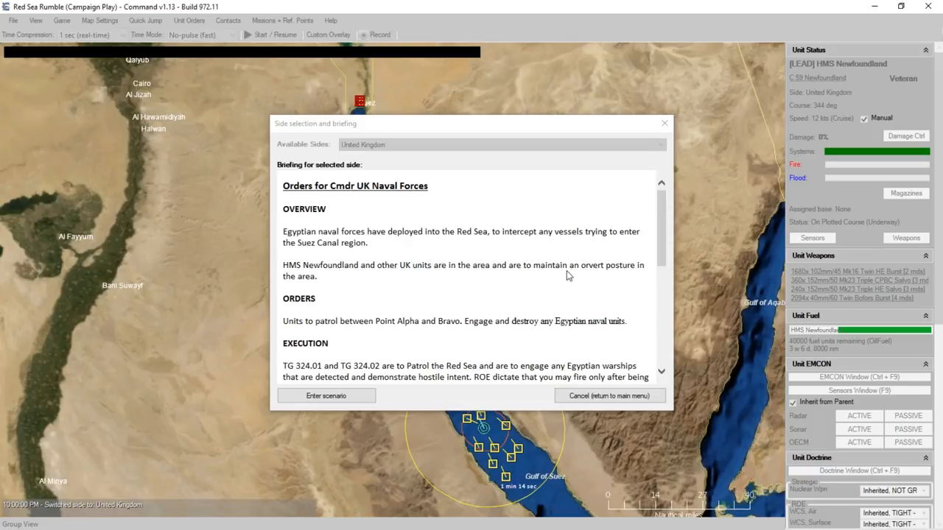
{"action": "mouse_move", "coordinate": [424, 302]}
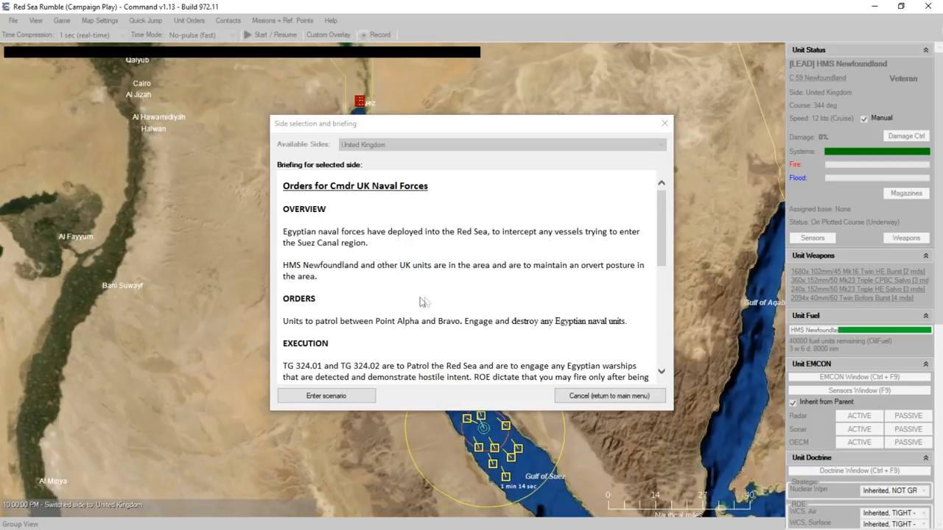
{"action": "scroll", "scroll_direction": "down", "scroll_amount": 3}
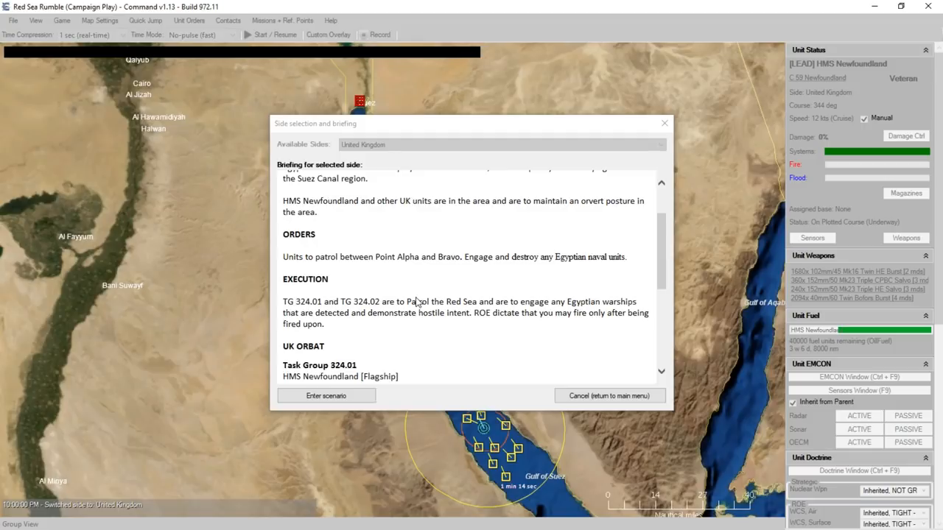
{"action": "mouse_move", "coordinate": [619, 272]}
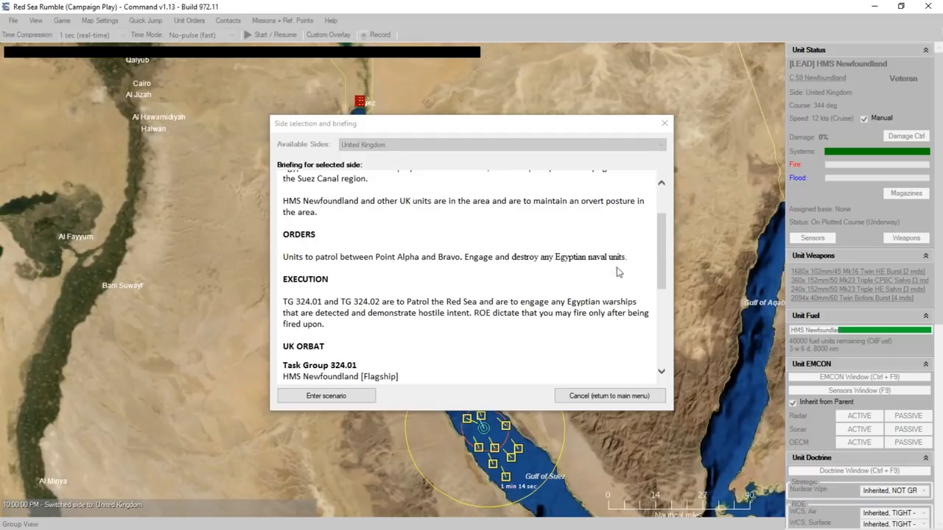
{"action": "scroll", "scroll_direction": "down", "scroll_amount": 3}
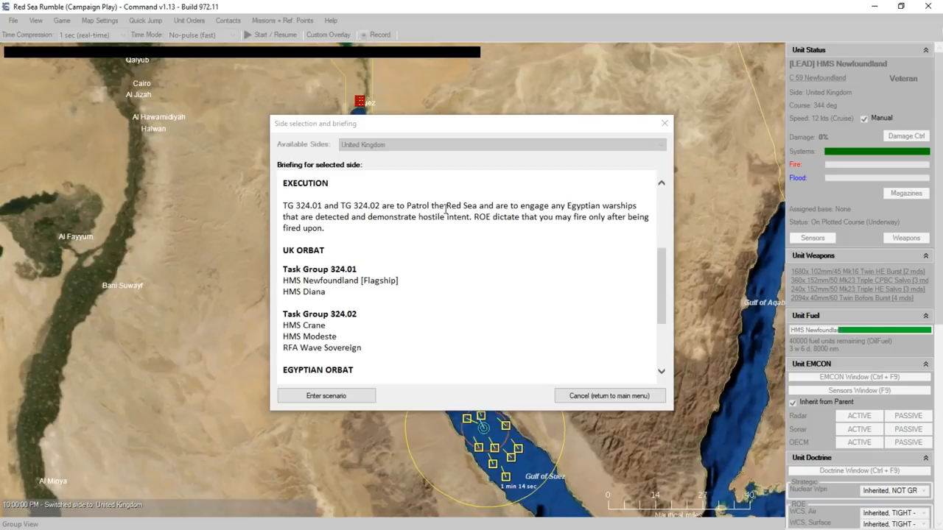
{"action": "mouse_move", "coordinate": [601, 246]}
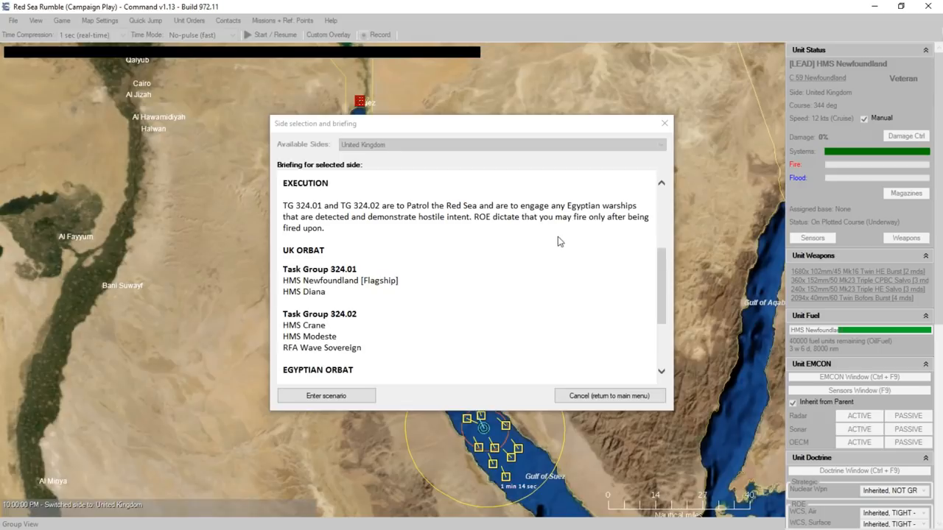
{"action": "mouse_move", "coordinate": [556, 241]}
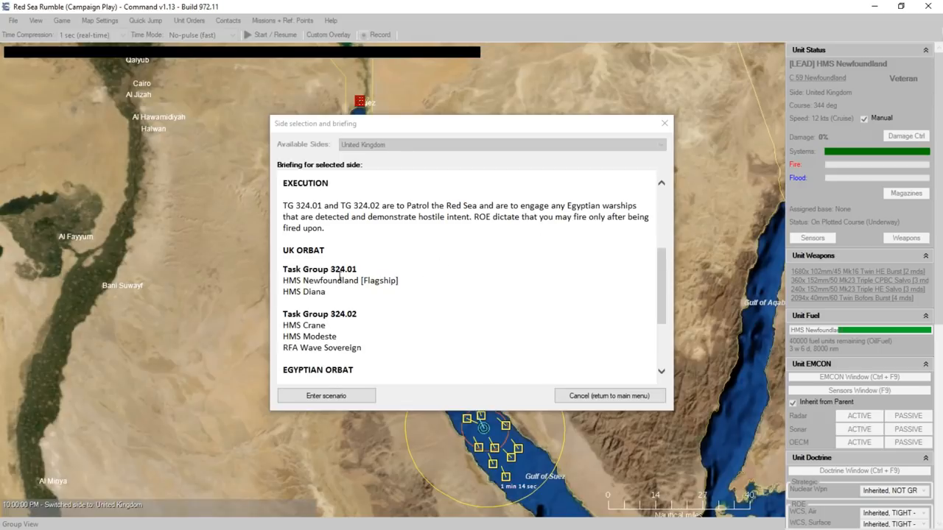
{"action": "mouse_move", "coordinate": [345, 297]}
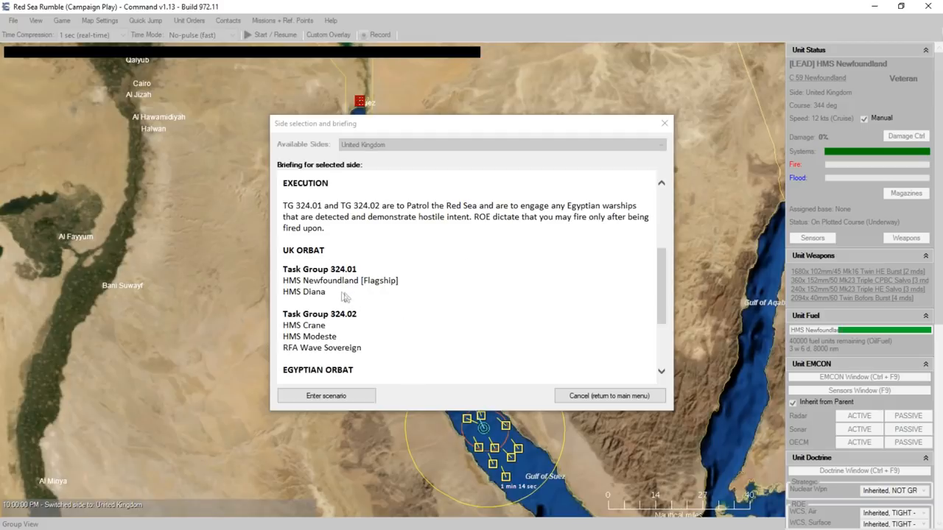
{"action": "mouse_move", "coordinate": [332, 298]}
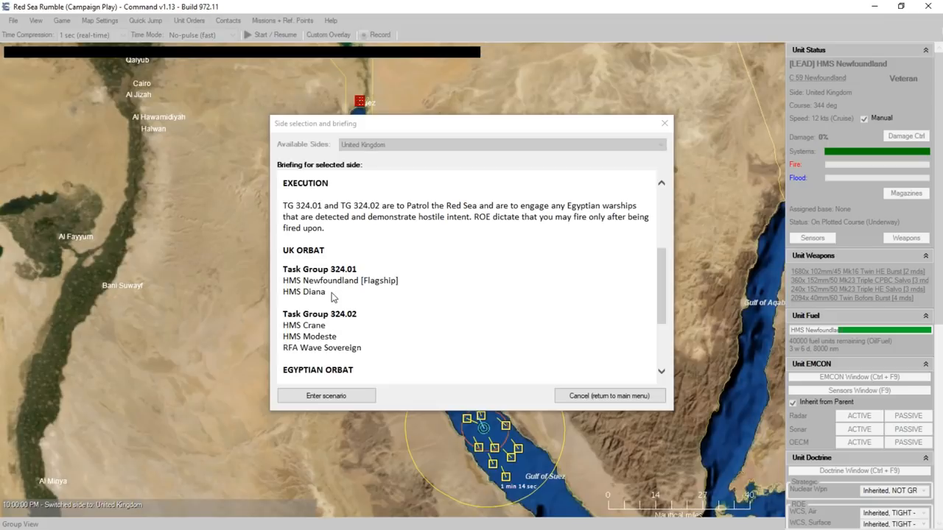
{"action": "mouse_move", "coordinate": [371, 335]}
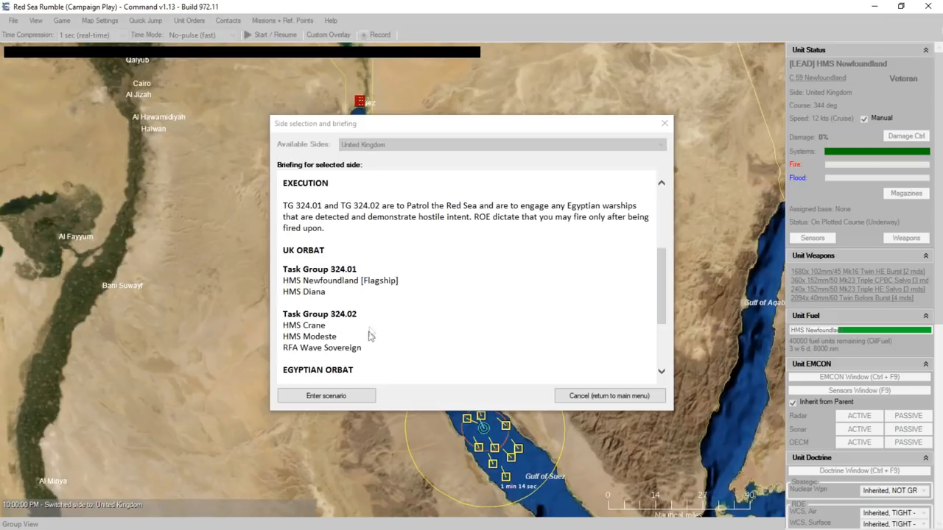
{"action": "mouse_move", "coordinate": [371, 350]}
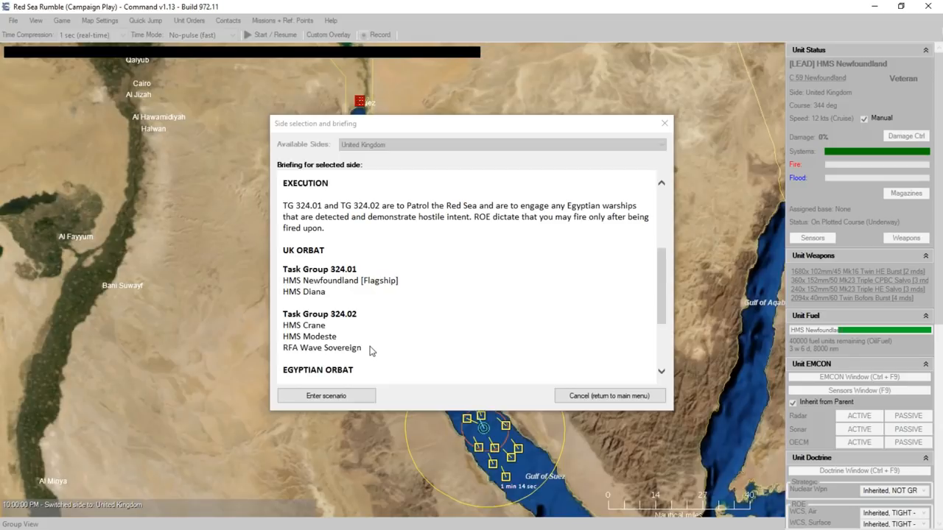
{"action": "mouse_move", "coordinate": [376, 350]}
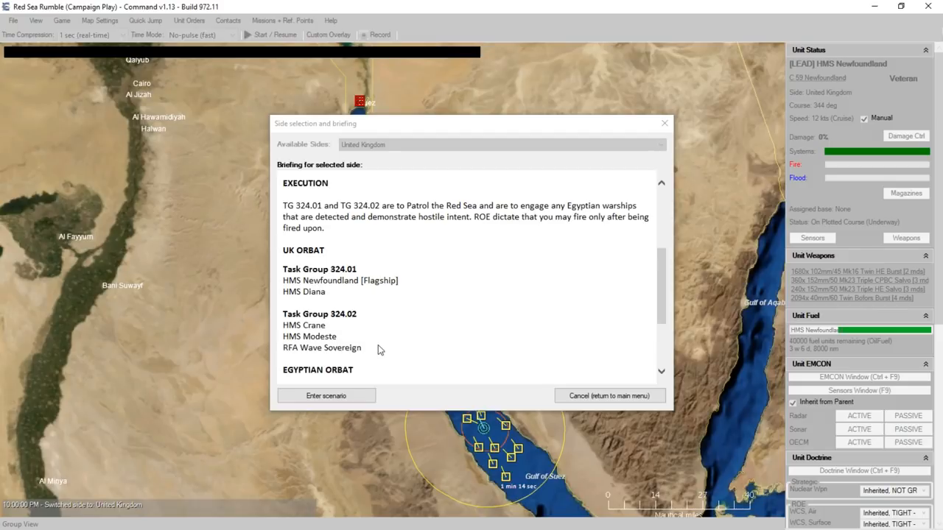
{"action": "scroll", "scroll_direction": "down", "scroll_amount": 3}
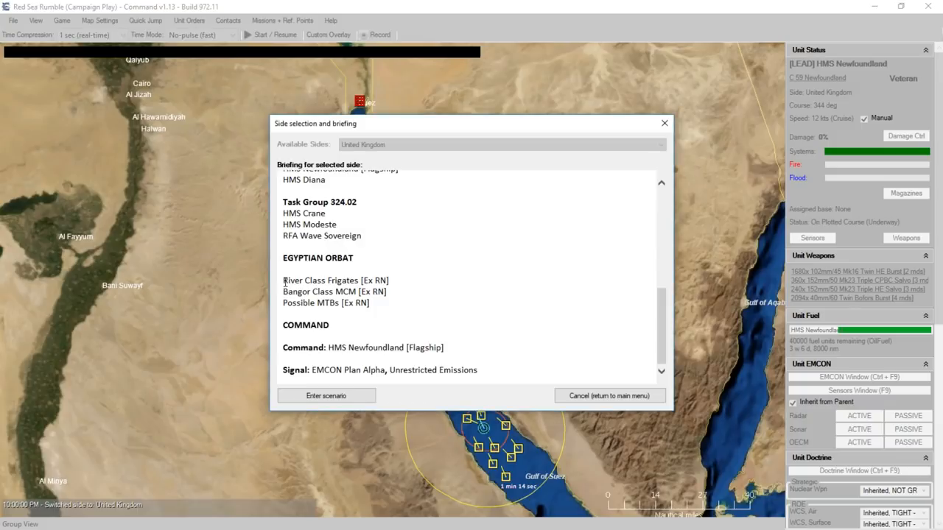
{"action": "double_click", "coordinate": [321, 280]}
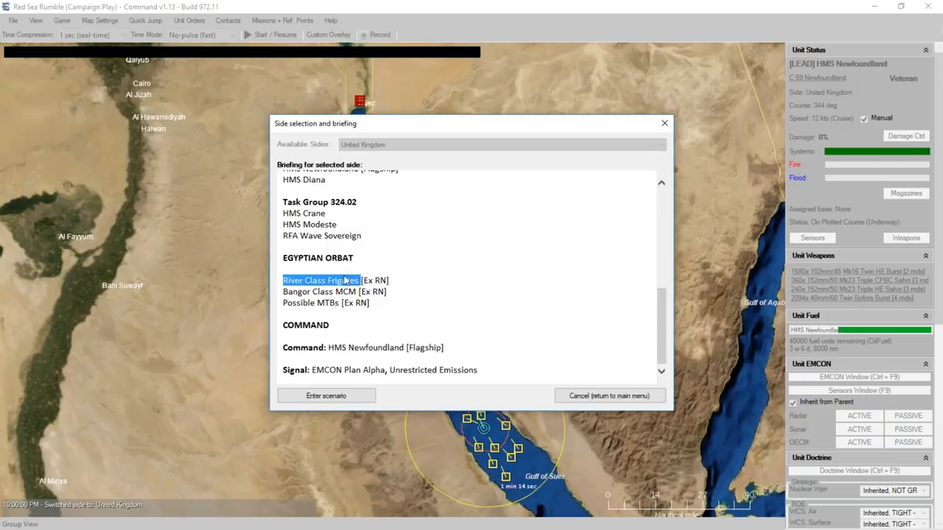
{"action": "left_click_drag", "start_coordinate": [283, 279], "coordinate": [380, 280]}
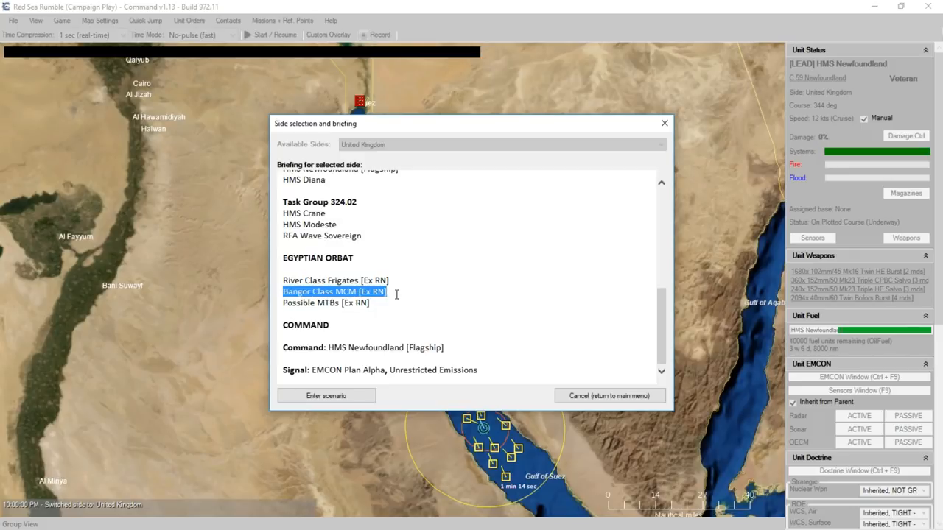
{"action": "left_click", "coordinate": [325, 304]}
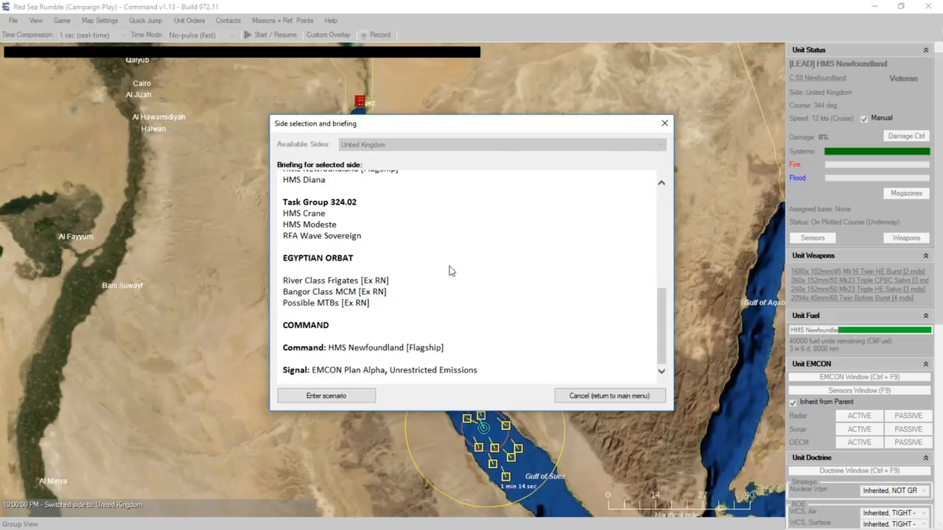
{"action": "mouse_move", "coordinate": [563, 239]}
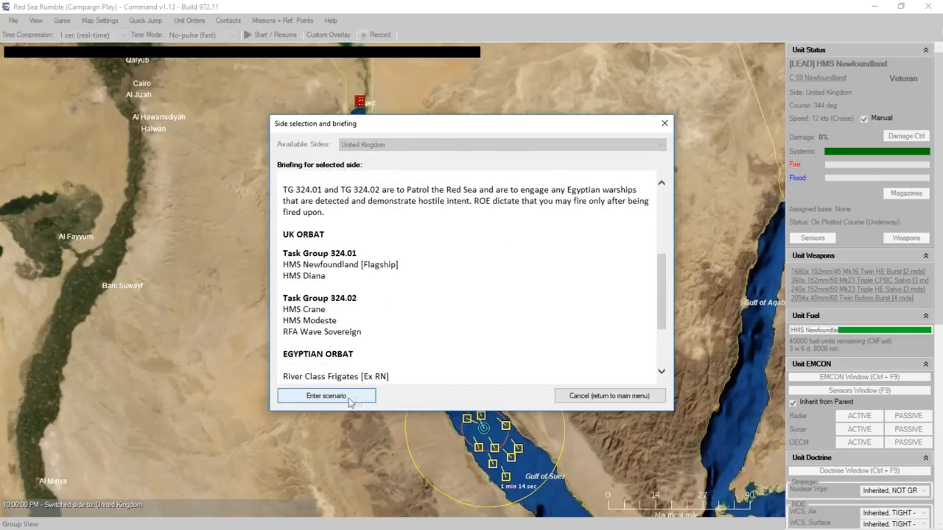
Enter the Red Sea Rumble scenario as the UK side, loading the Red Sea map
{"action": "left_click", "coordinate": [325, 395]}
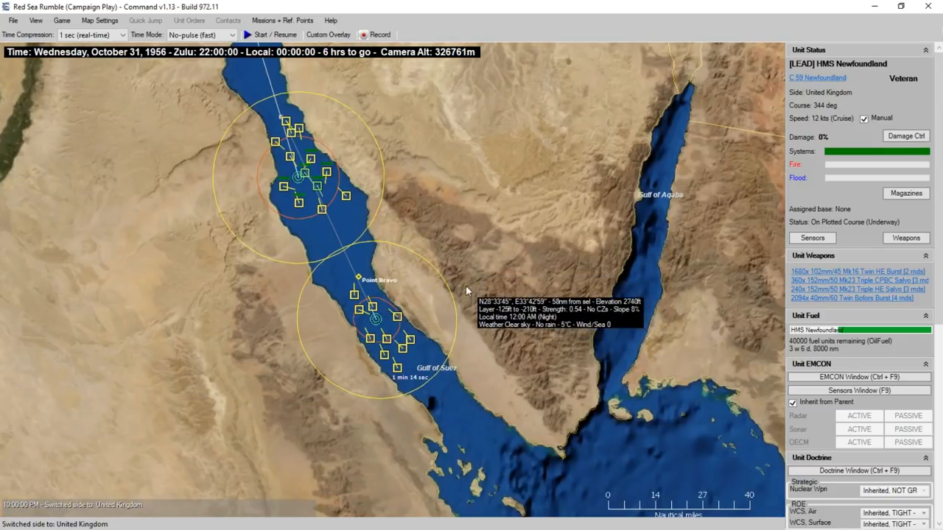
{"action": "mouse_move", "coordinate": [376, 154]}
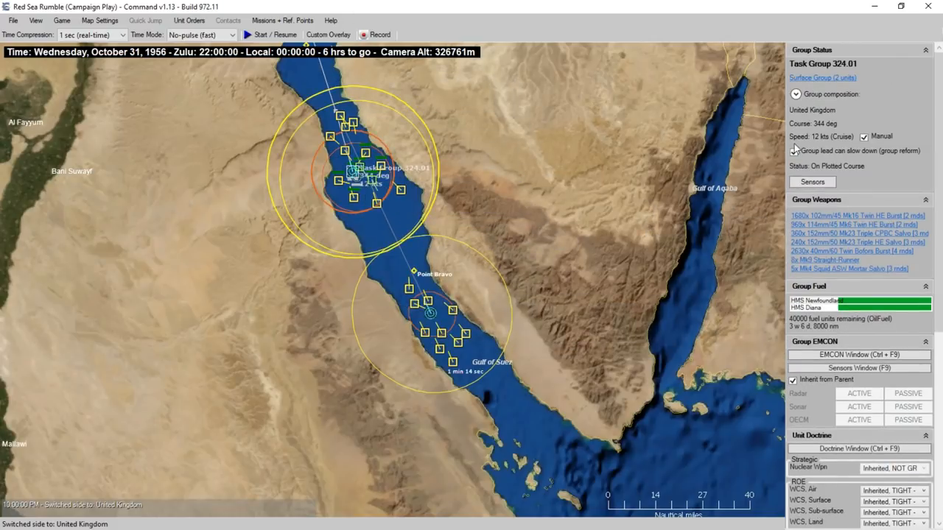
{"action": "left_click", "coordinate": [795, 94]}
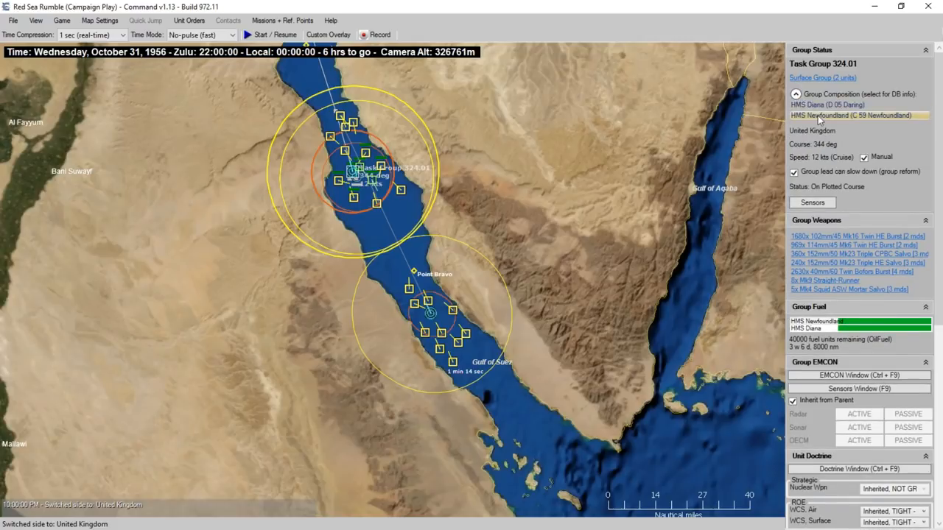
{"action": "left_click", "coordinate": [825, 105]}
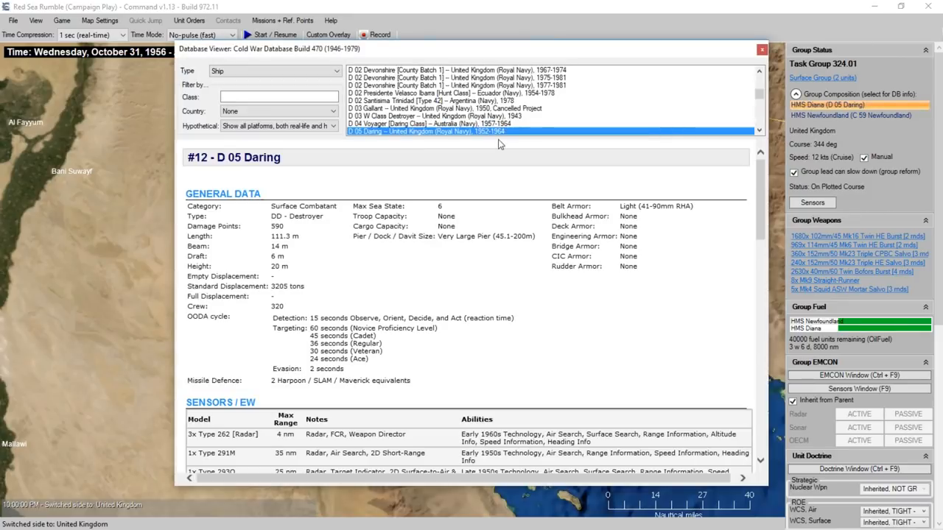
{"action": "mouse_move", "coordinate": [313, 150]}
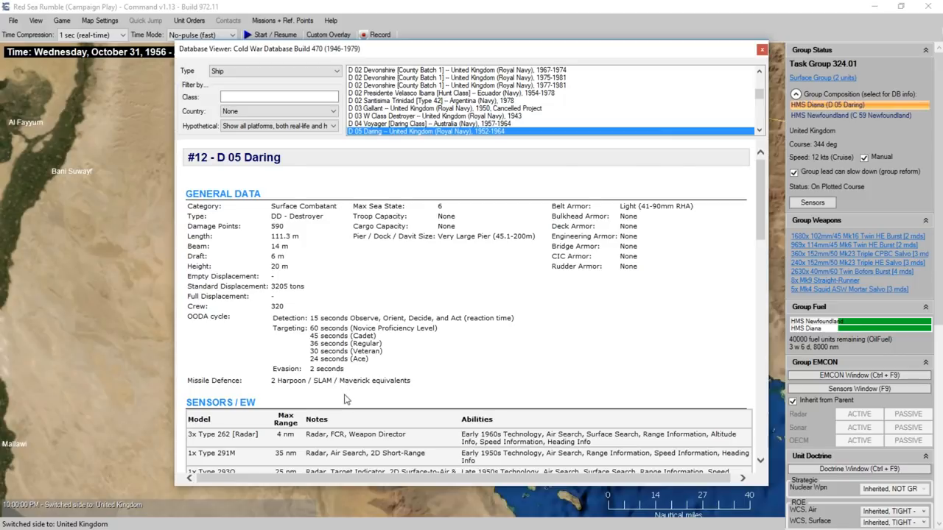
{"action": "scroll", "scroll_direction": "down", "scroll_amount": 3}
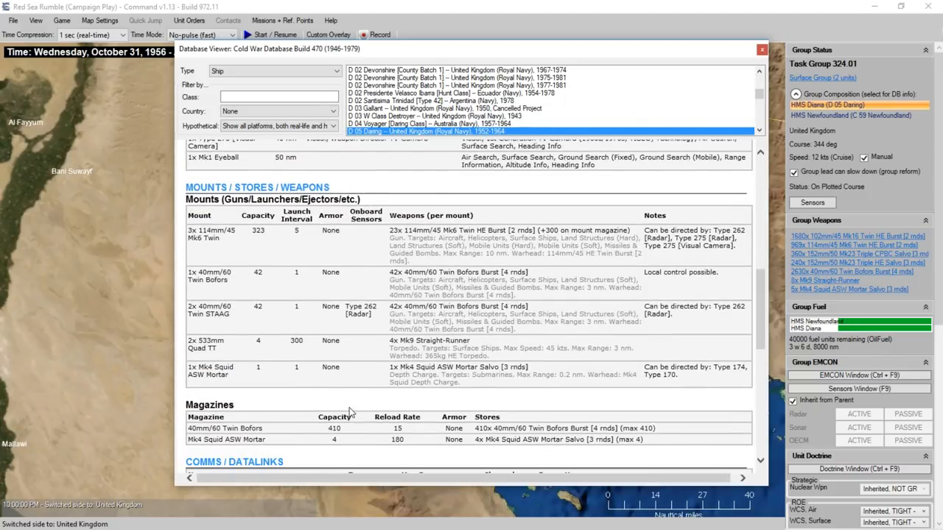
{"action": "mouse_move", "coordinate": [247, 389]}
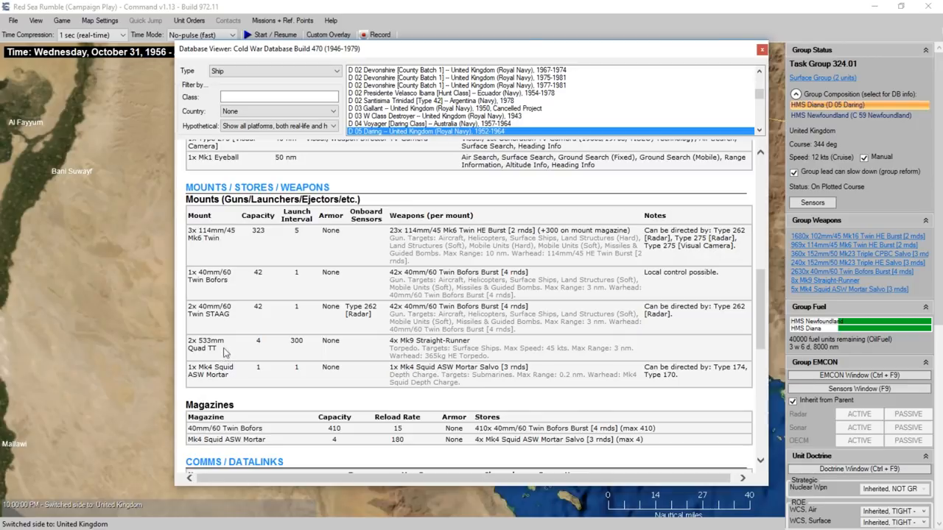
{"action": "mouse_move", "coordinate": [465, 227]}
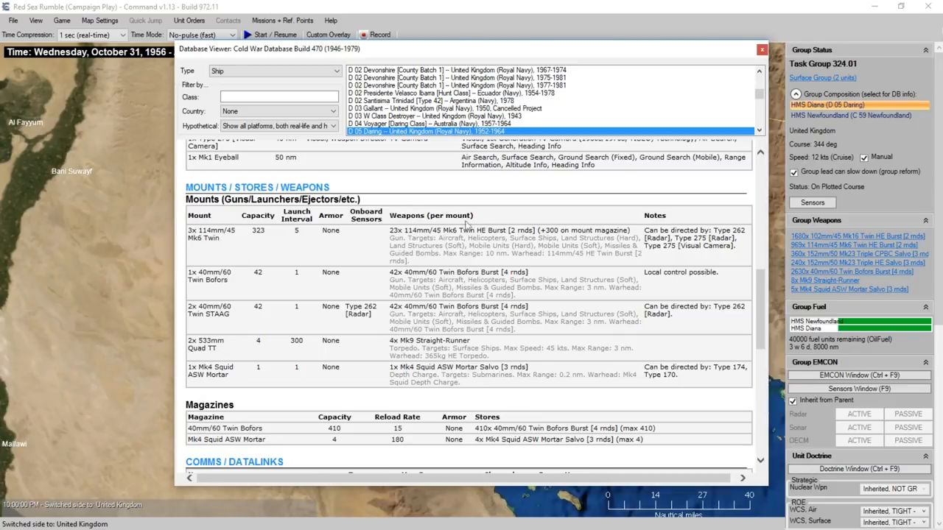
{"action": "scroll", "scroll_direction": "down", "scroll_amount": 3}
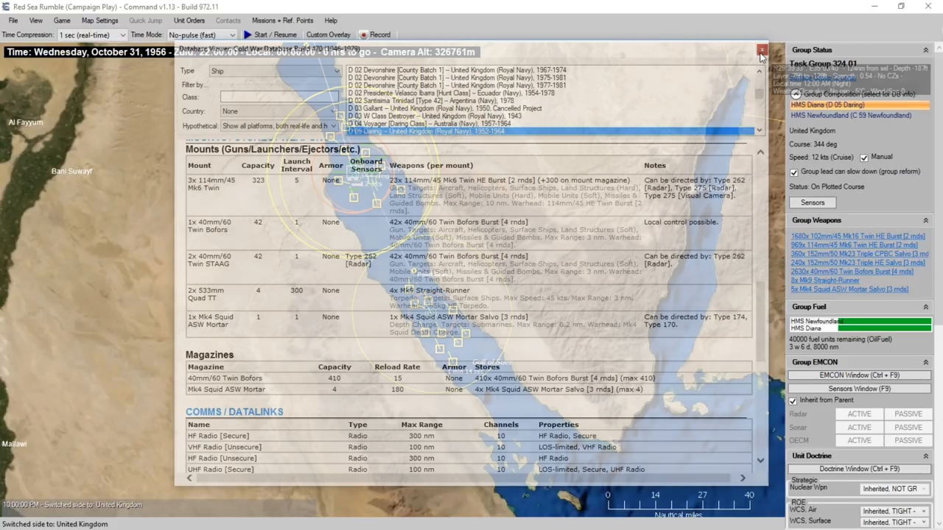
{"action": "left_click", "coordinate": [851, 115]}
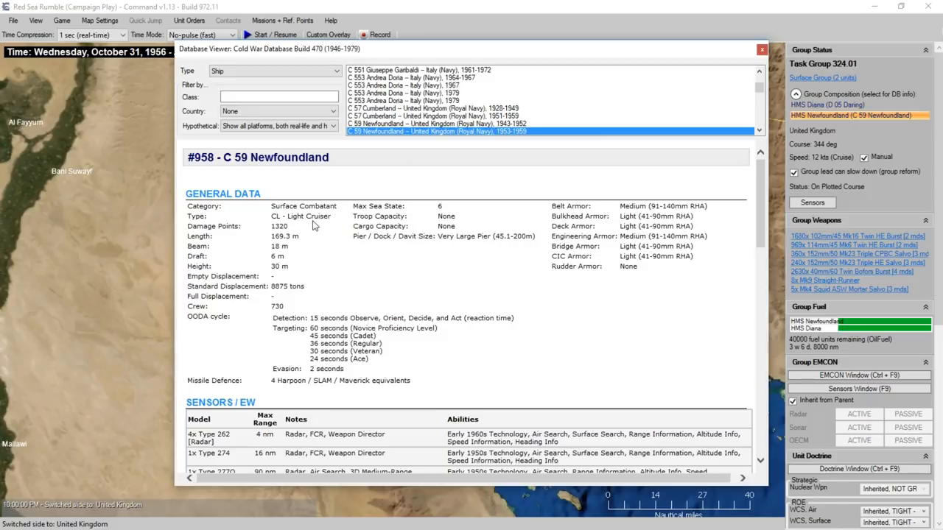
{"action": "scroll", "scroll_direction": "down", "scroll_amount": 3}
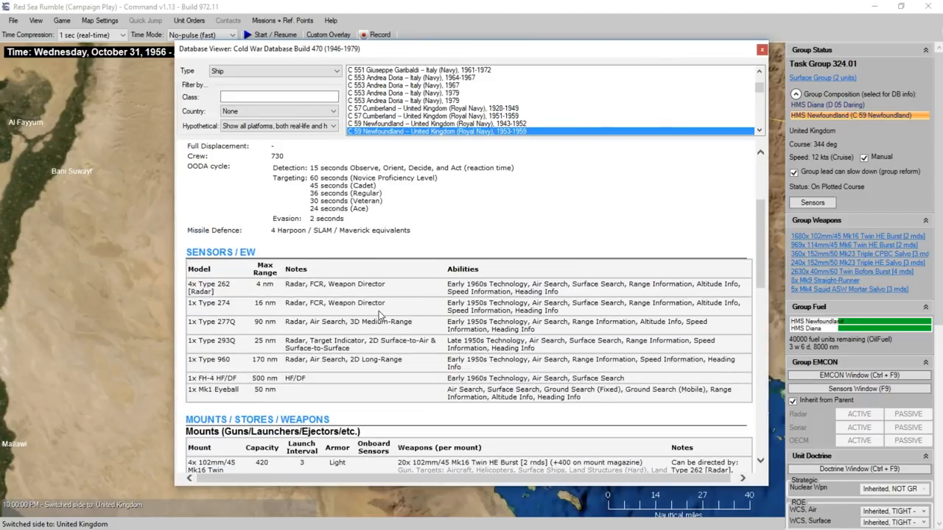
{"action": "scroll", "scroll_direction": "down", "scroll_amount": 3}
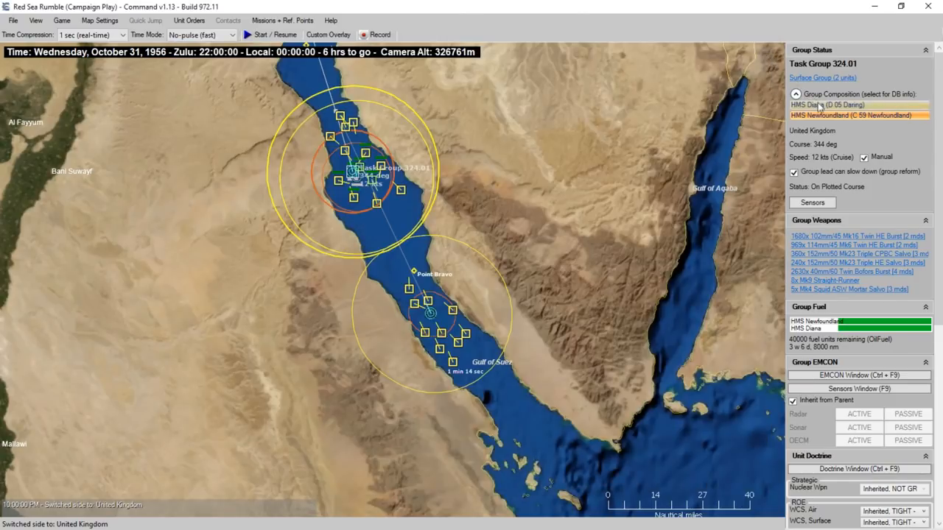
{"action": "left_click", "coordinate": [825, 104]}
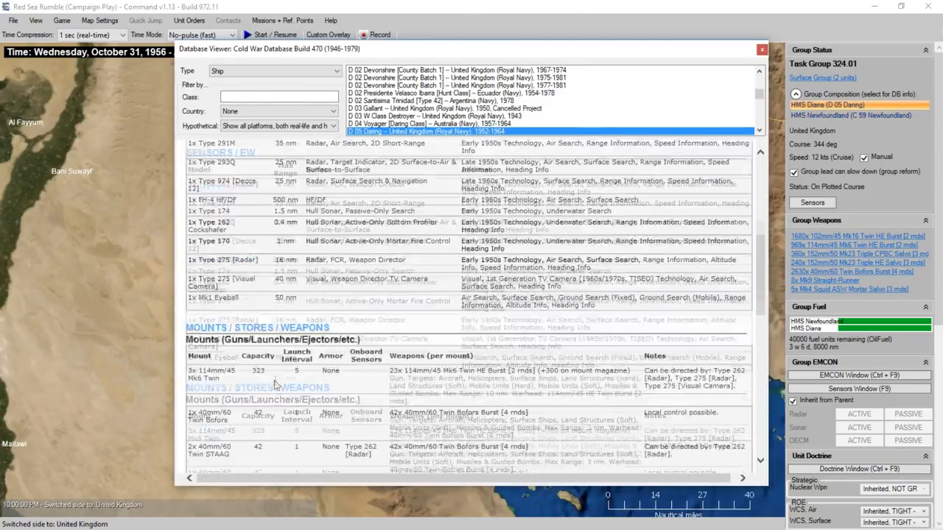
{"action": "scroll", "scroll_direction": "down", "scroll_amount": 3}
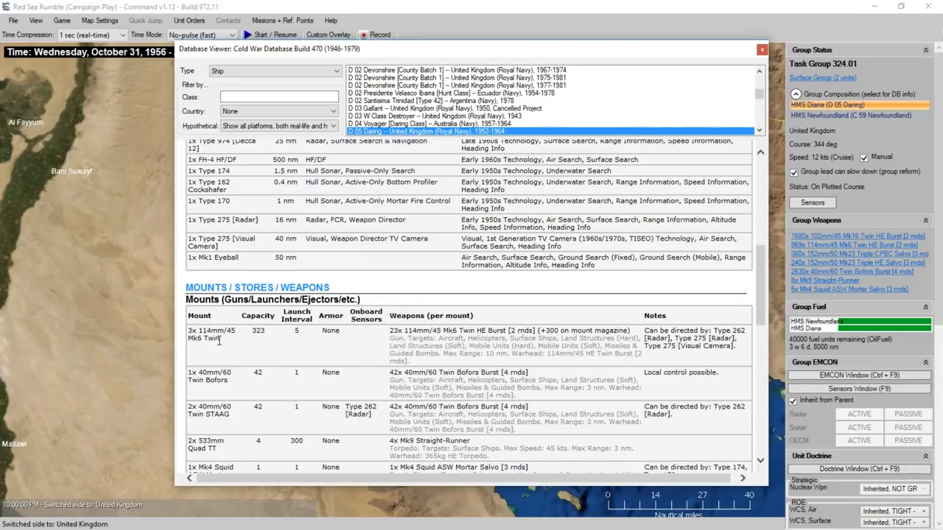
{"action": "mouse_move", "coordinate": [227, 349]}
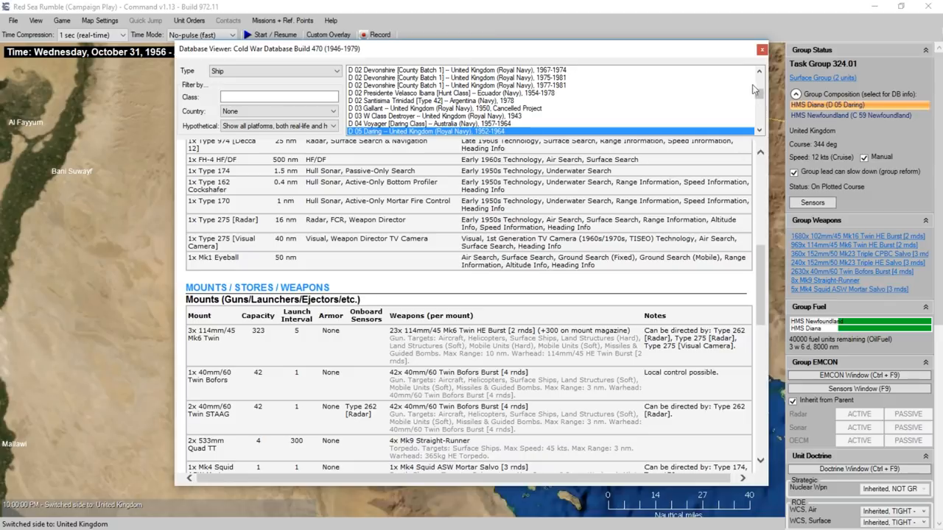
{"action": "left_click", "coordinate": [761, 50]}
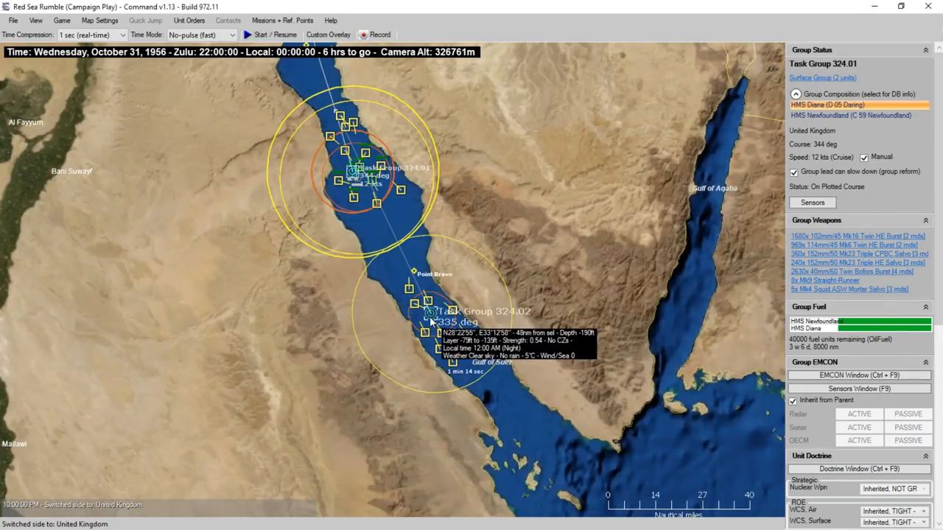
Review Task Group 324.02's Wave oiler and Black Swan frigates in the Database Viewer, then close it
{"action": "left_click", "coordinate": [433, 312]}
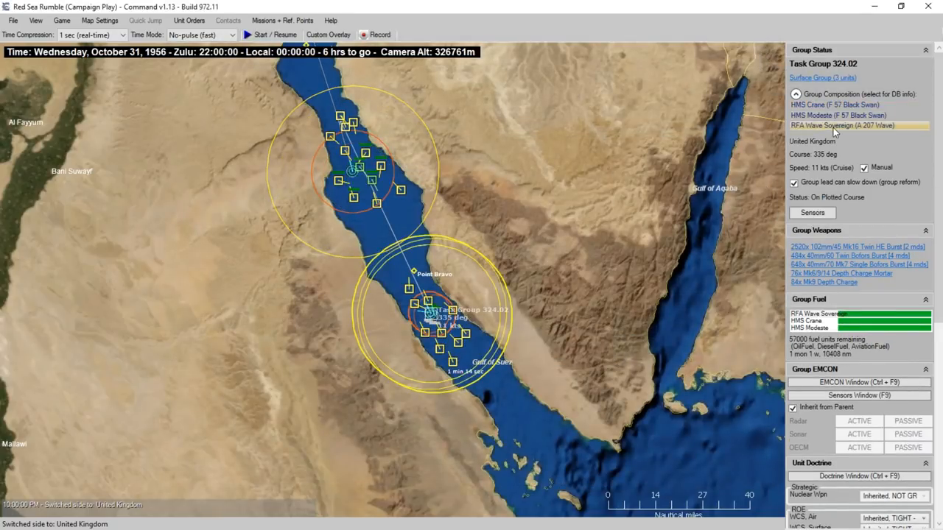
{"action": "left_click", "coordinate": [840, 126]}
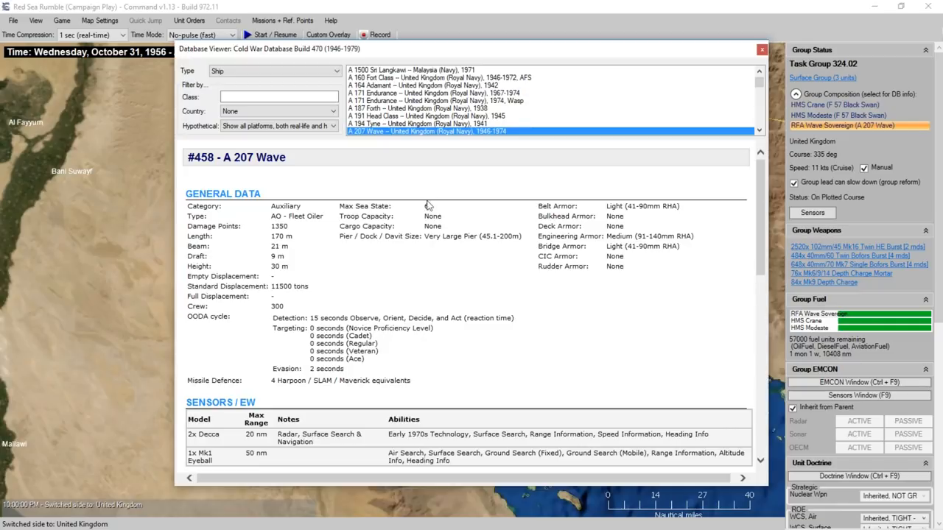
{"action": "scroll", "scroll_direction": "down", "scroll_amount": 3}
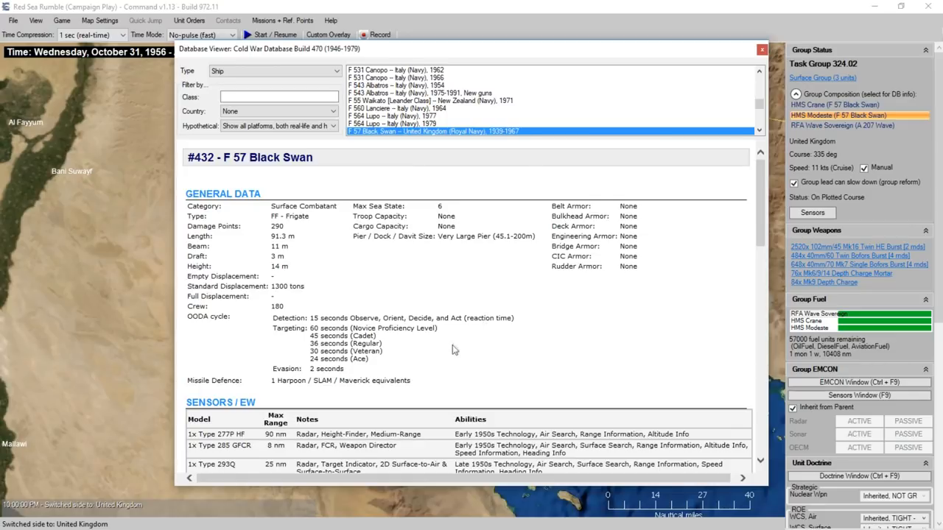
{"action": "mouse_move", "coordinate": [455, 337]}
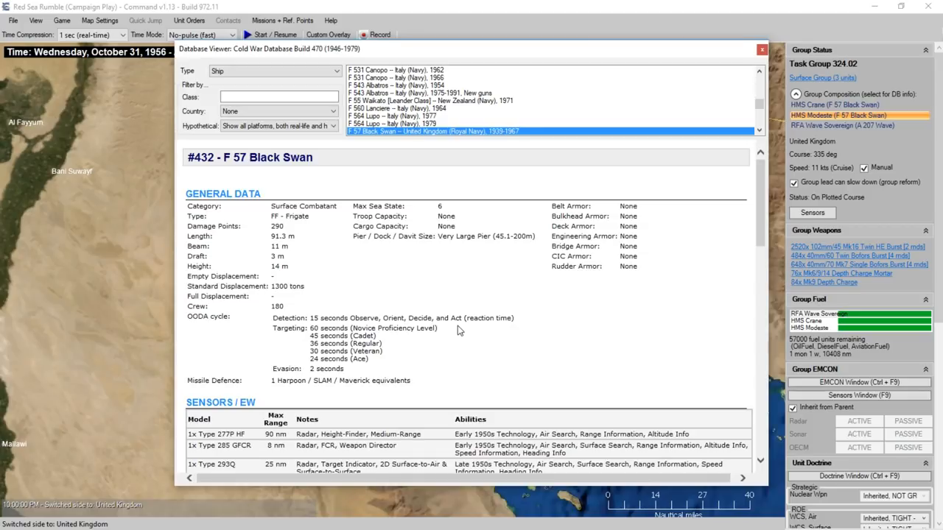
{"action": "scroll", "scroll_direction": "down", "scroll_amount": 3}
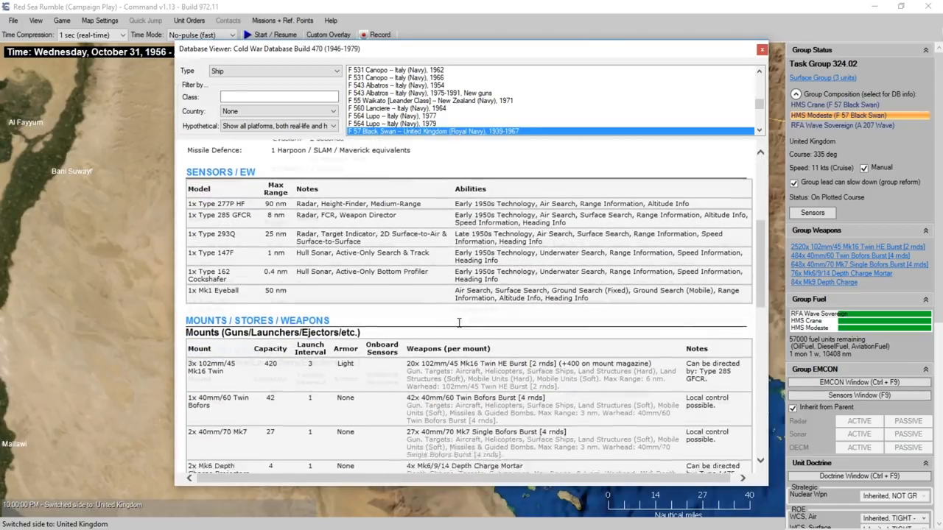
{"action": "scroll", "scroll_direction": "down", "scroll_amount": 3}
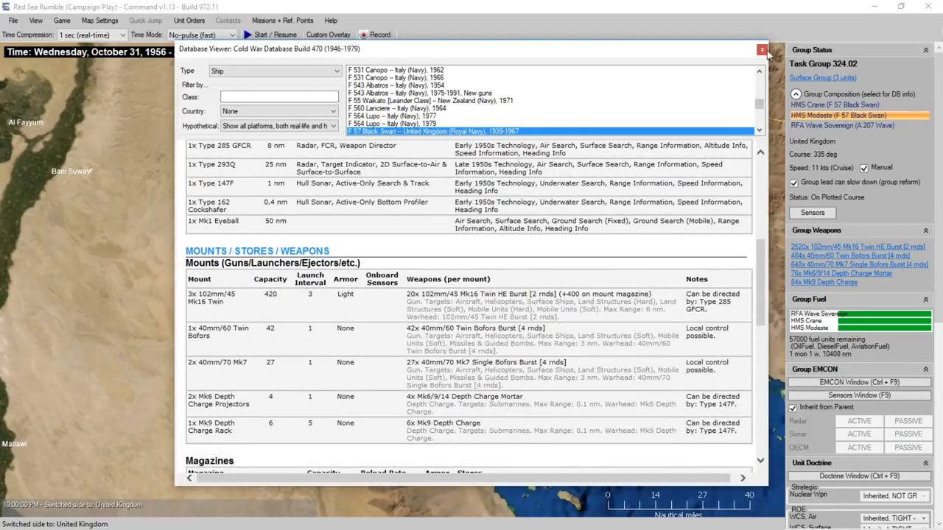
{"action": "left_click", "coordinate": [761, 50]}
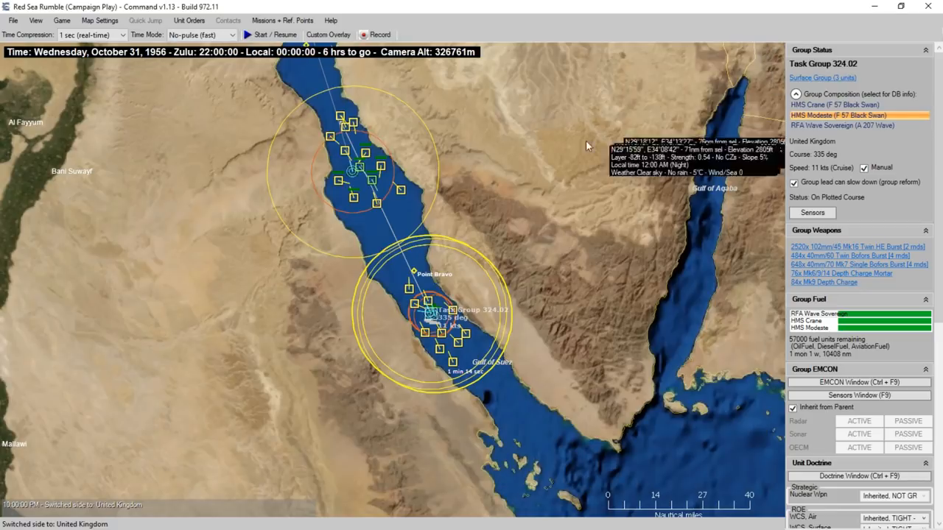
{"action": "scroll", "scroll_direction": "up", "scroll_amount": 3}
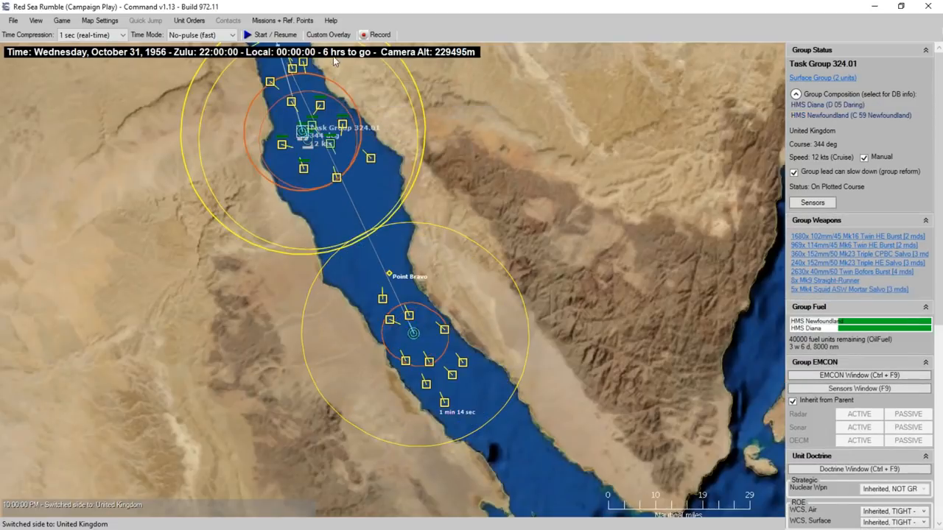
{"action": "mouse_move", "coordinate": [392, 146]}
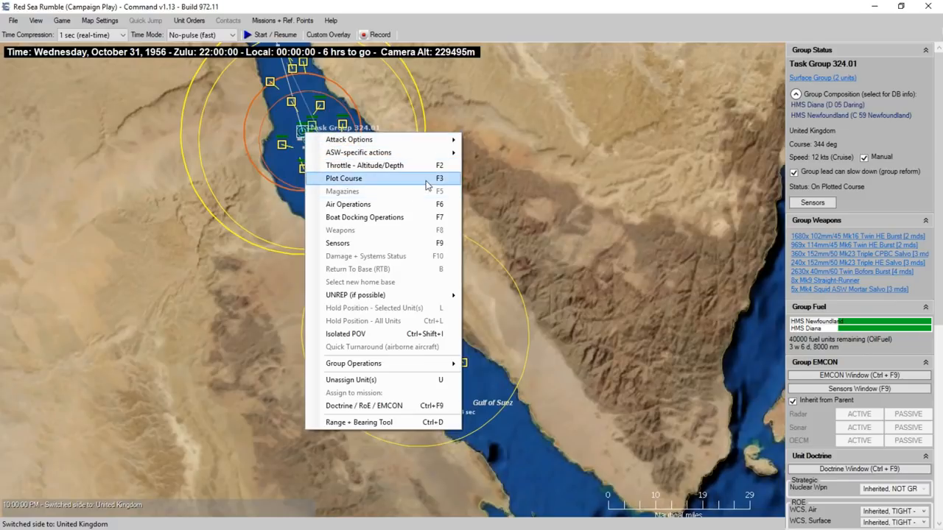
Plot a new course for Task Group 324.01 with a waypoint north up the Gulf of Suez
{"action": "left_click", "coordinate": [344, 179]}
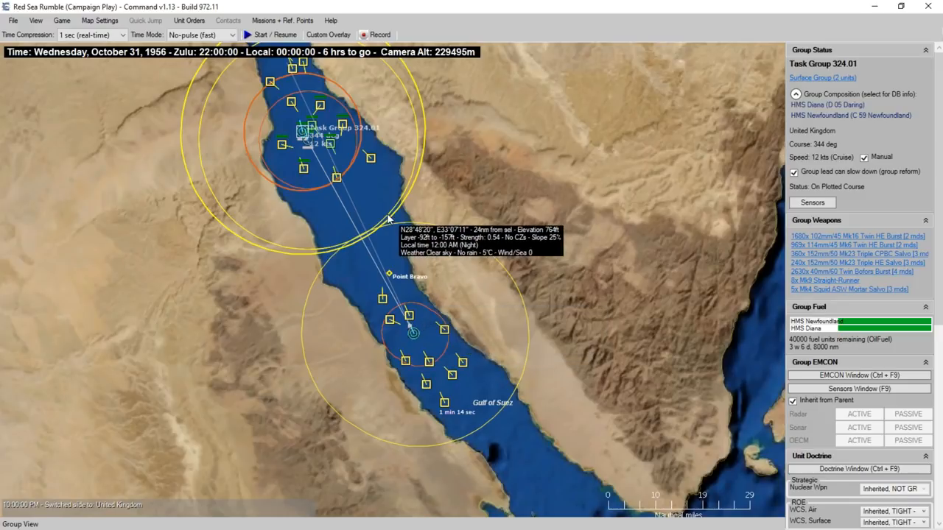
{"action": "left_click", "coordinate": [261, 35]}
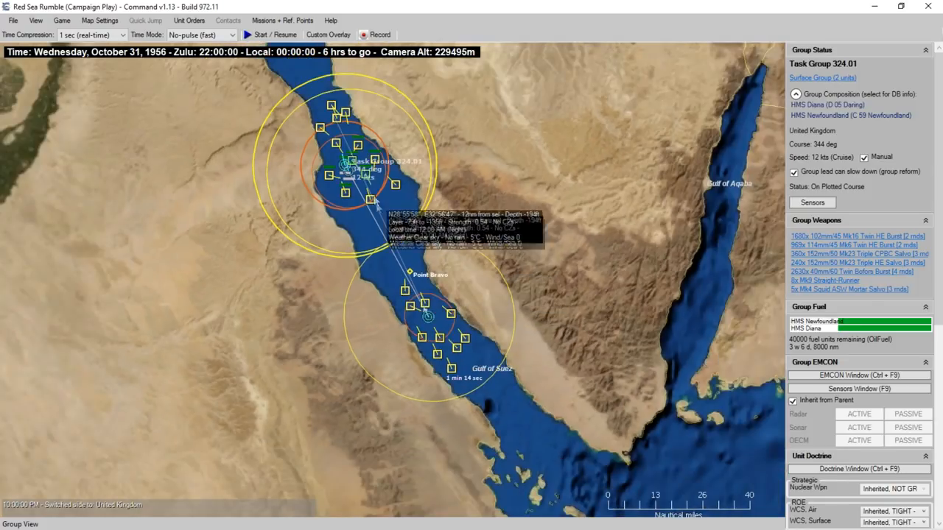
{"action": "mouse_move", "coordinate": [361, 171]}
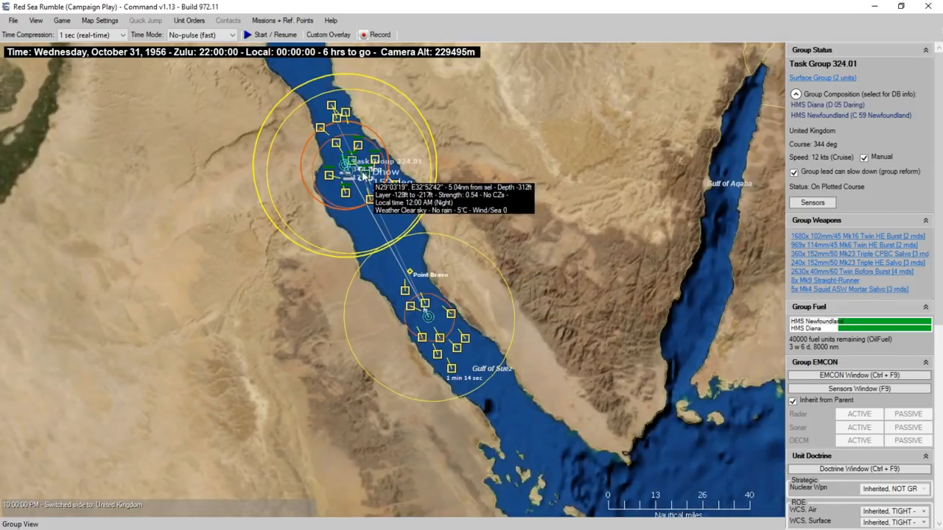
Inspect the Civilian #4 contact near the northern task group, heading 103° at 2 knots
{"action": "right_click", "coordinate": [346, 162]}
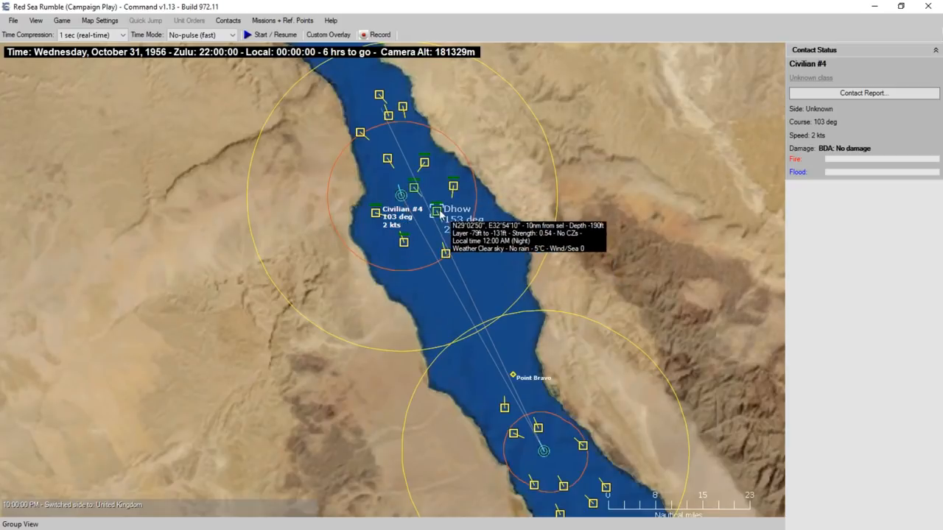
{"action": "mouse_move", "coordinate": [489, 340]}
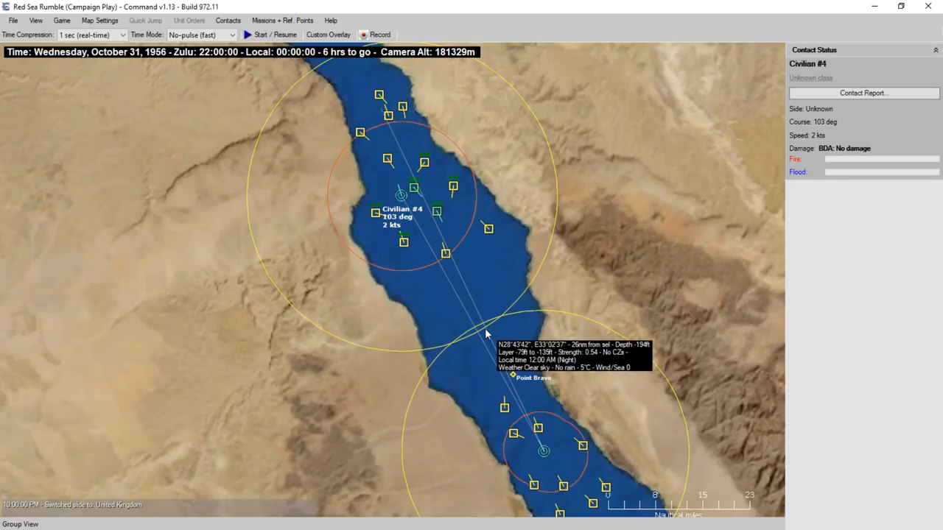
{"action": "mouse_move", "coordinate": [556, 380]}
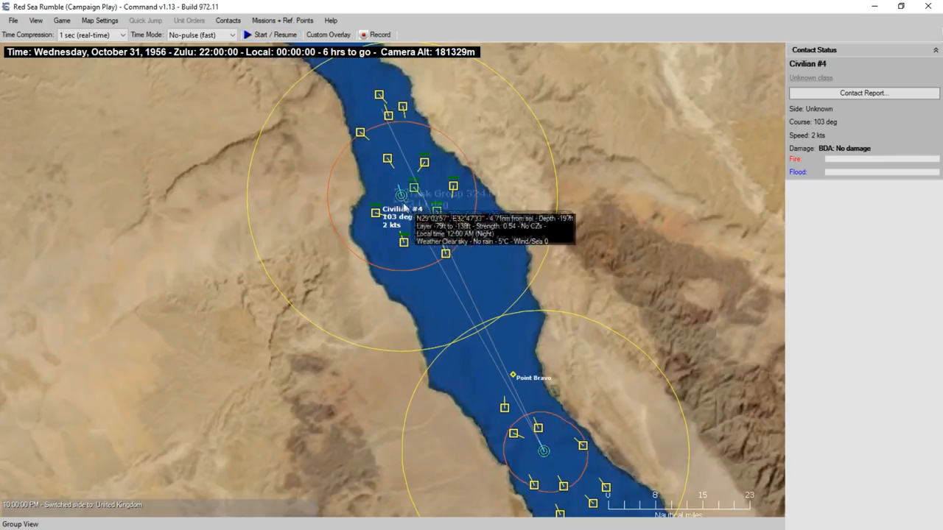
Set Task Group 324.01 to full throttle, 27 knots, and start the scenario clock
{"action": "right_click", "coordinate": [401, 199]}
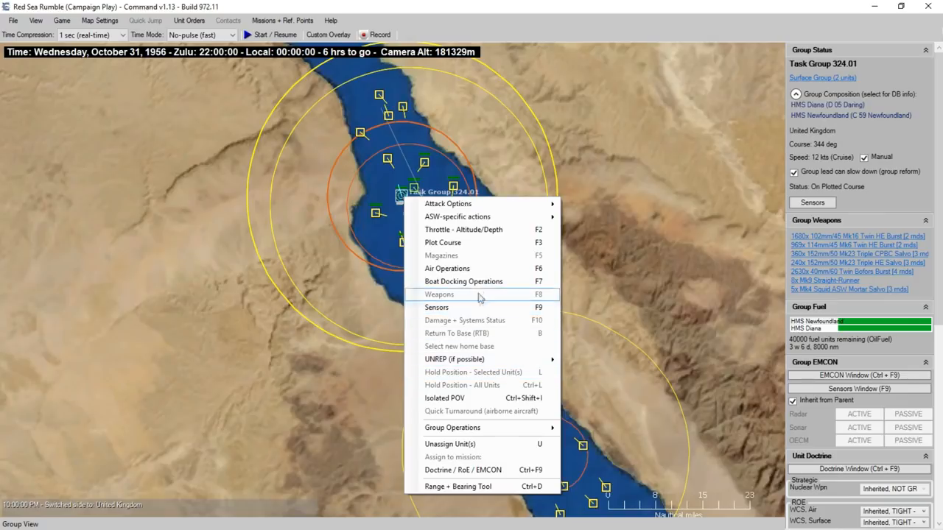
{"action": "left_click", "coordinate": [463, 229]}
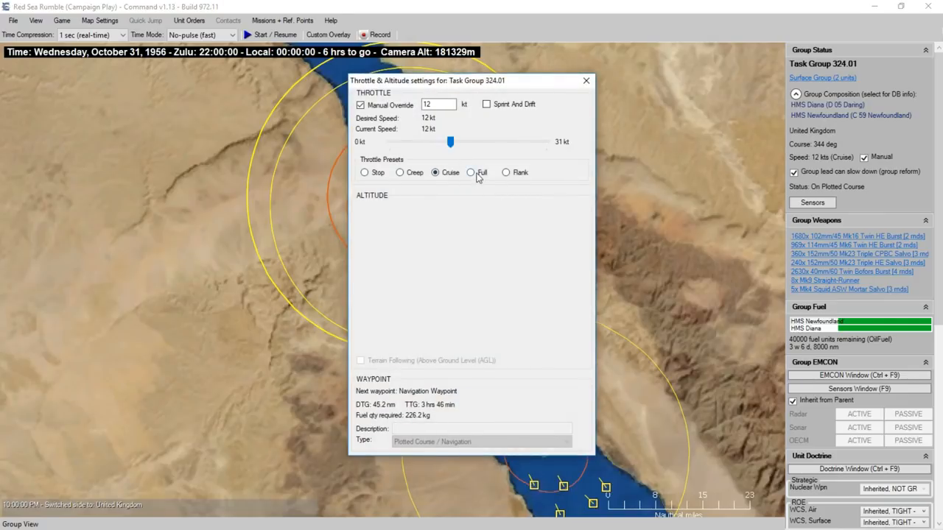
{"action": "left_click", "coordinate": [472, 172]}
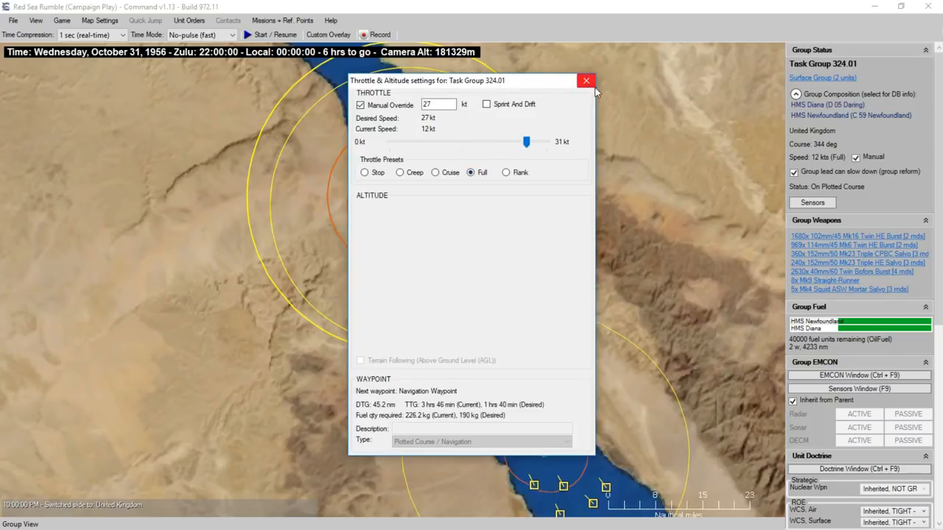
{"action": "left_click", "coordinate": [586, 80]}
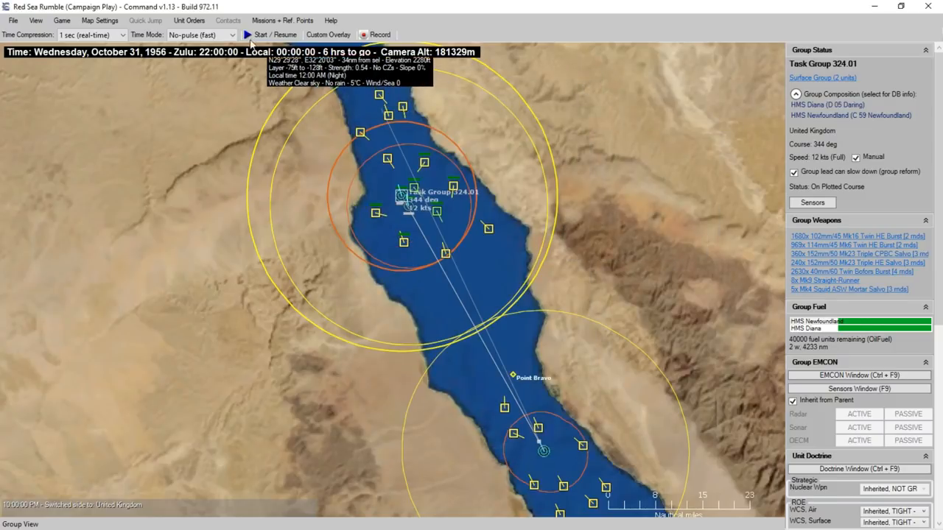
{"action": "left_click", "coordinate": [271, 35]}
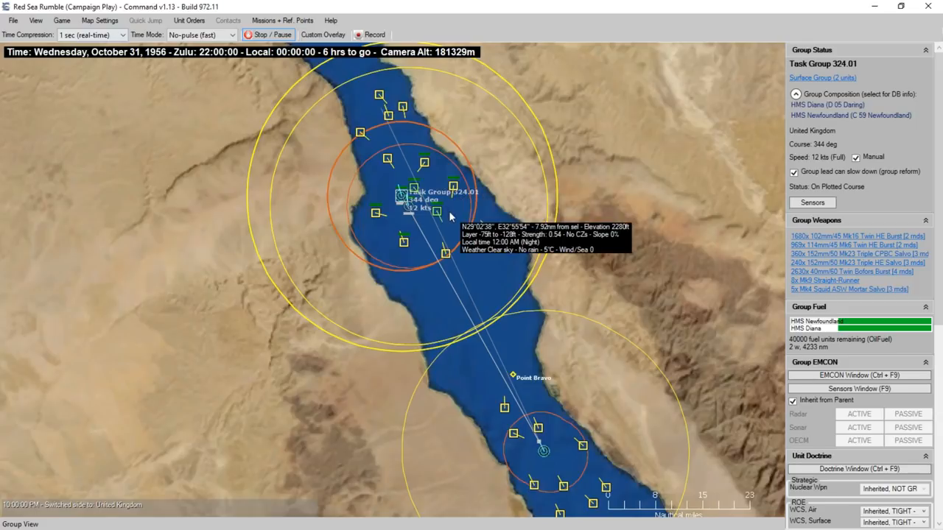
Toggle the map to unit view and back to group view, then zoom out toward Point Alpha
{"action": "scroll", "scroll_direction": "up", "scroll_amount": 3}
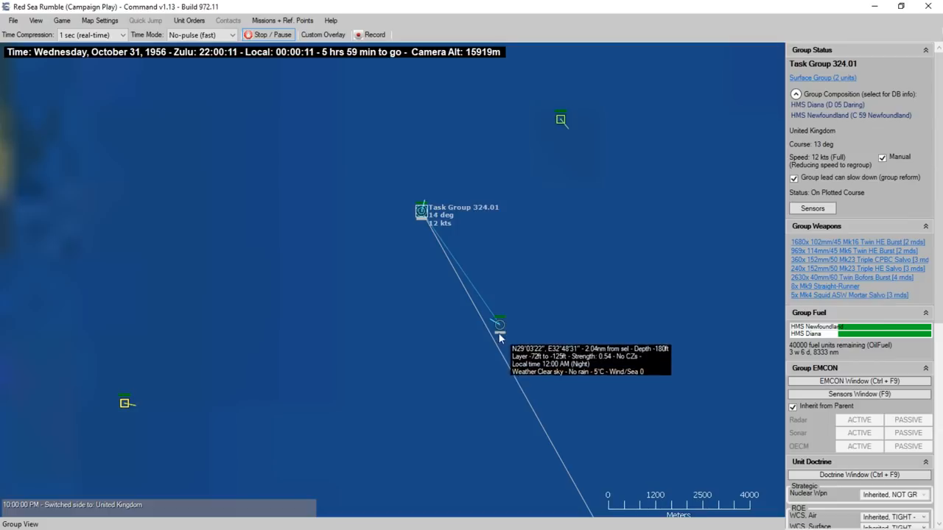
{"action": "left_click", "coordinate": [100, 21]}
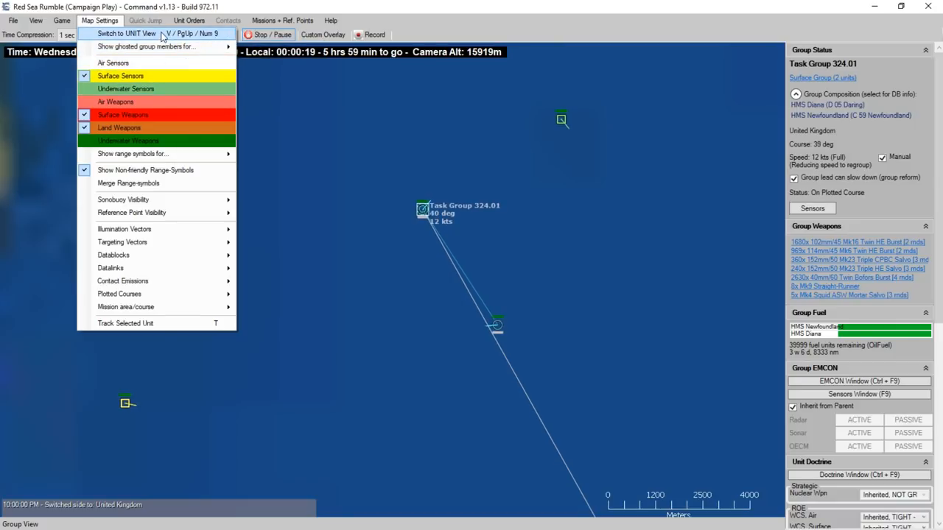
{"action": "left_click", "coordinate": [127, 34]}
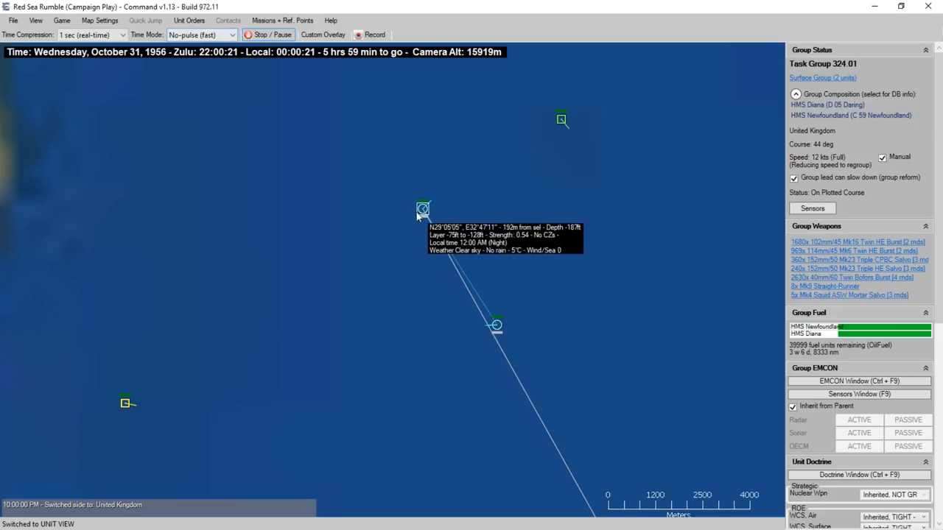
{"action": "mouse_move", "coordinate": [495, 326]}
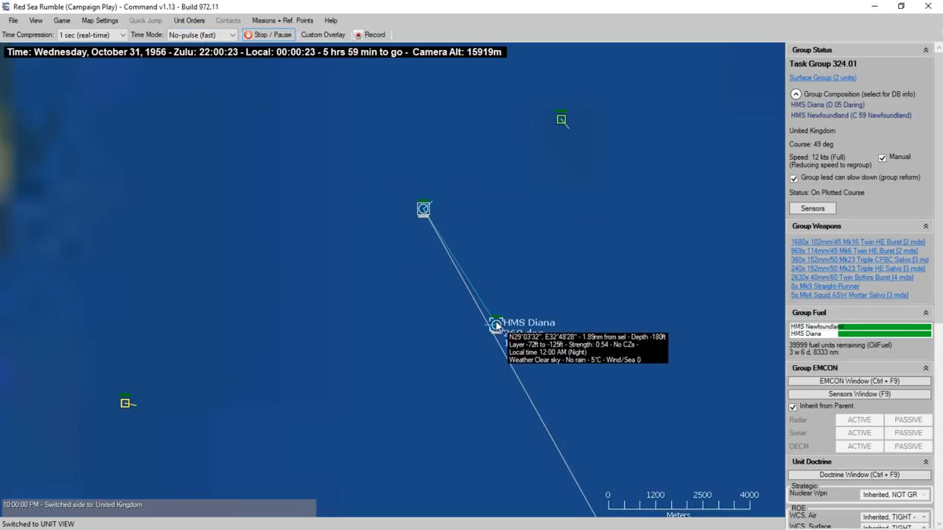
{"action": "left_click", "coordinate": [100, 20]}
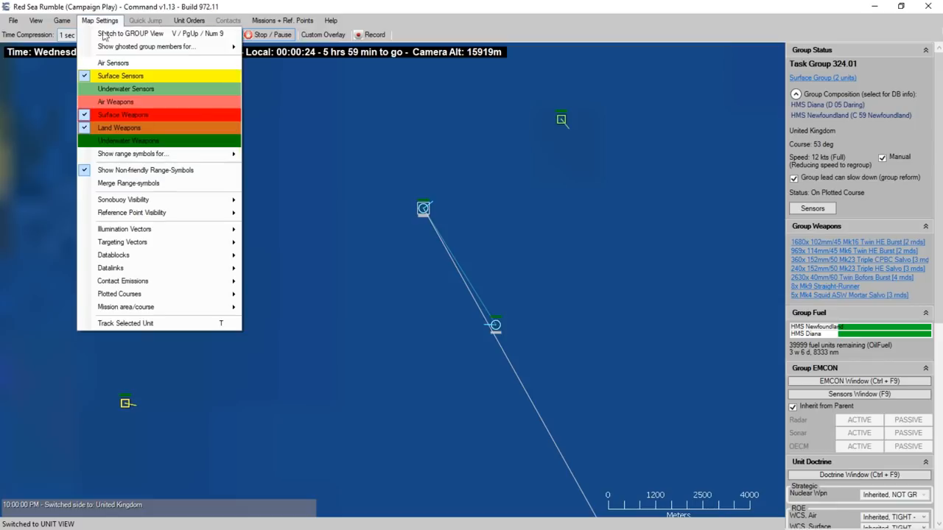
{"action": "left_click", "coordinate": [130, 32]}
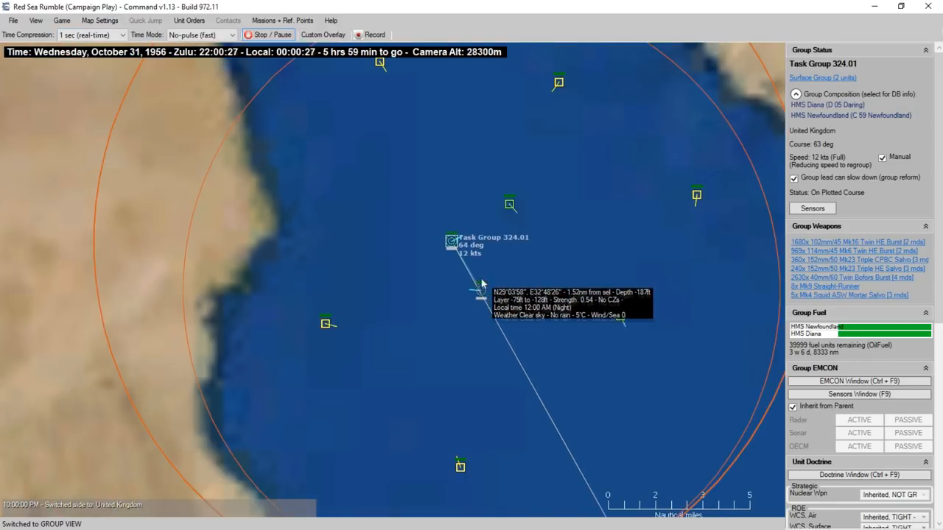
{"action": "scroll", "scroll_direction": "down", "scroll_amount": 3}
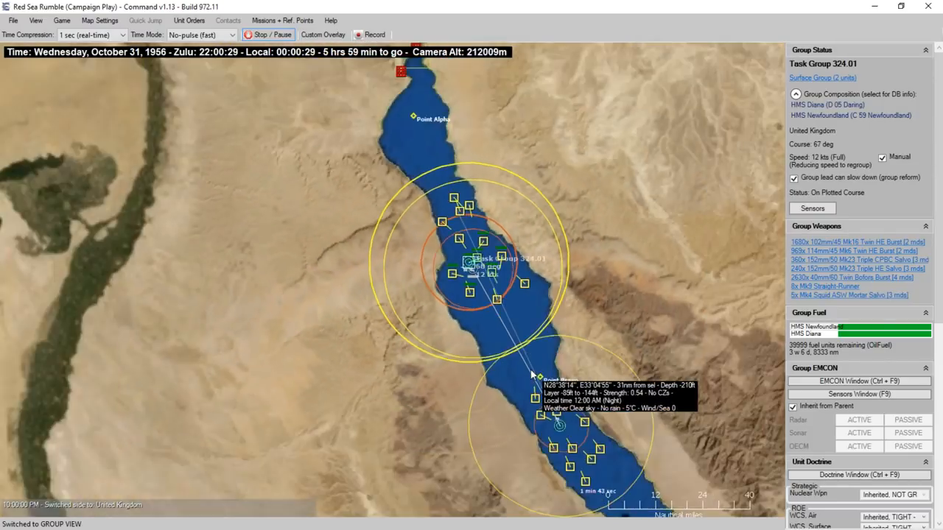
{"action": "scroll", "scroll_direction": "down", "scroll_amount": 3}
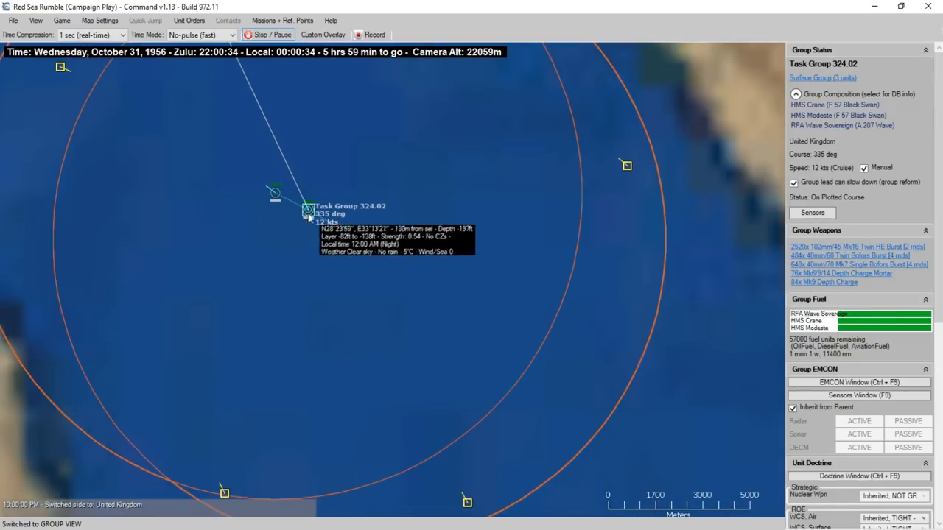
Bring up the order options for Task Group 324.02
{"action": "left_click", "coordinate": [100, 21]}
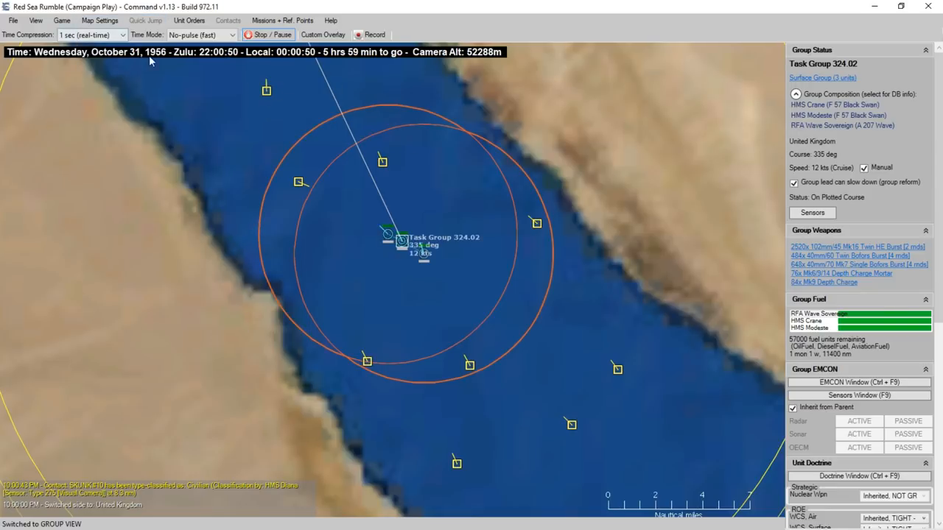
{"action": "right_click", "coordinate": [401, 239]}
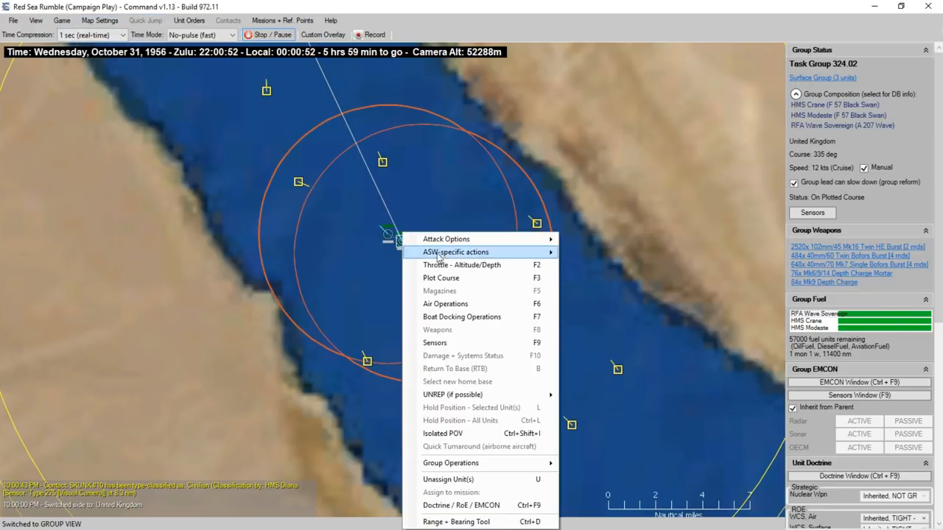
{"action": "mouse_move", "coordinate": [461, 317]}
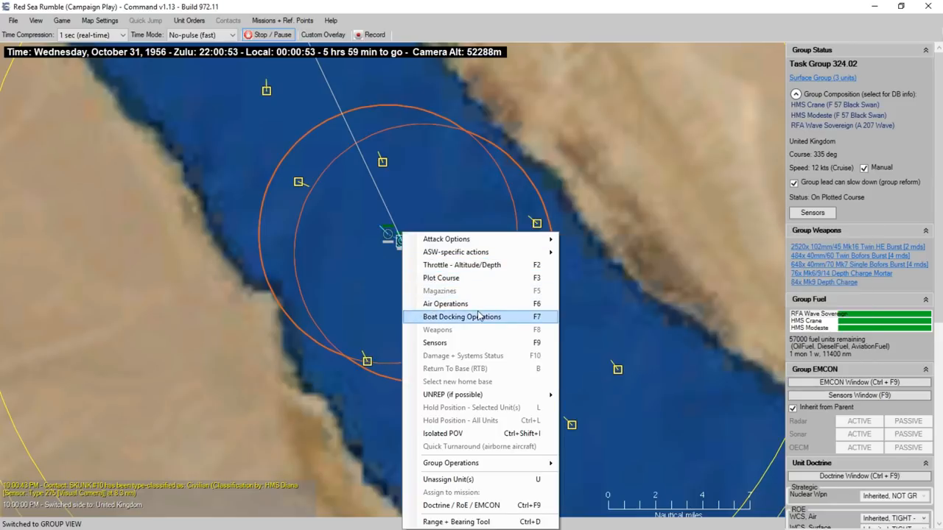
{"action": "mouse_move", "coordinate": [435, 342]}
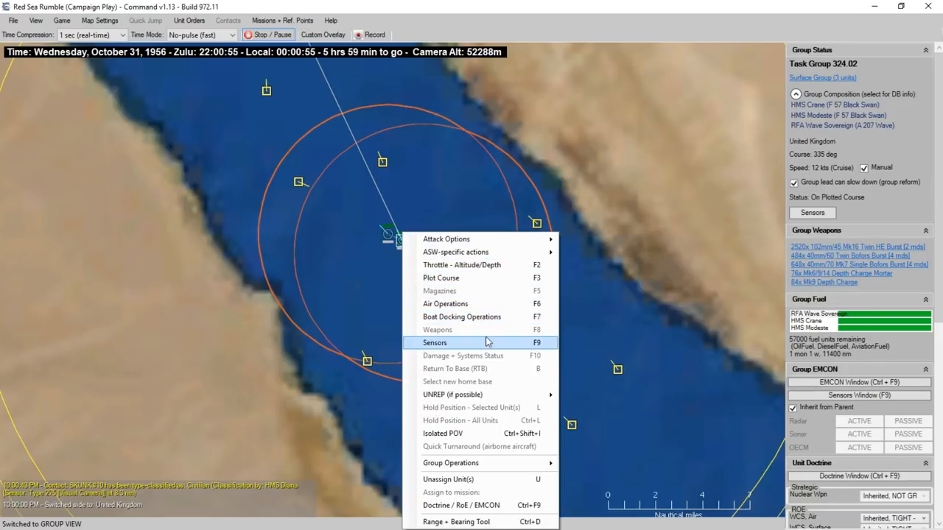
{"action": "mouse_move", "coordinate": [494, 335]}
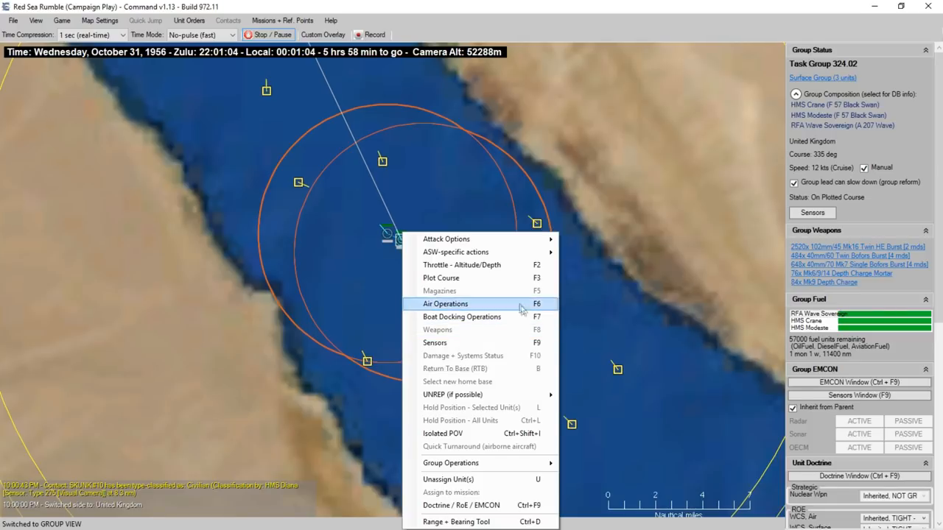
Plot a northward waypoint for Task Group 324.02 (heading 24° at 11 knots) and begin another course leg
{"action": "left_click", "coordinate": [440, 276]}
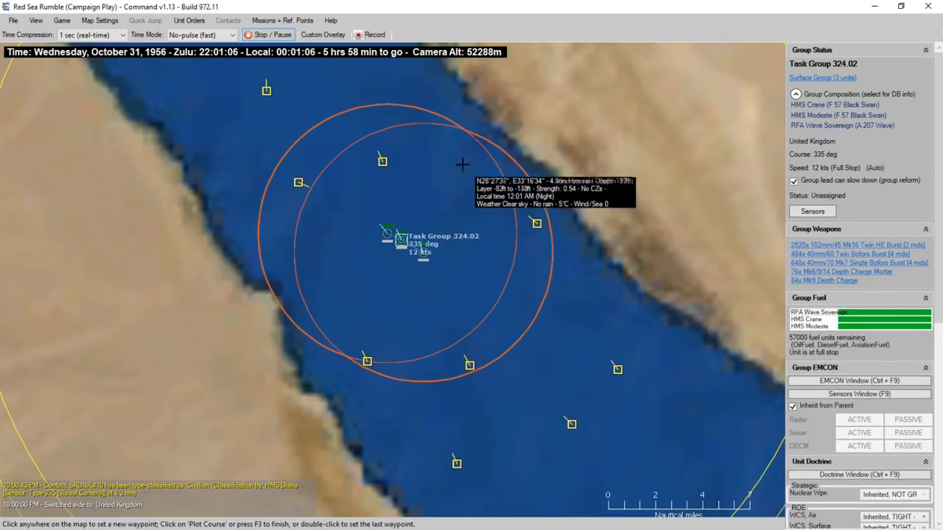
{"action": "left_click", "coordinate": [463, 159]}
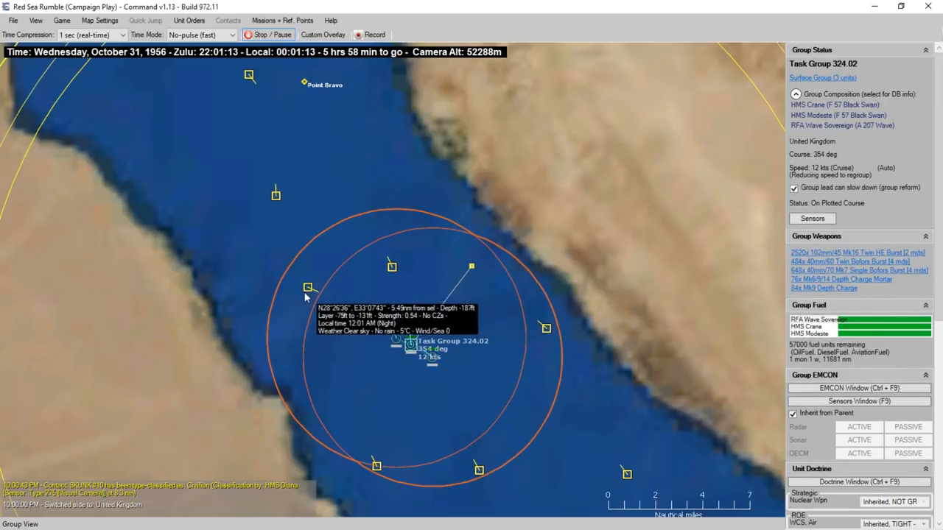
{"action": "right_click", "coordinate": [409, 346]}
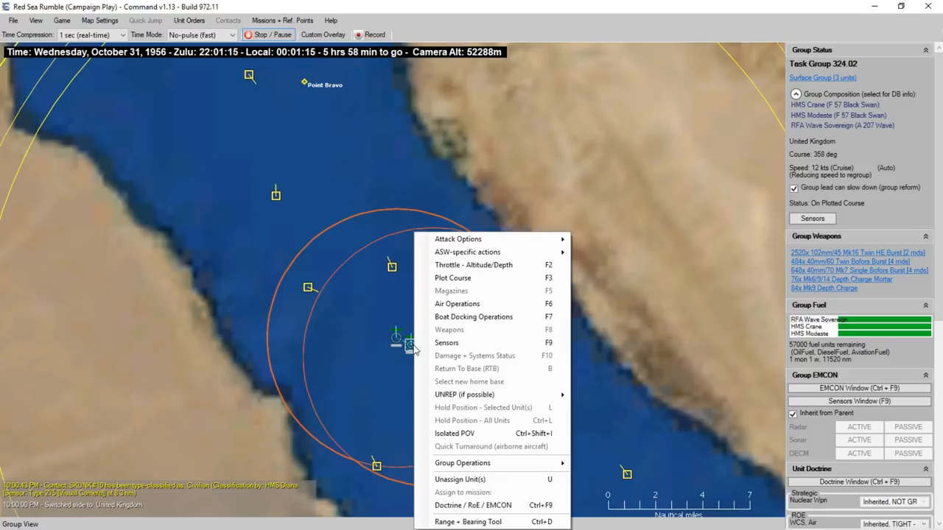
{"action": "mouse_move", "coordinate": [473, 317]}
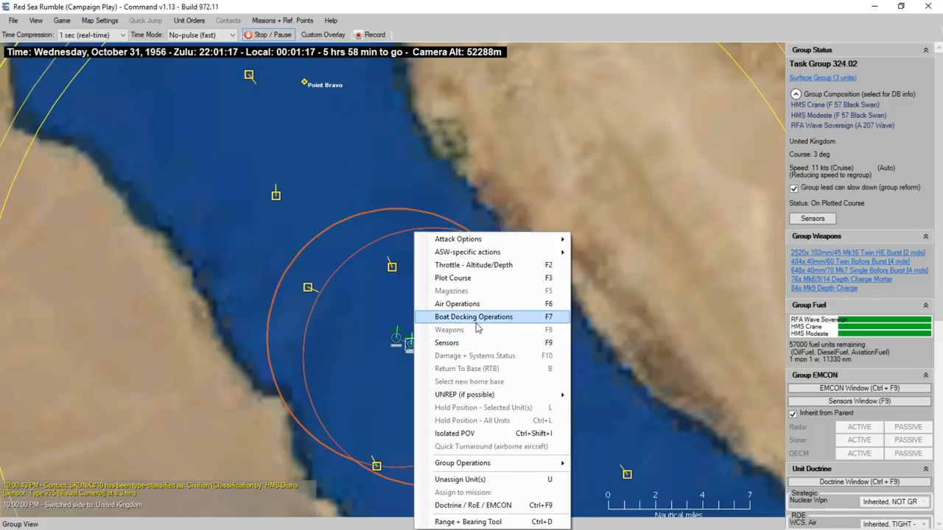
{"action": "mouse_move", "coordinate": [473, 265]}
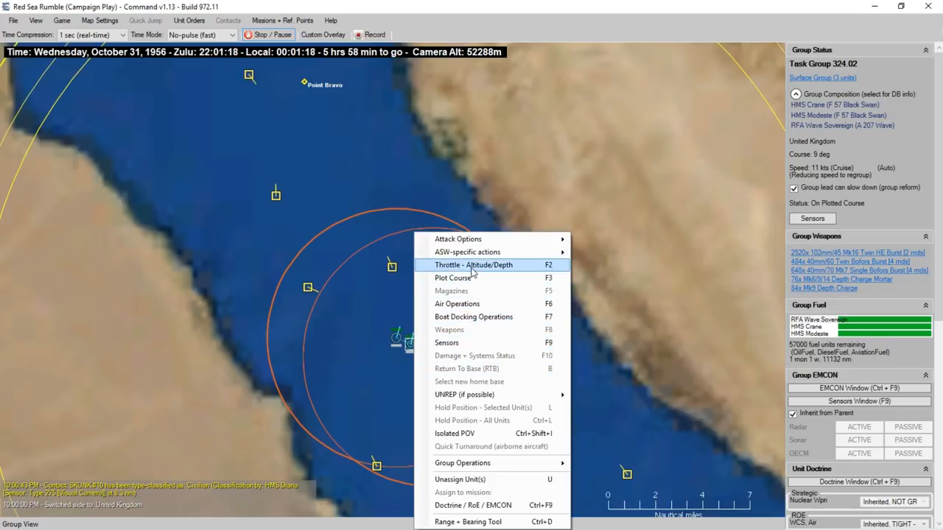
{"action": "left_click", "coordinate": [473, 265]}
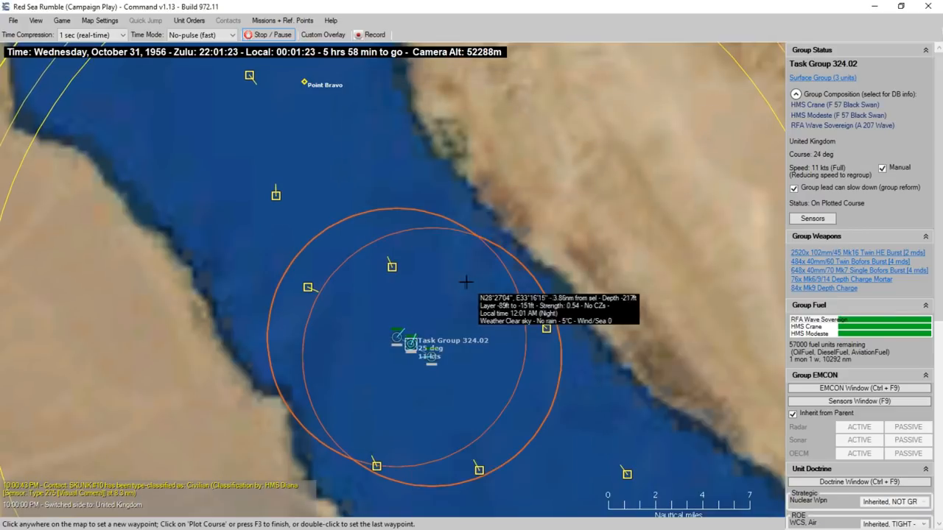
Add a north-east waypoint, then try a 15-knot manual override and the Full throttle preset
{"action": "left_click", "coordinate": [468, 275]}
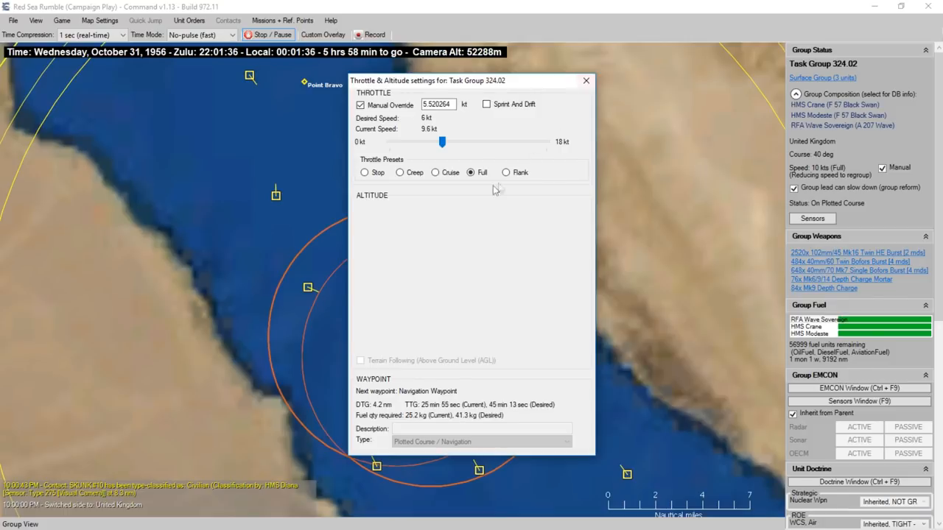
{"action": "left_click", "coordinate": [470, 172]}
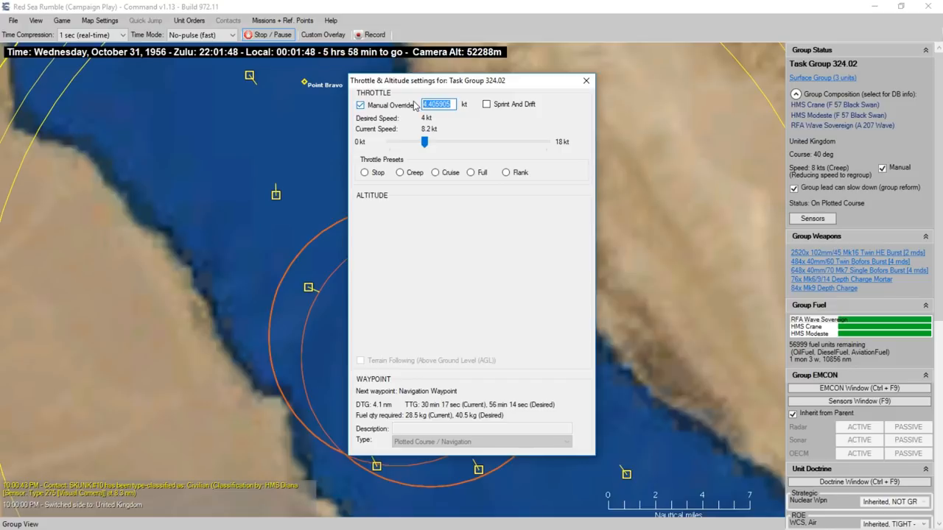
{"action": "type", "text": "15"}
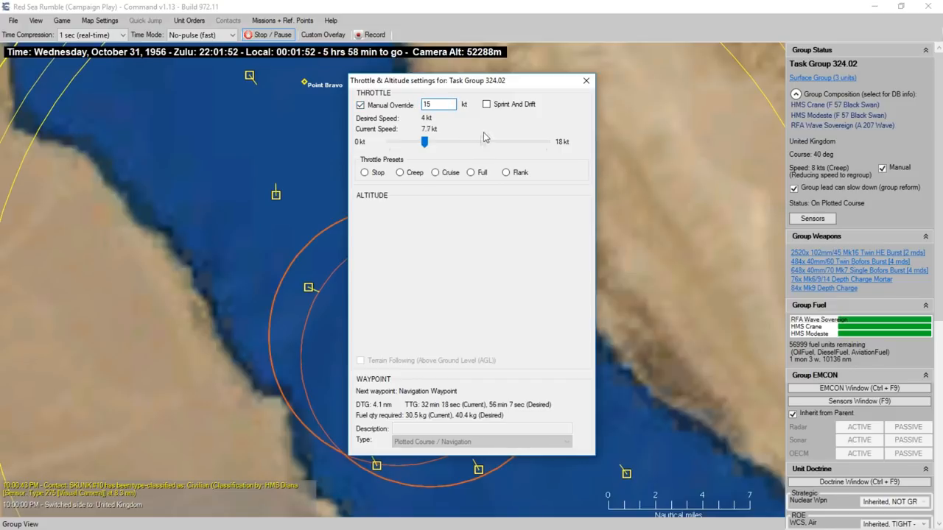
{"action": "left_click", "coordinate": [471, 171]}
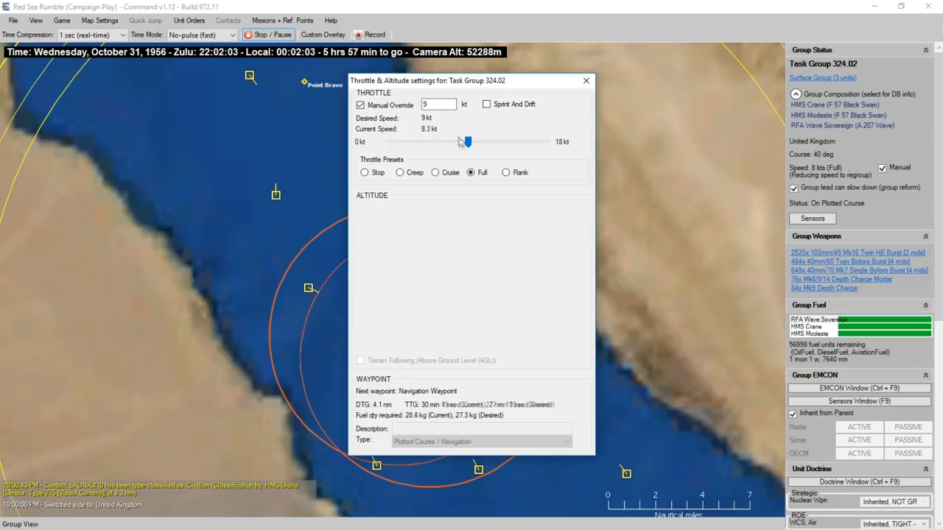
{"action": "left_click", "coordinate": [470, 171]}
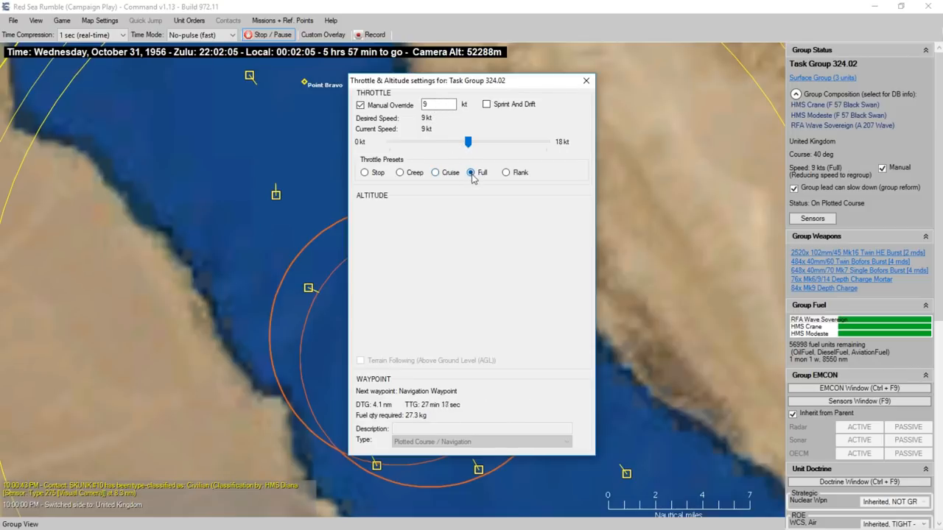
Settle Task Group 324.02's manual override speed at 9 knots and close the throttle settings
{"action": "left_click", "coordinate": [439, 103]}
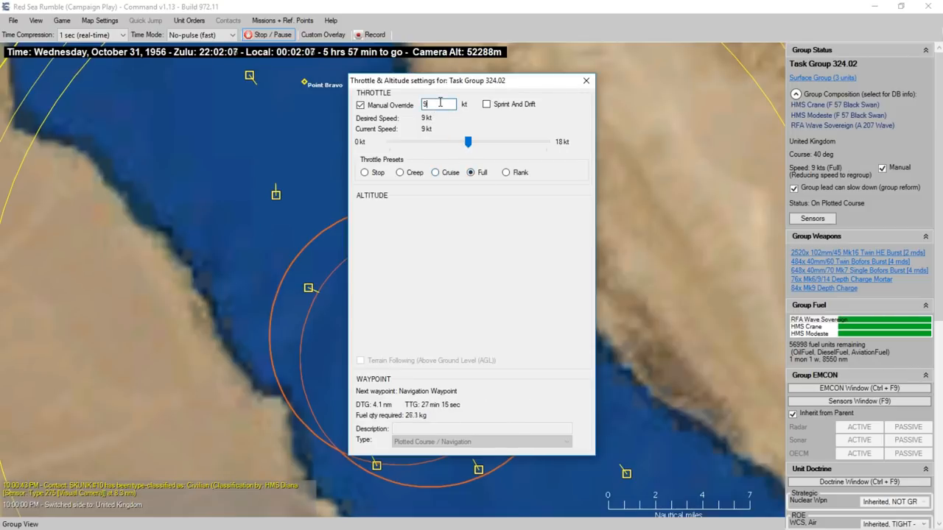
{"action": "type", "text": "11"}
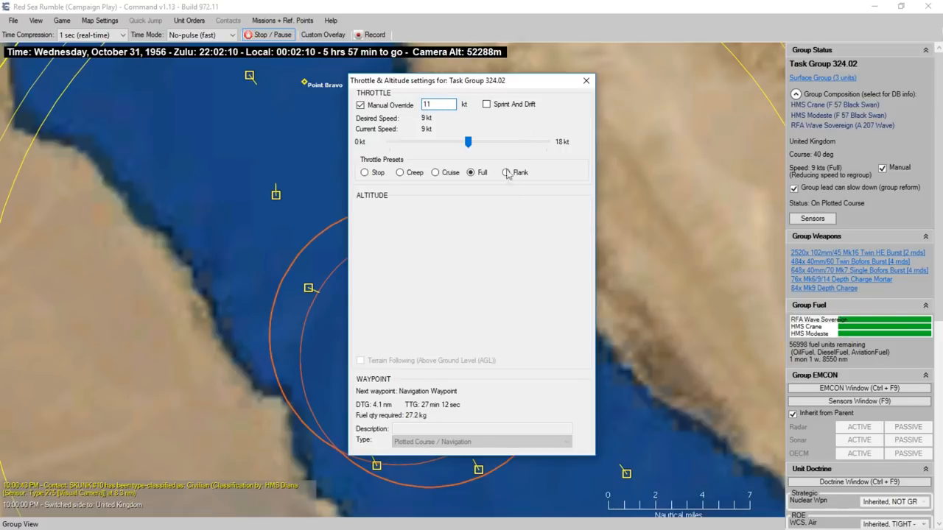
{"action": "left_click_drag", "start_coordinate": [468, 141], "coordinate": [486, 141]}
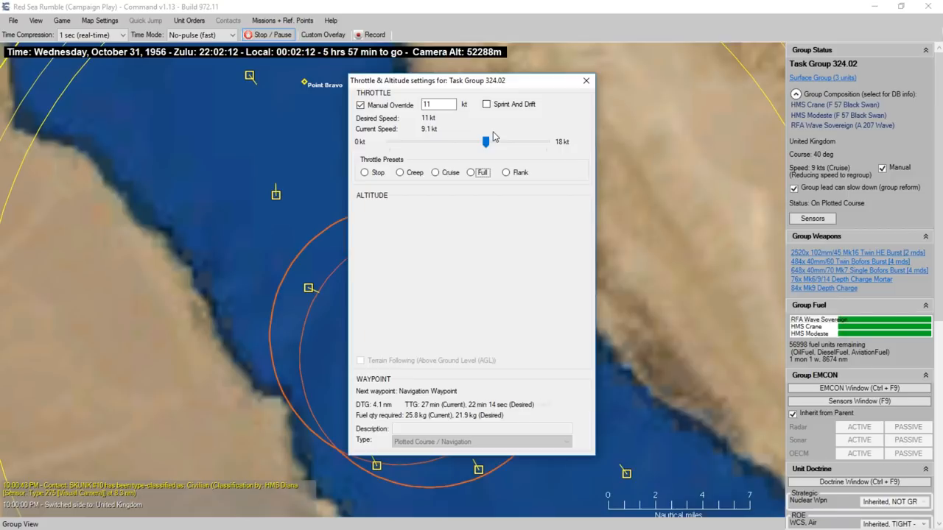
{"action": "left_click_drag", "start_coordinate": [484, 142], "coordinate": [468, 141]}
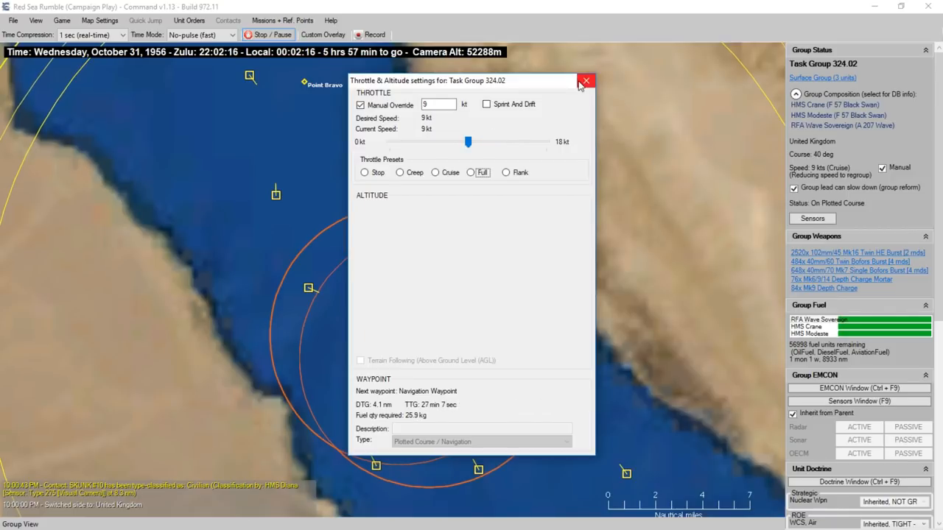
{"action": "left_click", "coordinate": [586, 81]}
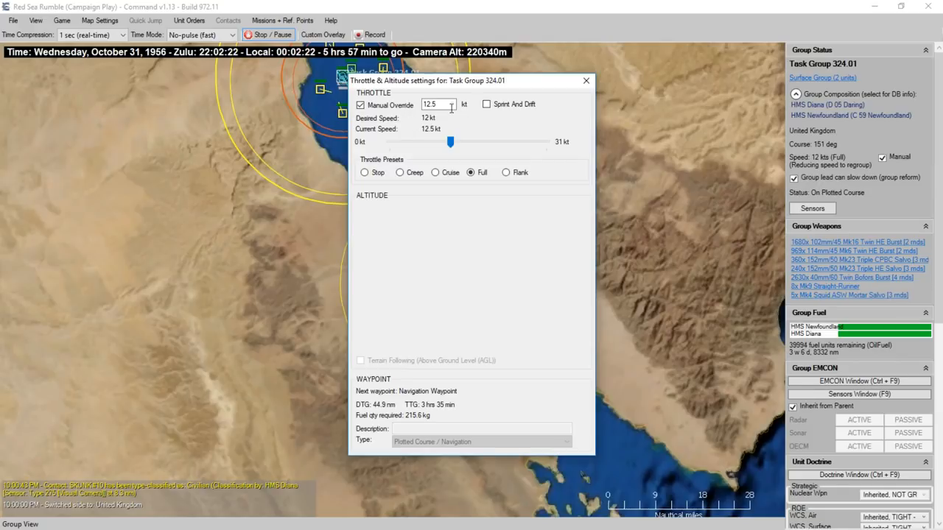
Enter a 15-knot value with the Full preset and close the throttle settings
{"action": "type", "text": "15"}
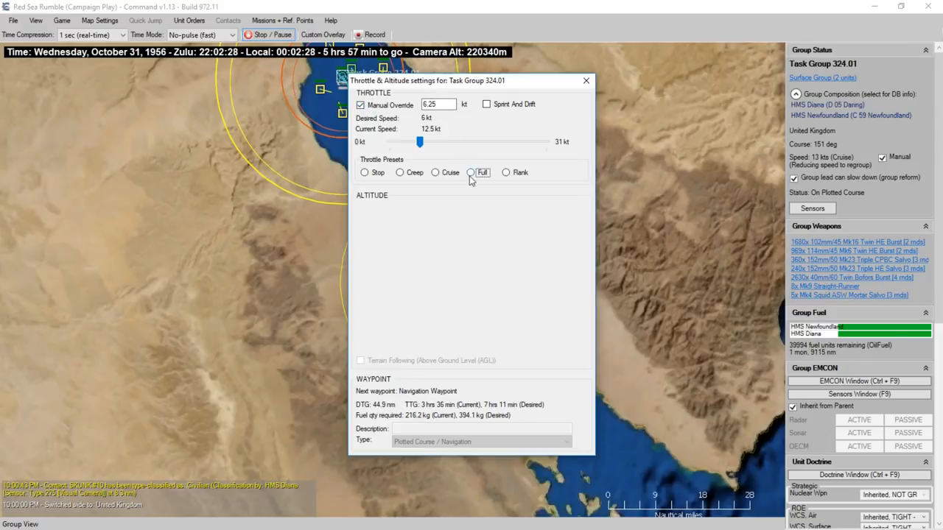
{"action": "left_click", "coordinate": [470, 172]}
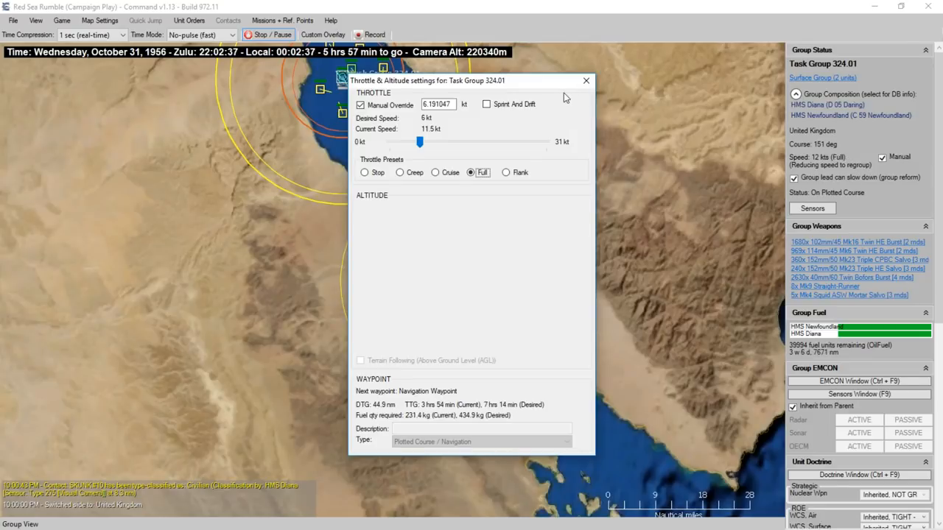
{"action": "left_click", "coordinate": [586, 79]}
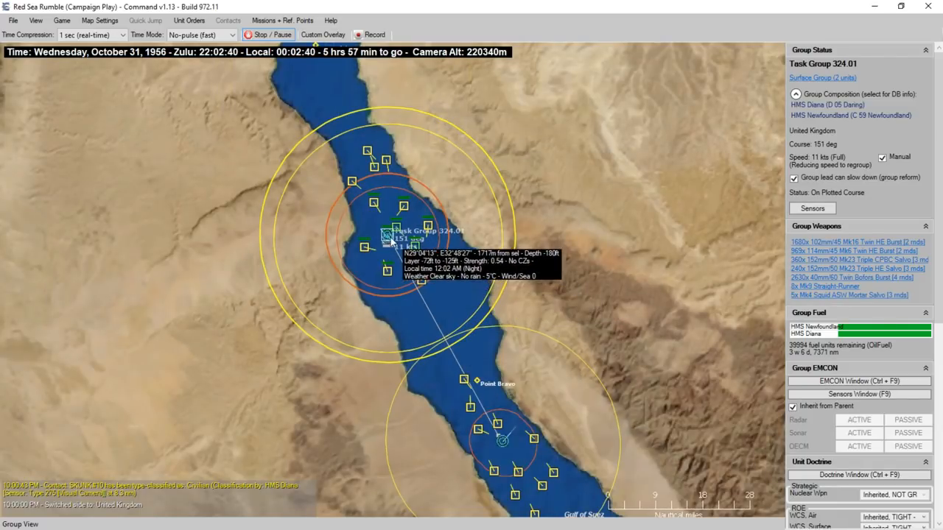
Reopen Task Group 324.01's throttle settings, try 5 knots and Flank, then fine-tune the manual speed to 12.5 knots
{"action": "right_click", "coordinate": [386, 235]}
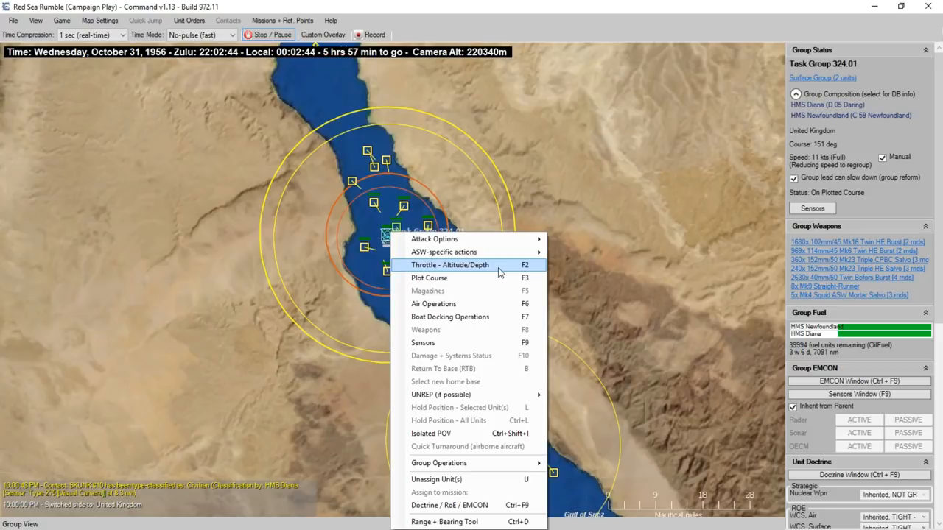
{"action": "left_click", "coordinate": [451, 265]}
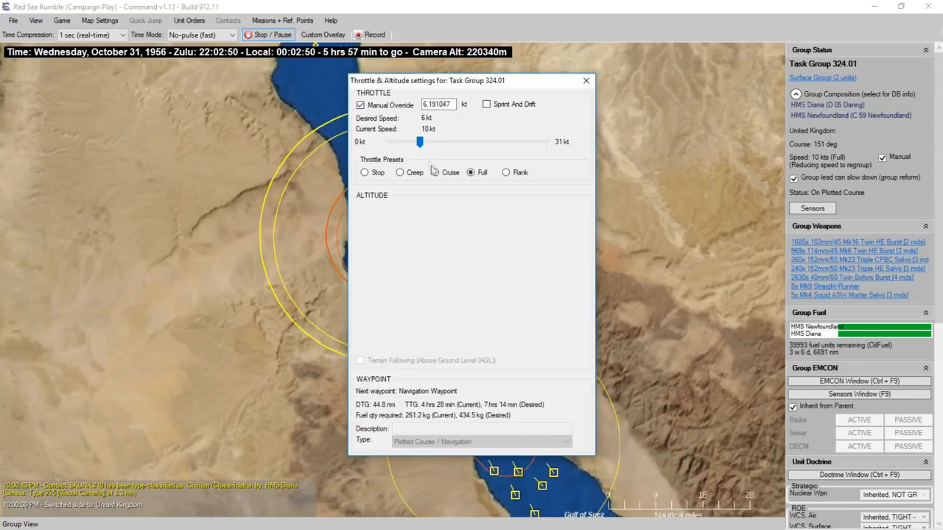
{"action": "left_click_drag", "start_coordinate": [420, 142], "coordinate": [474, 142]}
{"action": "type", "text": "5"}
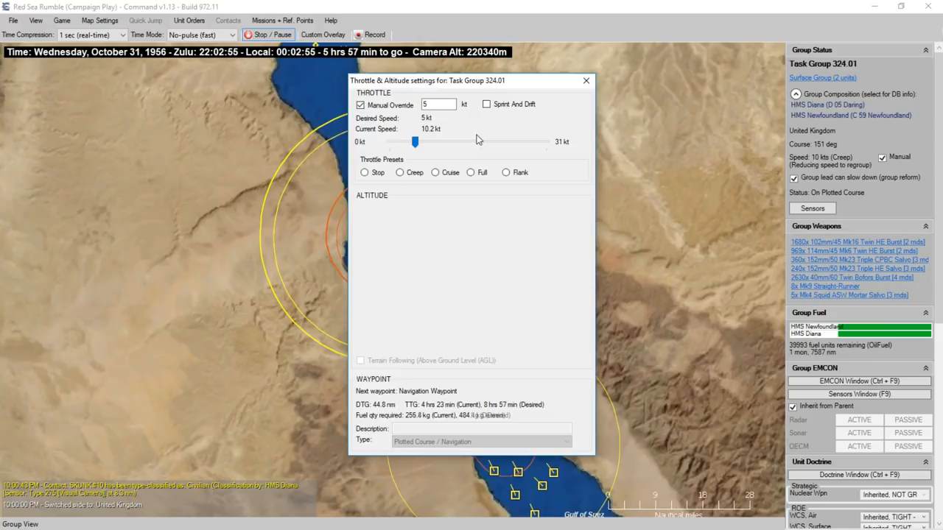
{"action": "left_click", "coordinate": [507, 172]}
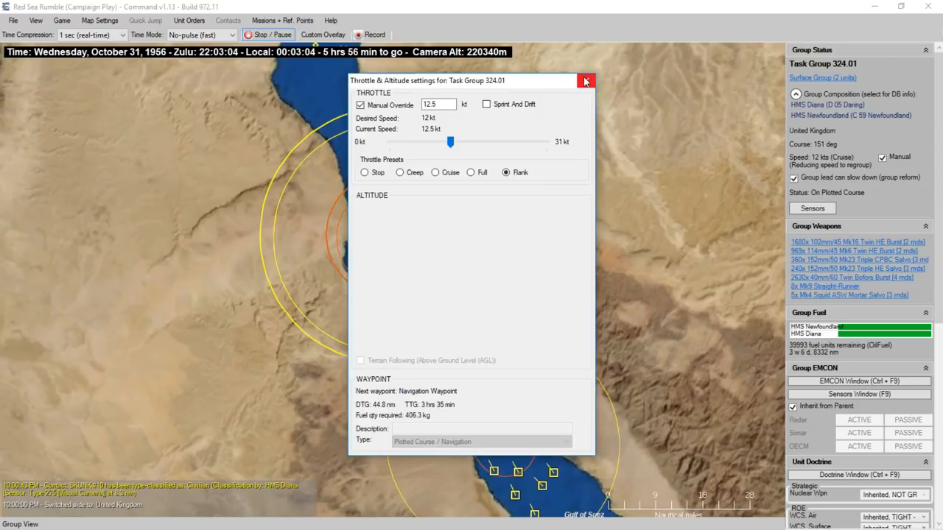
{"action": "left_click_drag", "start_coordinate": [450, 142], "coordinate": [471, 141]}
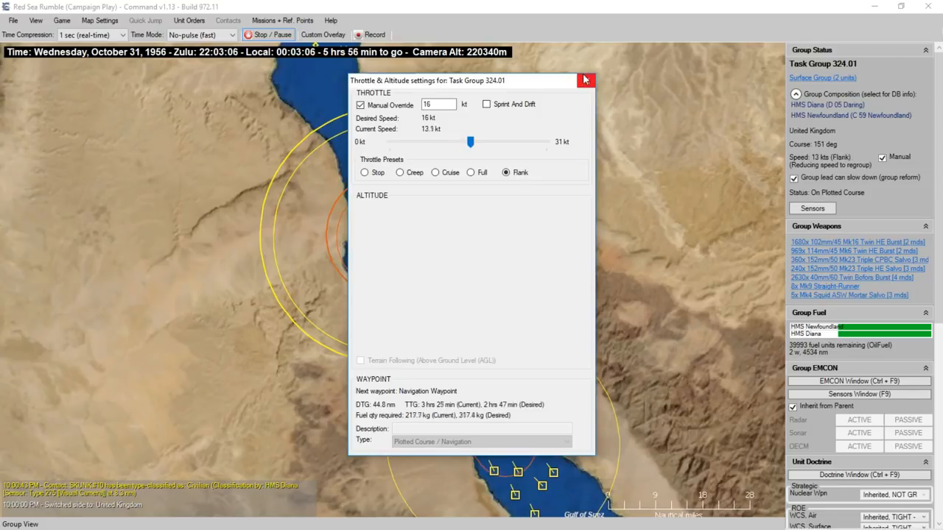
{"action": "left_click_drag", "start_coordinate": [471, 142], "coordinate": [451, 142]}
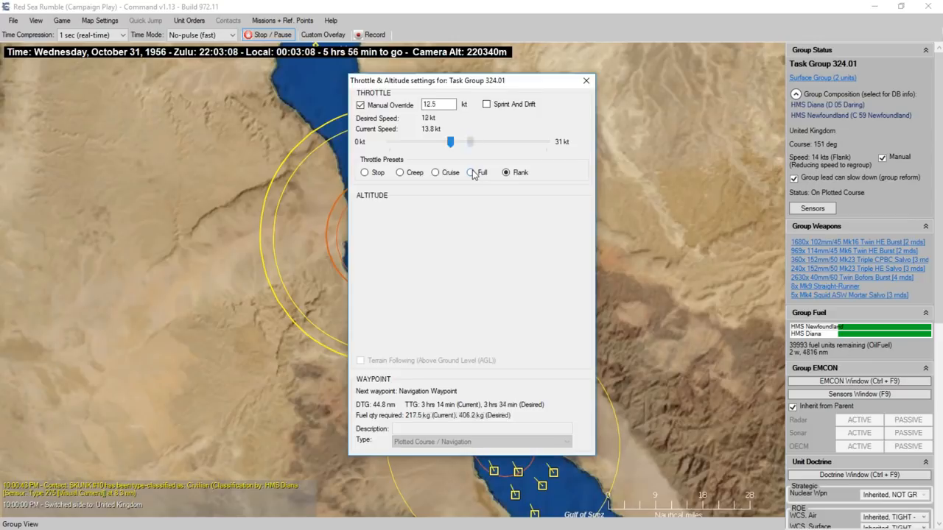
{"action": "left_click_drag", "start_coordinate": [451, 141], "coordinate": [471, 142]}
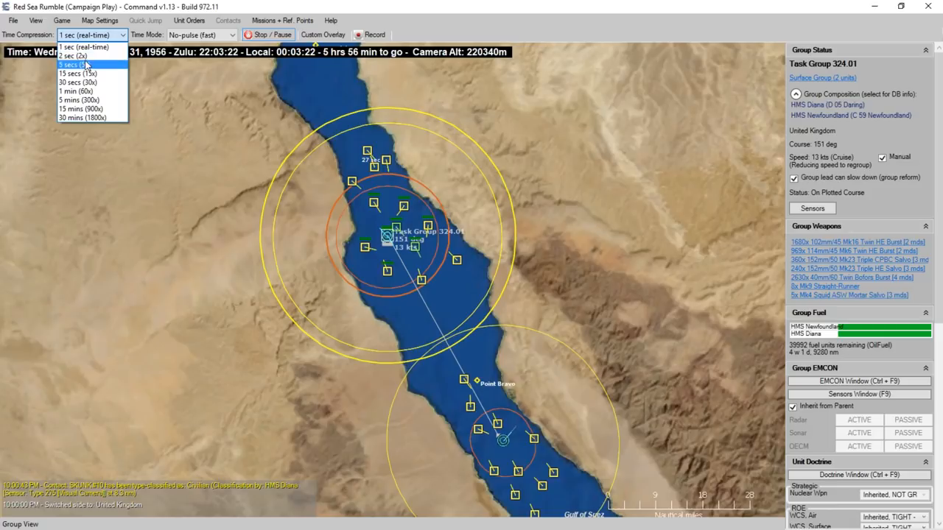
Set time compression to 5 seconds and bring up Task Group 324.01's throttle settings via Unit Orders
{"action": "left_click", "coordinate": [74, 65]}
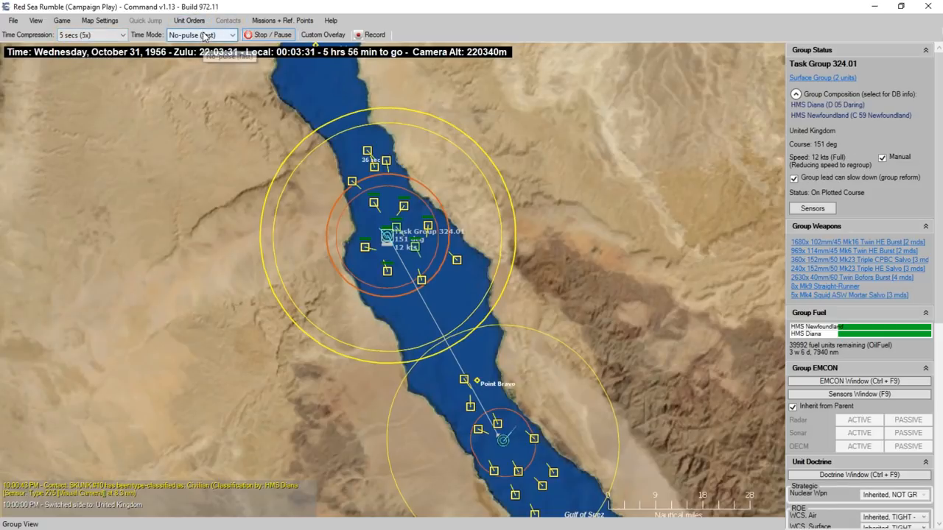
{"action": "left_click", "coordinate": [283, 21]}
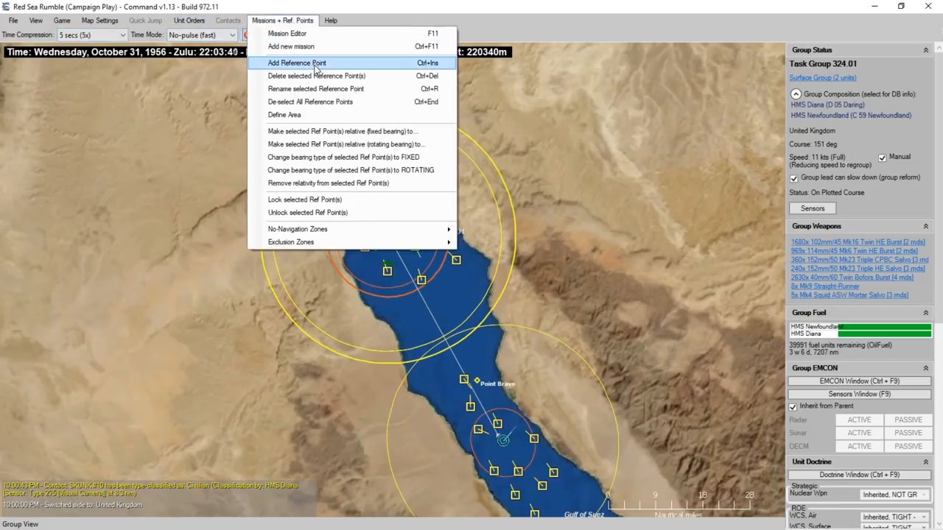
{"action": "left_click", "coordinate": [188, 21]}
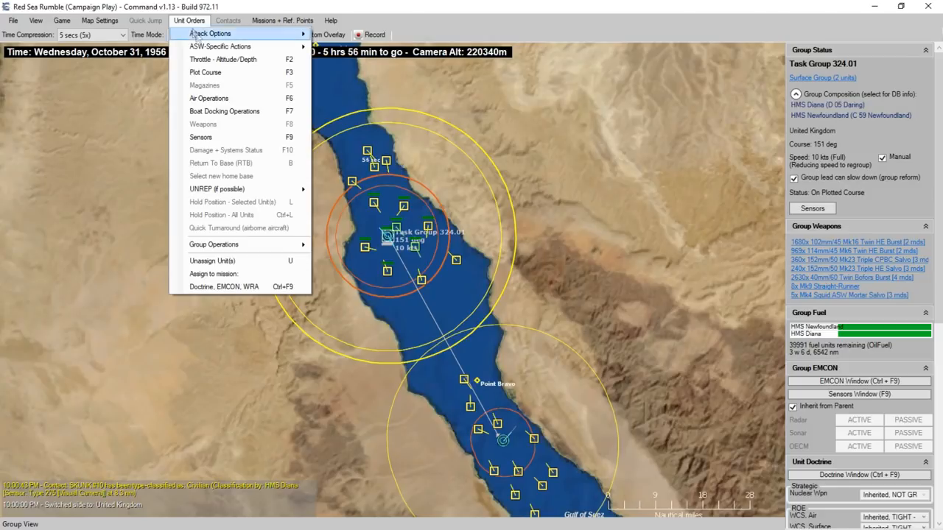
{"action": "left_click", "coordinate": [223, 59]}
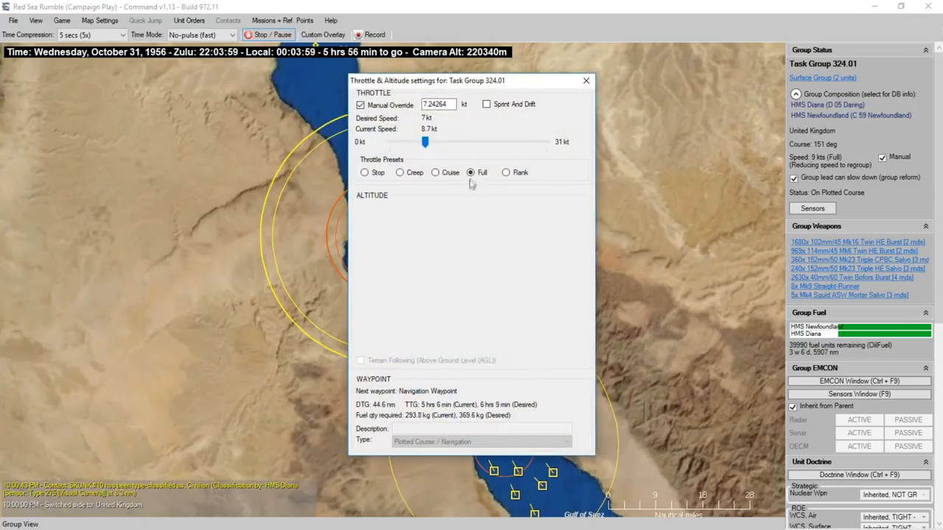
Set the manual speed to 12.5 knots at full throttle, close the dialog, and reopen the time compression choices
{"action": "left_click_drag", "start_coordinate": [425, 141], "coordinate": [451, 141]}
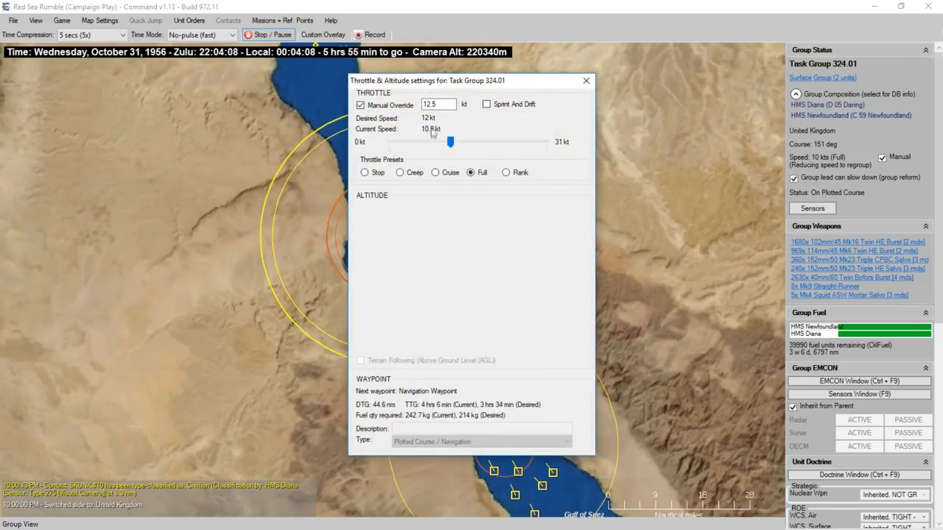
{"action": "left_click", "coordinate": [586, 80]}
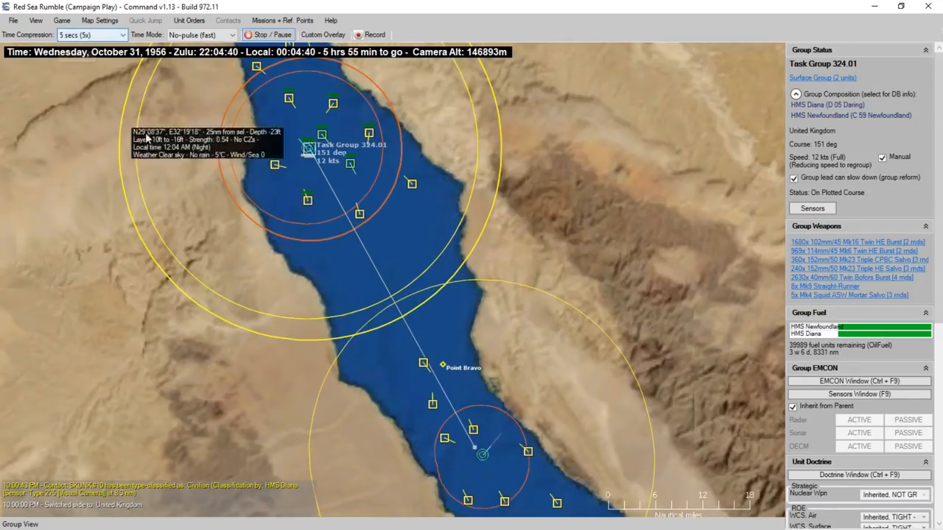
{"action": "mouse_move", "coordinate": [433, 330]}
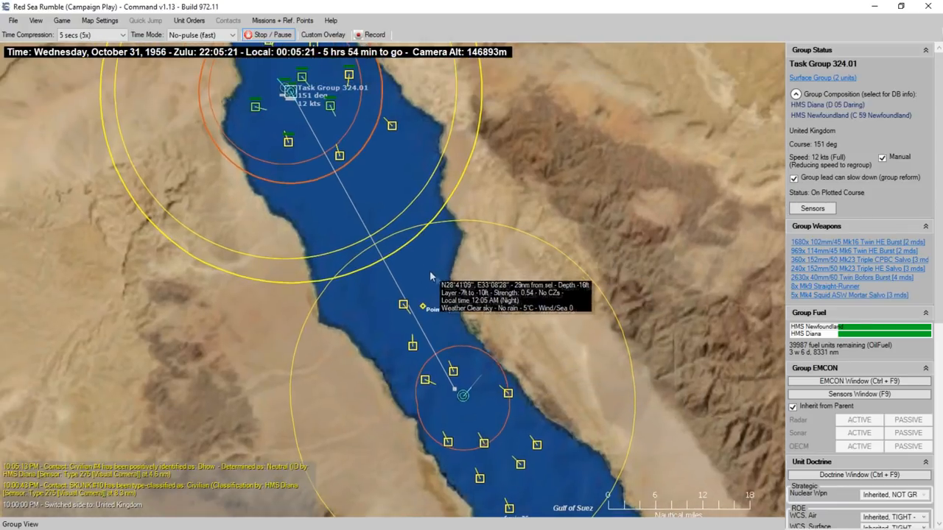
{"action": "left_click", "coordinate": [91, 35]}
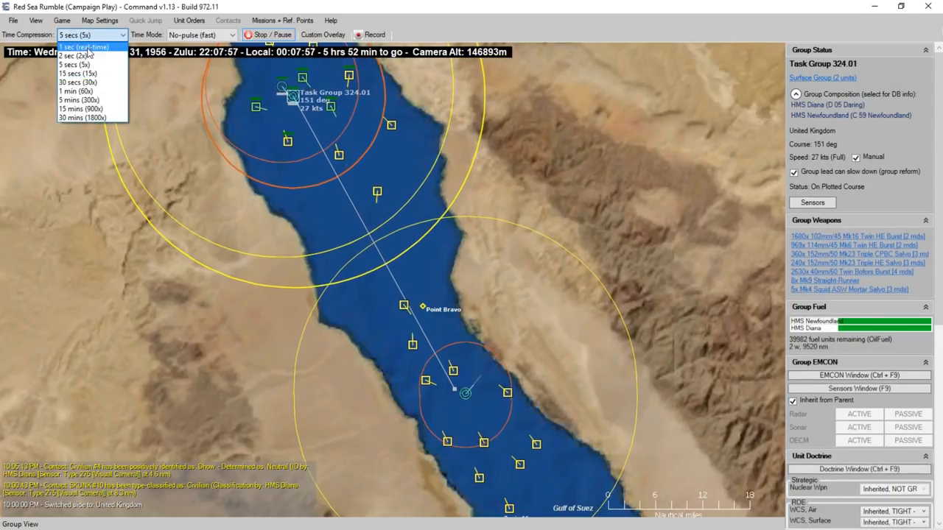
Switch to real-time 1-second compression and browse the Game and View menus
{"action": "left_click", "coordinate": [85, 46]}
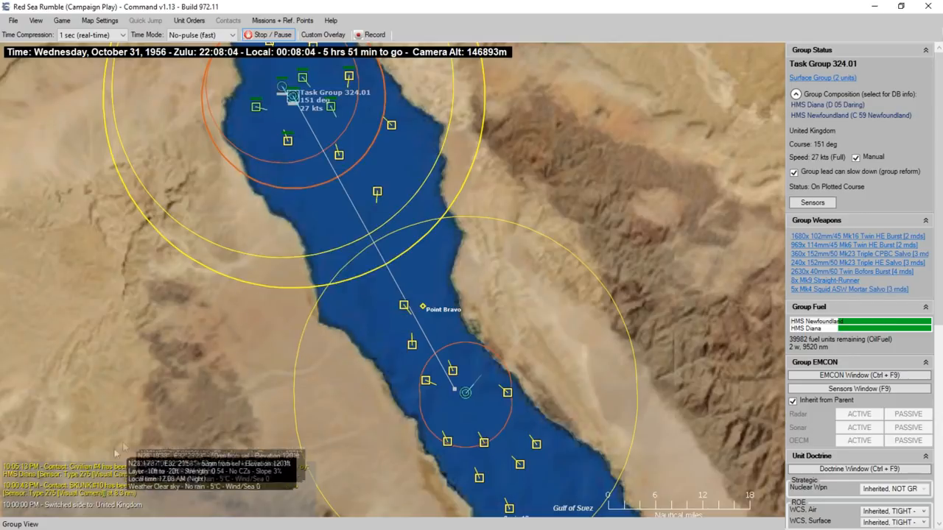
{"action": "mouse_move", "coordinate": [221, 414]}
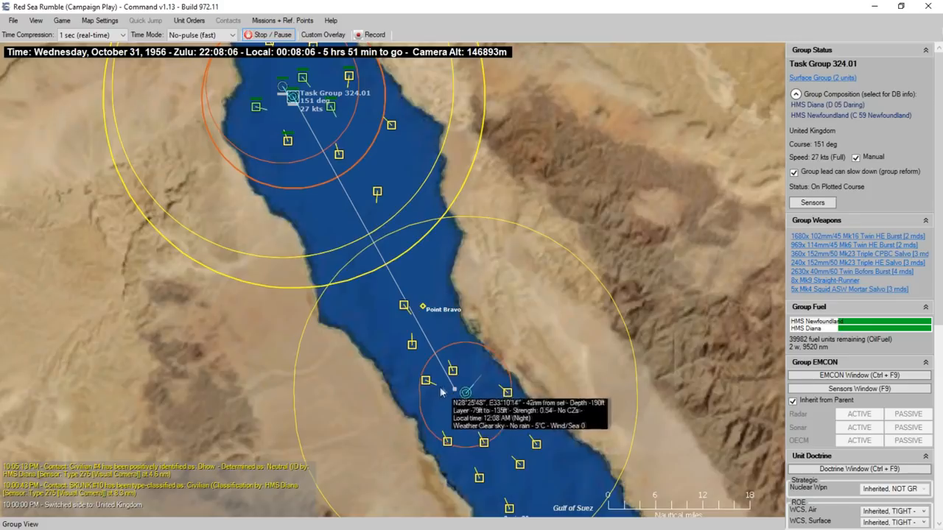
{"action": "left_click", "coordinate": [62, 21]}
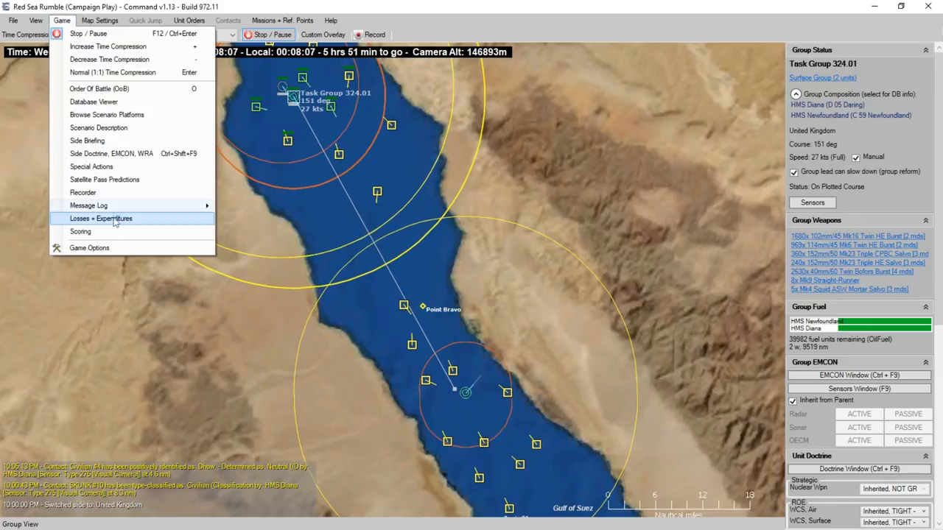
{"action": "left_click", "coordinate": [100, 218]}
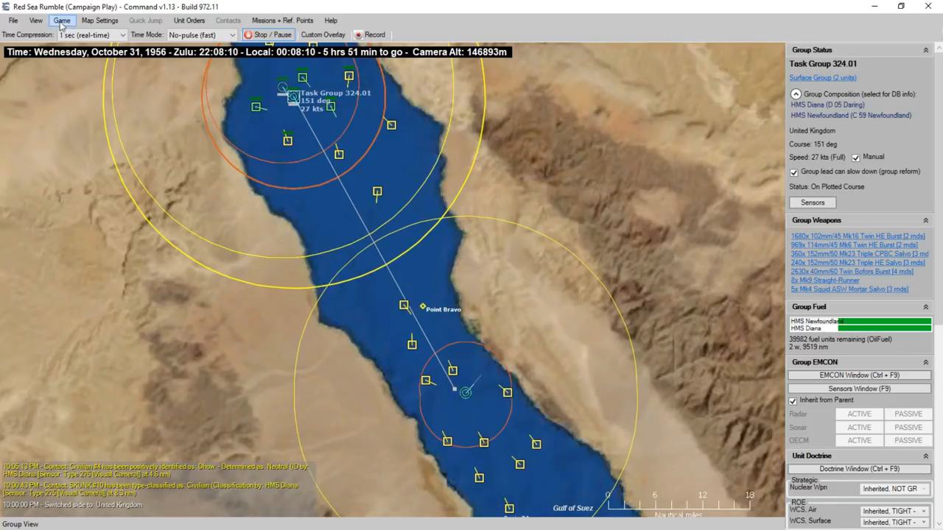
{"action": "left_click", "coordinate": [35, 20]}
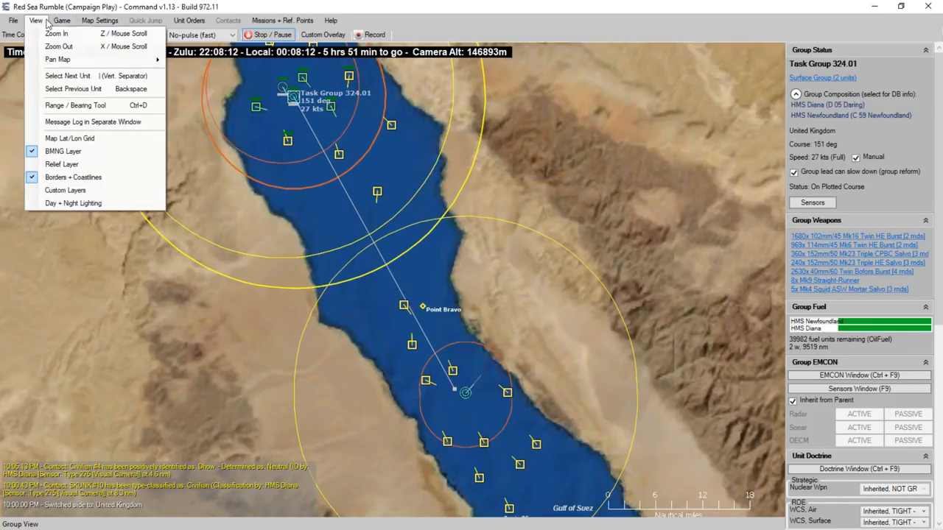
Check the scenario score from Game > Scoring (0, Average) and close the summary
{"action": "left_click", "coordinate": [62, 21]}
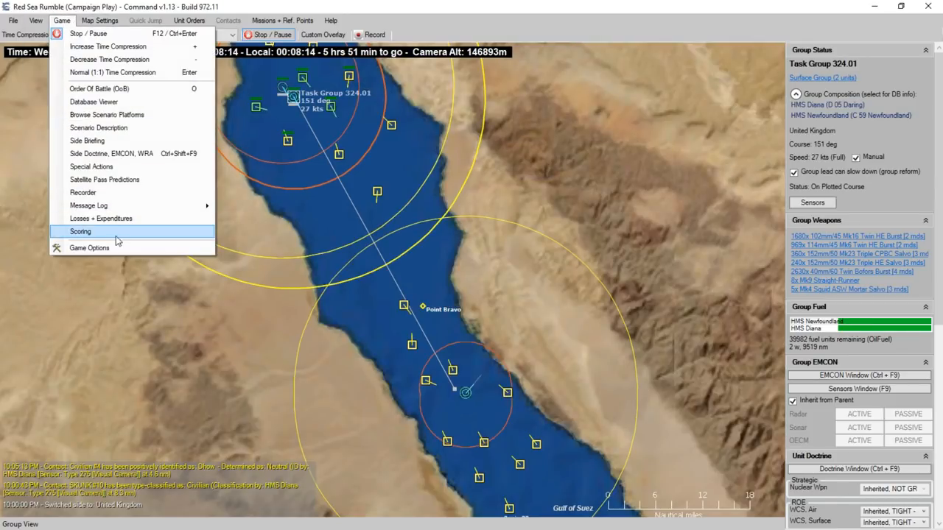
{"action": "left_click", "coordinate": [80, 231]}
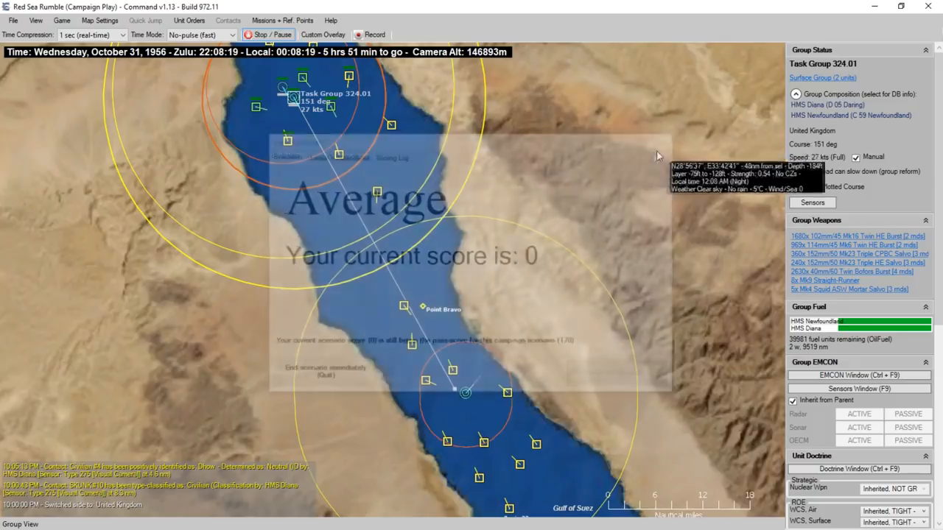
{"action": "left_click", "coordinate": [121, 36]}
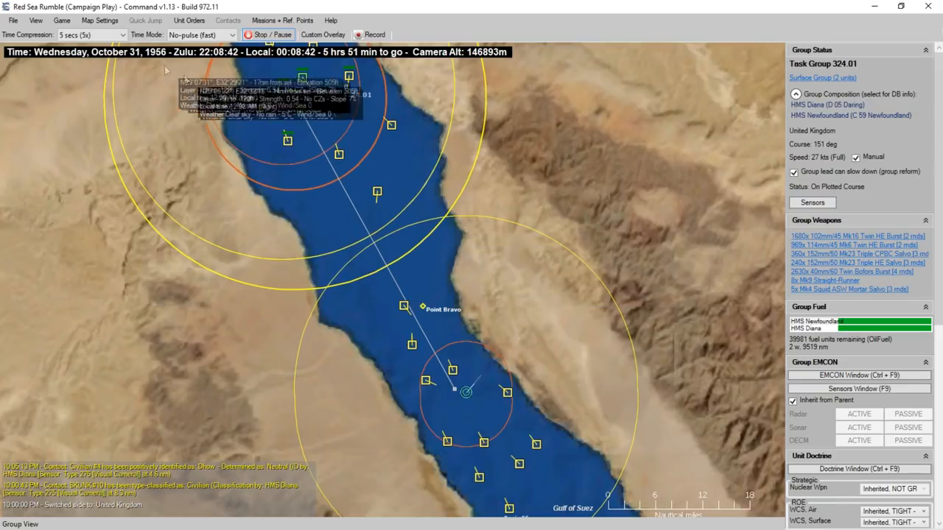
{"action": "mouse_move", "coordinate": [508, 295]}
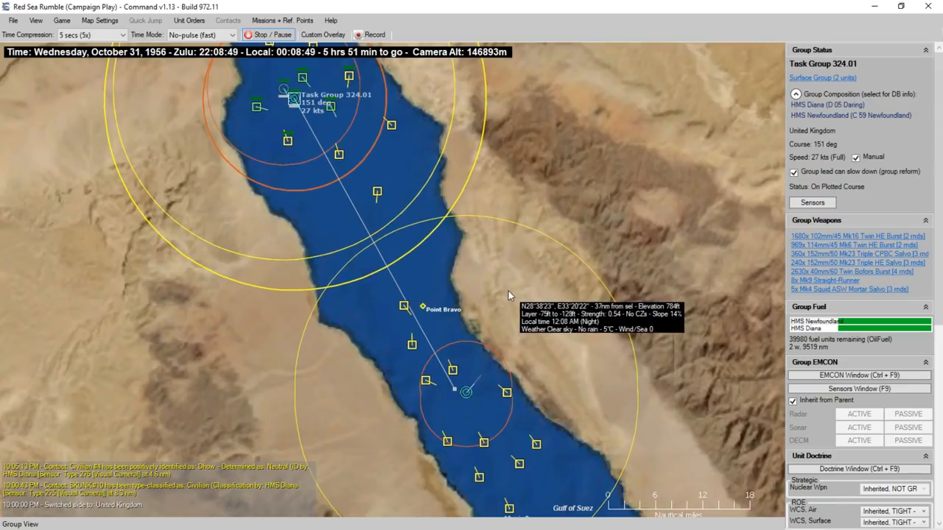
{"action": "mouse_move", "coordinate": [451, 233]}
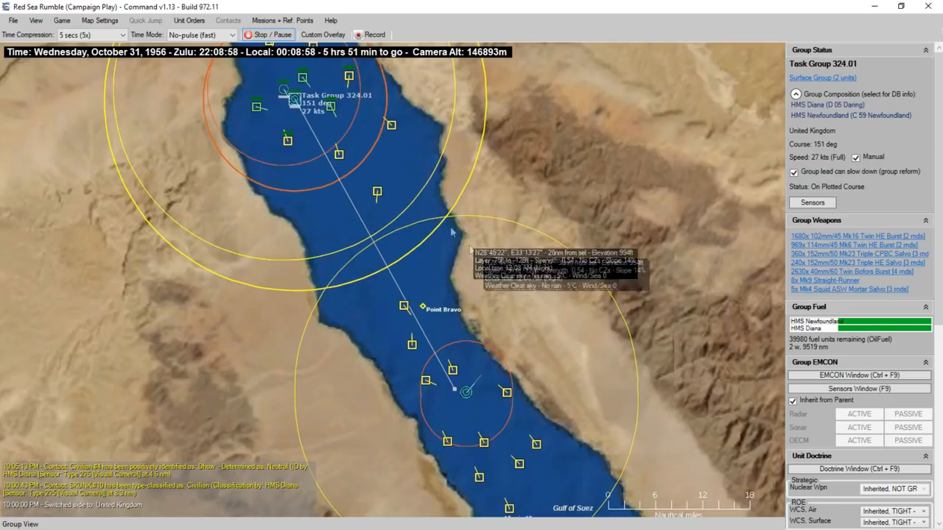
{"action": "mouse_move", "coordinate": [398, 192]}
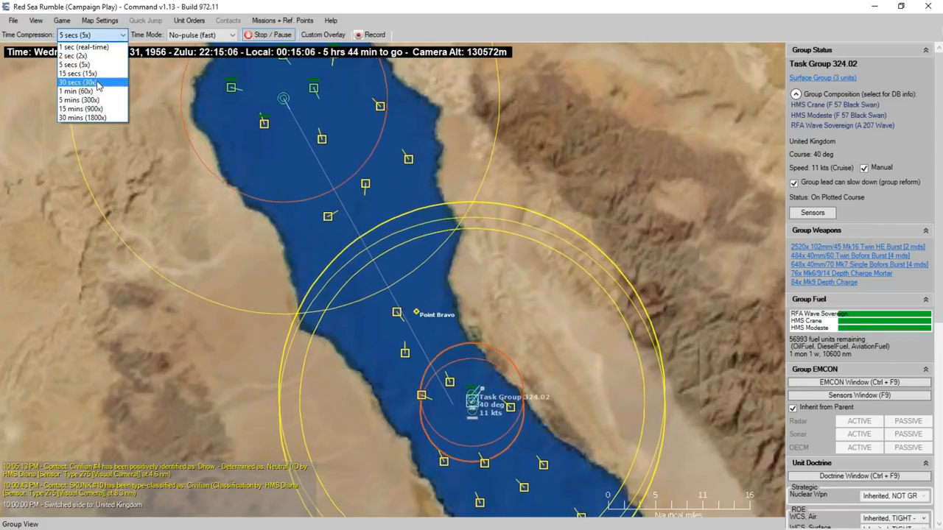
Switch to real-time speed and plot a course for Task Group 324.02 until a hostile contact appears
{"action": "left_click", "coordinate": [84, 46]}
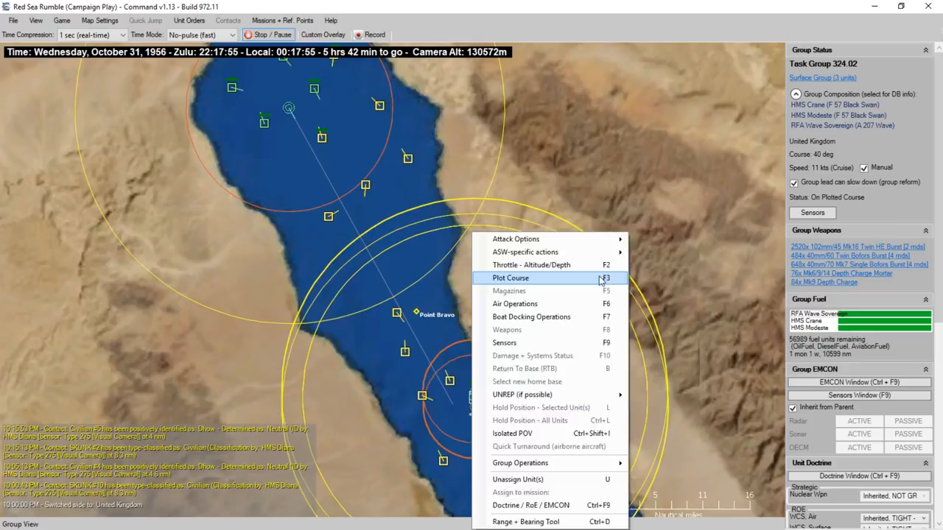
{"action": "left_click", "coordinate": [510, 277]}
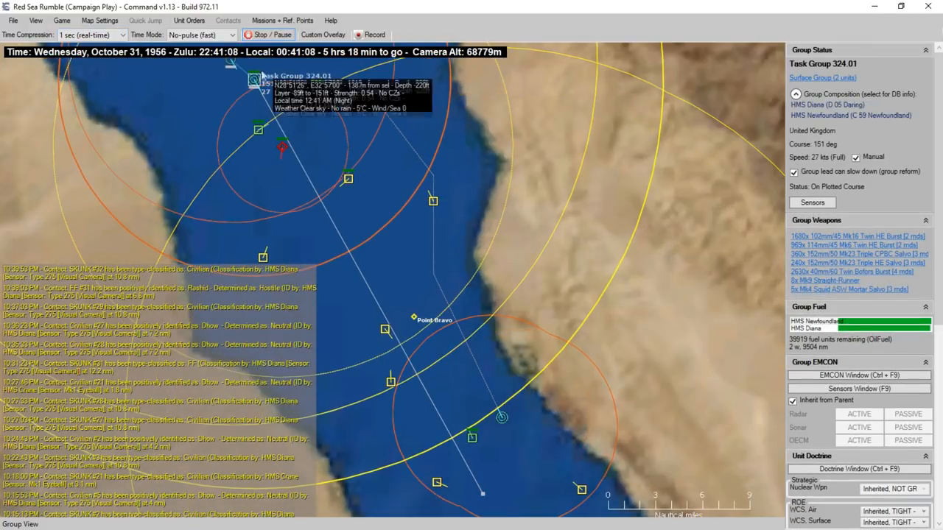
Bring up Task Group 324.01's orders and show its Attack Options for manual engagement
{"action": "right_click", "coordinate": [257, 81]}
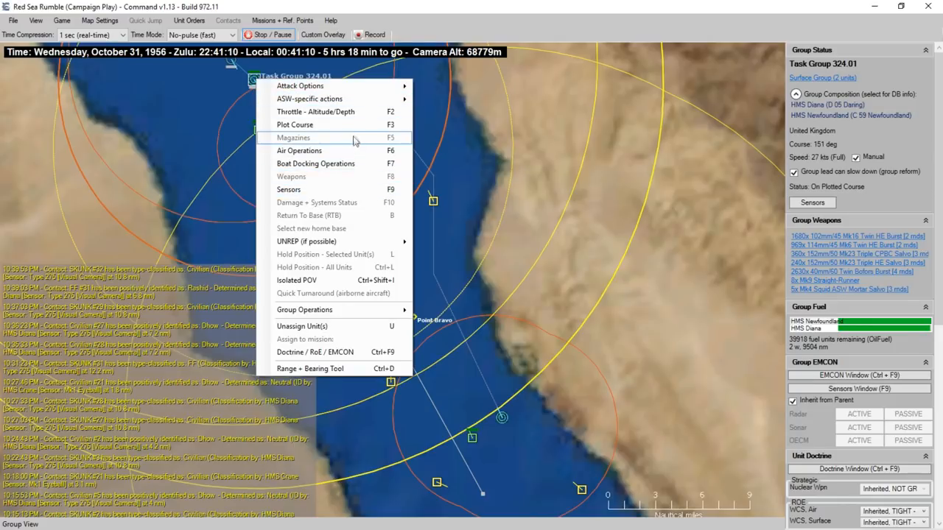
{"action": "left_click", "coordinate": [295, 123]}
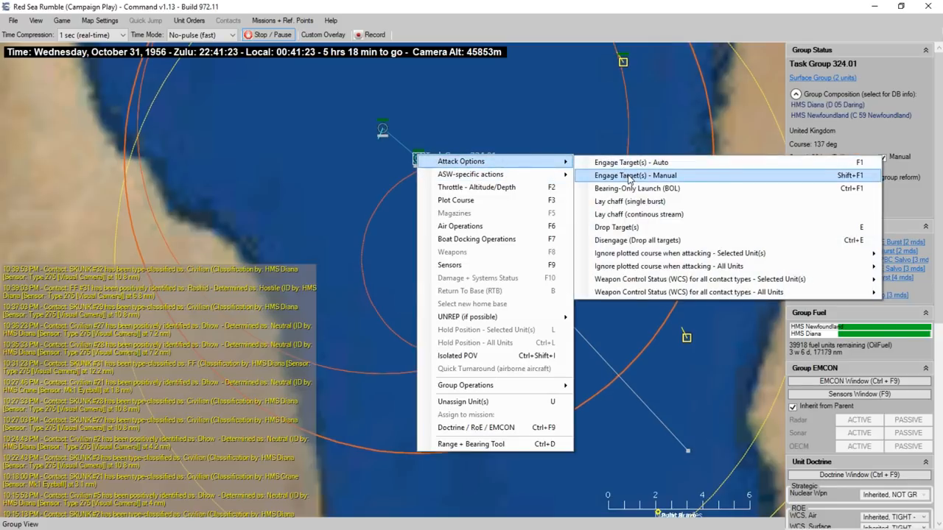
Engage the target manually and allocate all of HMS Diana's 114mm gun salvos
{"action": "left_click", "coordinate": [635, 175]}
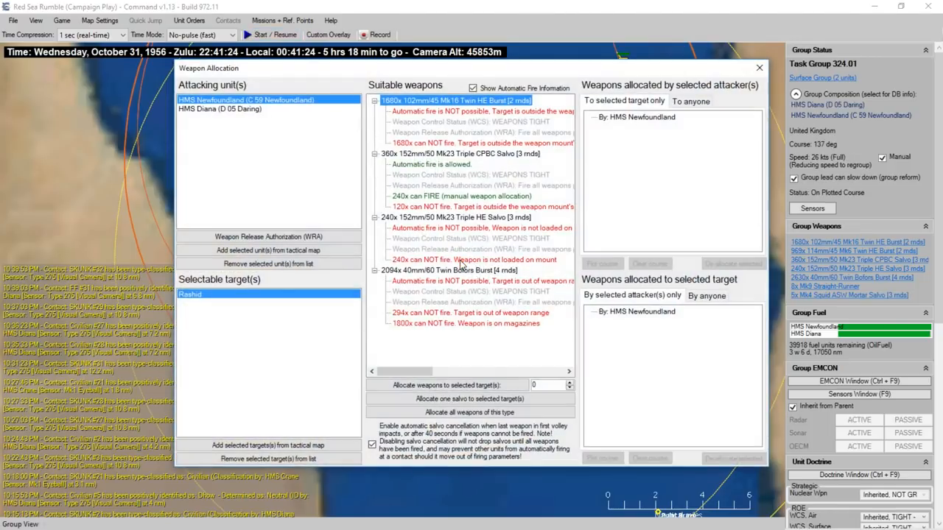
{"action": "mouse_move", "coordinate": [515, 112]}
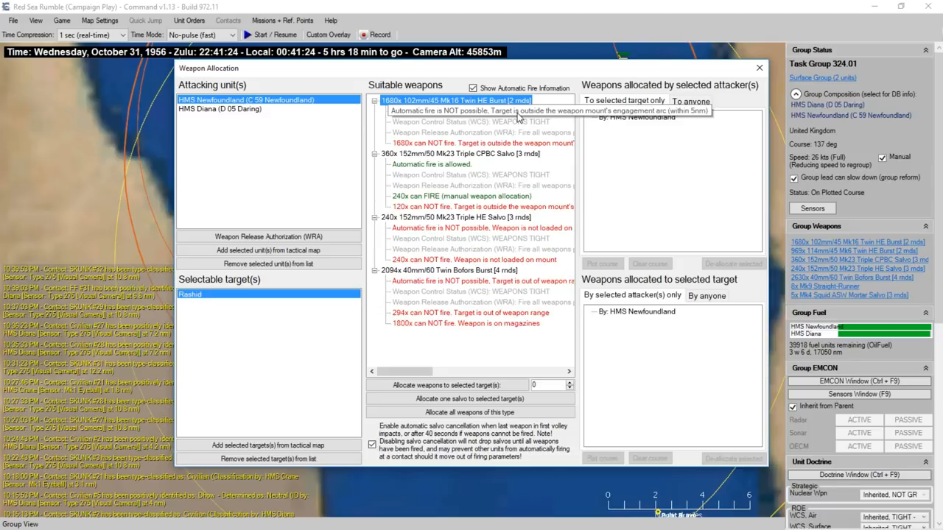
{"action": "left_click", "coordinate": [221, 109]}
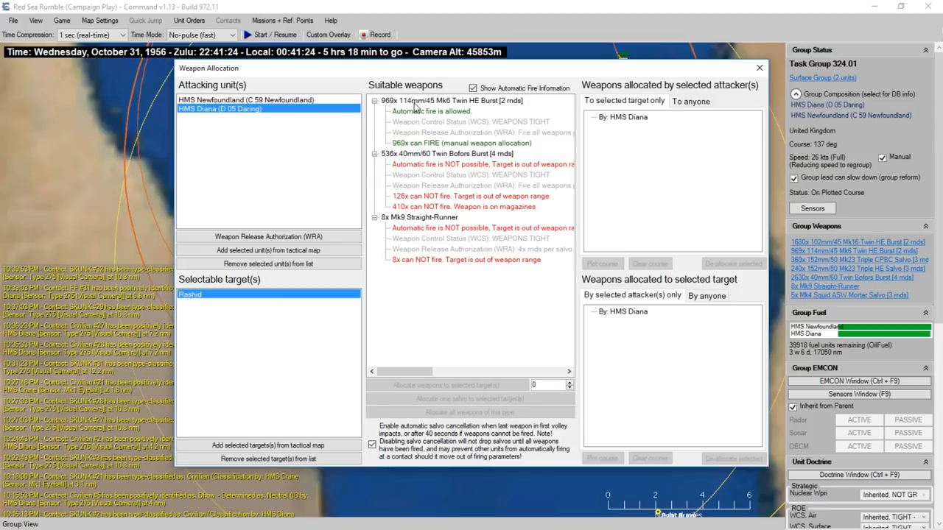
{"action": "left_click", "coordinate": [451, 100]}
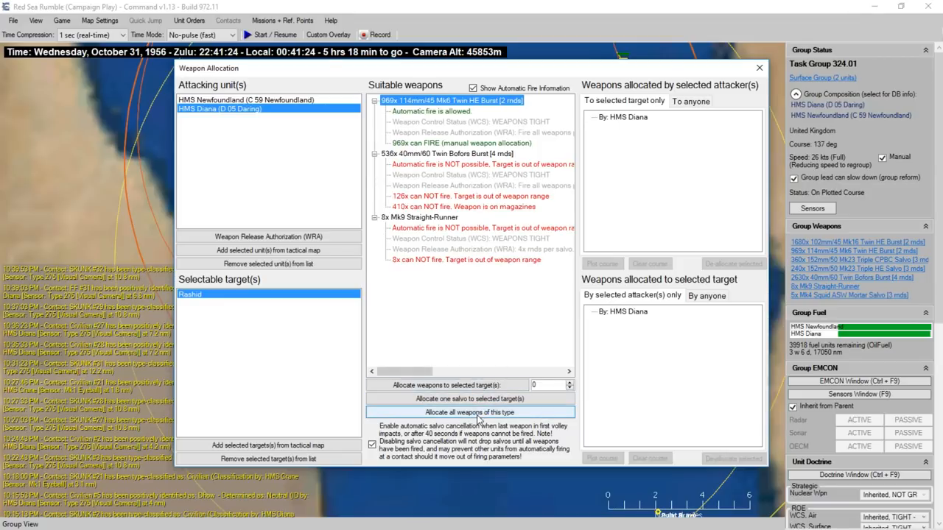
{"action": "left_click", "coordinate": [246, 100]}
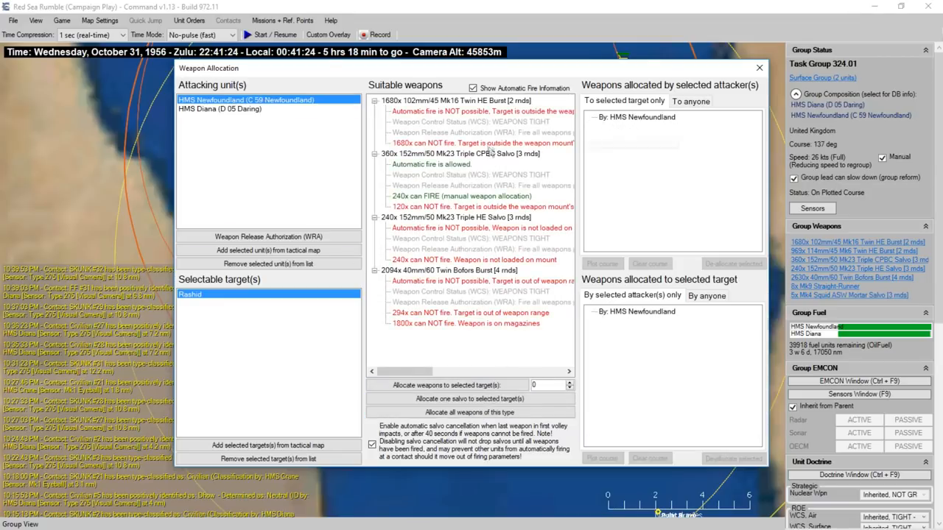
Allocate one HMS Newfoundland 152mm triple salvo to the target
{"action": "left_click", "coordinate": [459, 154]}
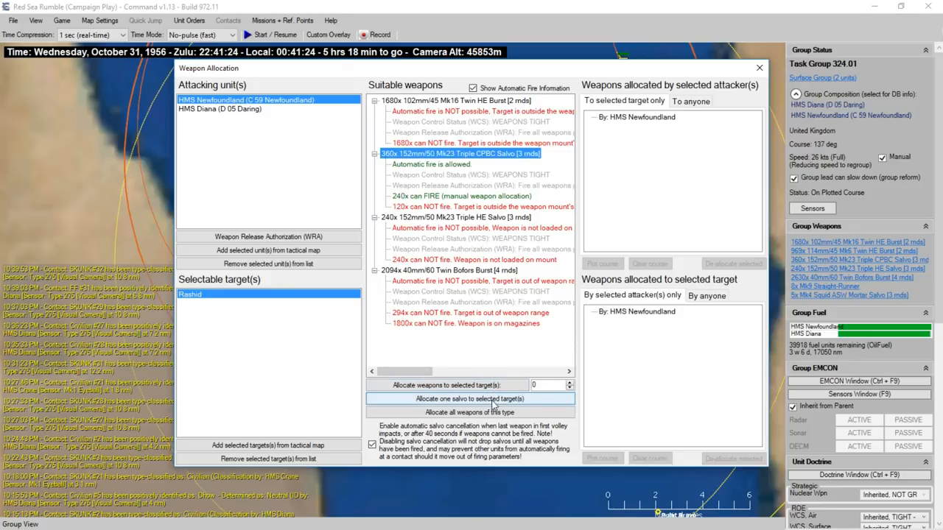
{"action": "left_click", "coordinate": [758, 68]}
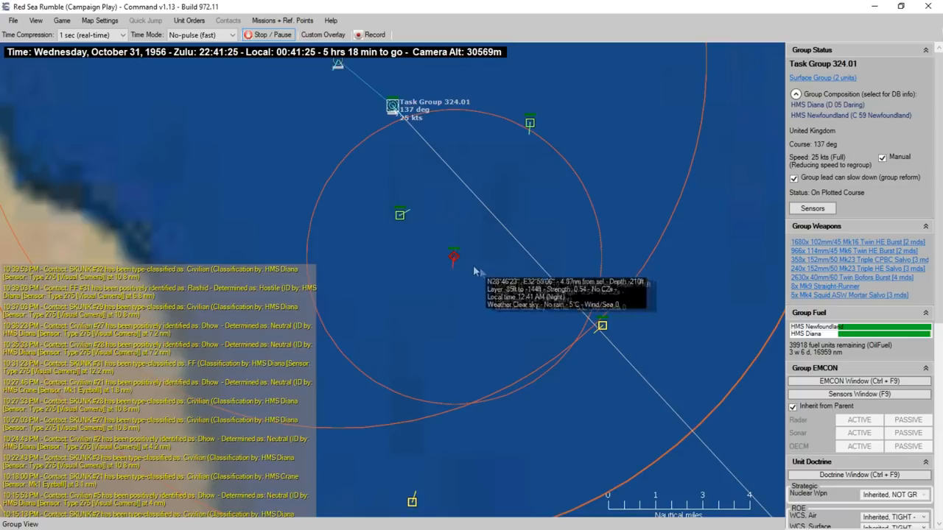
Inspect the Egyptian contact Rashid (heading 189° at 18 knots) and zoom out to watch the gunfire land
{"action": "left_click", "coordinate": [453, 258]}
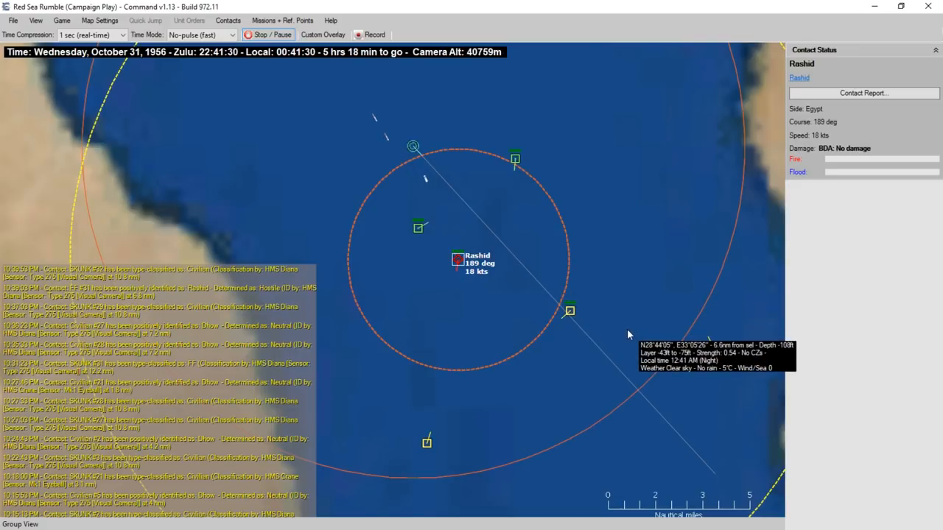
{"action": "mouse_move", "coordinate": [643, 353]}
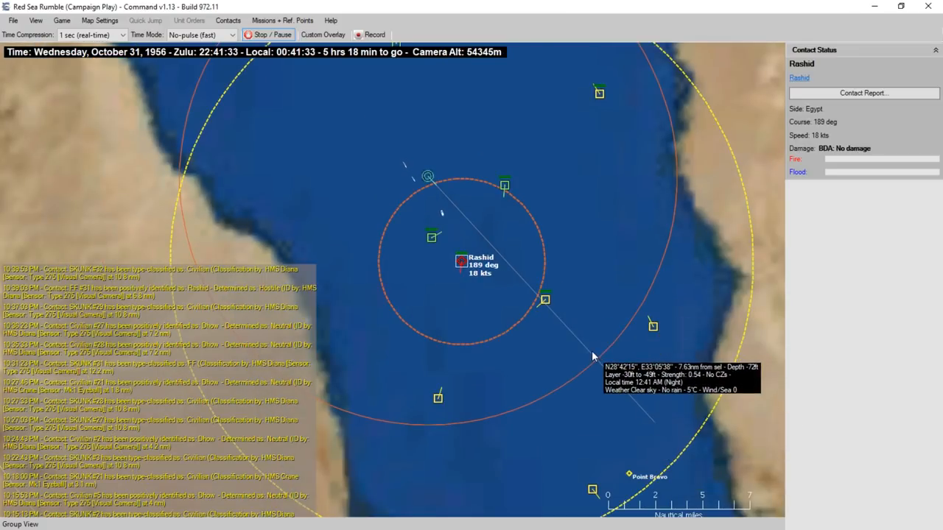
{"action": "scroll", "scroll_direction": "down", "scroll_amount": 3}
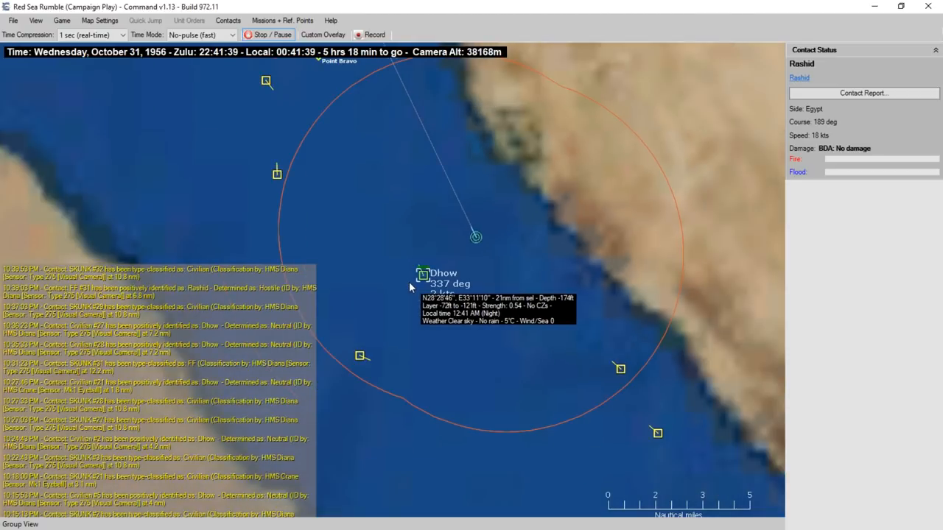
{"action": "scroll", "scroll_direction": "down", "scroll_amount": 3}
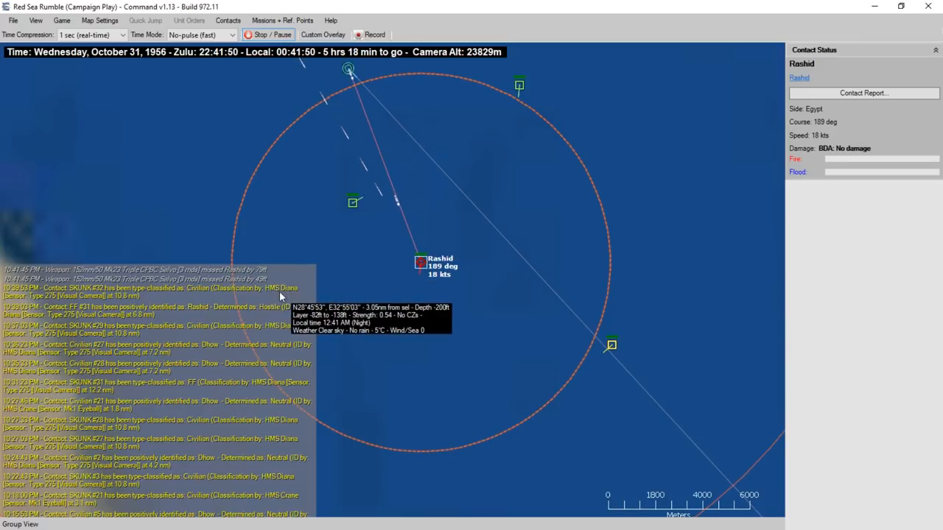
{"action": "mouse_move", "coordinate": [383, 140]}
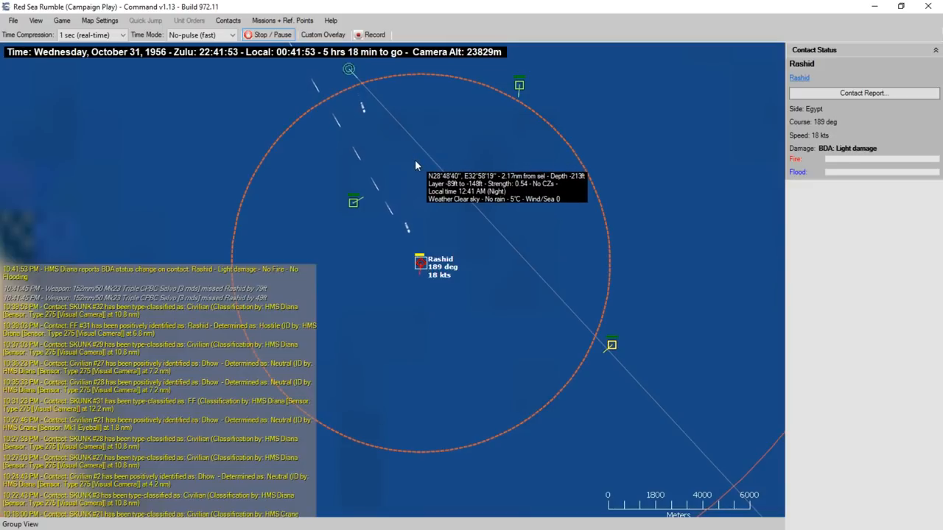
{"action": "mouse_move", "coordinate": [315, 247]}
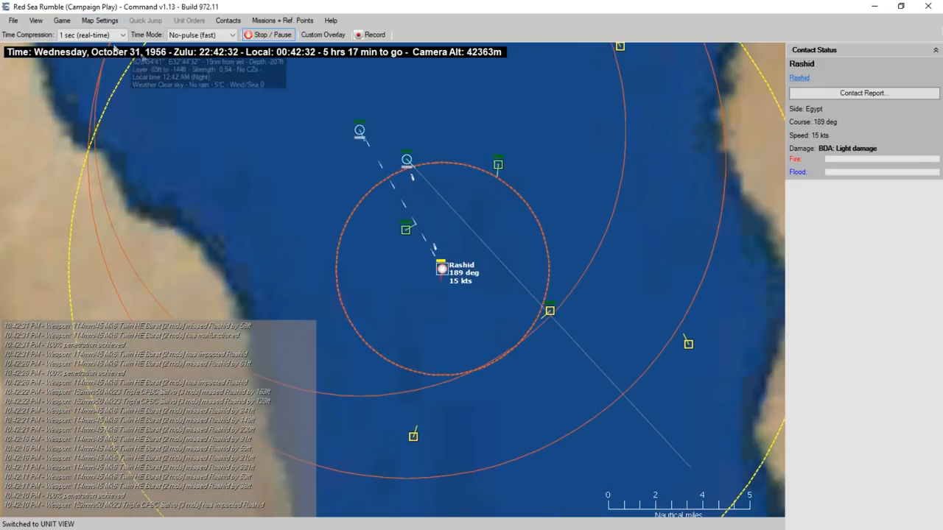
Review HMS Diana's weapon mounts via Weapons (F8), all operational, and close the list
{"action": "left_click", "coordinate": [360, 130]}
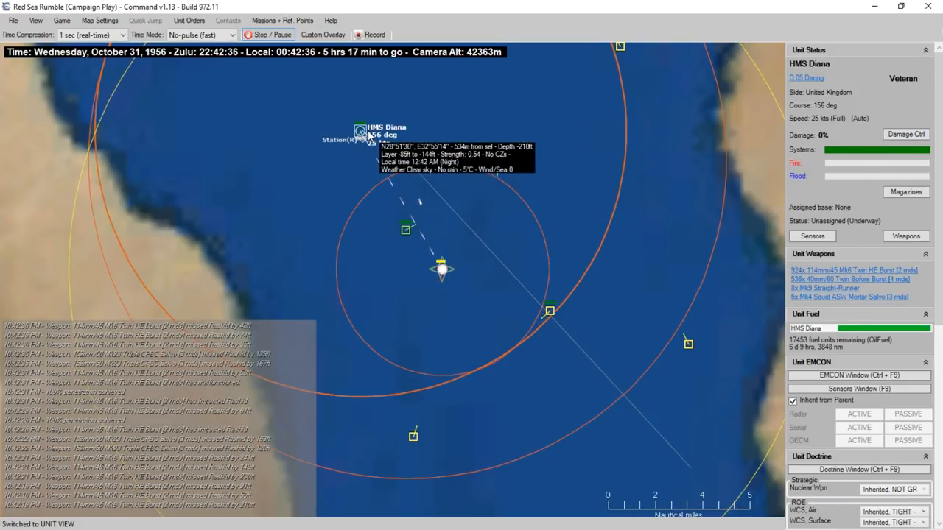
{"action": "right_click", "coordinate": [361, 131]}
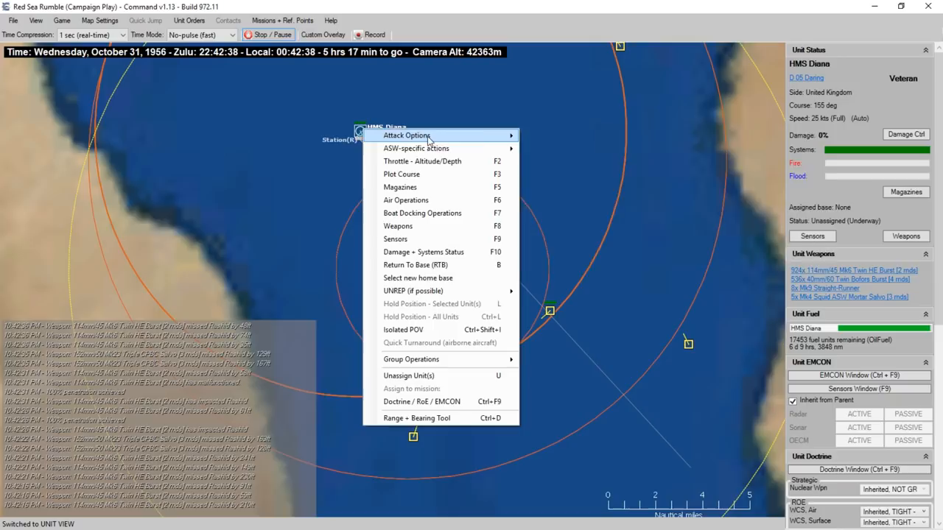
{"action": "left_click", "coordinate": [397, 227]}
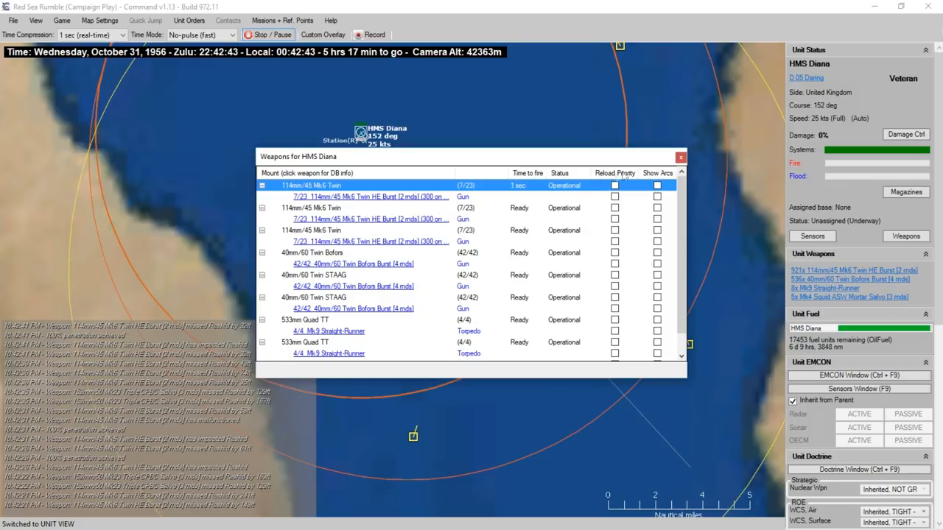
{"action": "left_click", "coordinate": [681, 156]}
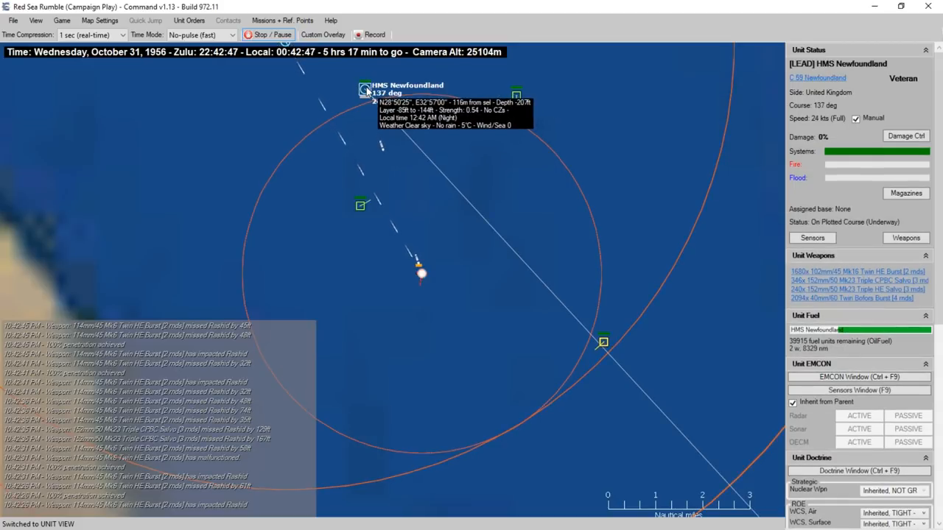
Review HMS Newfoundland's weapon mounts, noting 152mm turrets reloading, and close the list
{"action": "right_click", "coordinate": [362, 88]}
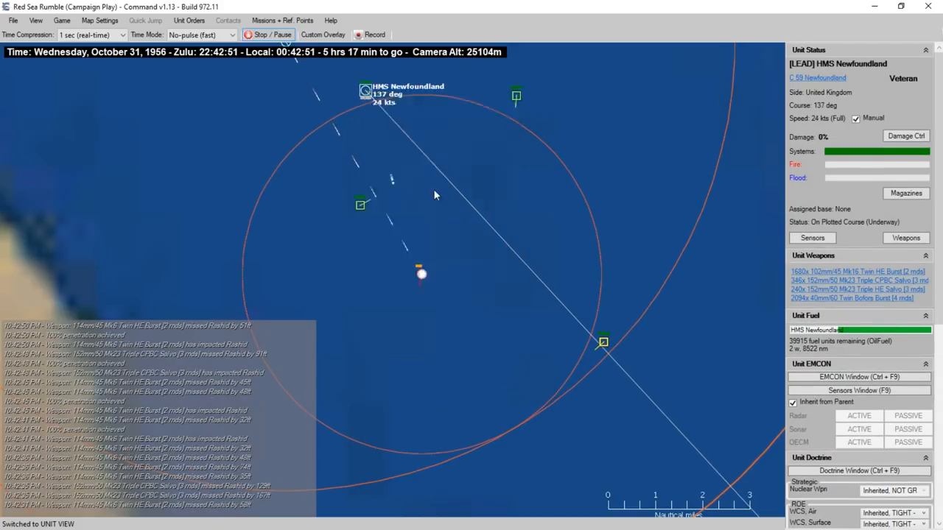
{"action": "left_click", "coordinate": [905, 237]}
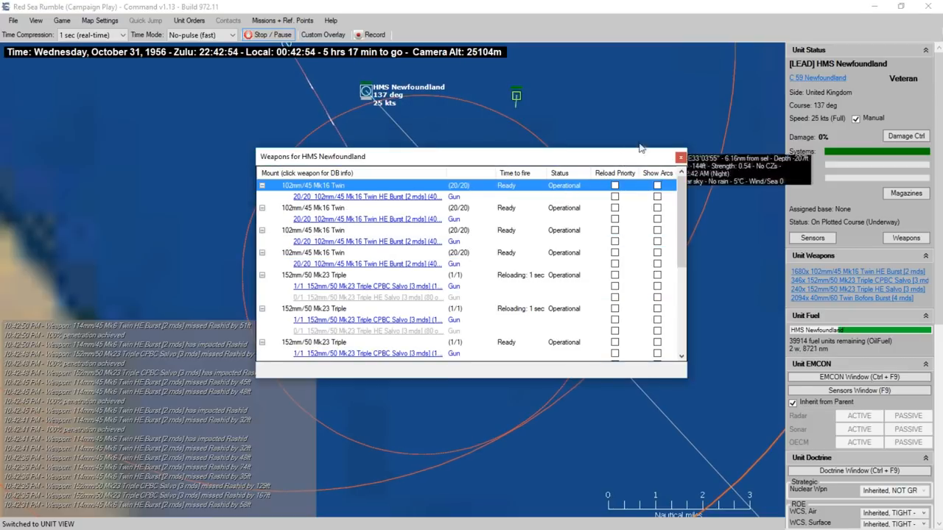
{"action": "left_click", "coordinate": [680, 156]}
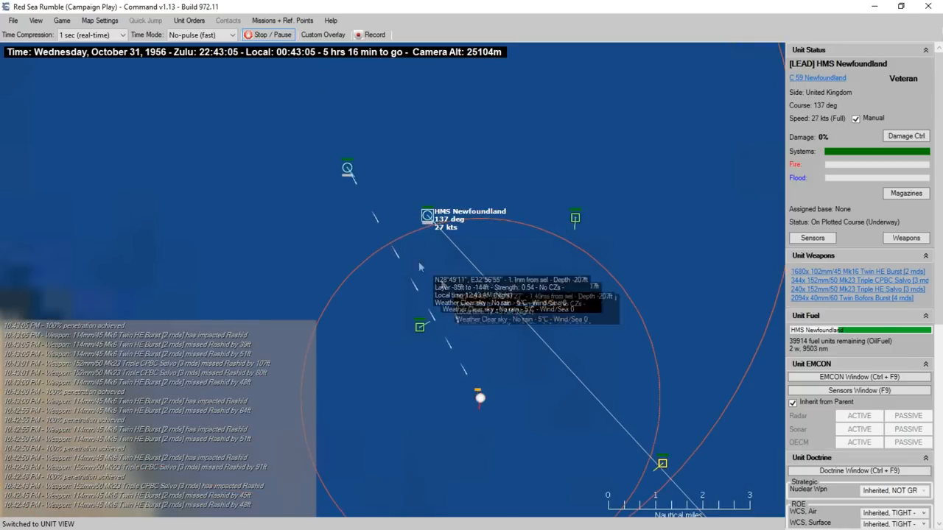
{"action": "mouse_move", "coordinate": [485, 353]}
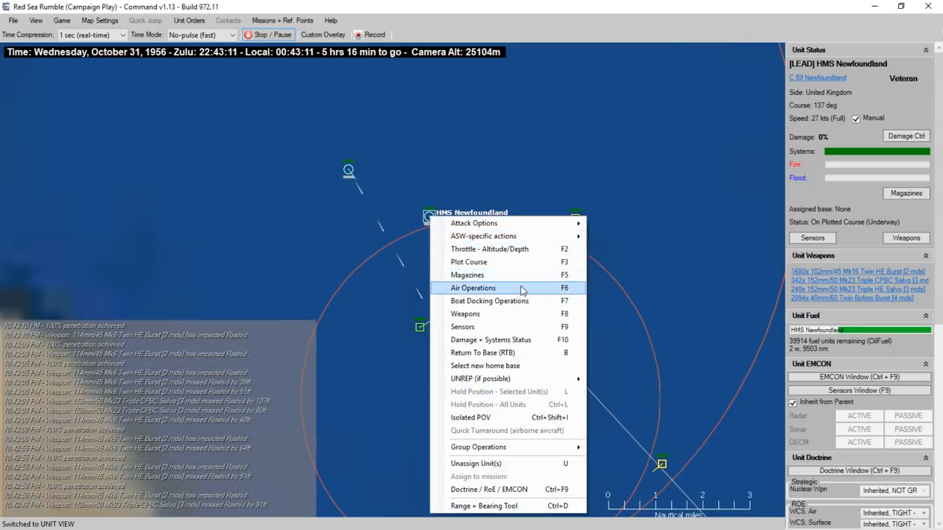
Review HMS Newfoundland's sensor list with all radars active, then close it
{"action": "left_click", "coordinate": [462, 327]}
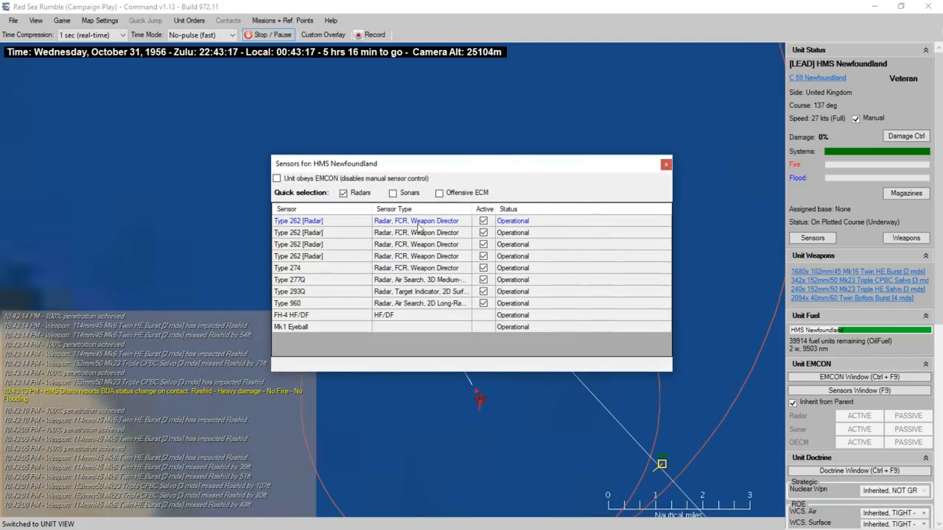
{"action": "left_click", "coordinate": [665, 163]}
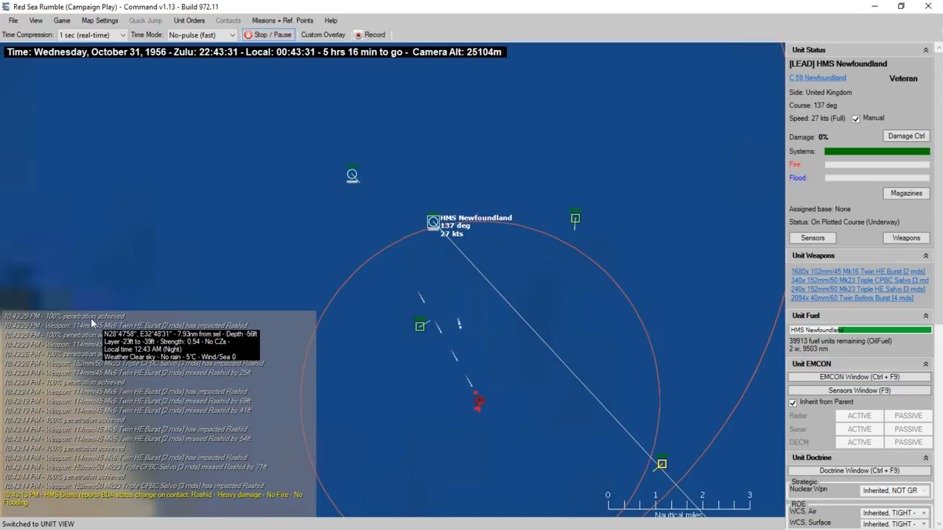
{"action": "mouse_move", "coordinate": [474, 406]}
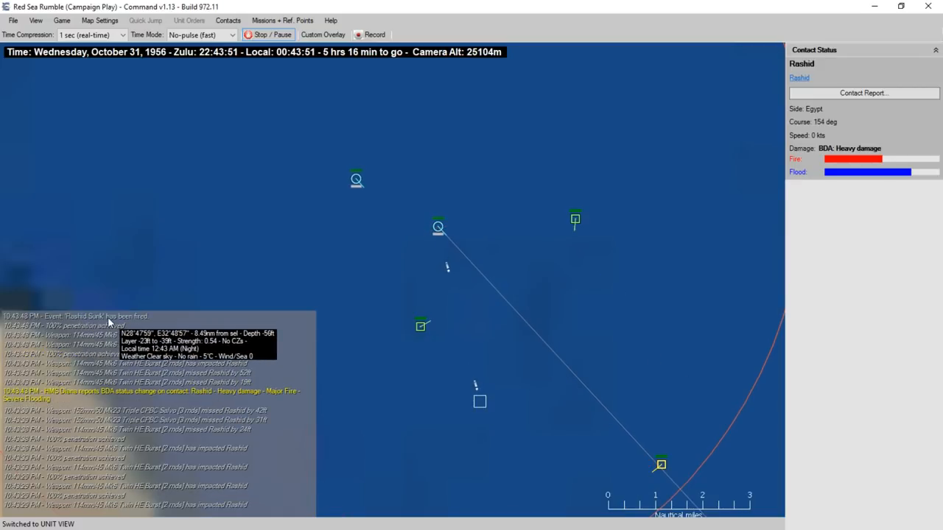
Let the simulation run until Rashid's BDA reads Destroyed and the game pauses
{"action": "left_click", "coordinate": [62, 21]}
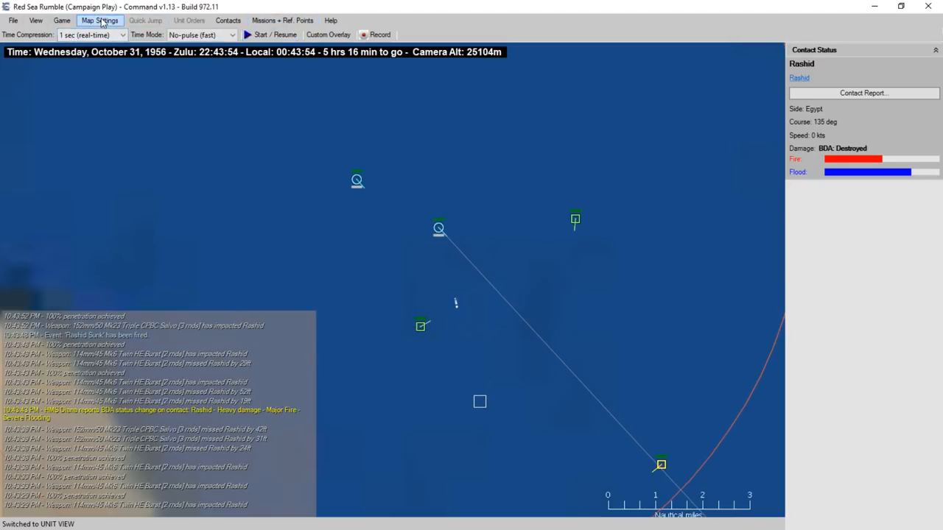
View the current scenario score of 50, Average, below the 170 pass mark
{"action": "left_click", "coordinate": [100, 21]}
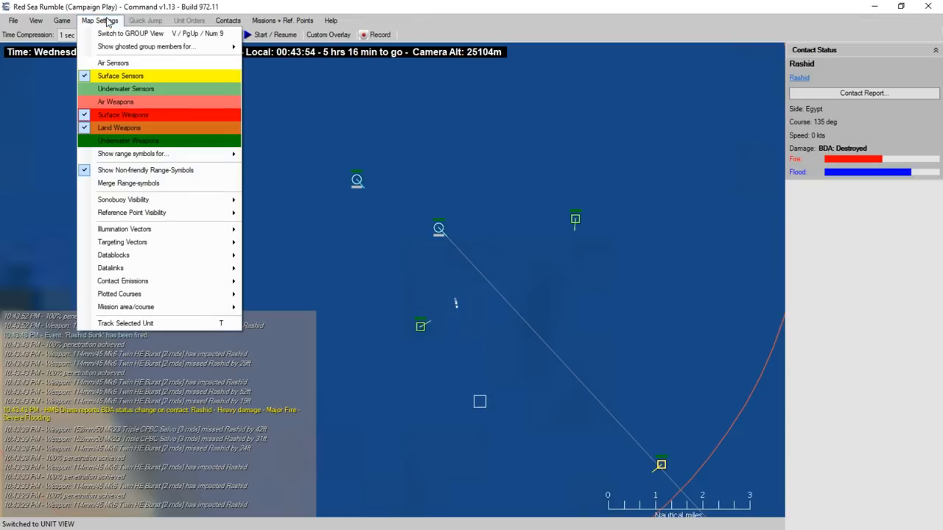
{"action": "left_click", "coordinate": [100, 21]}
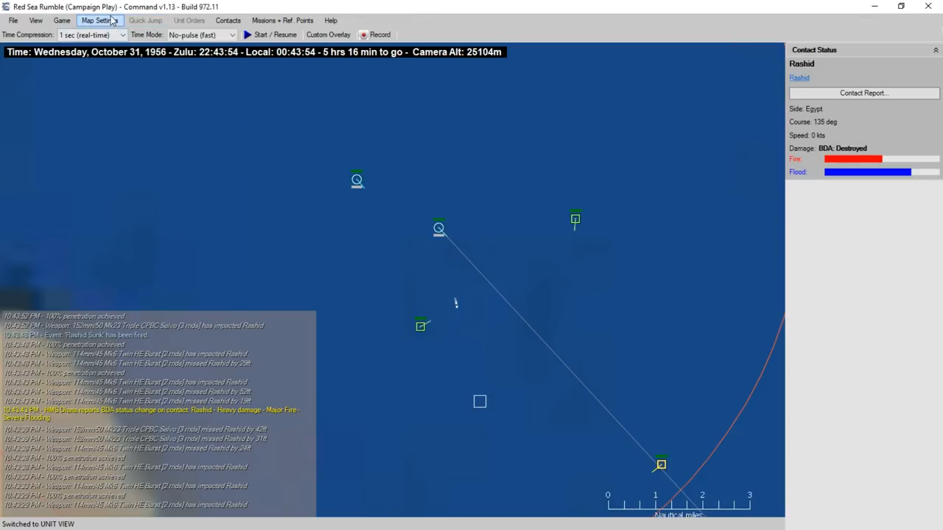
{"action": "left_click", "coordinate": [62, 21]}
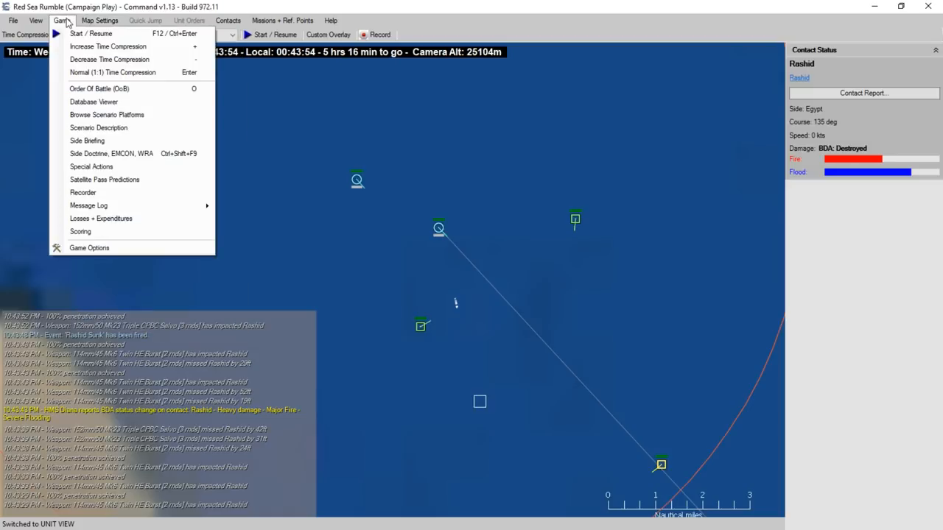
{"action": "left_click", "coordinate": [80, 232]}
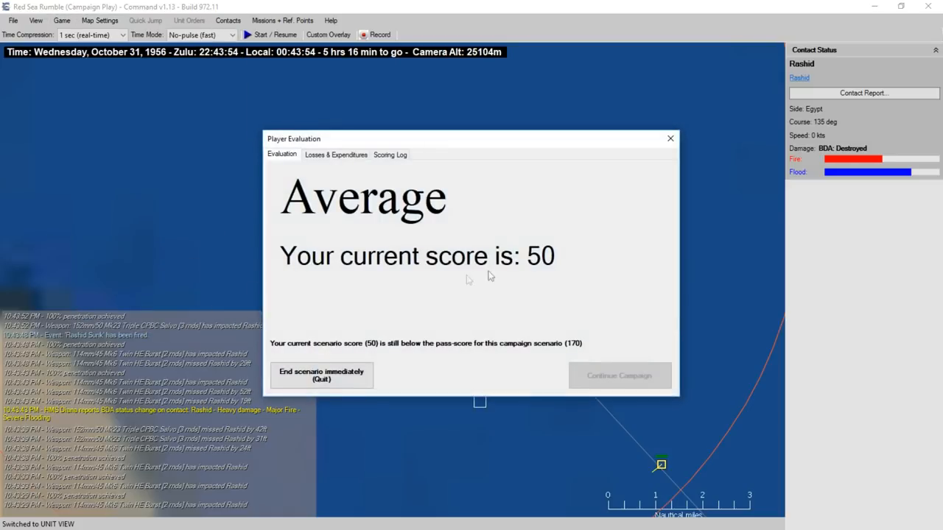
{"action": "mouse_move", "coordinate": [624, 210]}
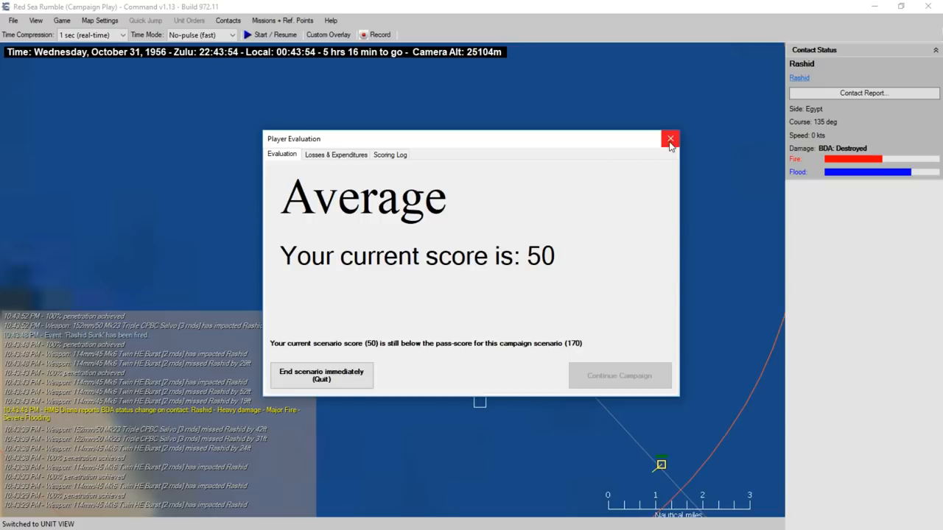
{"action": "left_click", "coordinate": [669, 139]}
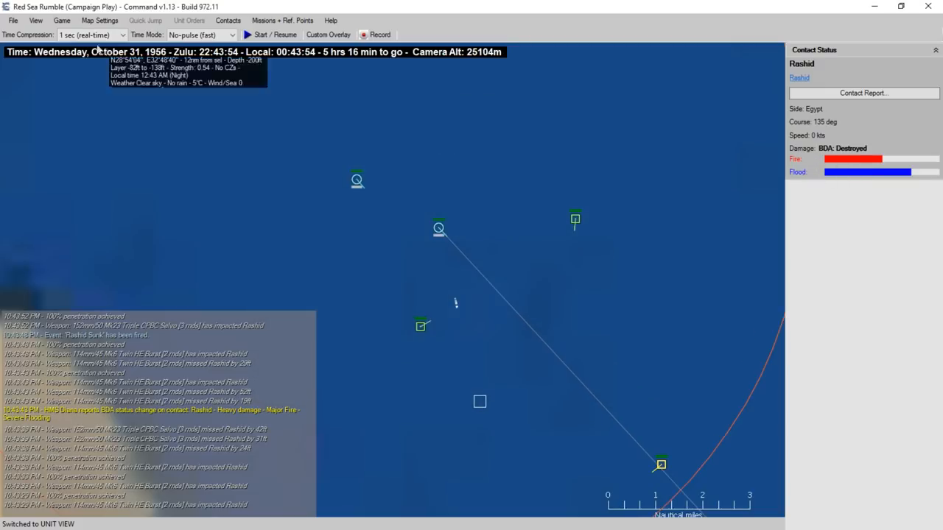
Check the special actions list, which is empty, and return to the game menu
{"action": "left_click", "coordinate": [62, 21]}
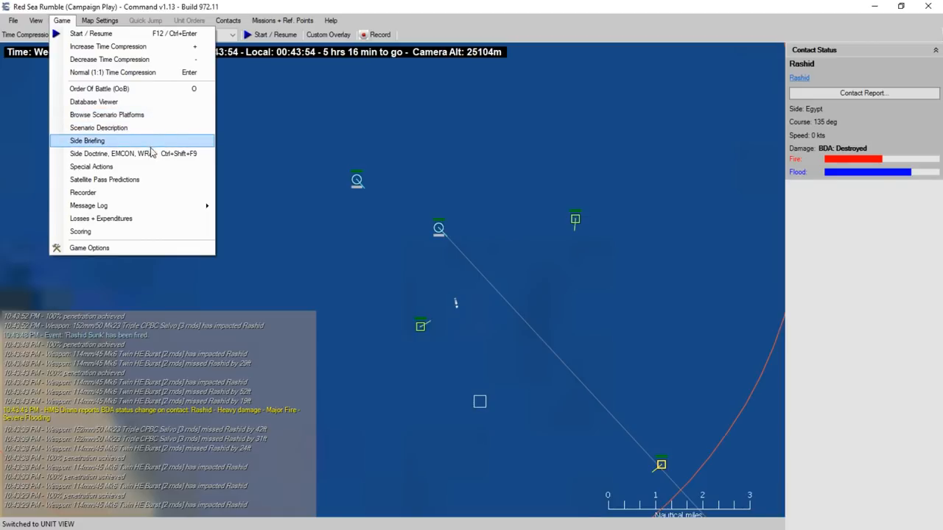
{"action": "left_click", "coordinate": [91, 165]}
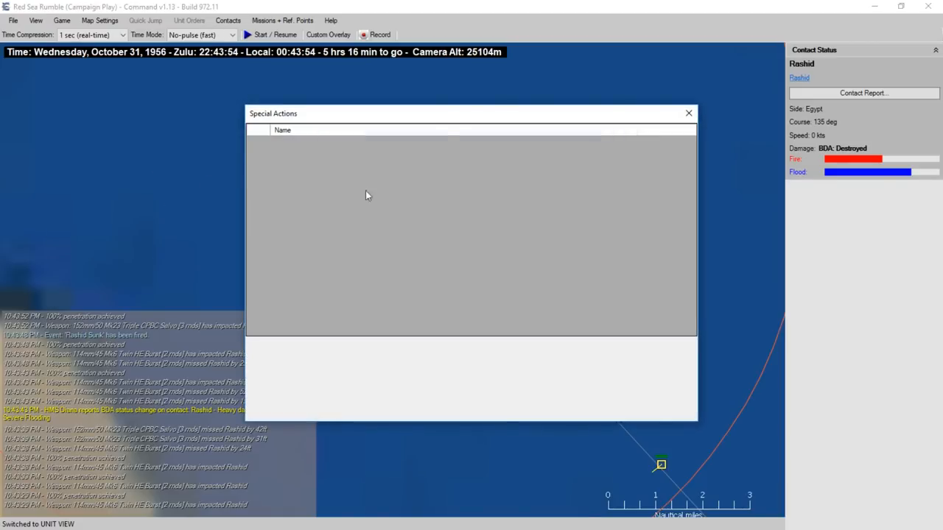
{"action": "left_click", "coordinate": [100, 21]}
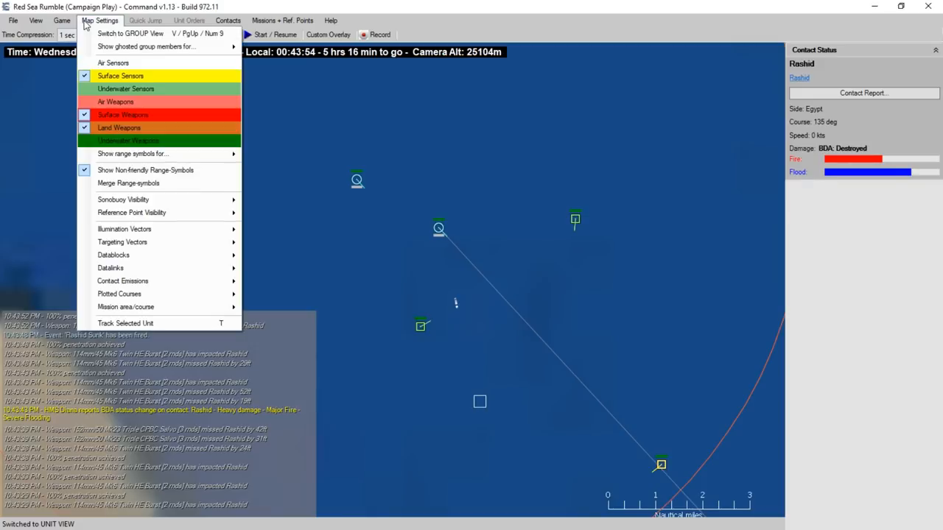
{"action": "left_click", "coordinate": [61, 20]}
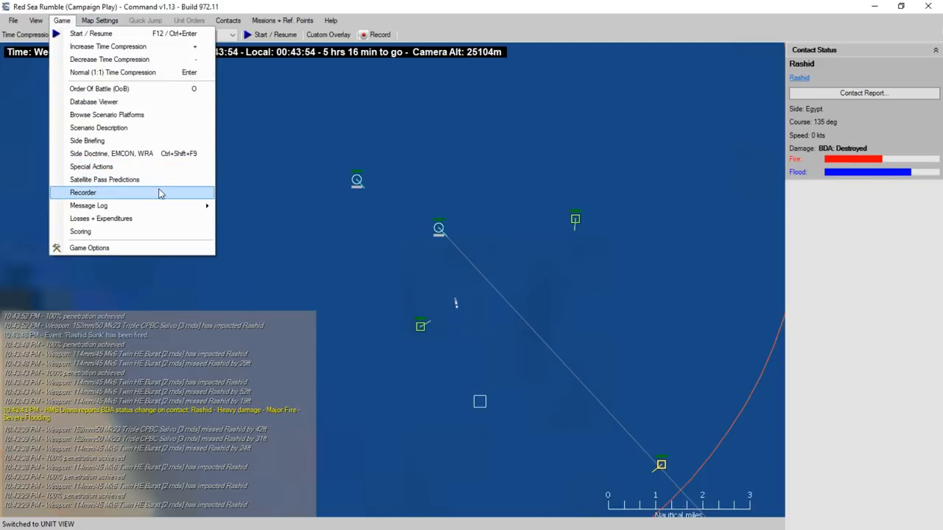
{"action": "mouse_move", "coordinate": [146, 218]}
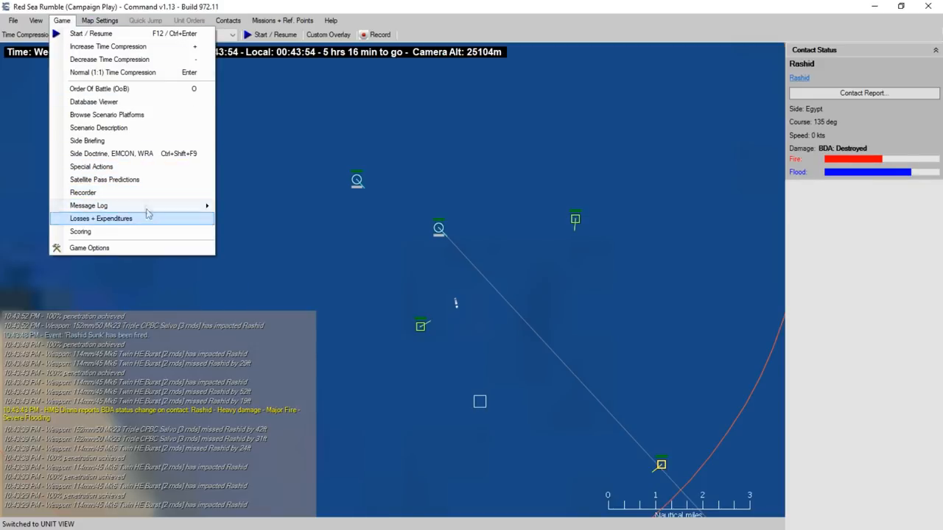
{"action": "mouse_move", "coordinate": [125, 153]}
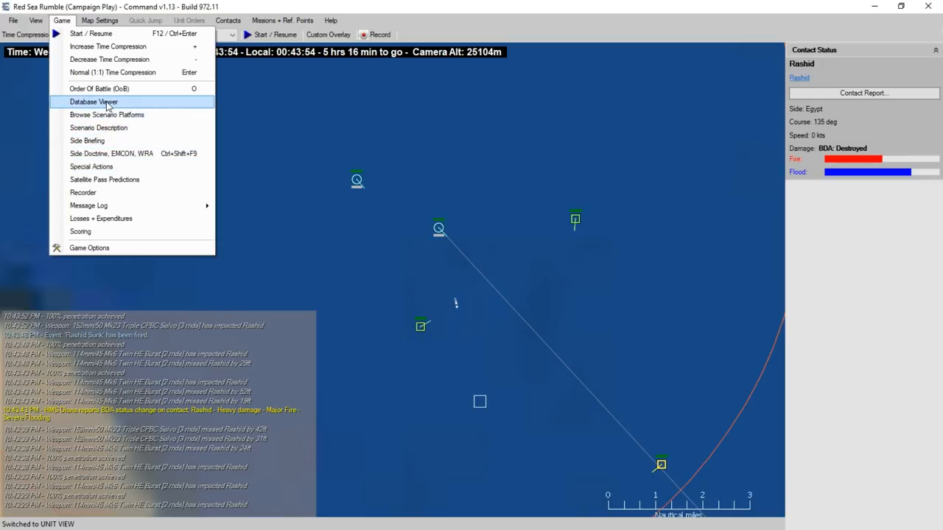
{"action": "mouse_move", "coordinate": [124, 153]}
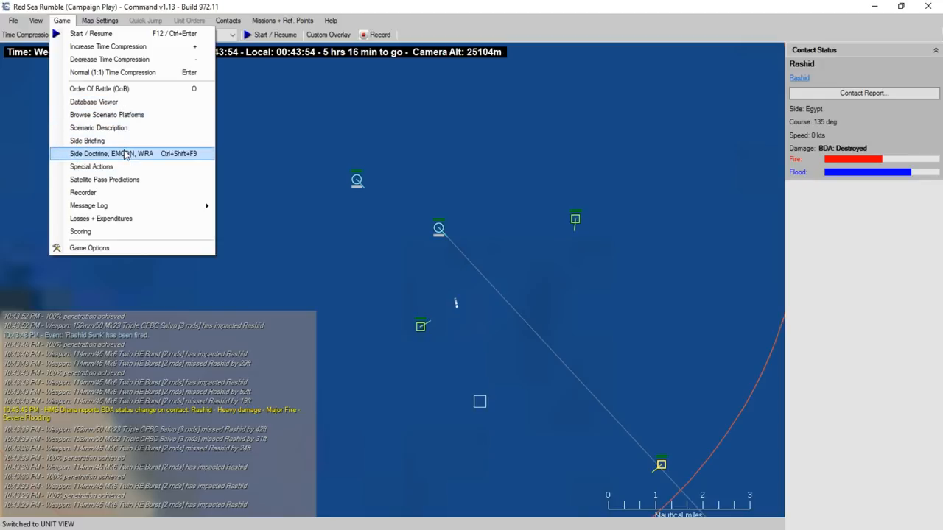
{"action": "mouse_move", "coordinate": [87, 141]}
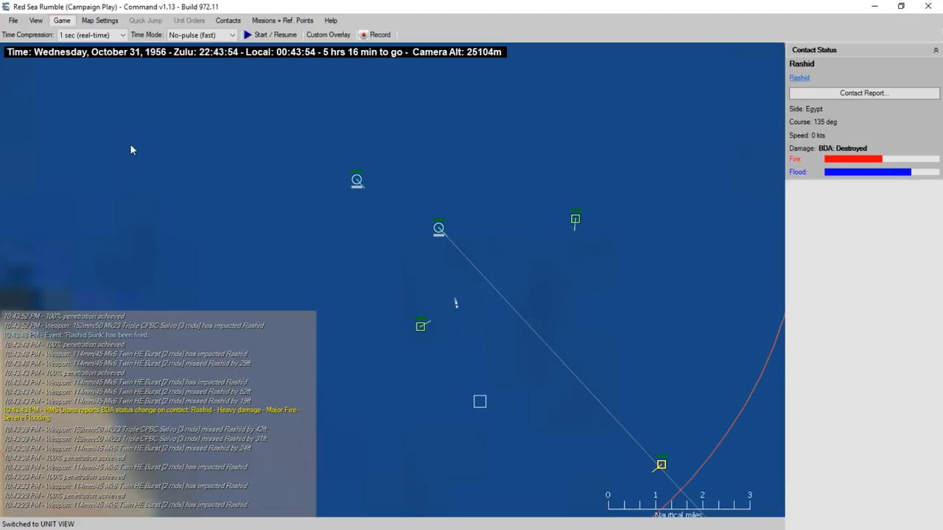
Reread the UK naval forces side briefing, then resume the scenario clock in real time
{"action": "left_click", "coordinate": [62, 21]}
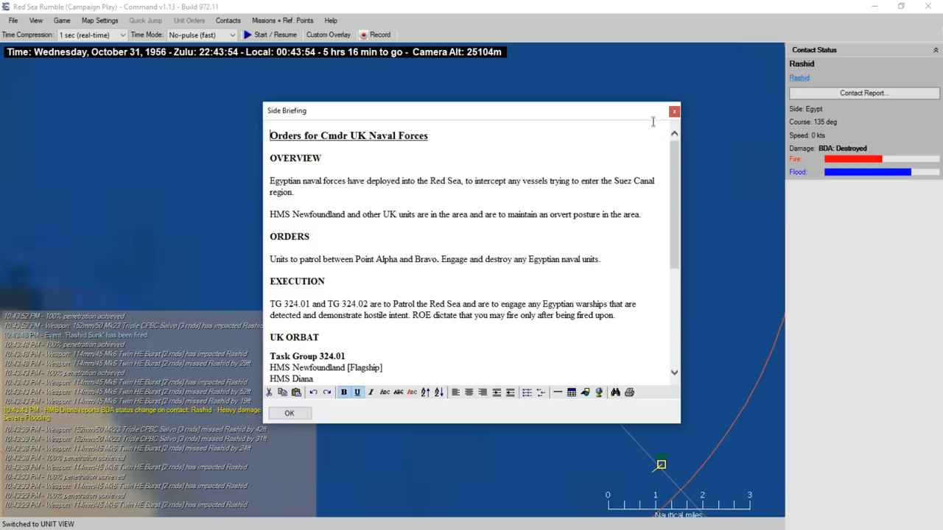
{"action": "left_click", "coordinate": [289, 412]}
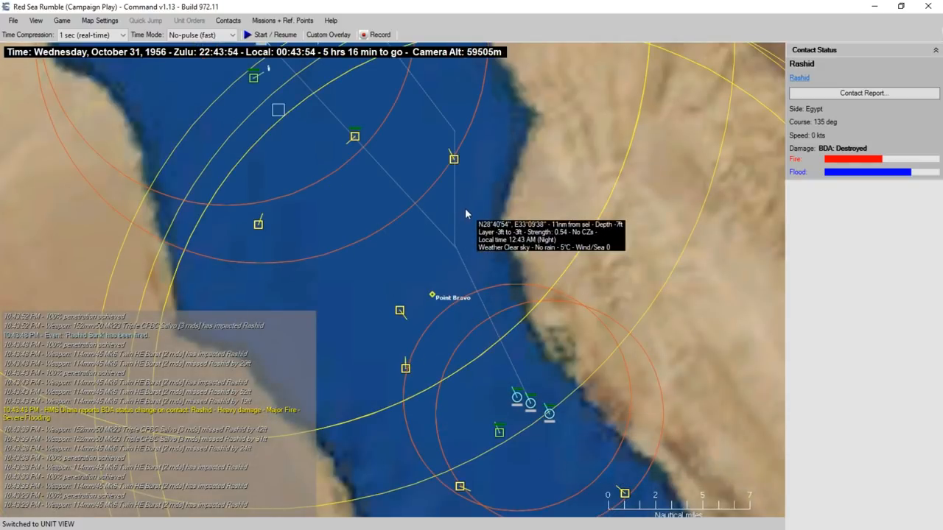
{"action": "left_click", "coordinate": [62, 21]}
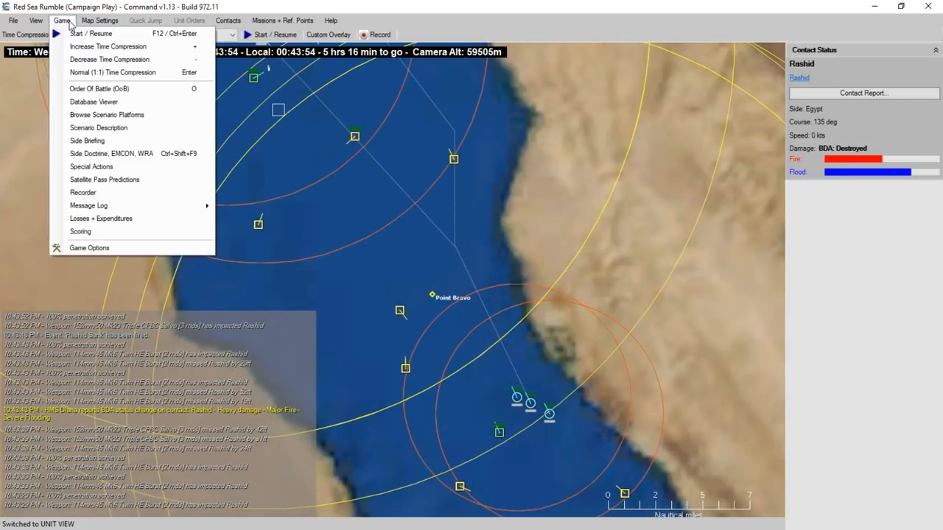
{"action": "left_click", "coordinate": [356, 187]}
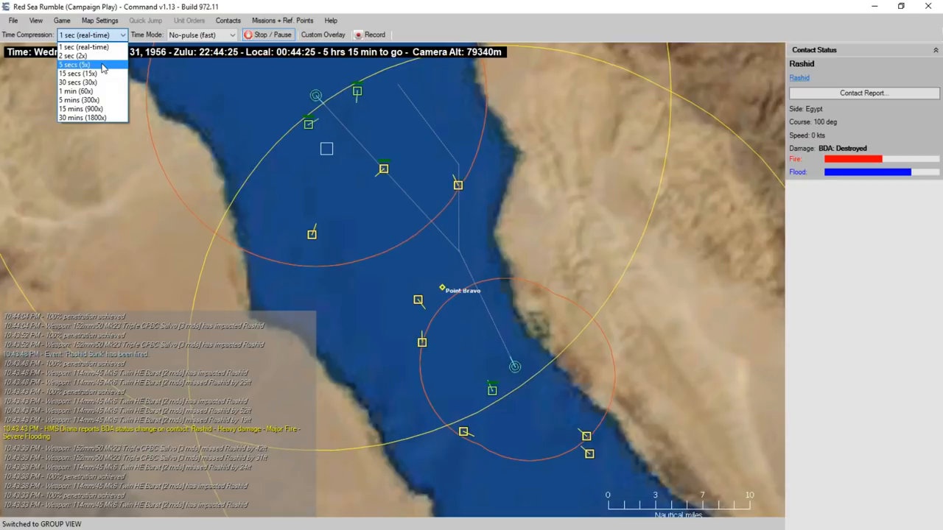
Run time at five-second steps to 23:01 Zulu and show Task Group 324.02 at 338° and 11 knots
{"action": "left_click", "coordinate": [74, 65]}
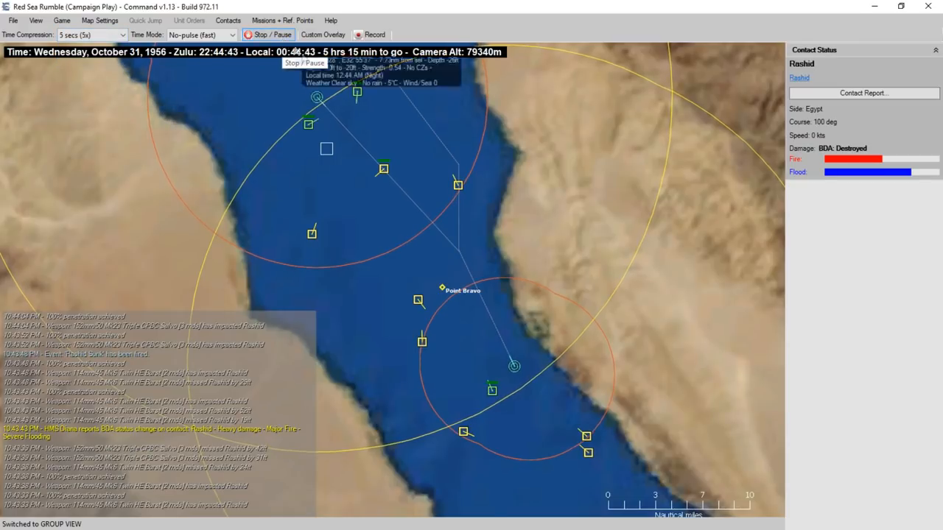
{"action": "mouse_move", "coordinate": [405, 140]}
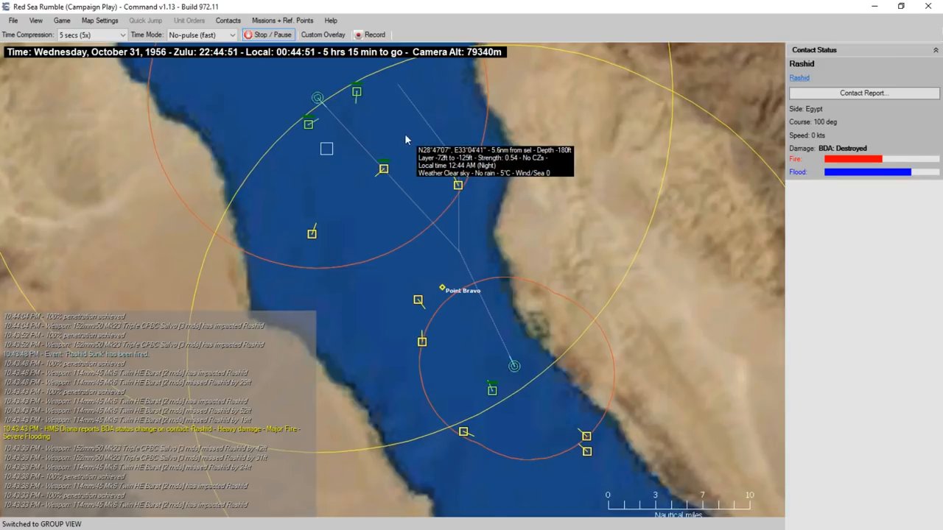
{"action": "mouse_move", "coordinate": [463, 223]}
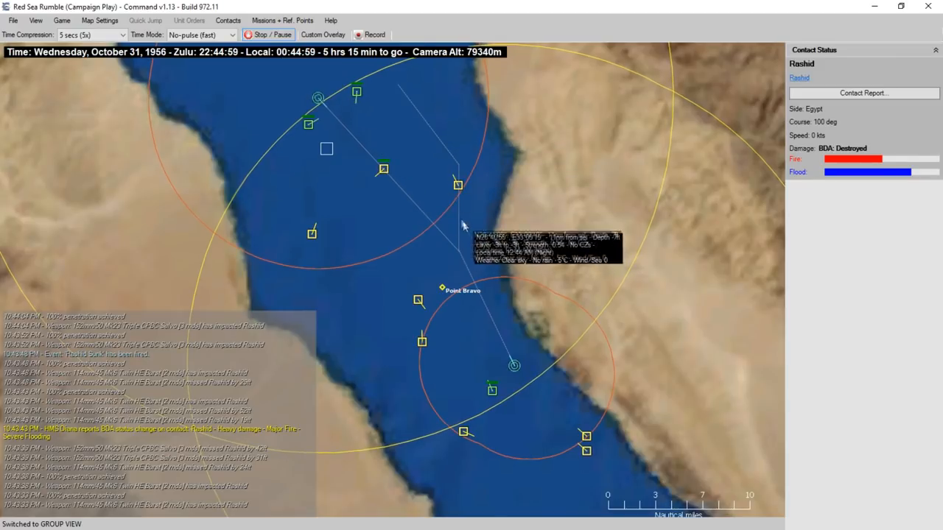
{"action": "mouse_move", "coordinate": [411, 161]}
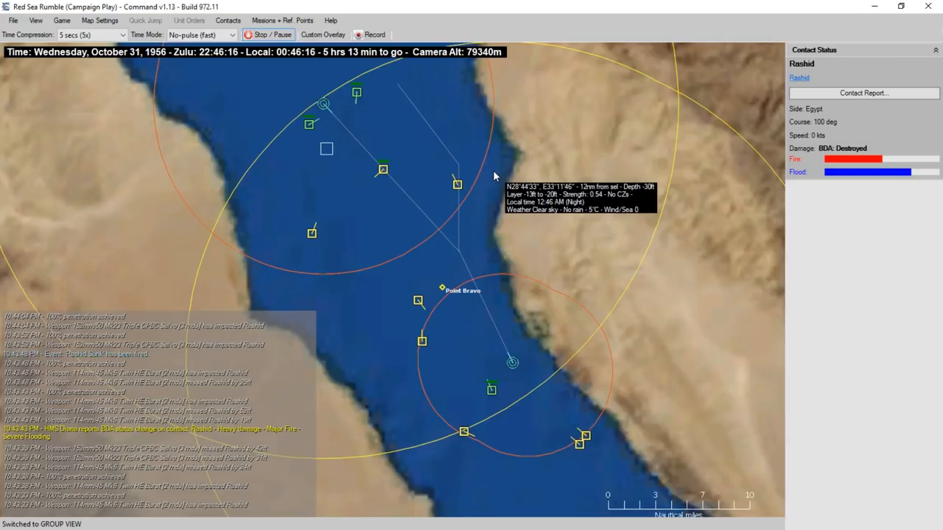
{"action": "left_click", "coordinate": [91, 35]}
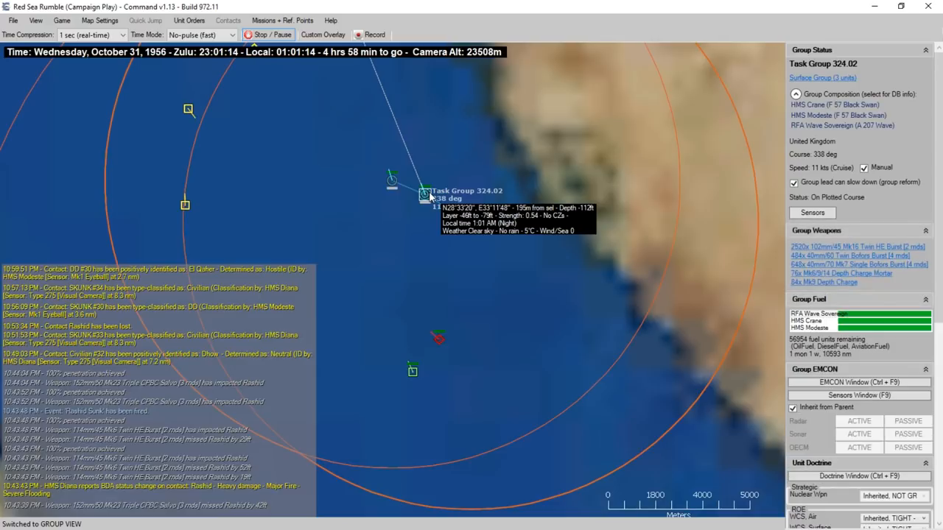
{"action": "right_click", "coordinate": [424, 194]}
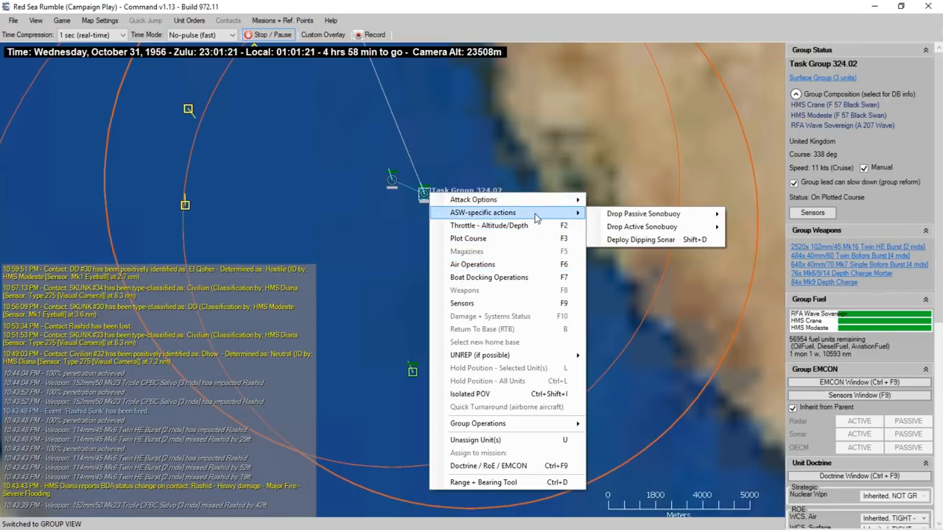
{"action": "mouse_move", "coordinate": [473, 200]}
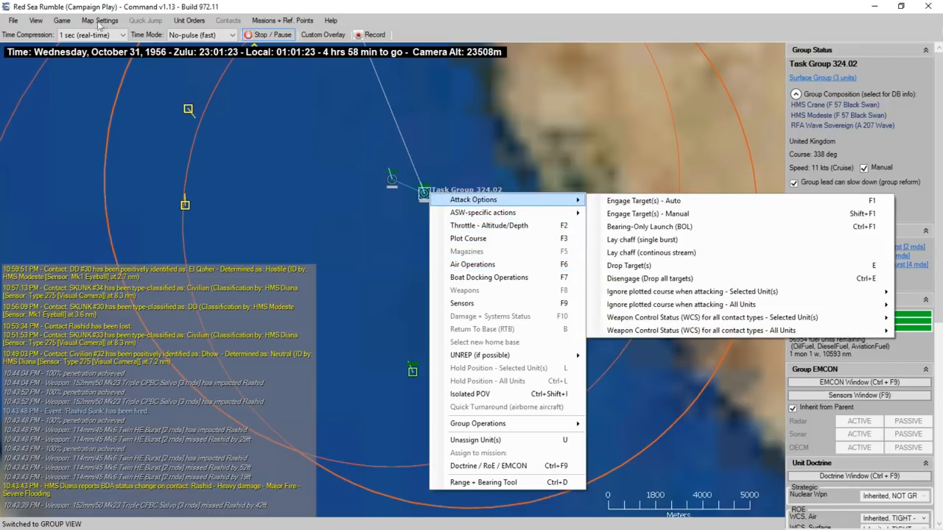
{"action": "left_click", "coordinate": [100, 21]}
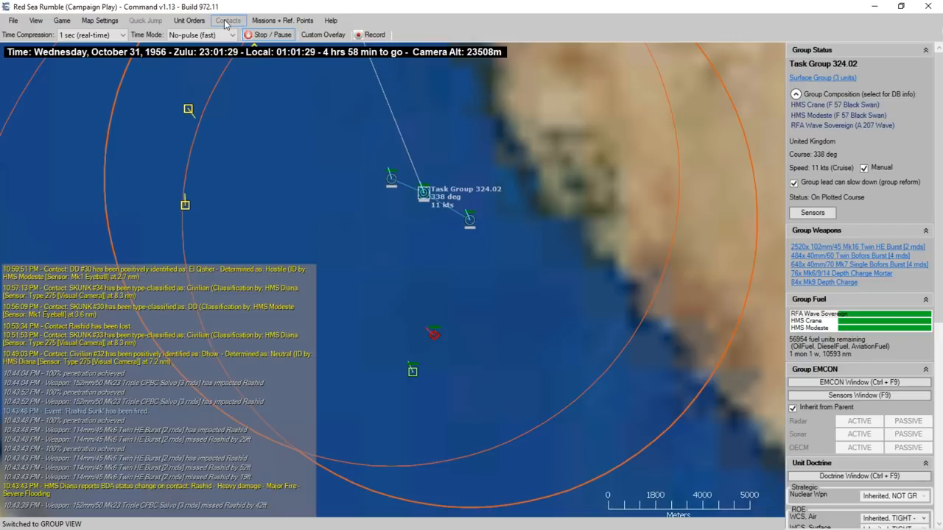
{"action": "left_click", "coordinate": [188, 21]}
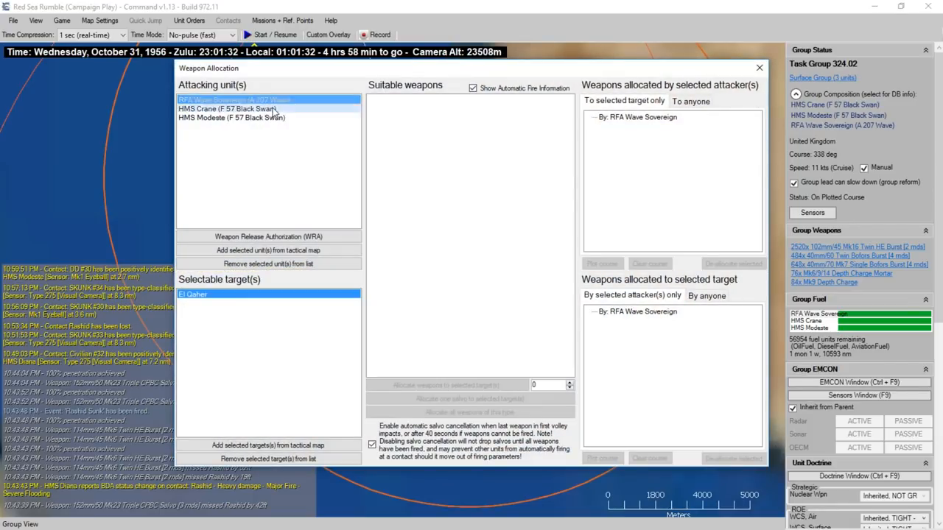
{"action": "left_click", "coordinate": [231, 118]}
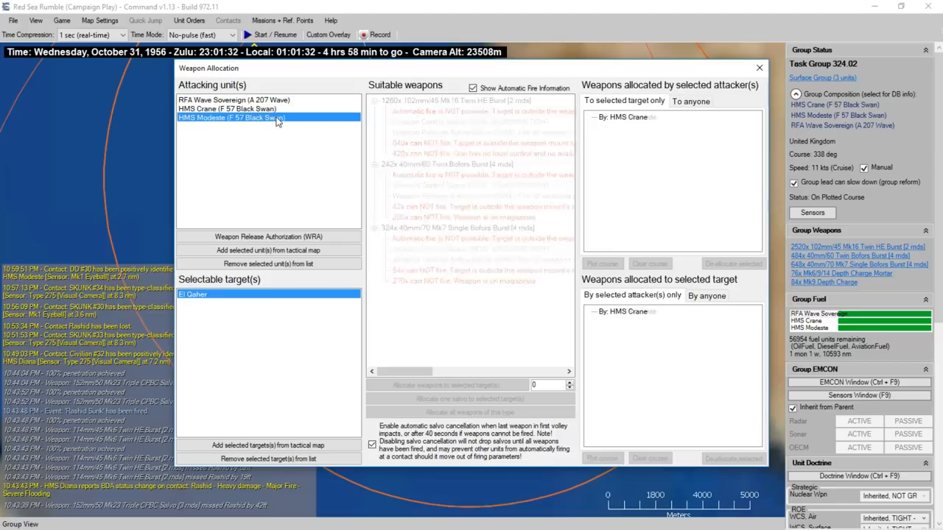
{"action": "left_click", "coordinate": [231, 118]}
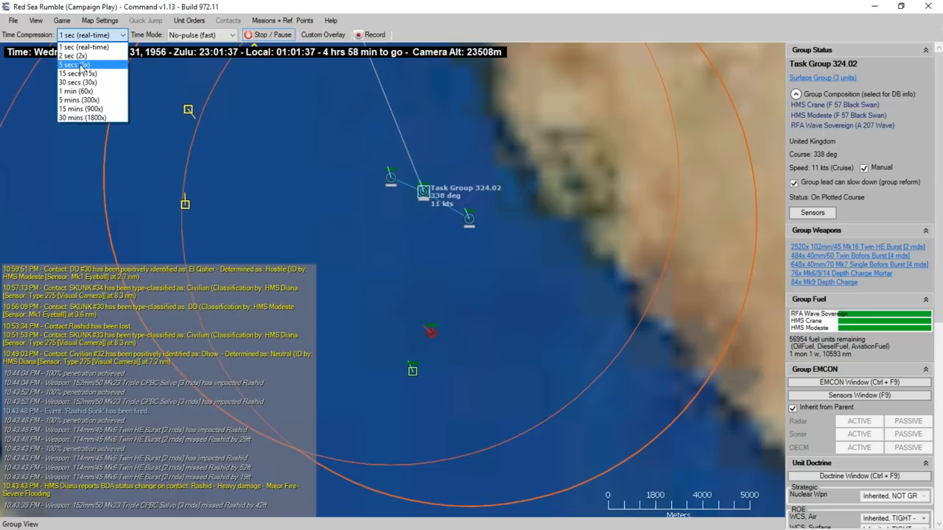
Run time at five-second steps to 23:04 Zulu, checking El Qaher then Task Group 324.02's status
{"action": "left_click", "coordinate": [74, 65]}
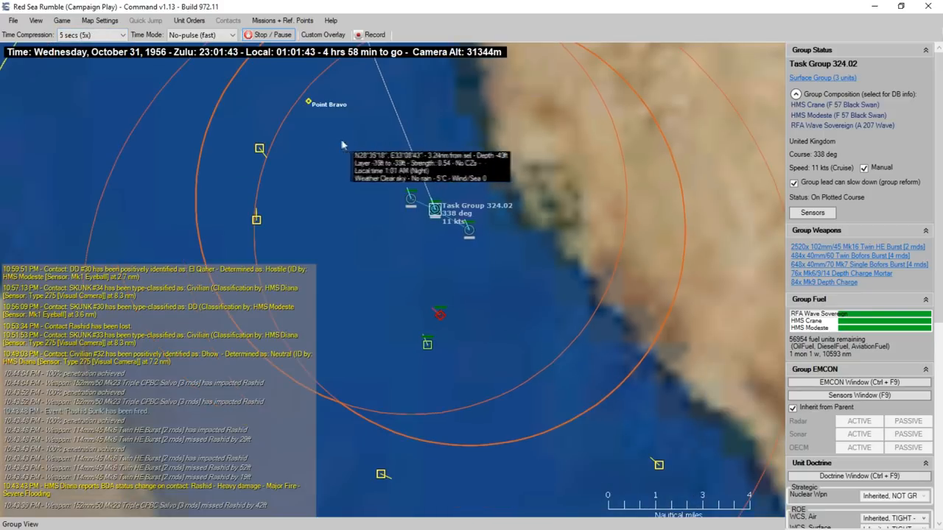
{"action": "mouse_move", "coordinate": [430, 130]}
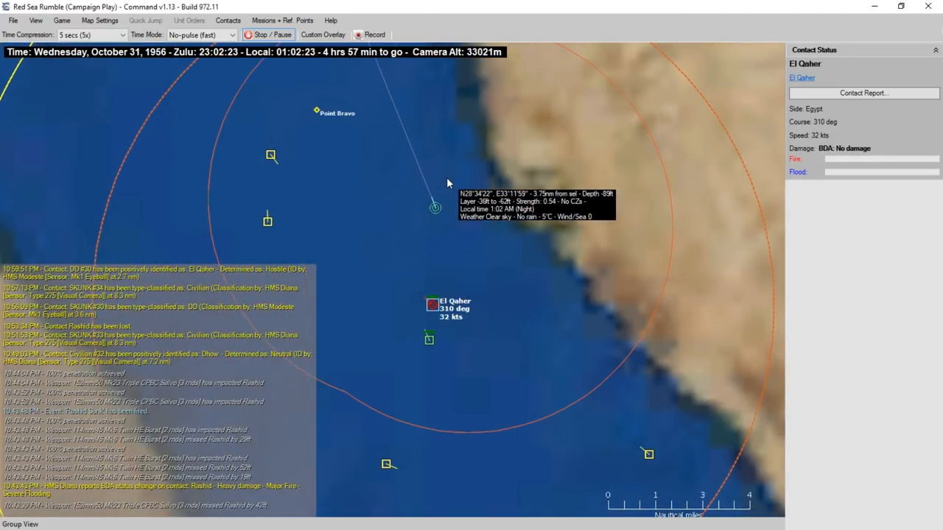
{"action": "left_click", "coordinate": [435, 206]}
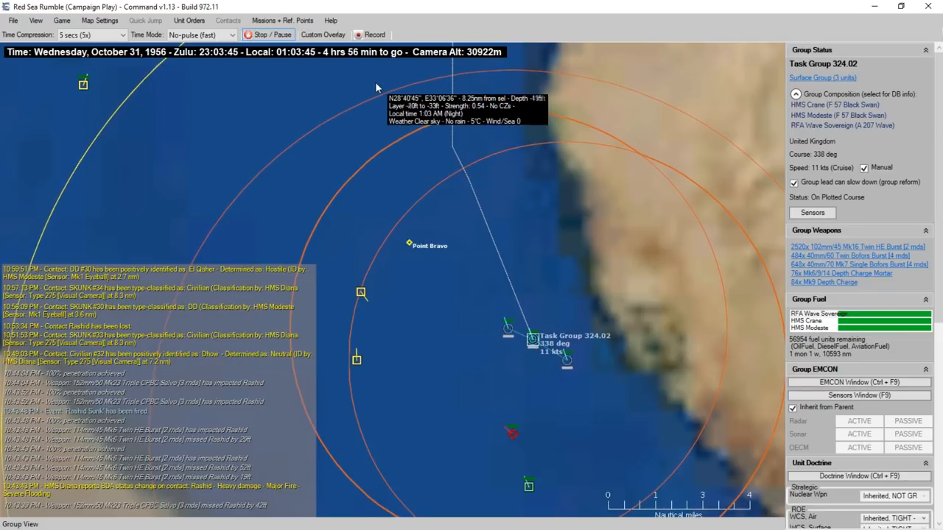
{"action": "mouse_move", "coordinate": [471, 348]}
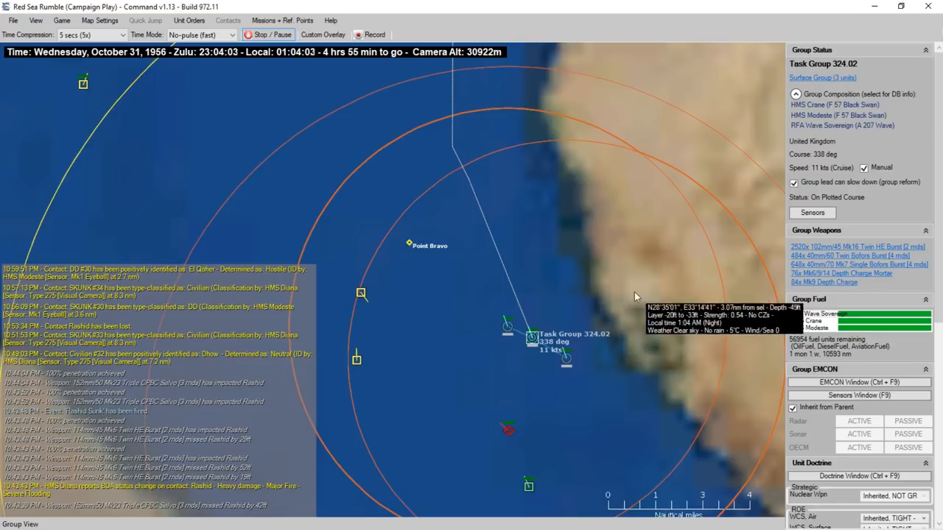
{"action": "scroll", "scroll_direction": "down", "scroll_amount": 3}
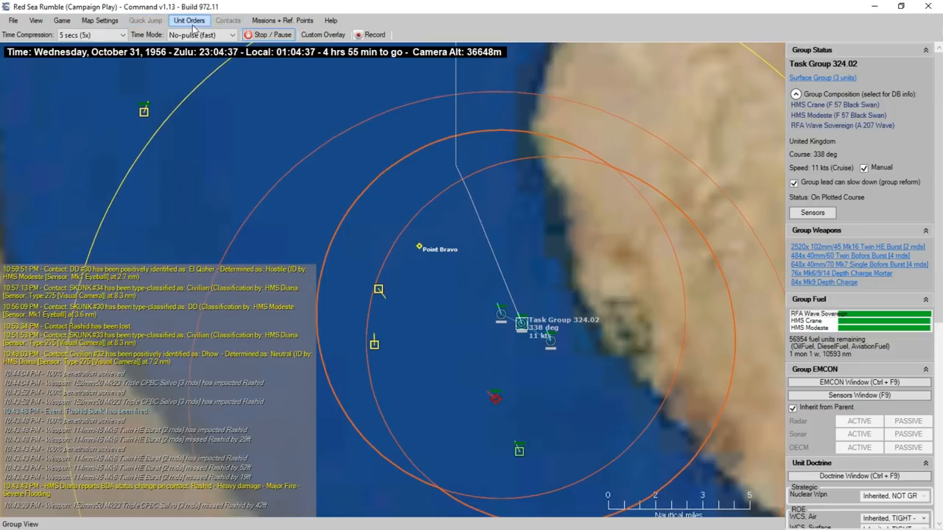
Return the clock to real-time speed and zoom in on the contact near Point Bravo
{"action": "left_click", "coordinate": [189, 21]}
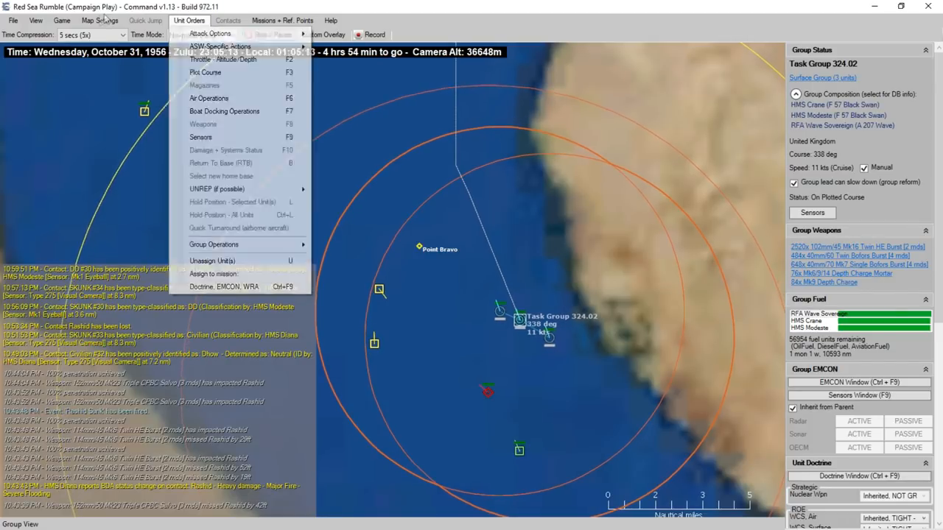
{"action": "left_click", "coordinate": [100, 21]}
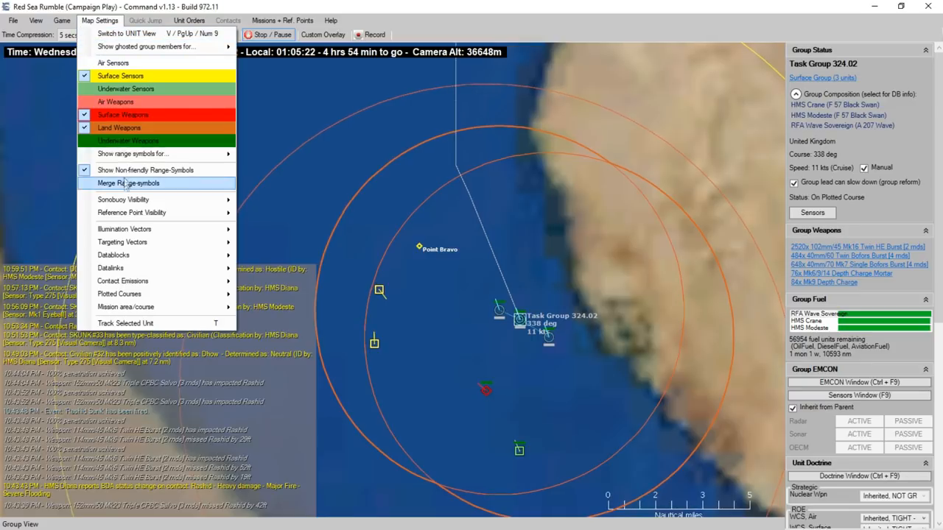
{"action": "mouse_move", "coordinate": [132, 153]}
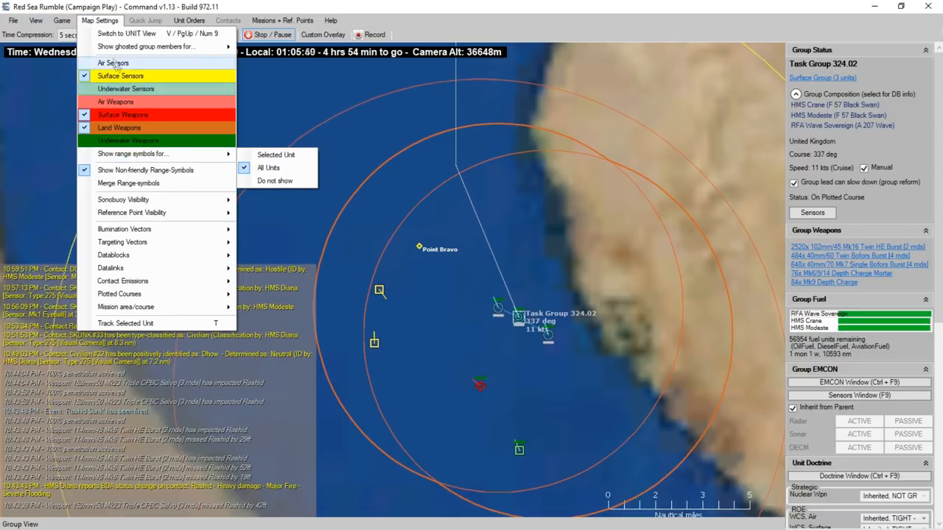
{"action": "left_click", "coordinate": [62, 21]}
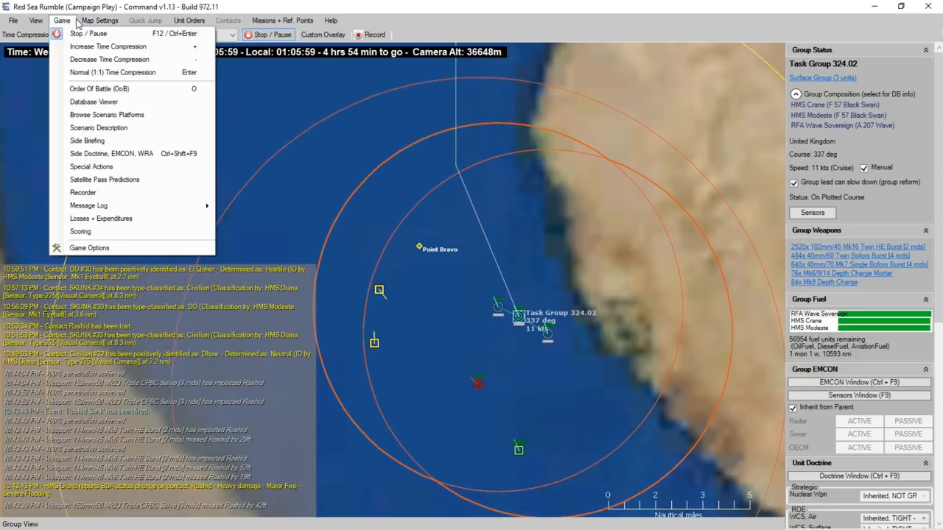
{"action": "left_click", "coordinate": [35, 21]}
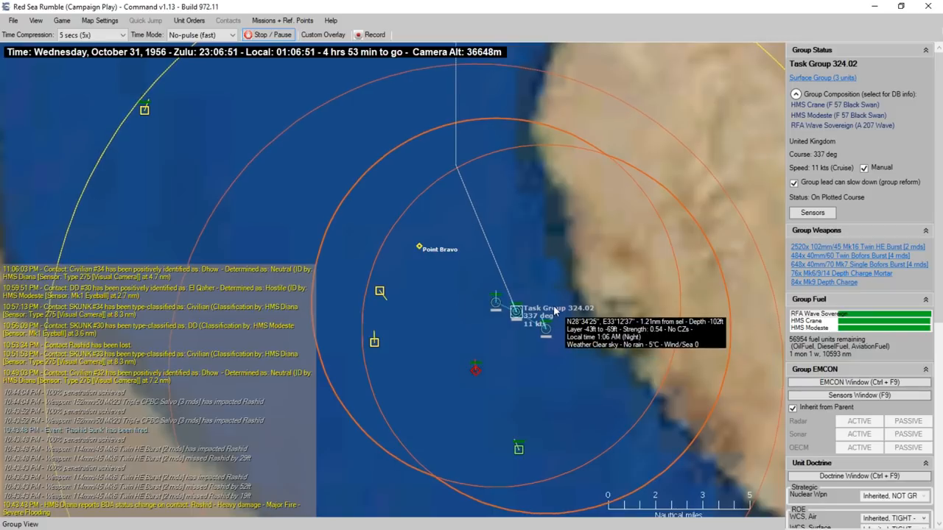
{"action": "mouse_move", "coordinate": [512, 213]}
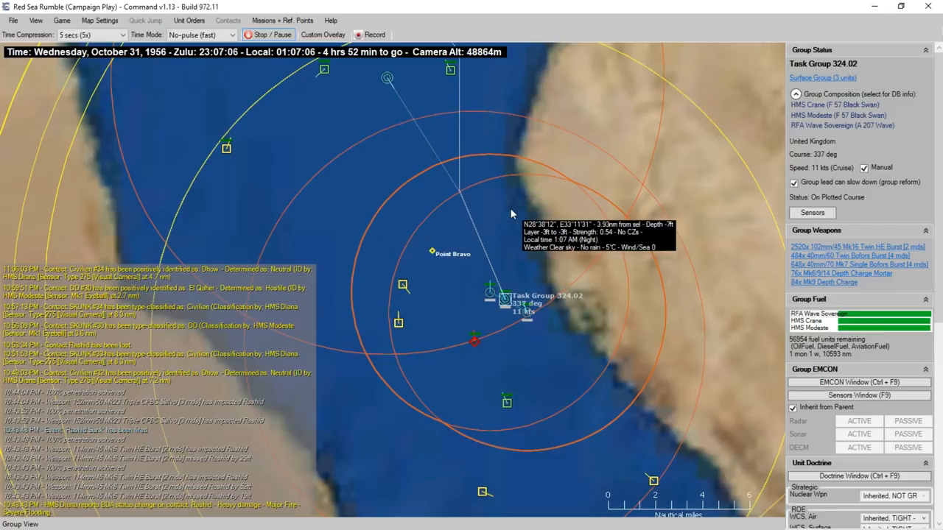
{"action": "scroll", "scroll_direction": "down", "scroll_amount": 3}
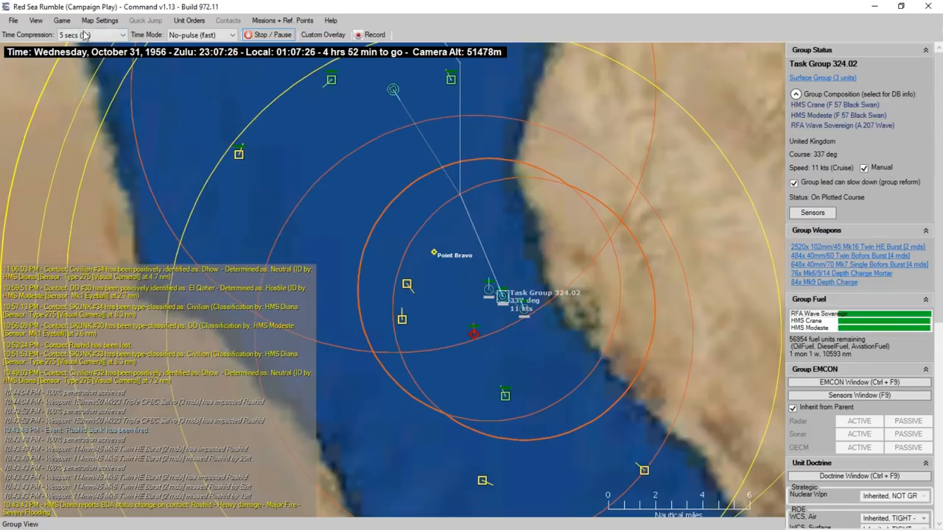
Adjust the map display settings and select Task Group 324.02, now slowed to 5 knots
{"action": "left_click", "coordinate": [100, 20]}
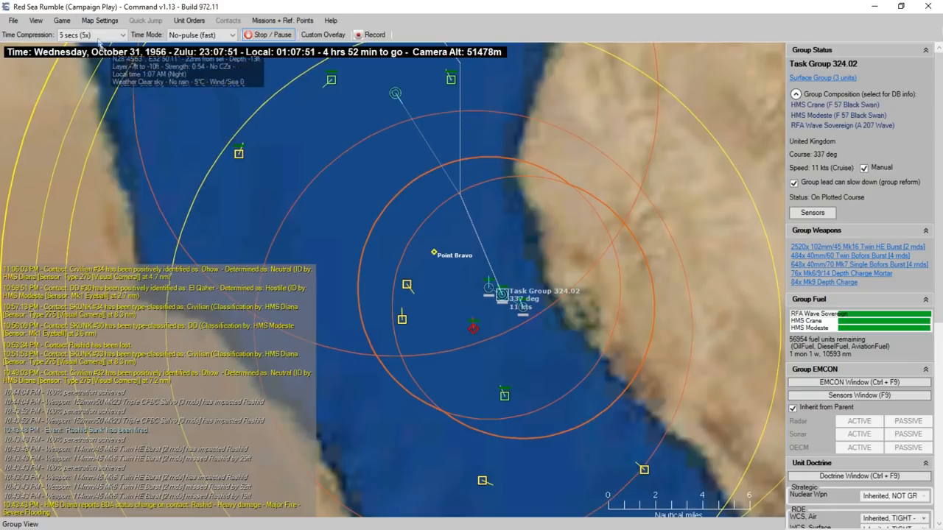
{"action": "left_click", "coordinate": [100, 20]}
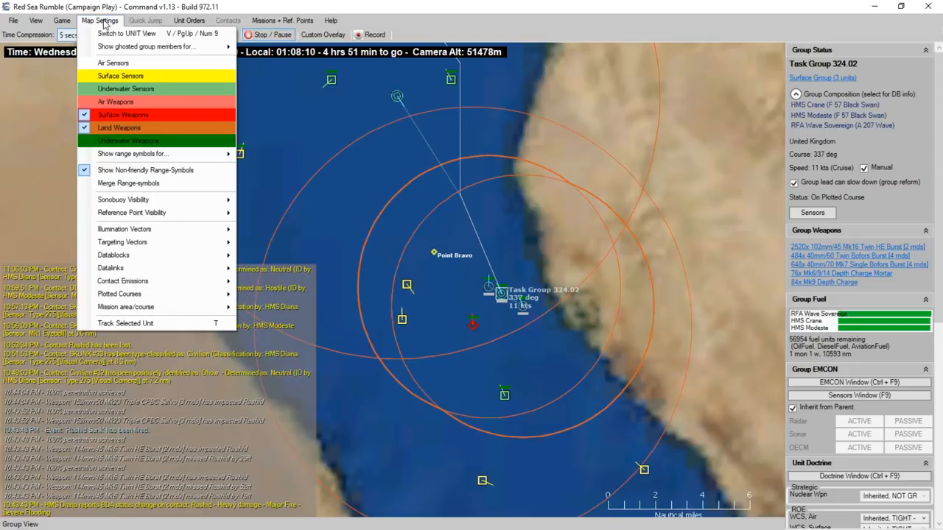
{"action": "left_click", "coordinate": [101, 20]}
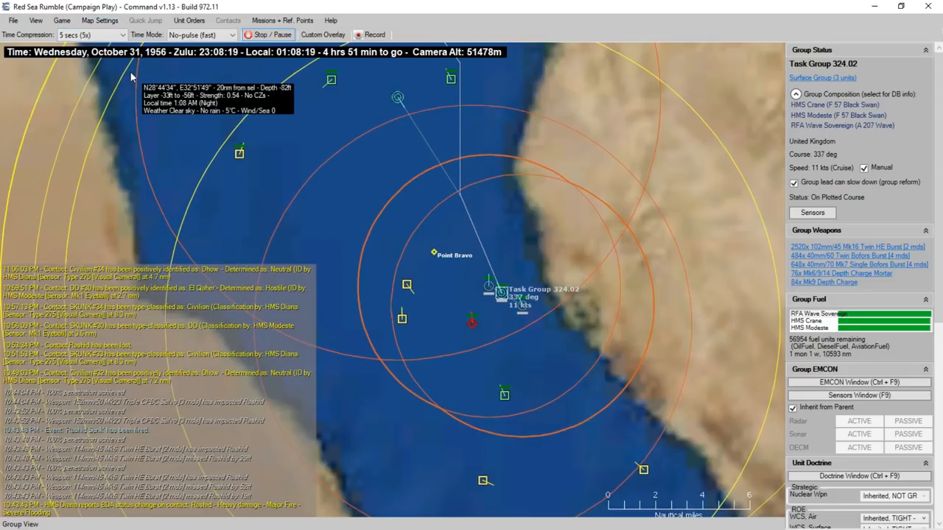
{"action": "left_click", "coordinate": [100, 21]}
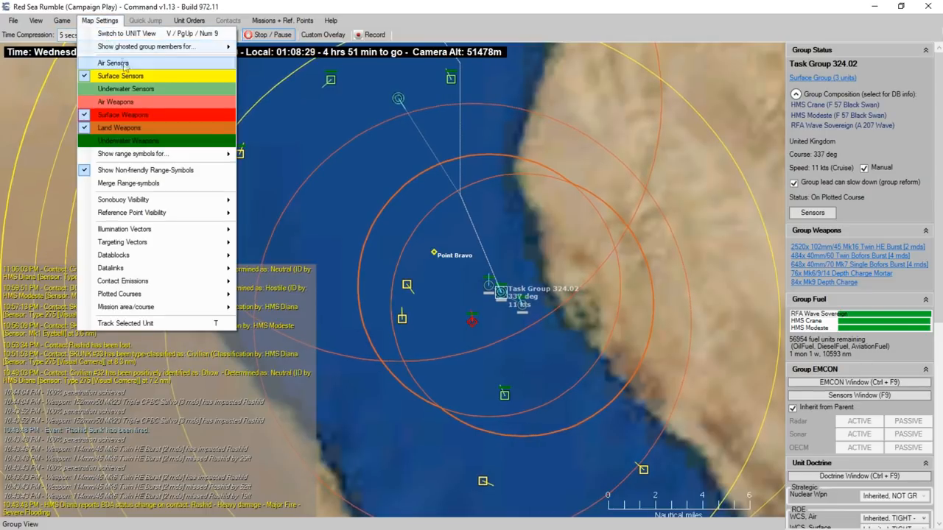
{"action": "left_click", "coordinate": [156, 174]}
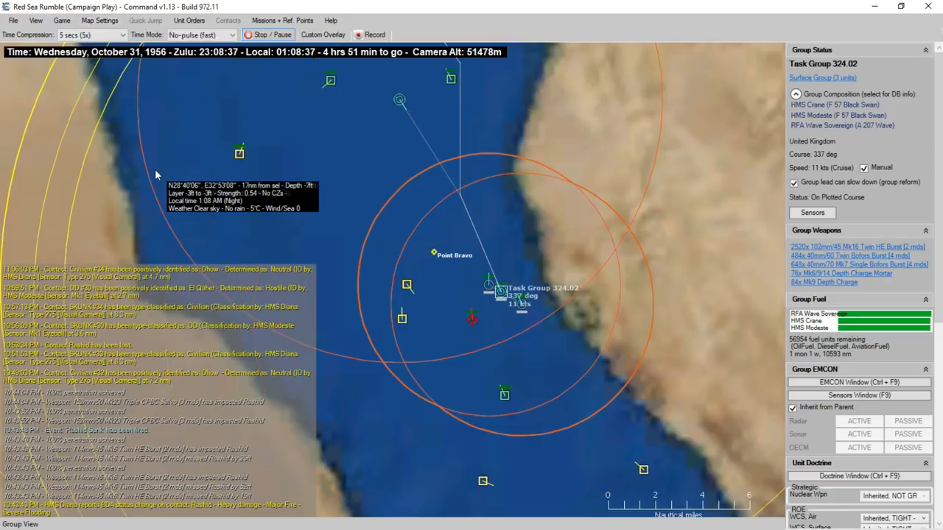
{"action": "left_click", "coordinate": [100, 20]}
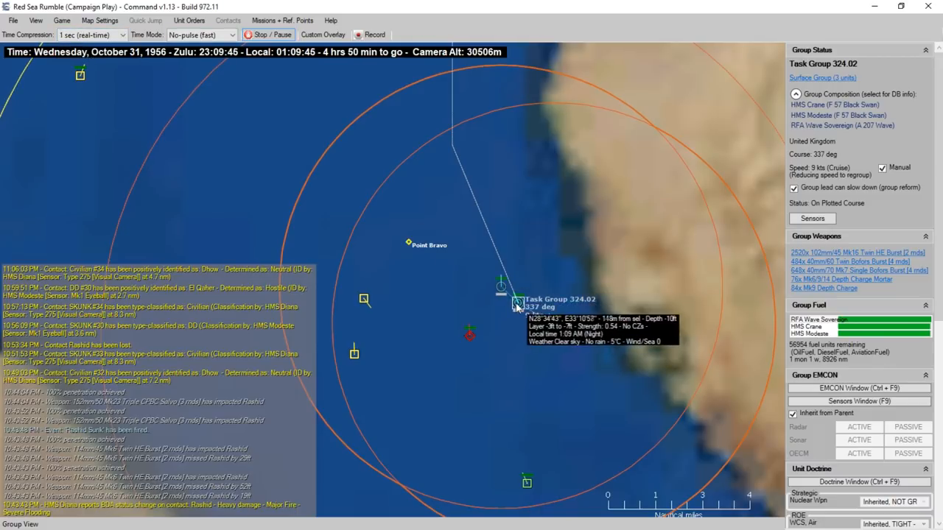
Manually engage El Qaher, allocating all of HMS Modeste's 102mm and 40mm guns
{"action": "right_click", "coordinate": [515, 303]}
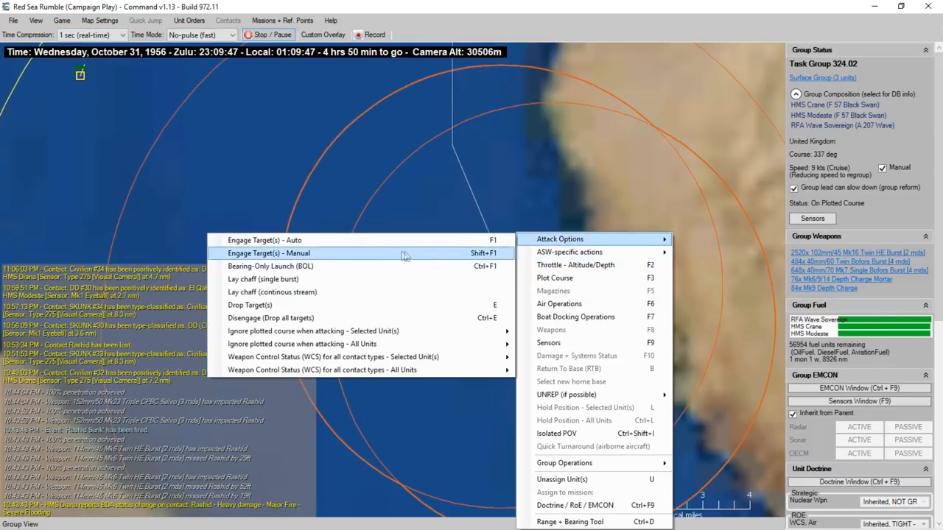
{"action": "left_click", "coordinate": [268, 253]}
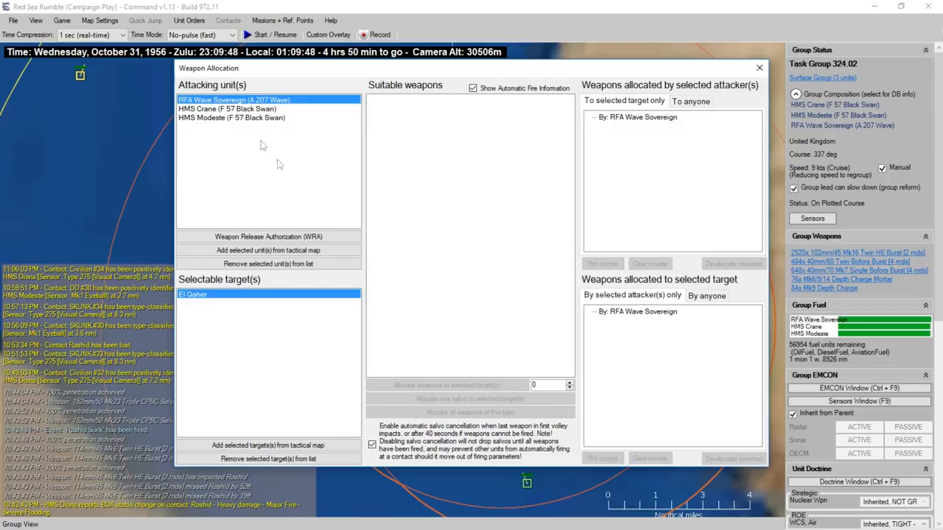
{"action": "left_click", "coordinate": [231, 118]}
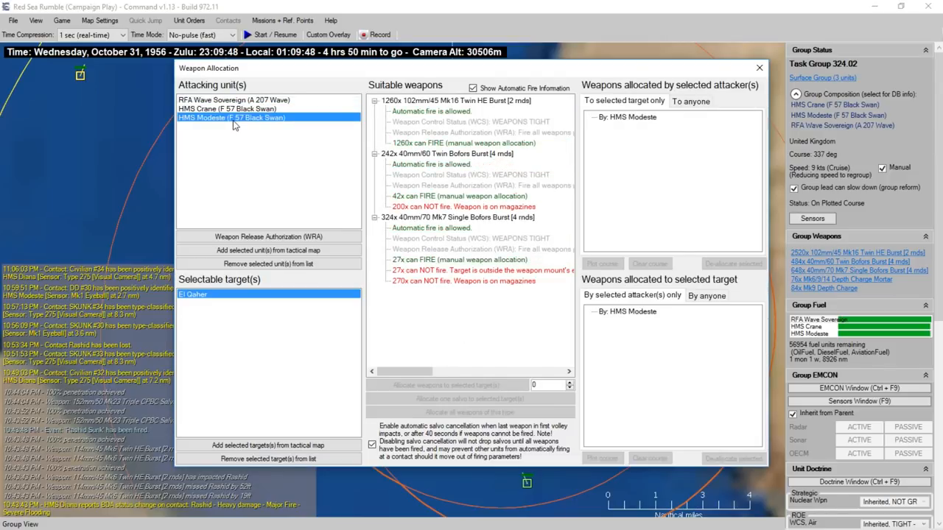
{"action": "mouse_move", "coordinate": [451, 160]}
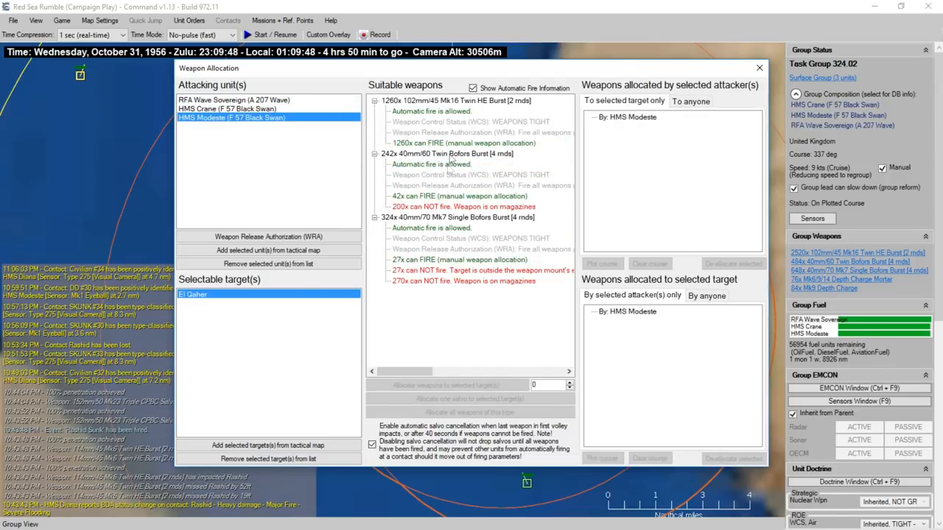
{"action": "left_click", "coordinate": [457, 100]}
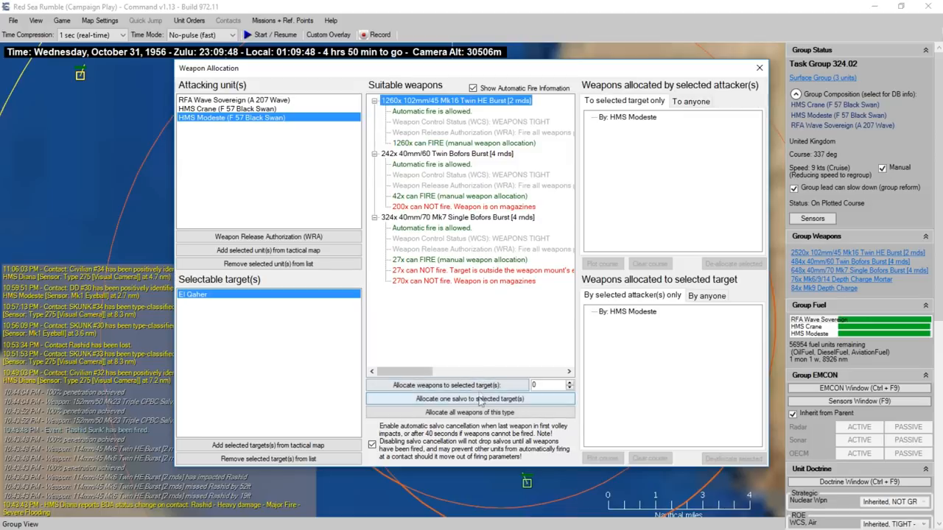
{"action": "left_click", "coordinate": [469, 397]}
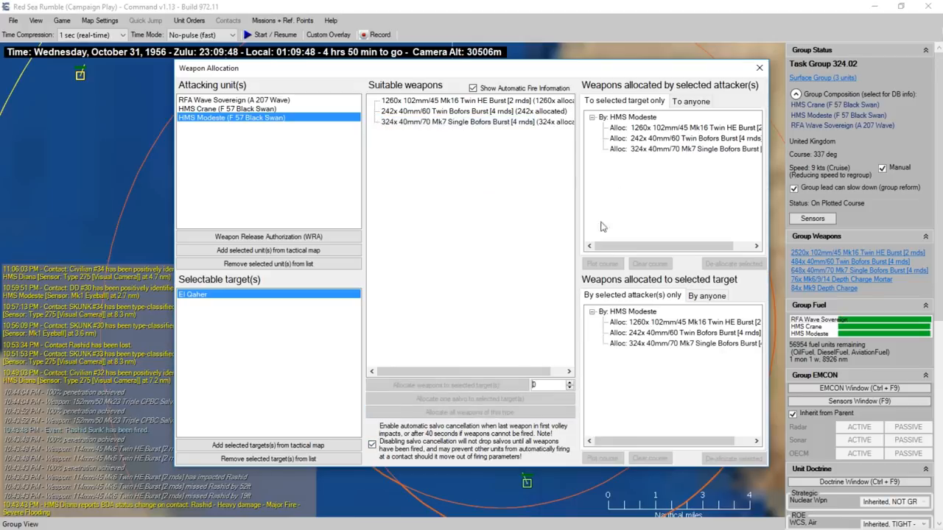
{"action": "left_click", "coordinate": [758, 68]}
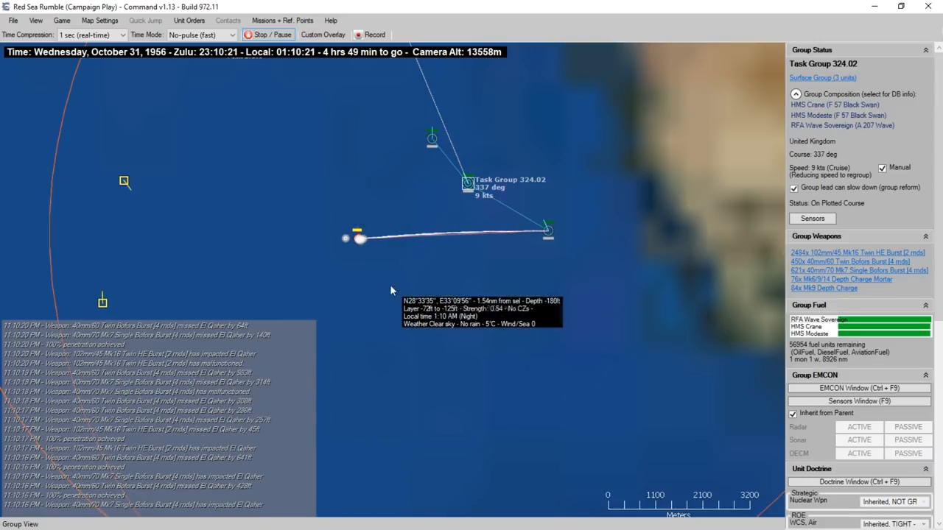
Let the engagement run and view El Qaher's status, now medium damage with fire and flooding
{"action": "scroll", "scroll_direction": "down", "scroll_amount": 3}
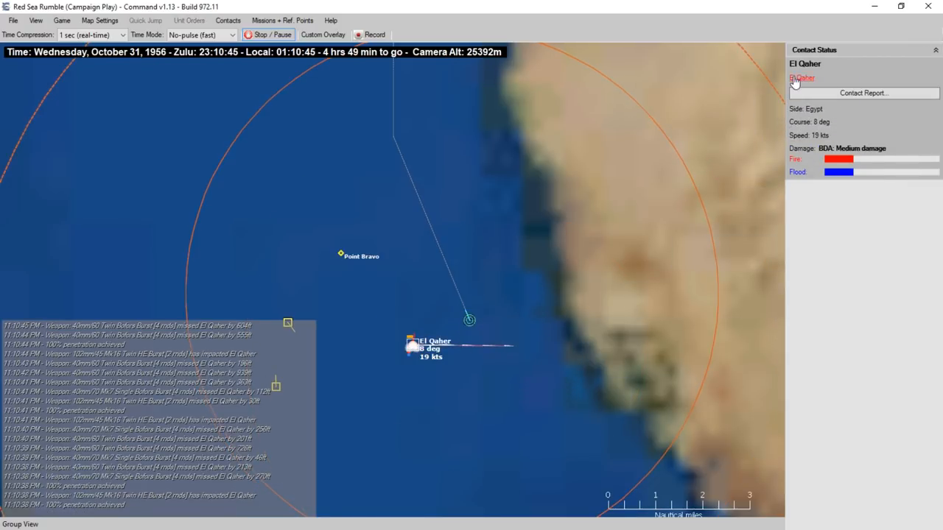
{"action": "left_click", "coordinate": [801, 78]}
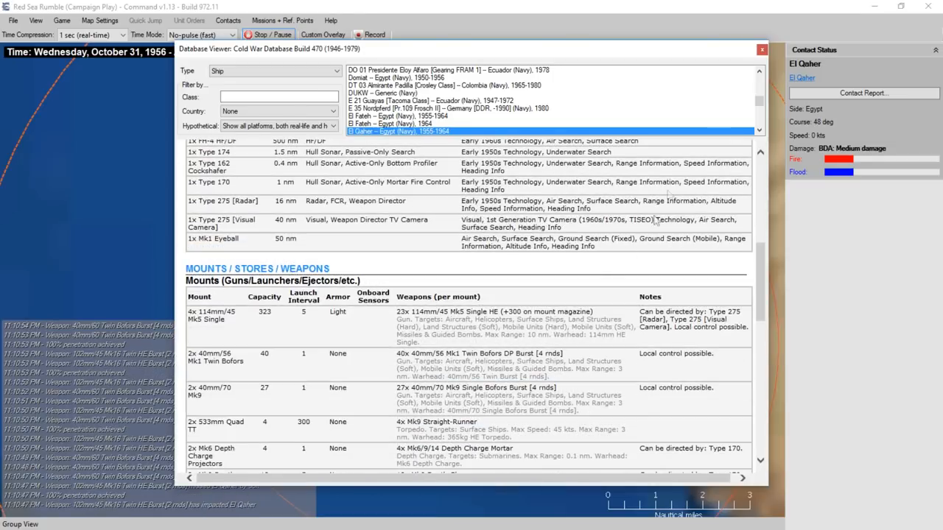
{"action": "left_click", "coordinate": [761, 50]}
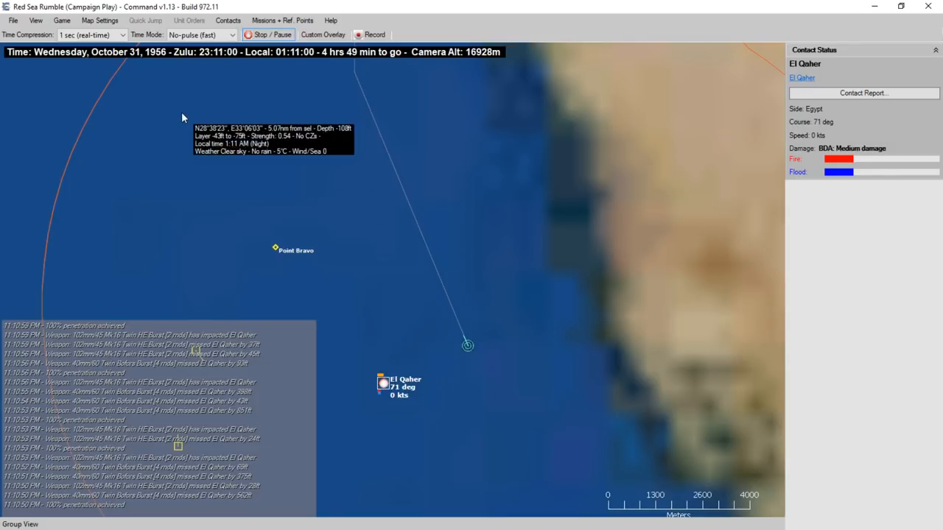
Order Task Group 324.02 to engage El Qaher manually and confirm HMS Crane's 102mm and 40mm gun allocation
{"action": "left_click", "coordinate": [468, 346]}
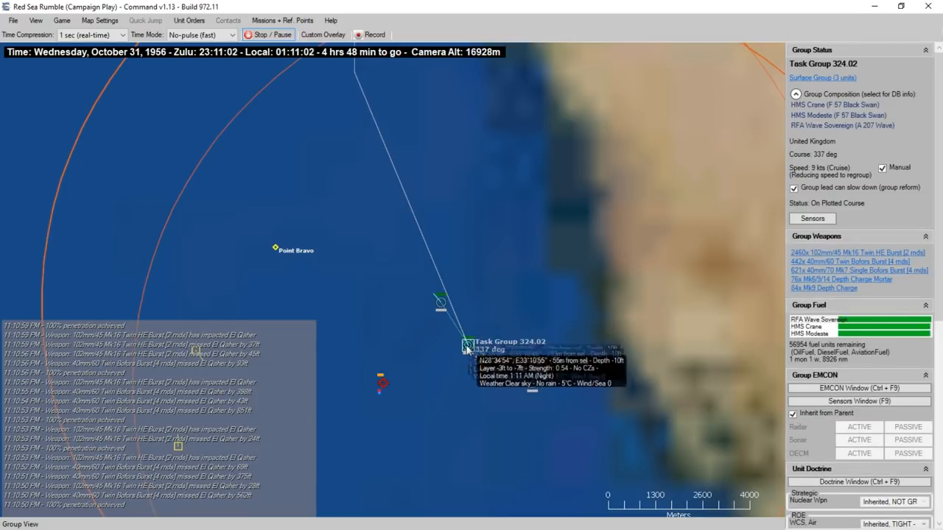
{"action": "right_click", "coordinate": [465, 346]}
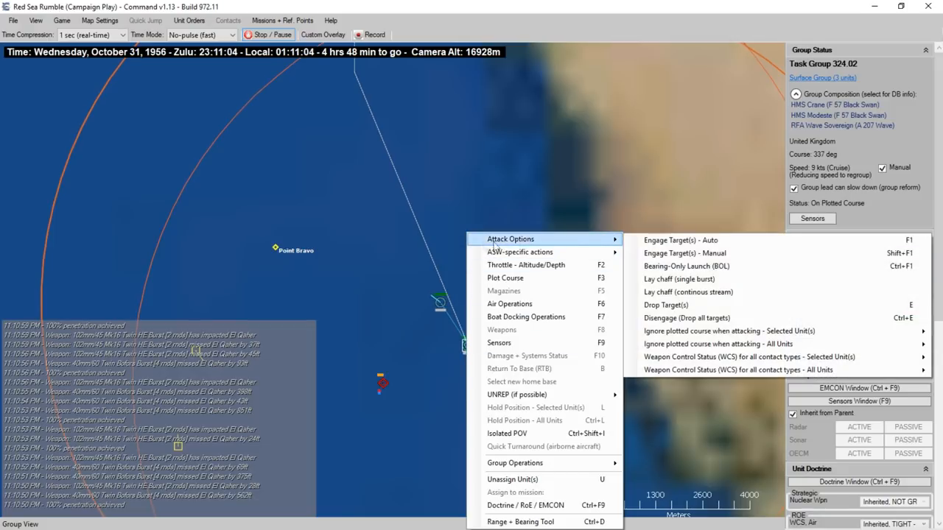
{"action": "left_click", "coordinate": [683, 253]}
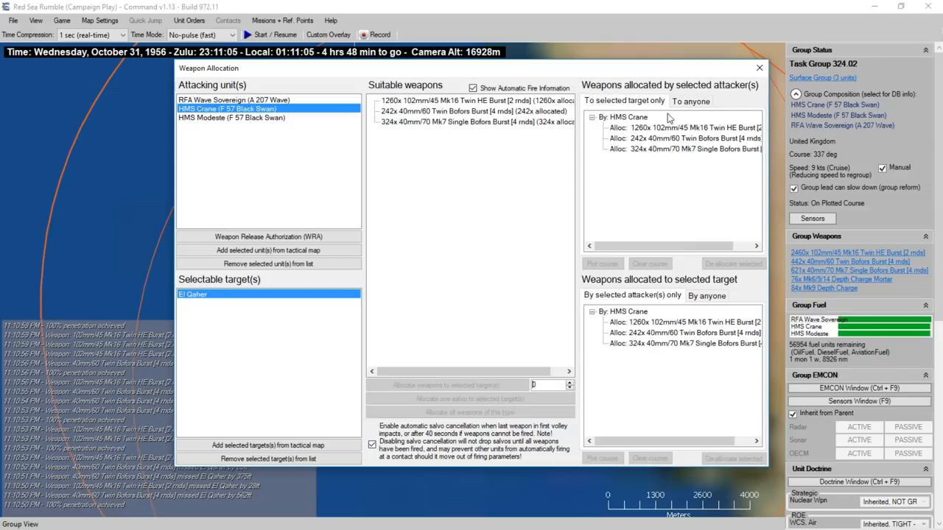
{"action": "left_click", "coordinate": [758, 68]}
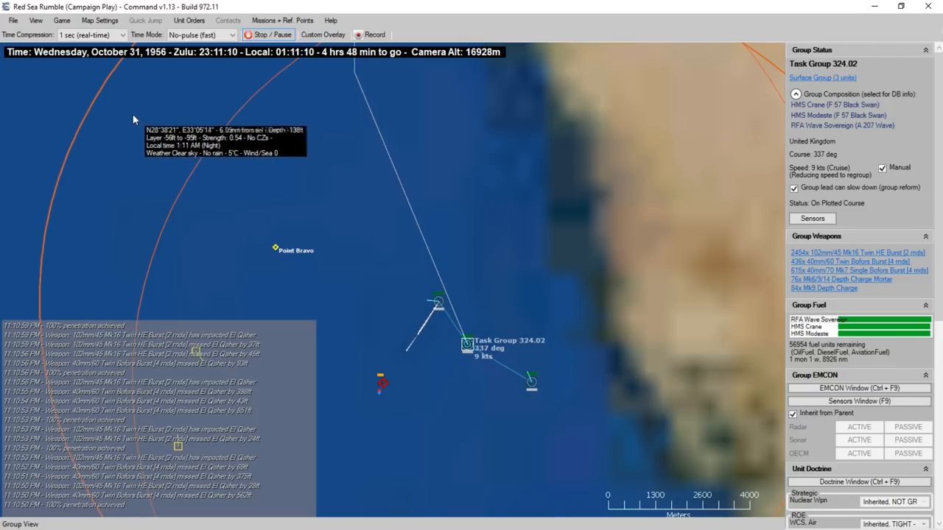
Watch the El Qaher contact's damage rise until it is assessed Destroyed
{"action": "left_click", "coordinate": [382, 383]}
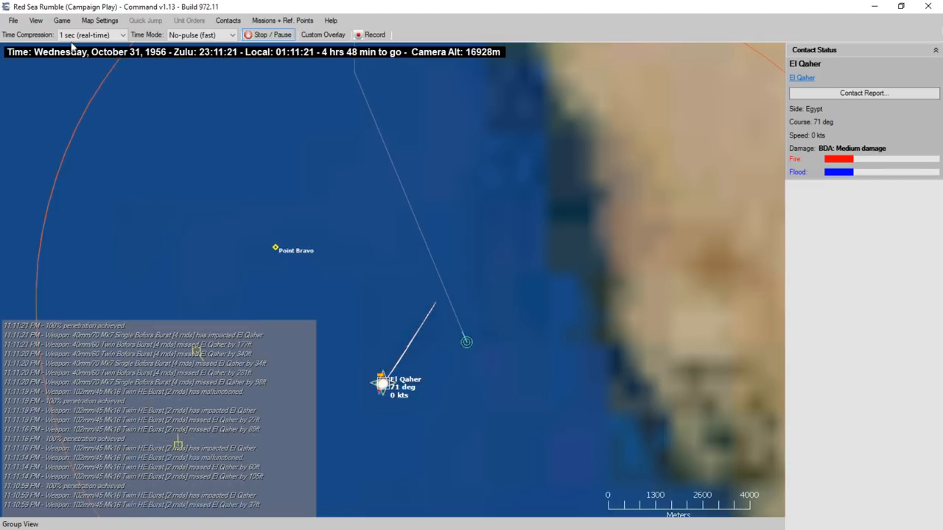
{"action": "left_click", "coordinate": [91, 35]}
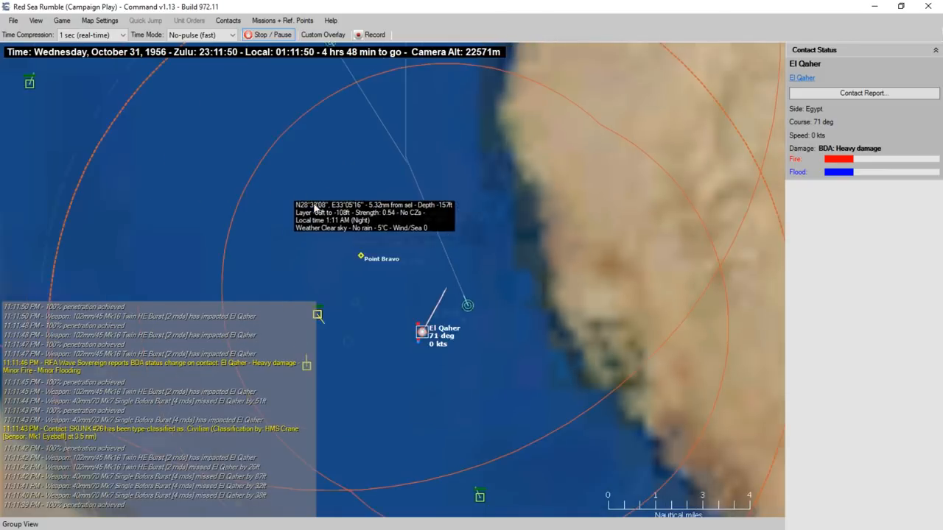
{"action": "scroll", "scroll_direction": "down", "scroll_amount": 3}
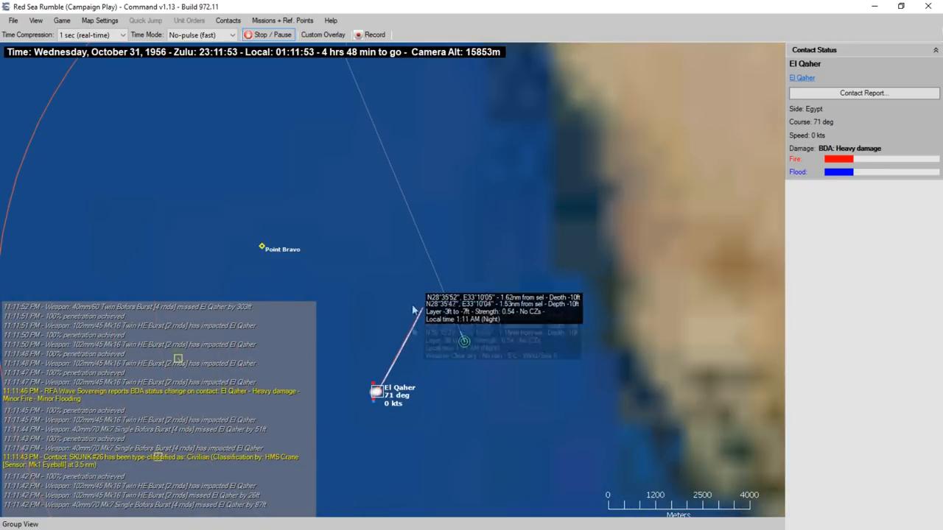
{"action": "left_click", "coordinate": [92, 35]}
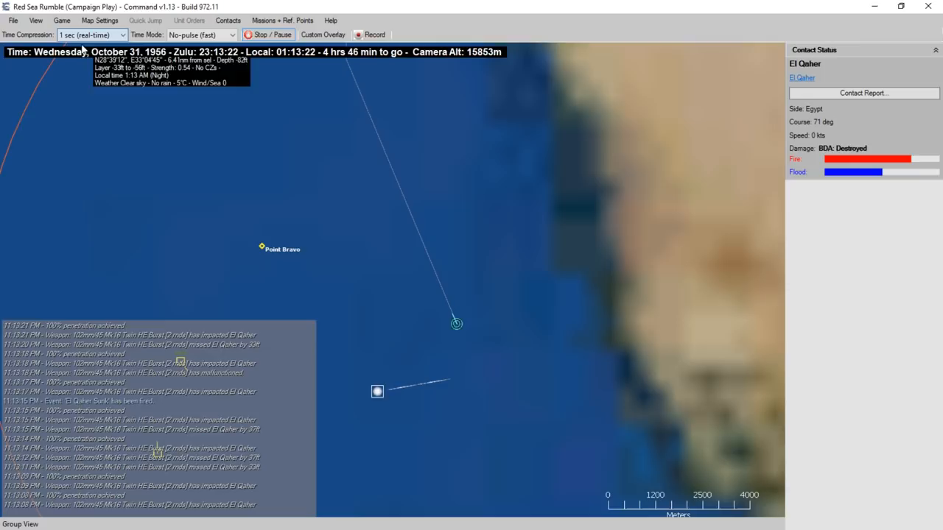
{"action": "mouse_move", "coordinate": [377, 392]}
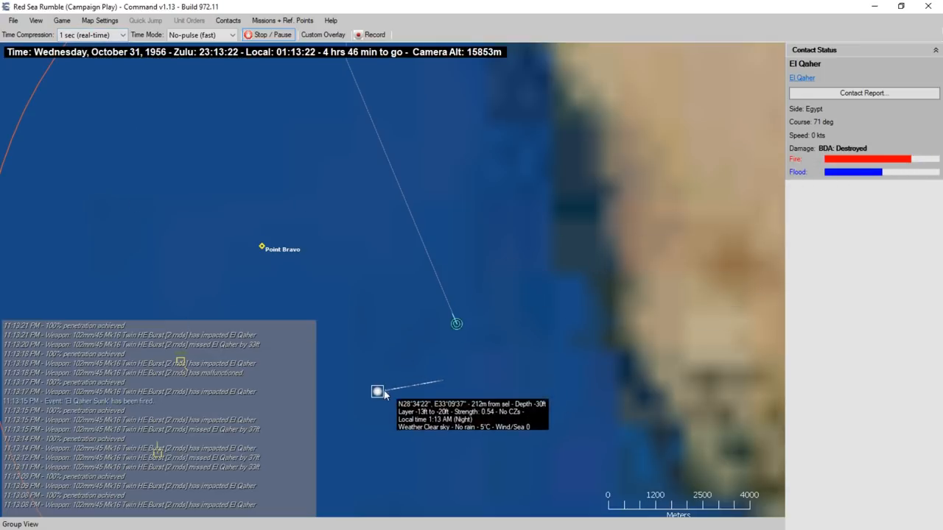
Select HMS Crane within Task Group 324.02 to view its magazine status
{"action": "left_click", "coordinate": [456, 325]}
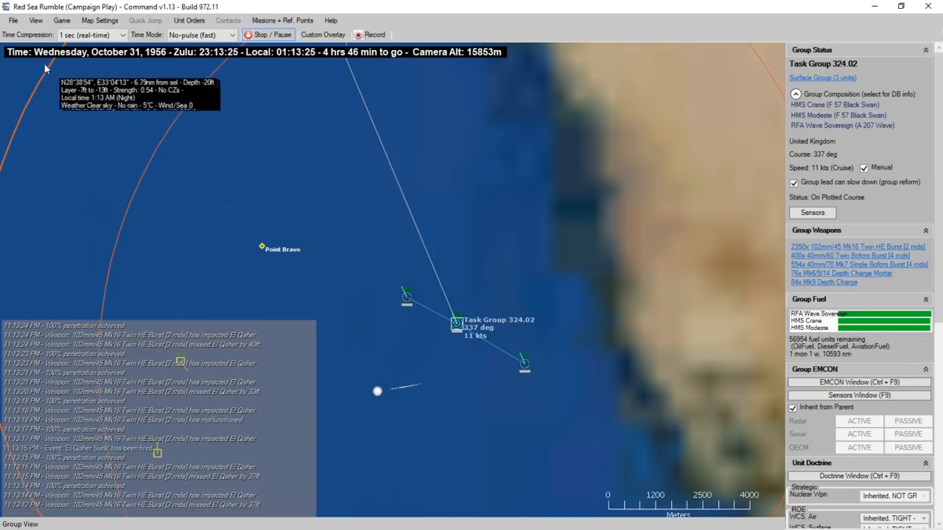
{"action": "left_click", "coordinate": [407, 298]}
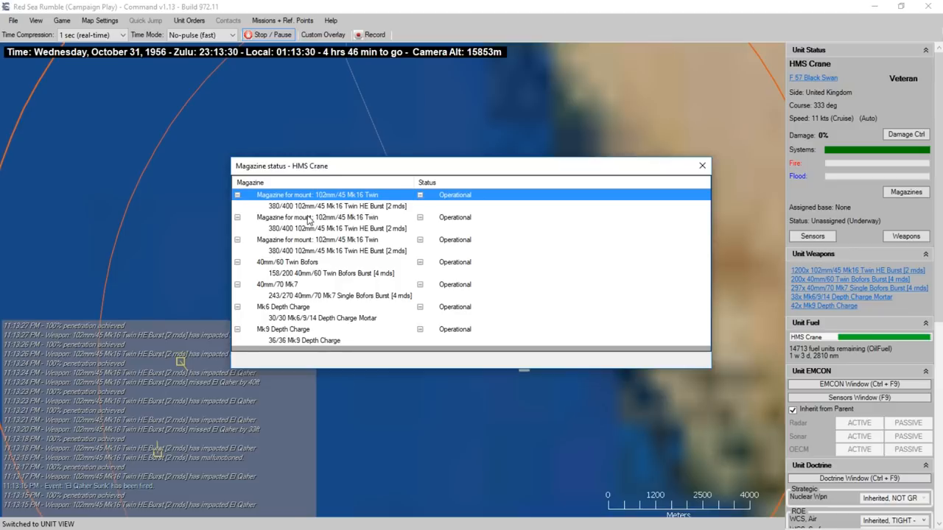
{"action": "mouse_move", "coordinate": [365, 262]}
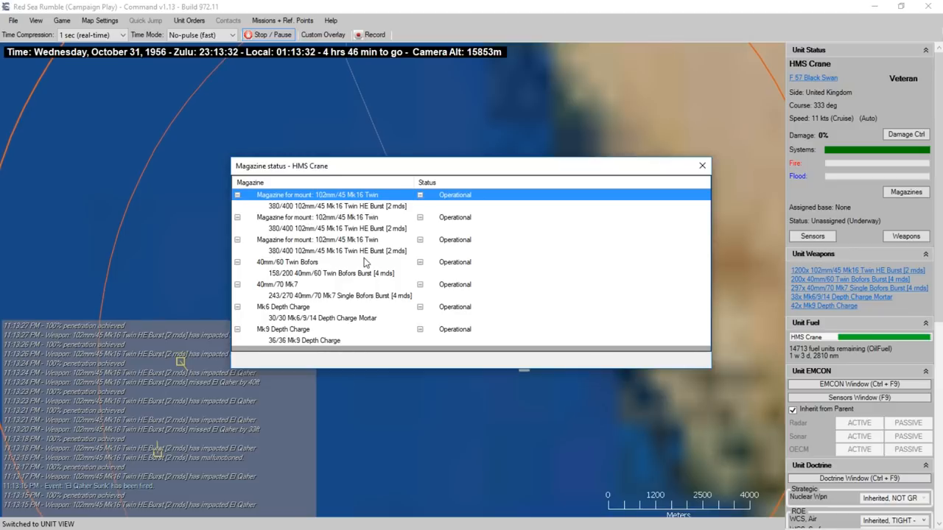
{"action": "mouse_move", "coordinate": [430, 249]}
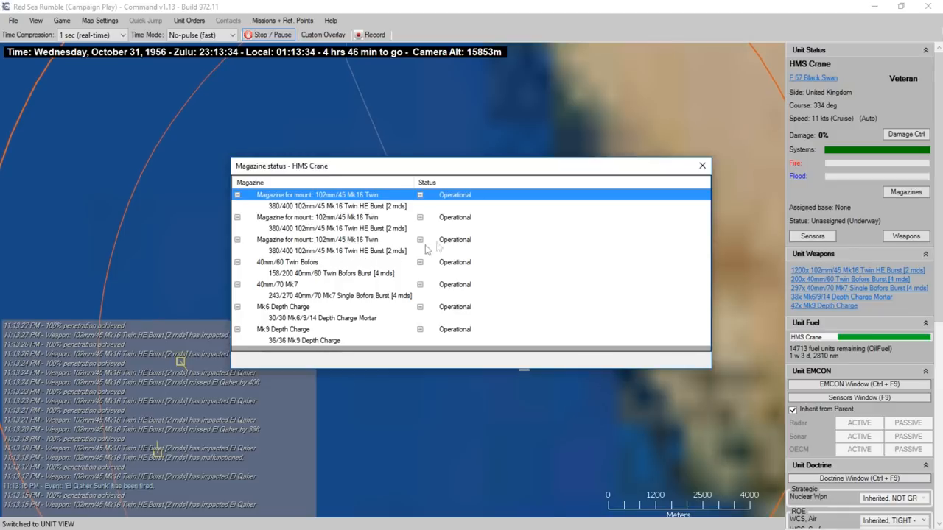
{"action": "left_click", "coordinate": [701, 165]}
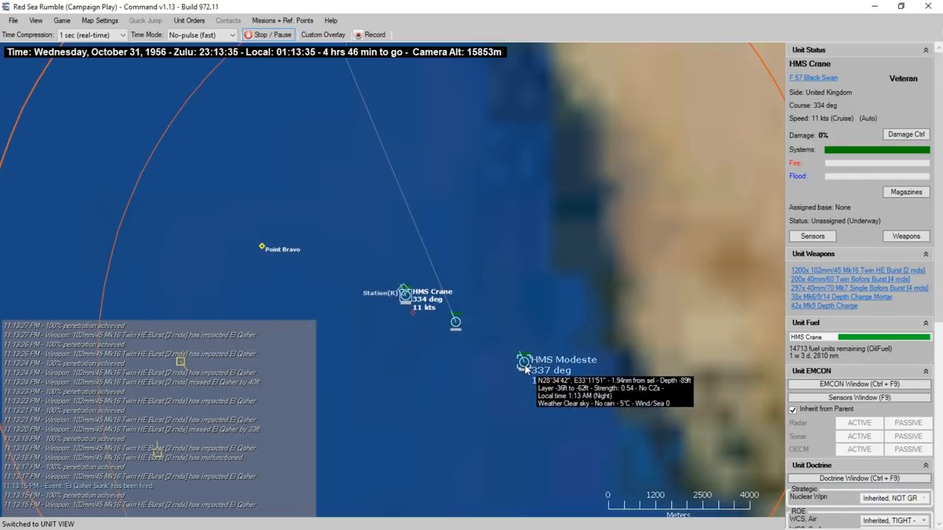
{"action": "right_click", "coordinate": [523, 361]}
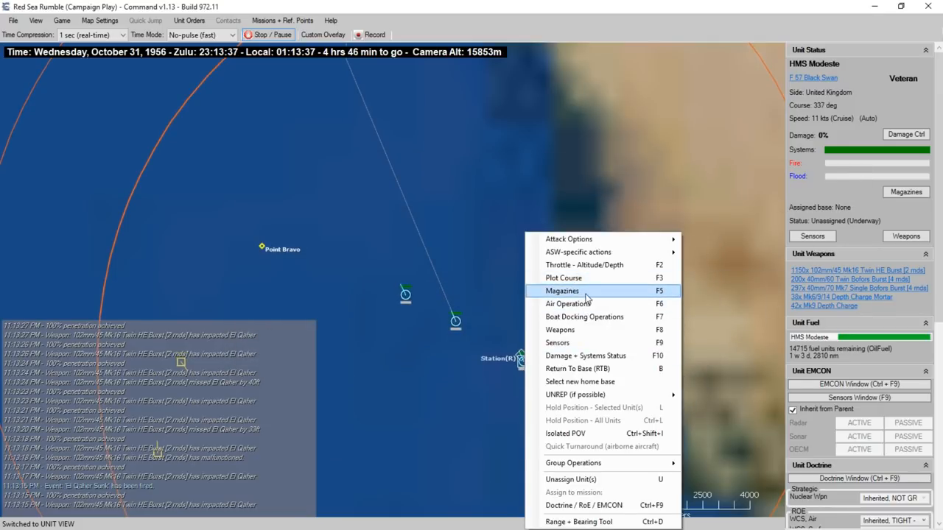
{"action": "left_click", "coordinate": [563, 291]}
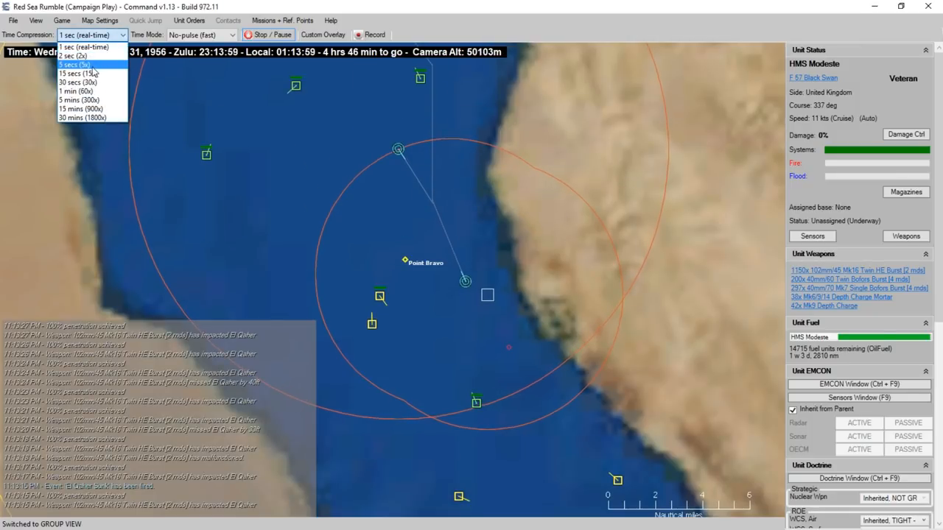
{"action": "left_click", "coordinate": [76, 74]}
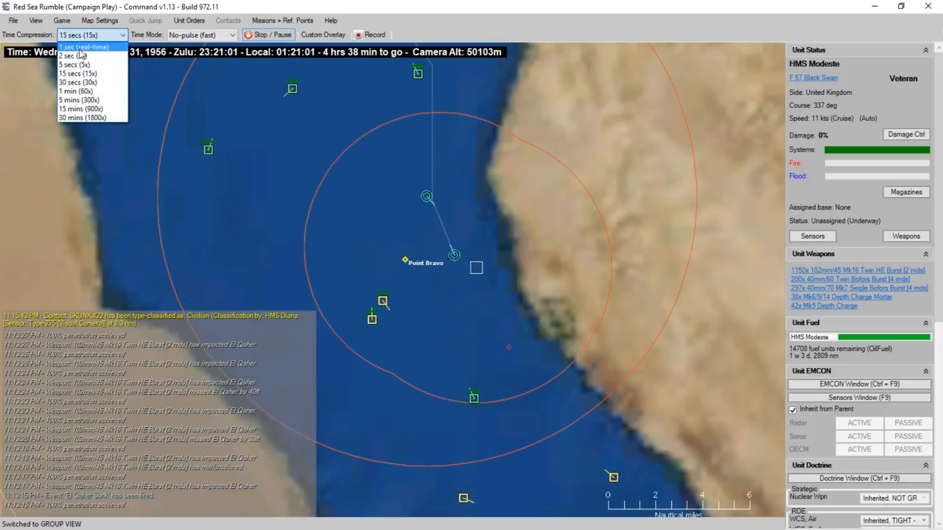
{"action": "right_click", "coordinate": [426, 196]}
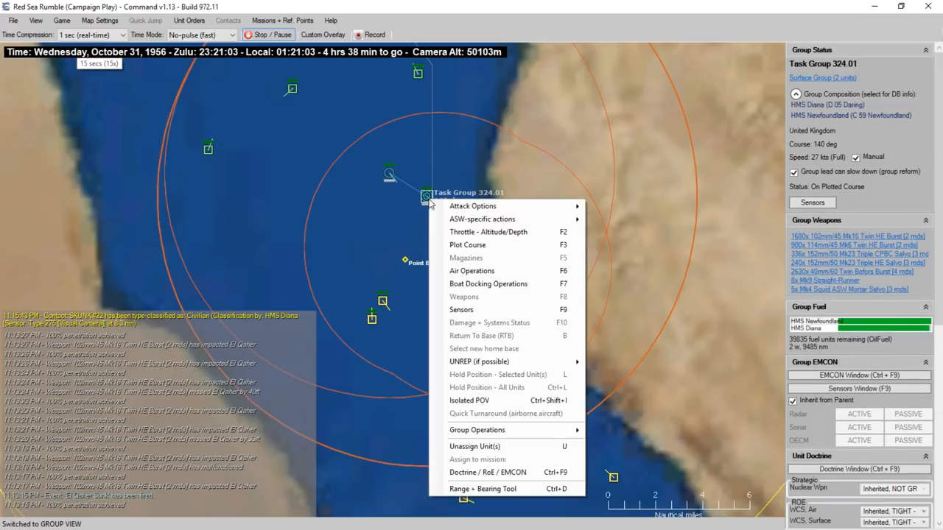
{"action": "mouse_move", "coordinate": [481, 218]}
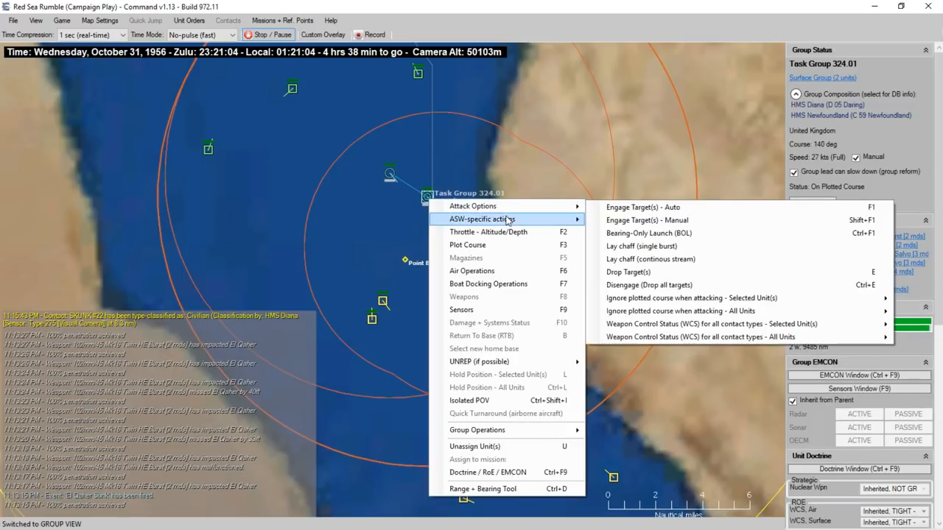
{"action": "left_click", "coordinate": [469, 244]}
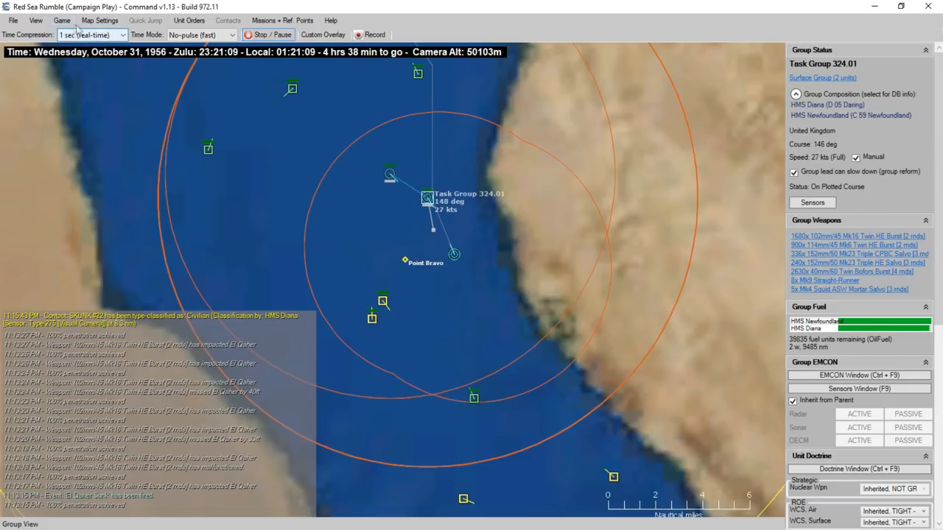
Review the scenario scoring — Major Victory at 125 — including the Losses & Expenditures breakdown
{"action": "left_click", "coordinate": [62, 20]}
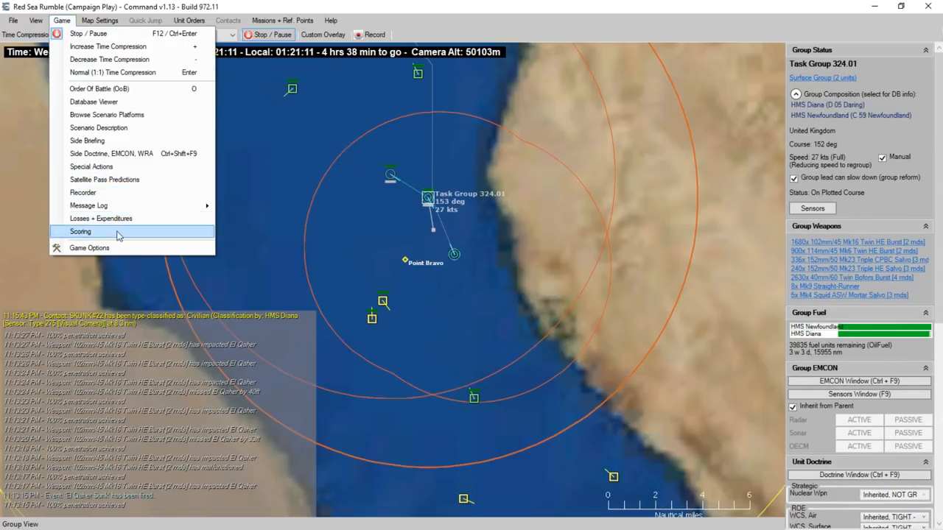
{"action": "left_click", "coordinate": [80, 232]}
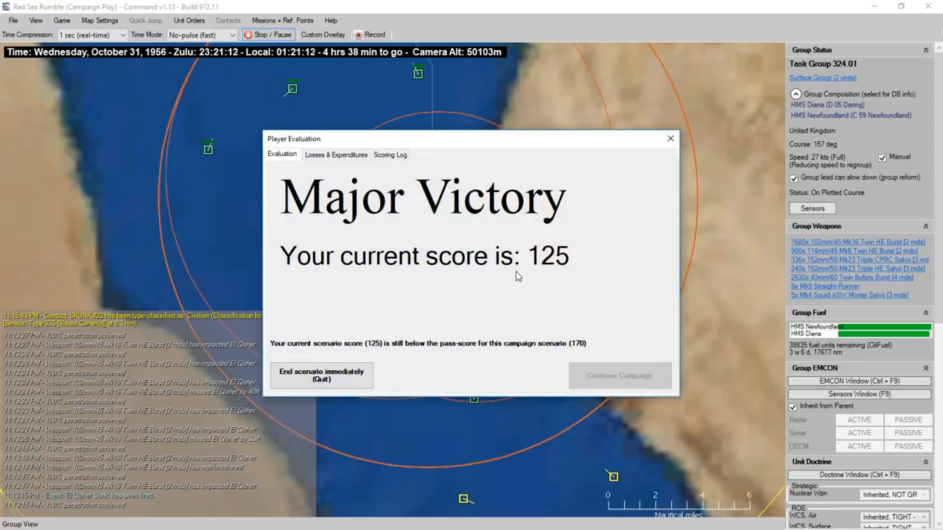
{"action": "mouse_move", "coordinate": [526, 275]}
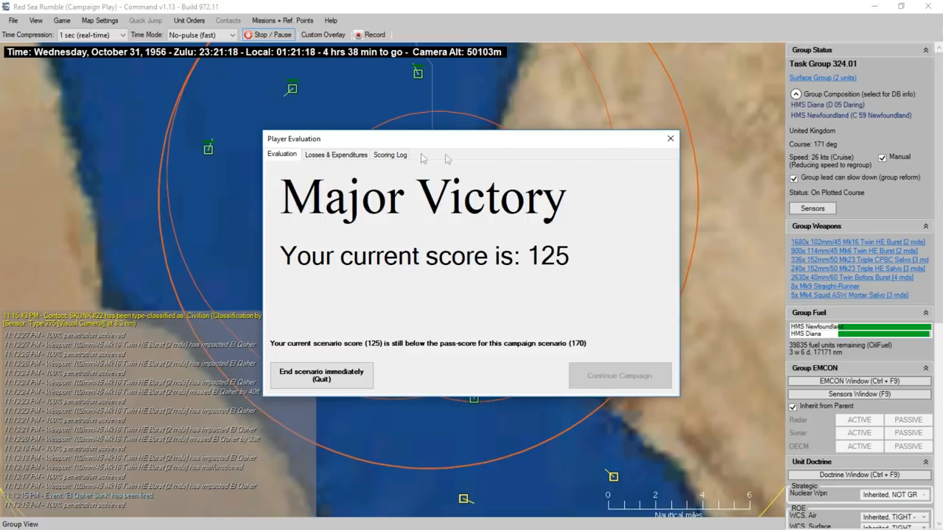
{"action": "left_click", "coordinate": [336, 155]}
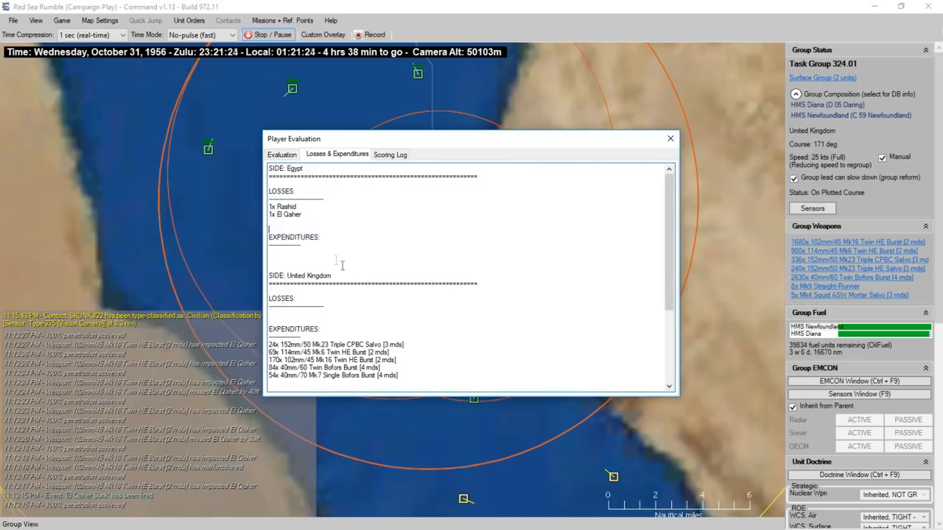
{"action": "scroll", "scroll_direction": "down", "scroll_amount": 3}
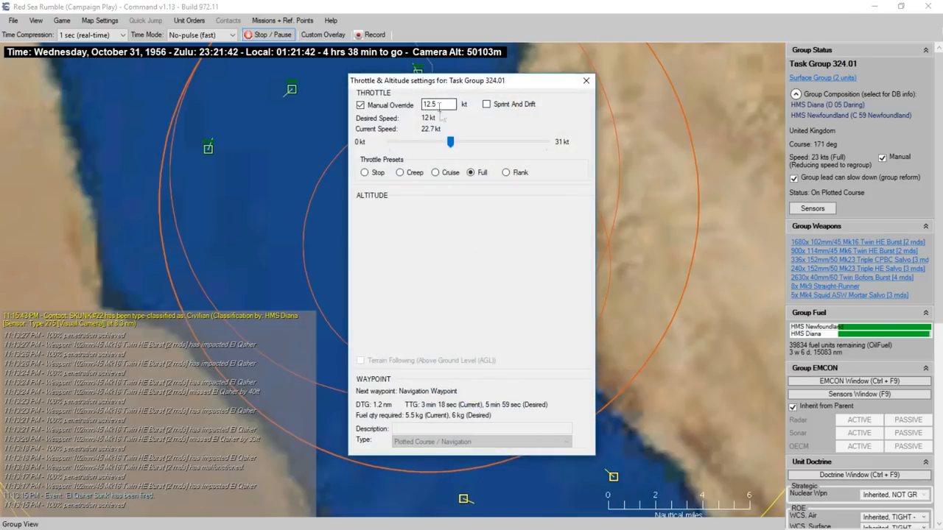
Set Task Group 324.01 to Cruise at 12 knots and keep time compression at real time
{"action": "left_click", "coordinate": [435, 172]}
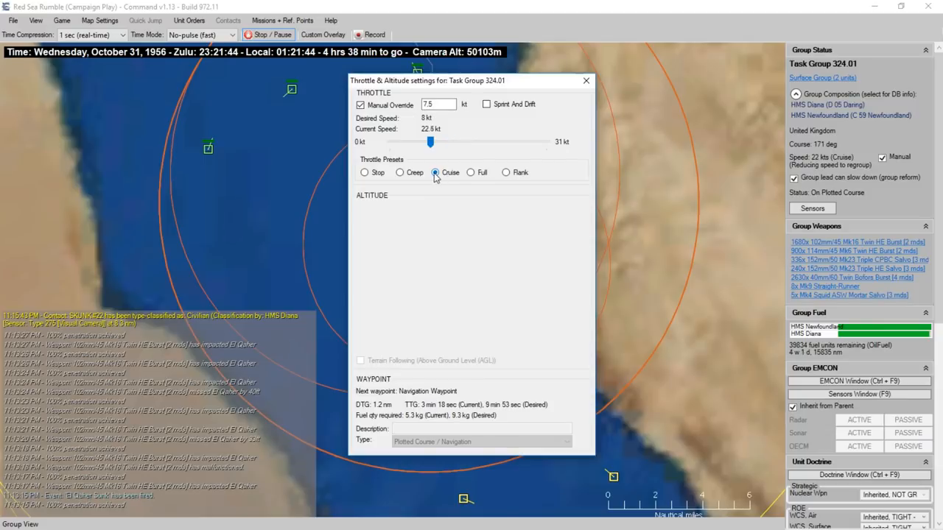
{"action": "left_click_drag", "start_coordinate": [430, 141], "coordinate": [450, 141]}
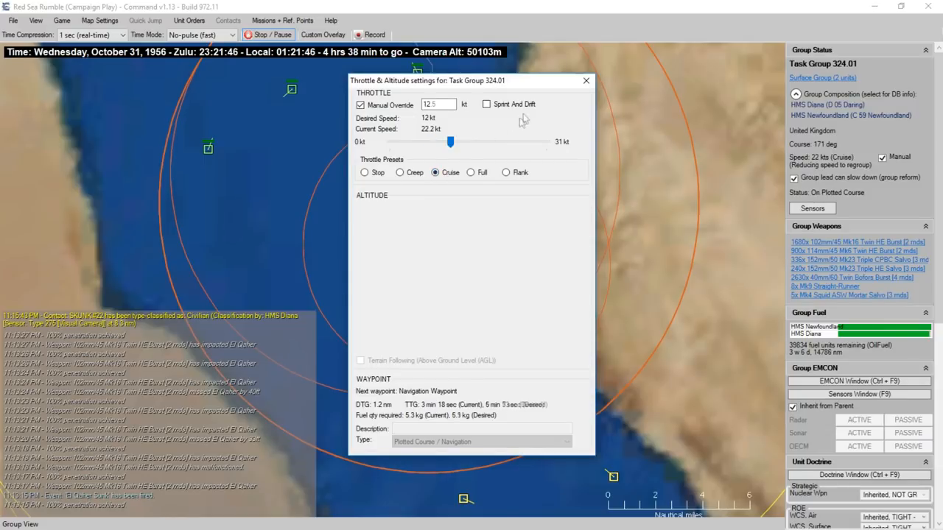
{"action": "left_click", "coordinate": [586, 80]}
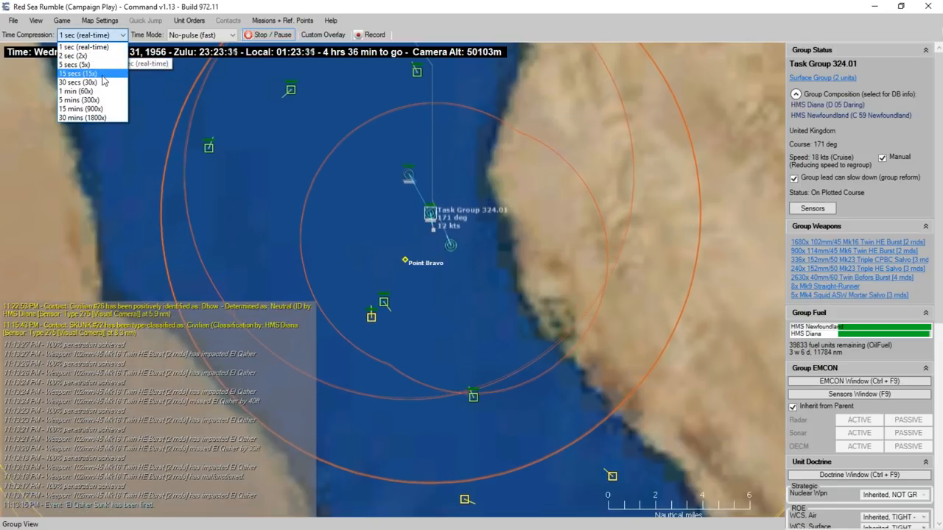
{"action": "left_click", "coordinate": [87, 46]}
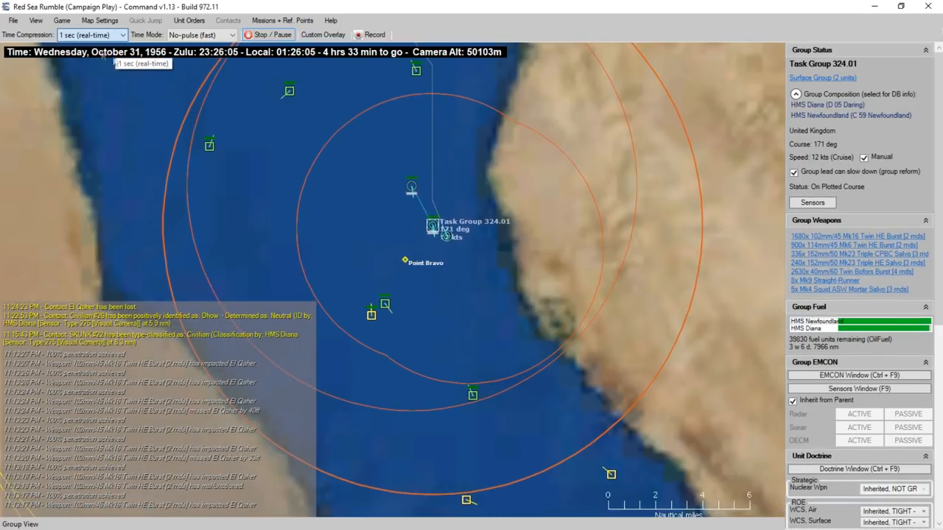
Plot a new northward course for Task Group 324.01
{"action": "right_click", "coordinate": [433, 225]}
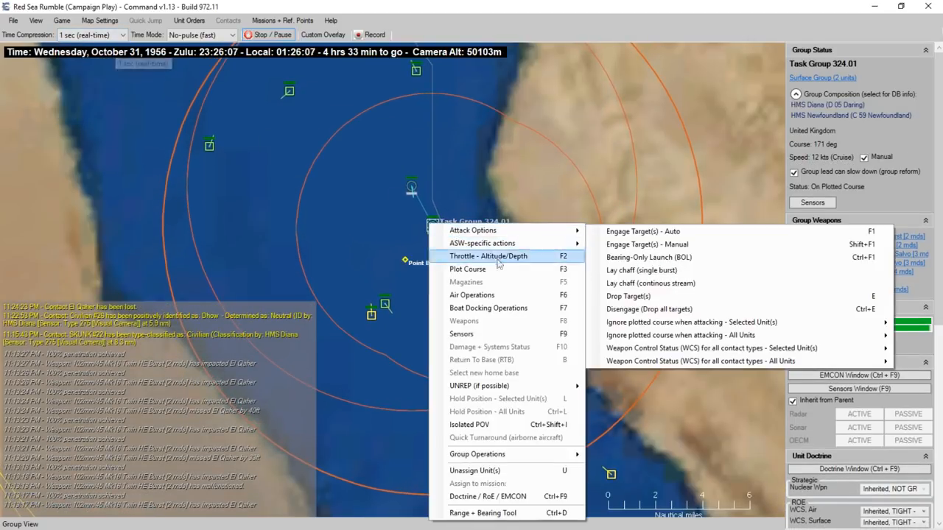
{"action": "left_click", "coordinate": [468, 268]}
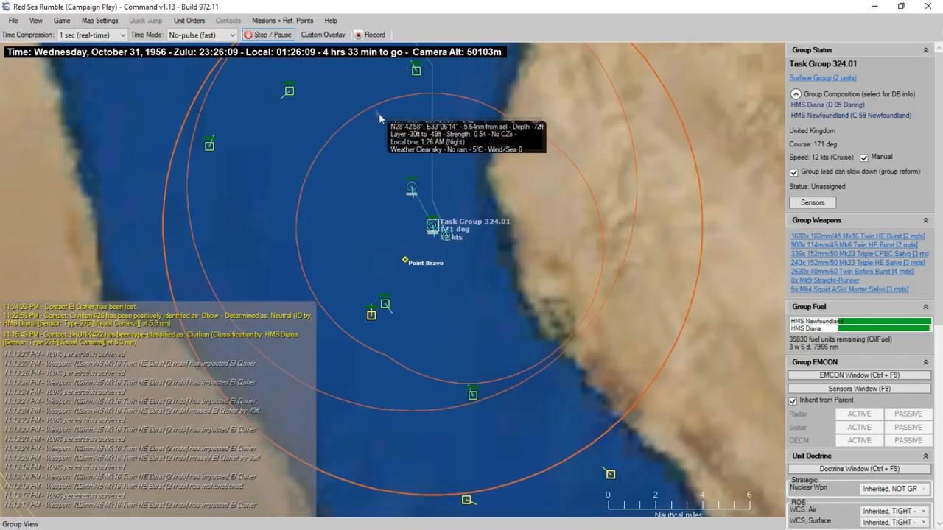
{"action": "right_click", "coordinate": [432, 225]}
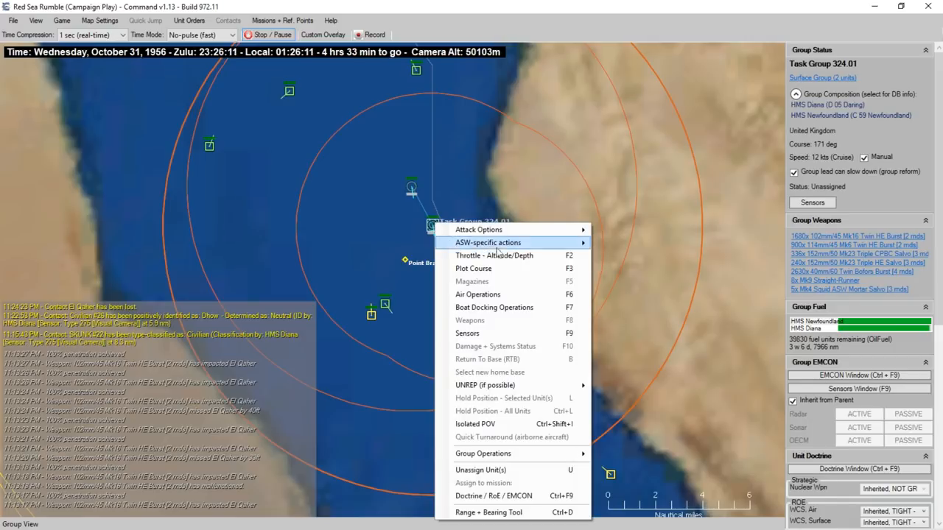
{"action": "left_click", "coordinate": [473, 268]}
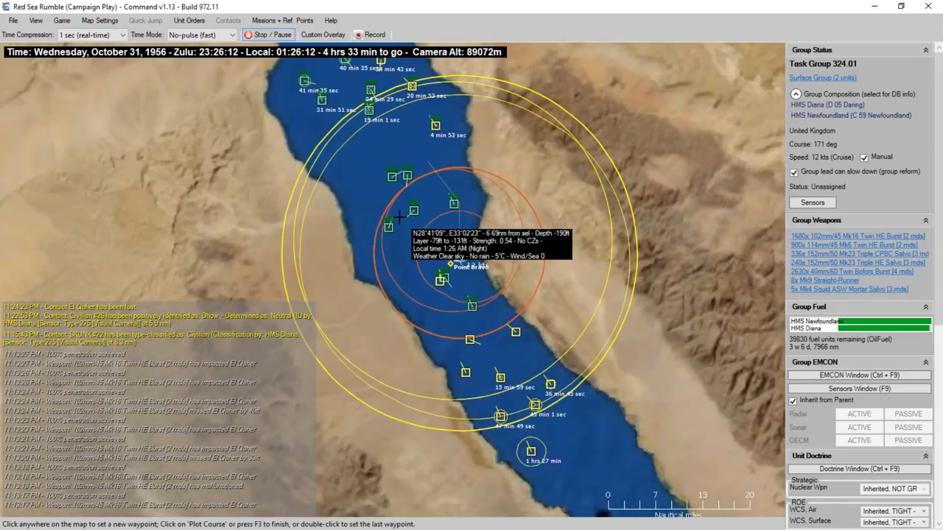
{"action": "scroll", "scroll_direction": "down", "scroll_amount": 3}
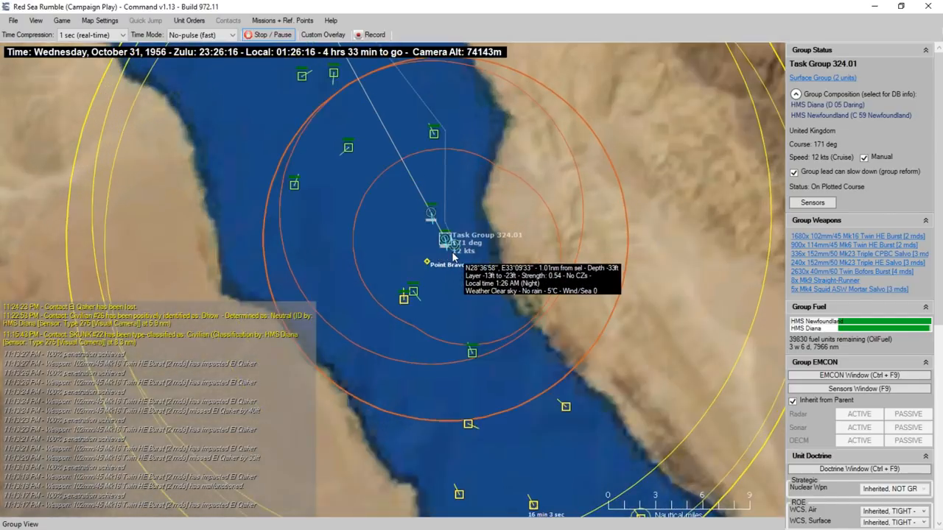
{"action": "right_click", "coordinate": [430, 218]}
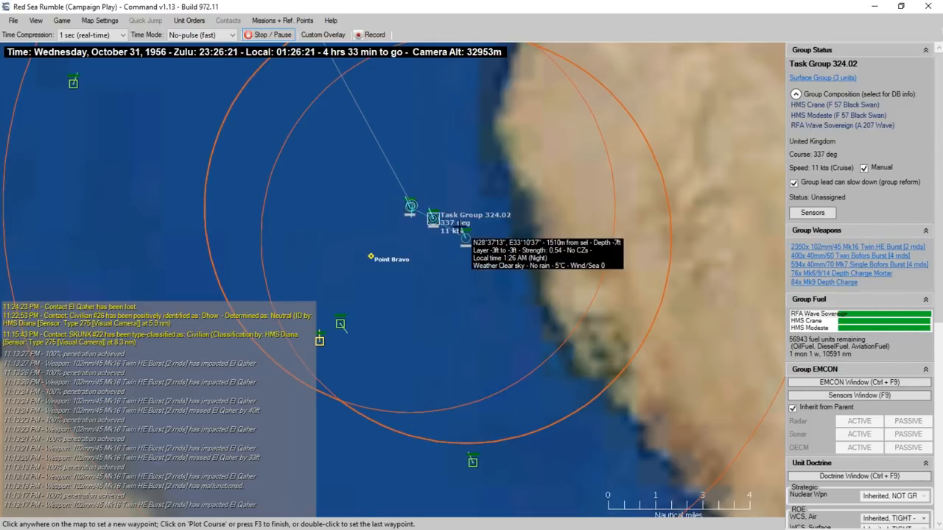
Adjust Task Group 324.02's course to 332 degrees via the Missions + Ref Points commands
{"action": "scroll", "scroll_direction": "down", "scroll_amount": 3}
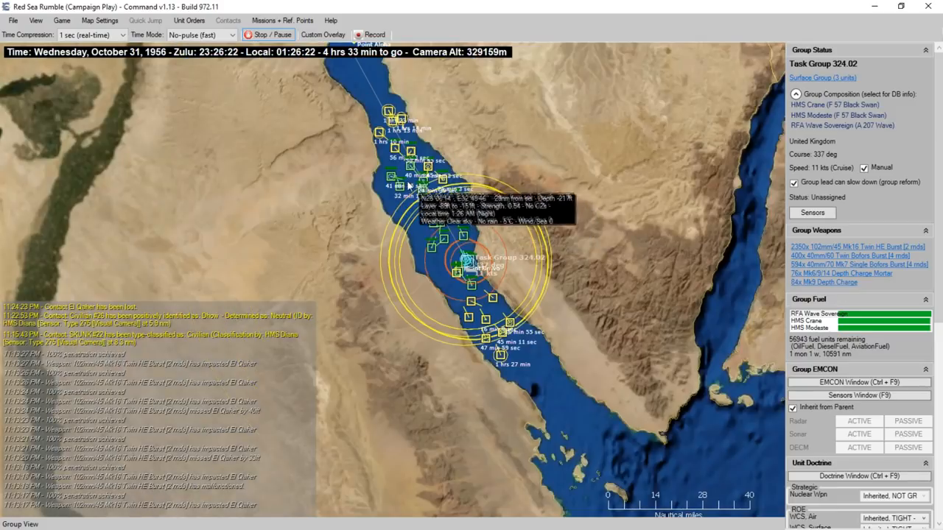
{"action": "left_click", "coordinate": [281, 21]}
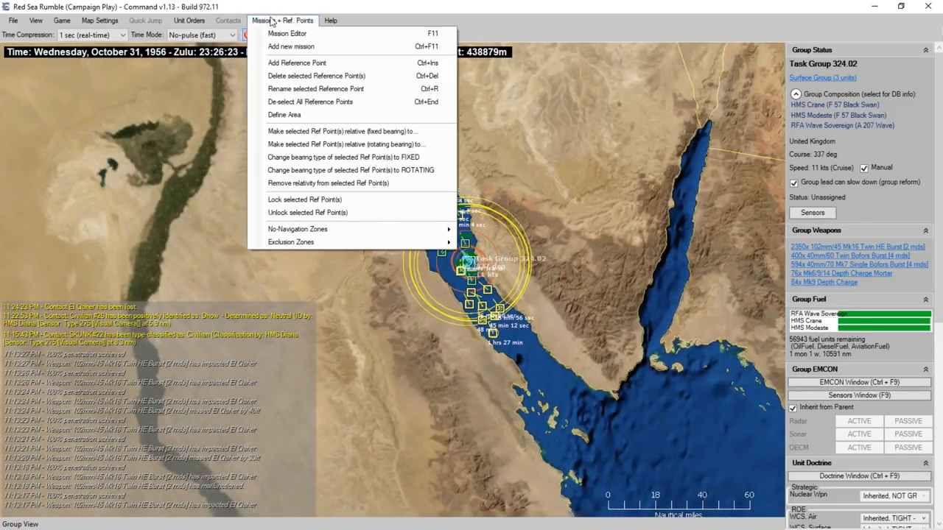
{"action": "left_click", "coordinate": [189, 21]}
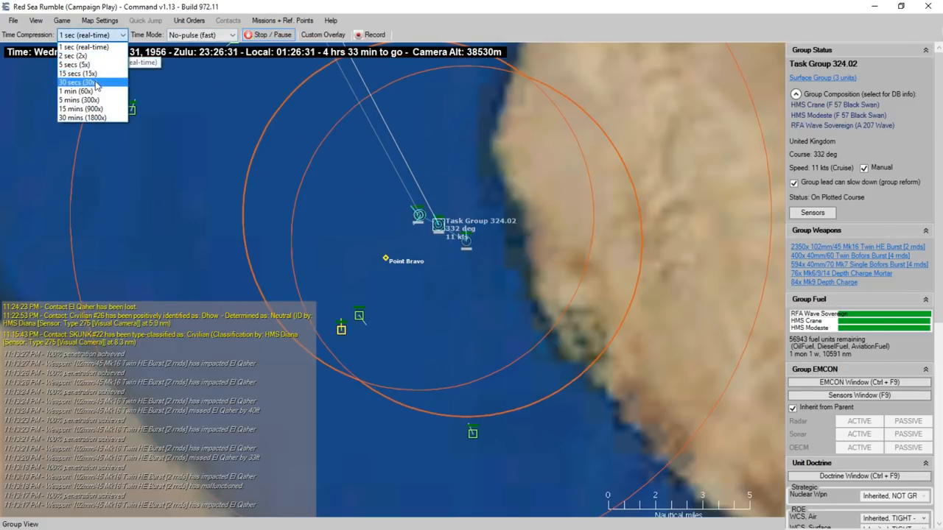
{"action": "left_click", "coordinate": [74, 82]}
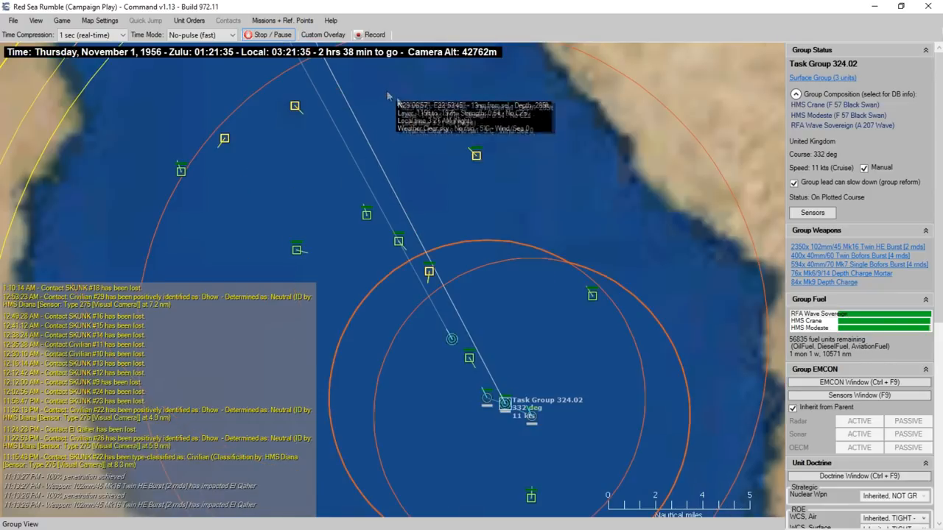
Zoom out to check Task Group 324.02's track toward Point Alpha and bring up the File commands
{"action": "scroll", "scroll_direction": "down", "scroll_amount": 3}
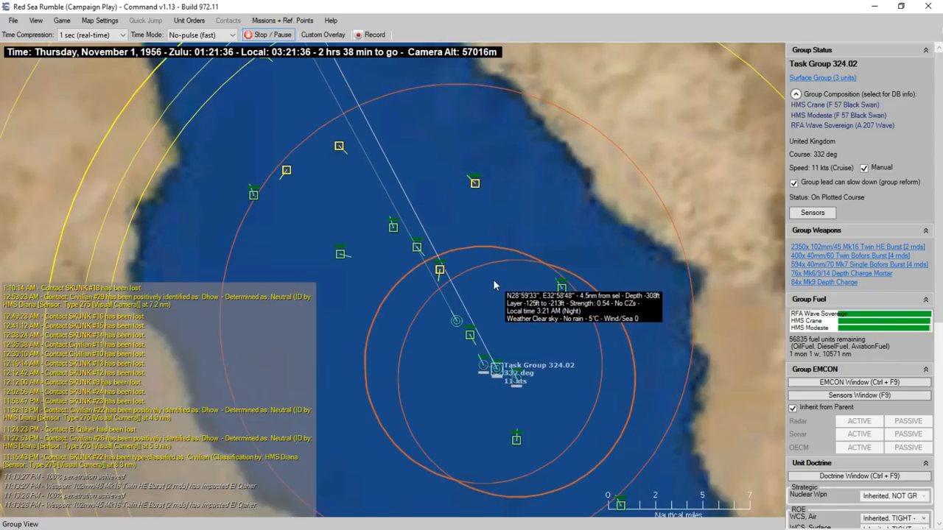
{"action": "scroll", "scroll_direction": "down", "scroll_amount": 3}
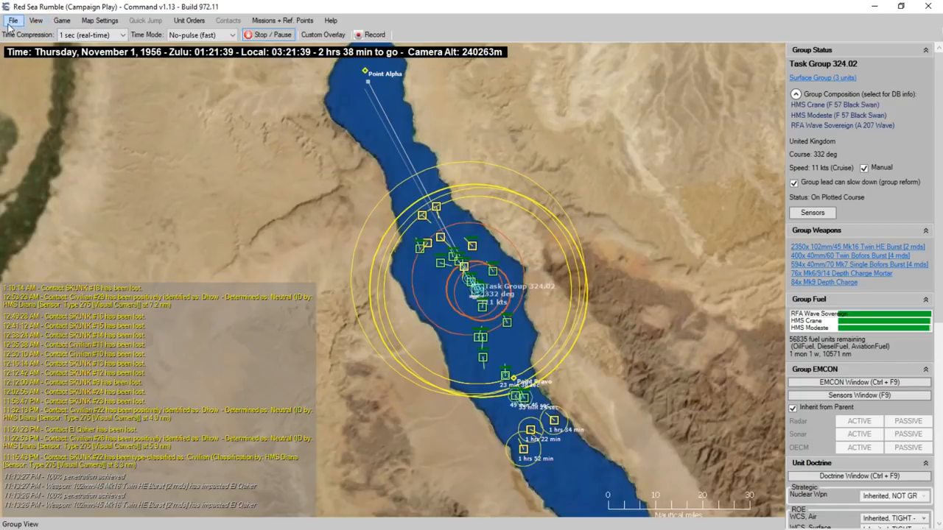
{"action": "left_click", "coordinate": [12, 21]}
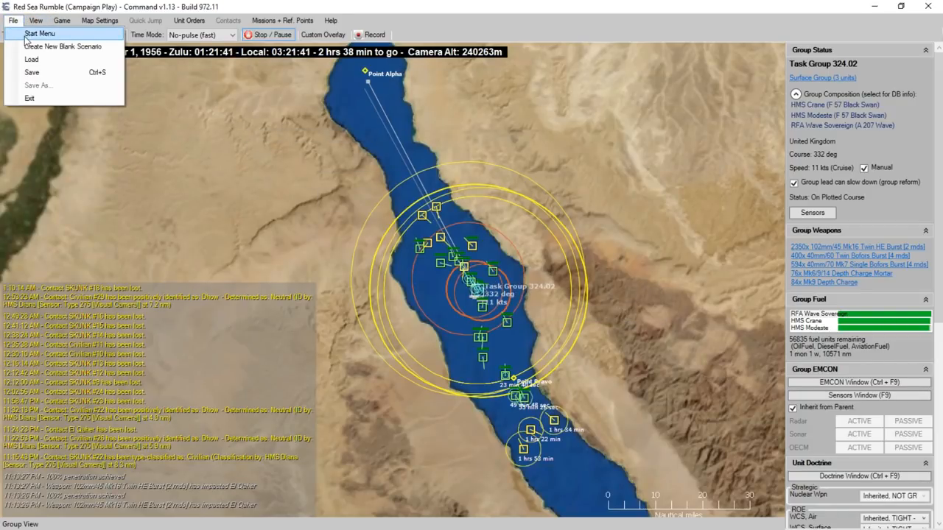
{"action": "mouse_move", "coordinate": [33, 72]}
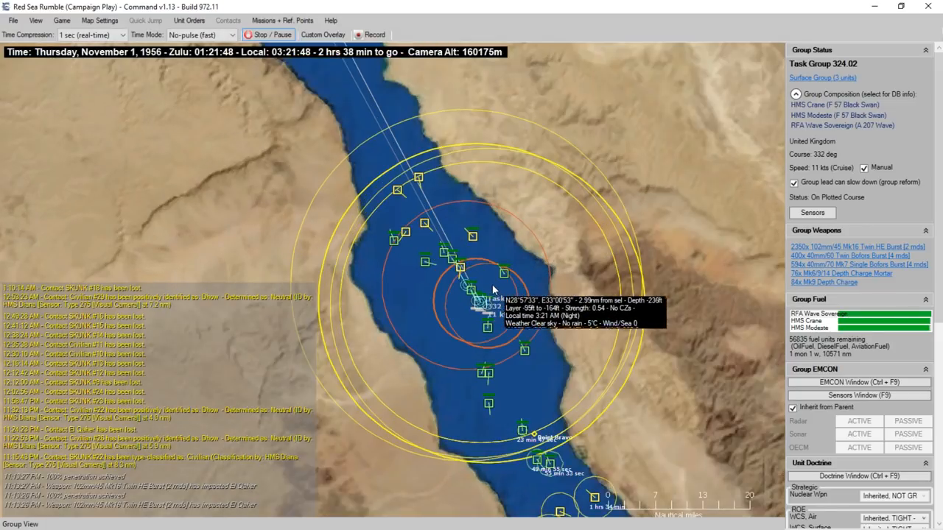
{"action": "scroll", "scroll_direction": "down", "scroll_amount": 3}
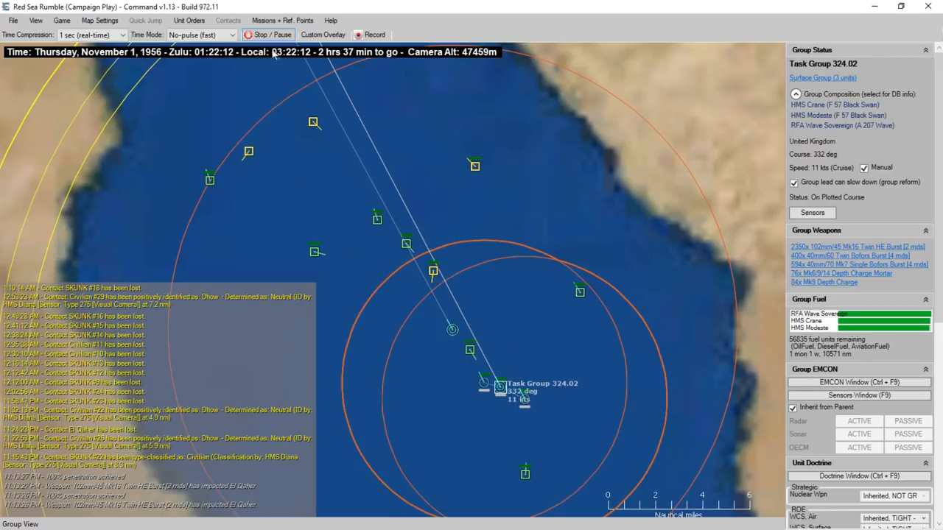
{"action": "left_click", "coordinate": [12, 21]}
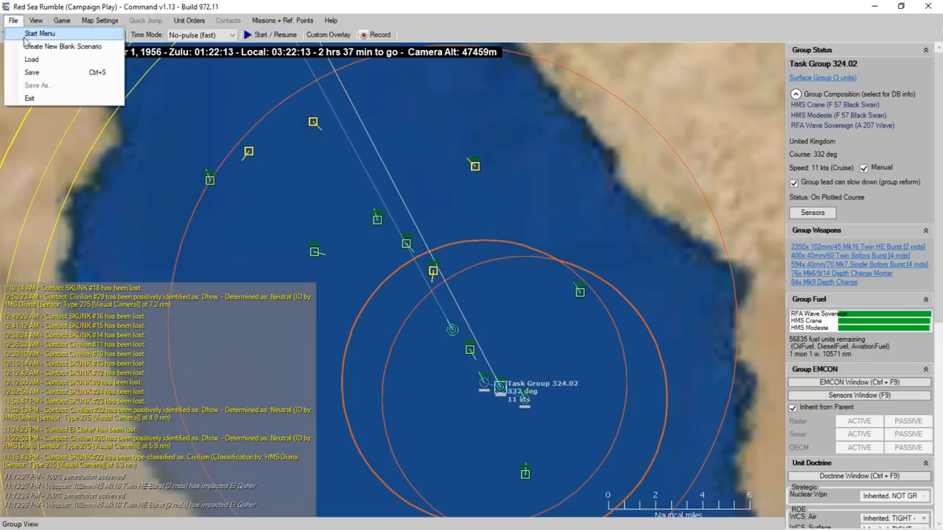